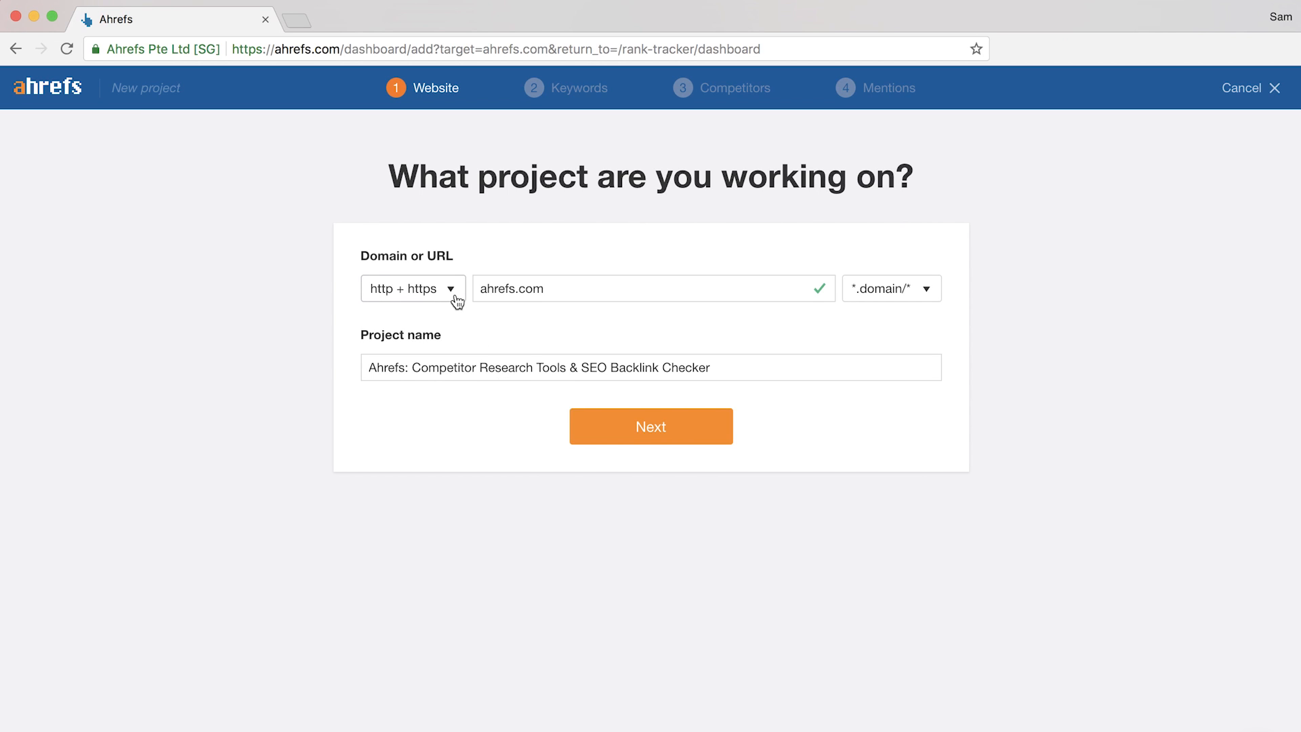
{"action": "mouse_move", "coordinate": [474, 322]}
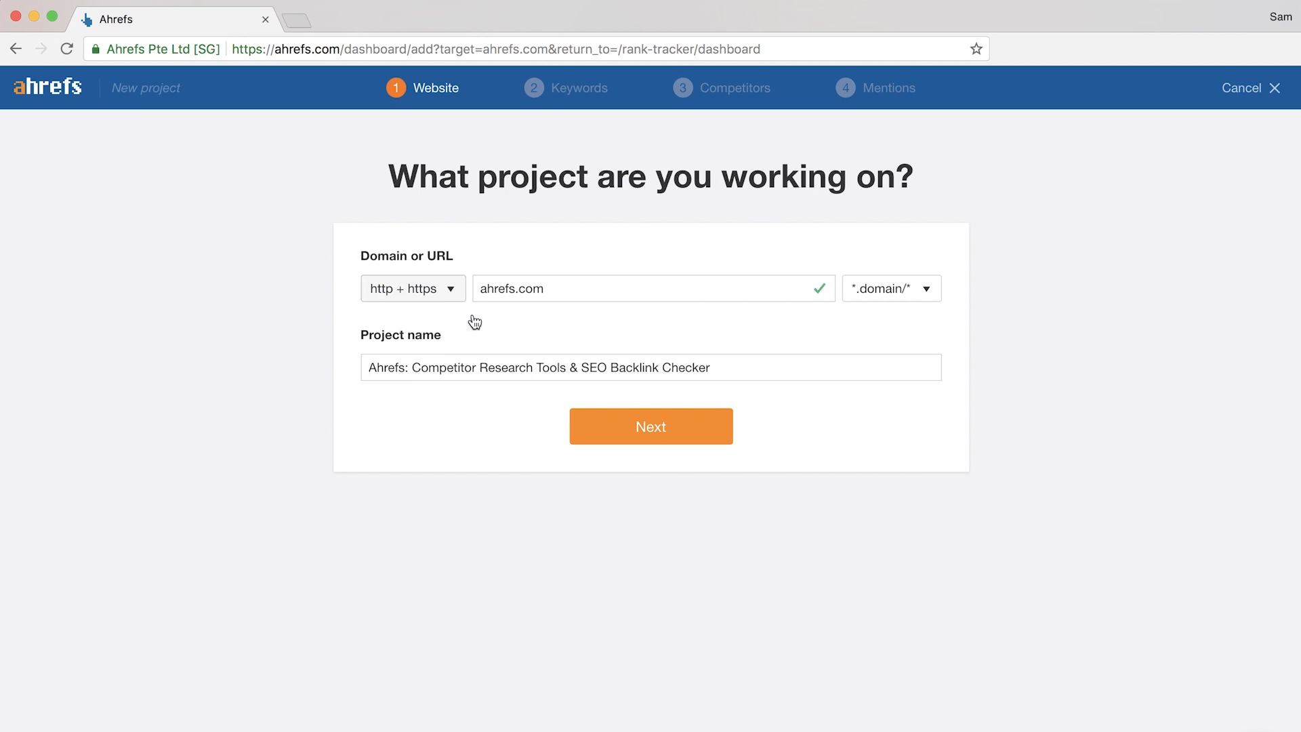
{"action": "mouse_move", "coordinate": [697, 400]}
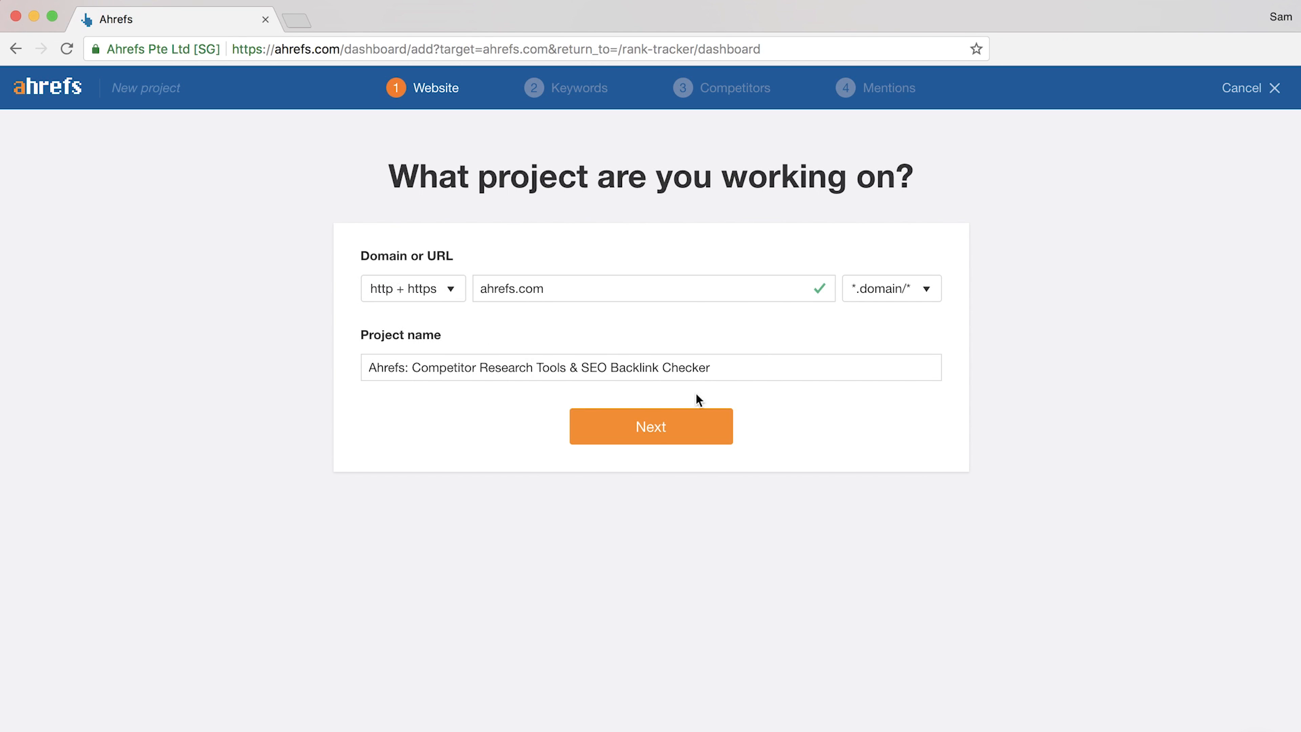
{"action": "mouse_move", "coordinate": [657, 435]}
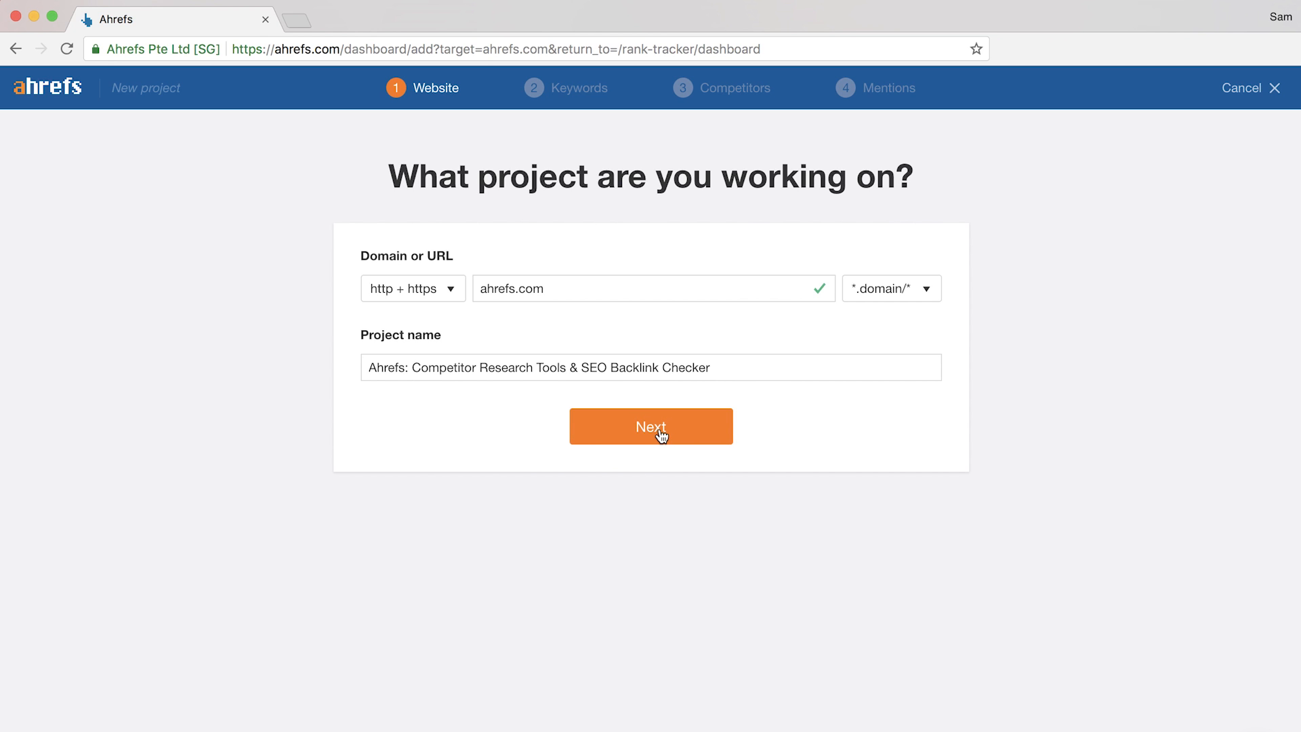
Confirm ahrefs.com as the project website and continue to the keywords step.
{"action": "left_click", "coordinate": [650, 426]}
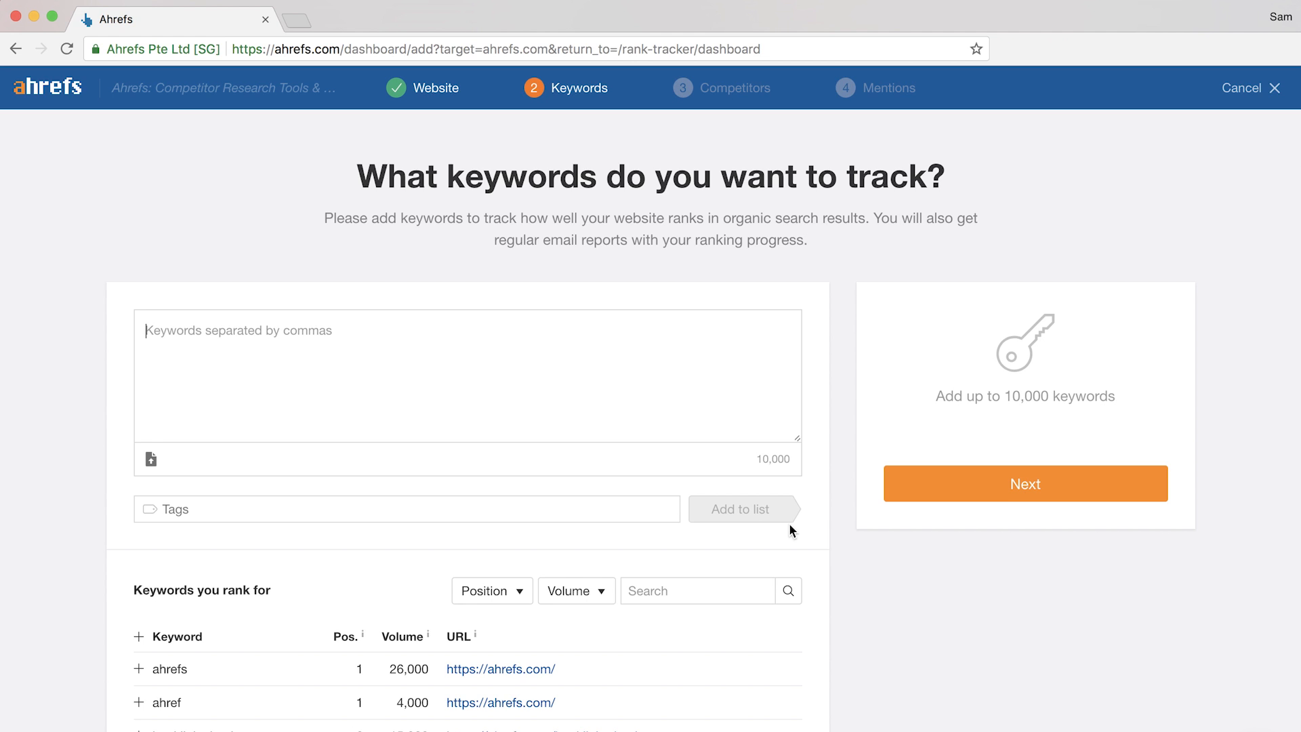
Enter the keywords website traffic, keyword research, seo tools, seo tips.
{"action": "type", "text": "website traffic,"}
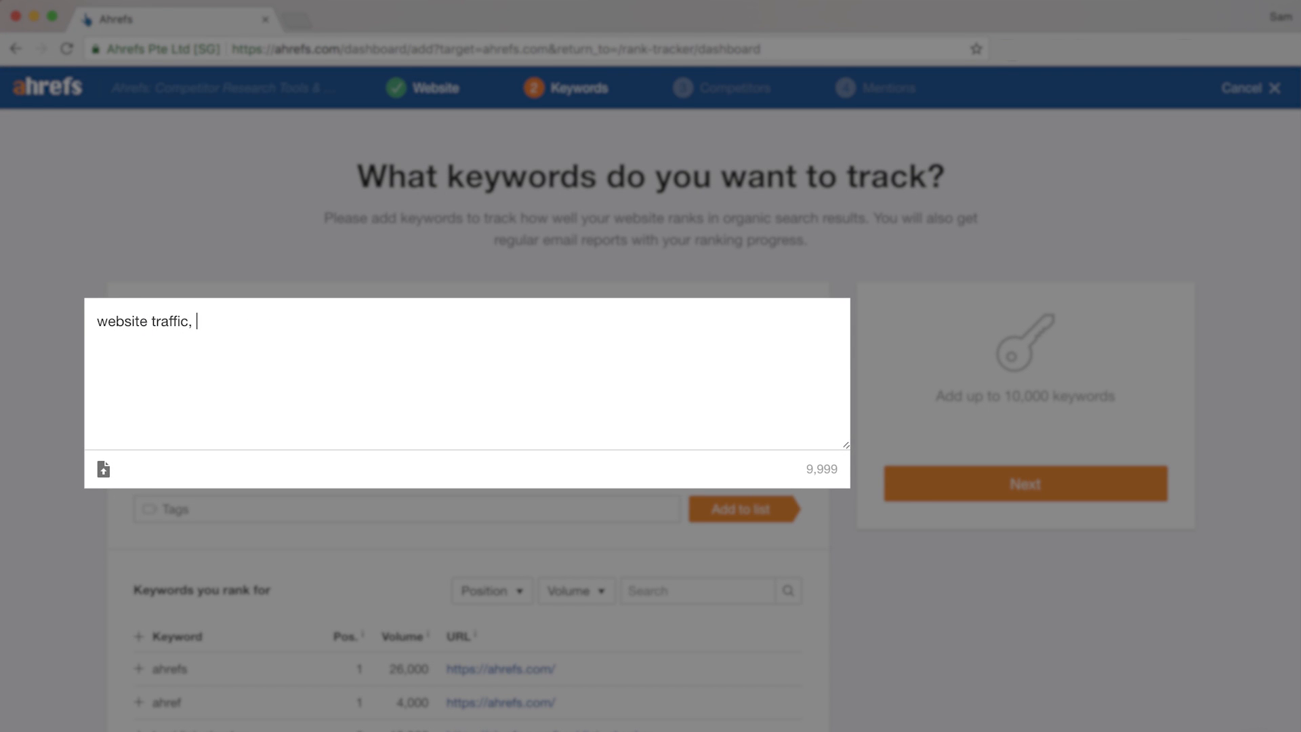
{"action": "type", "text": "keyword research, seo"}
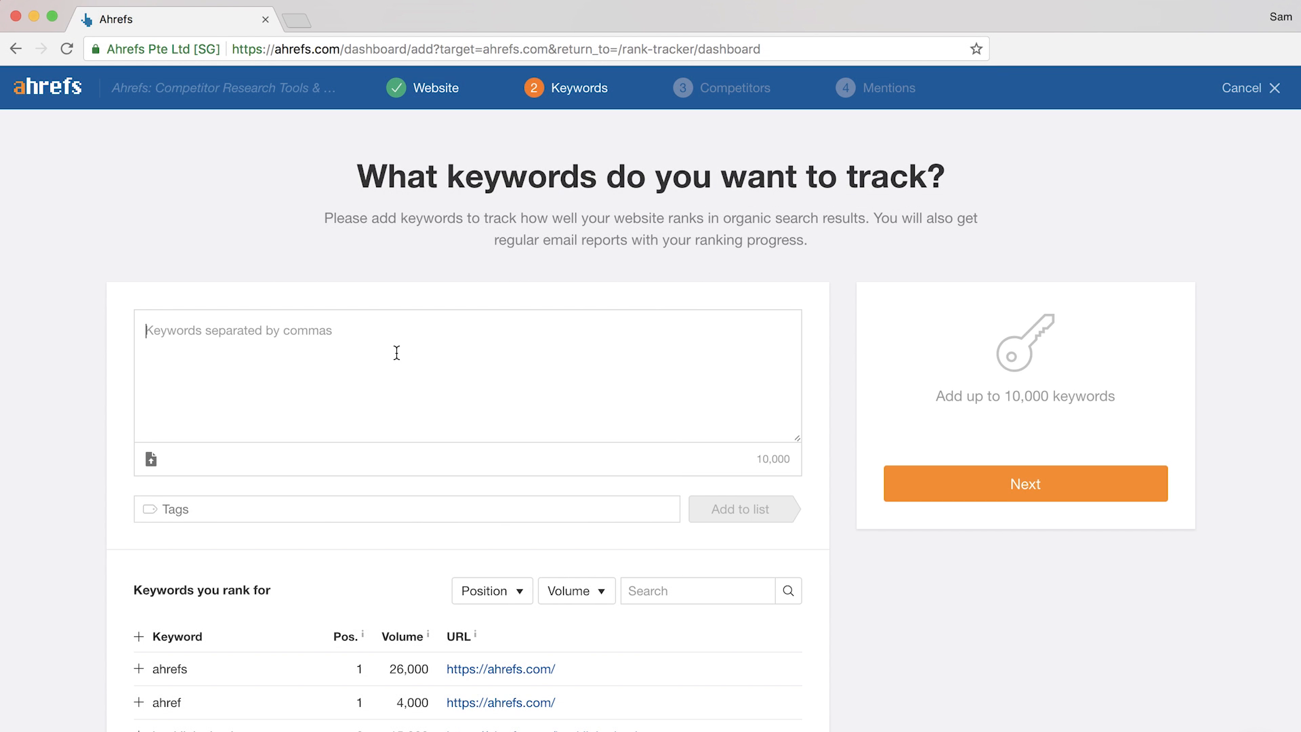
{"action": "type", "text": "website traffic, keyword research, seo tools, seo tips"}
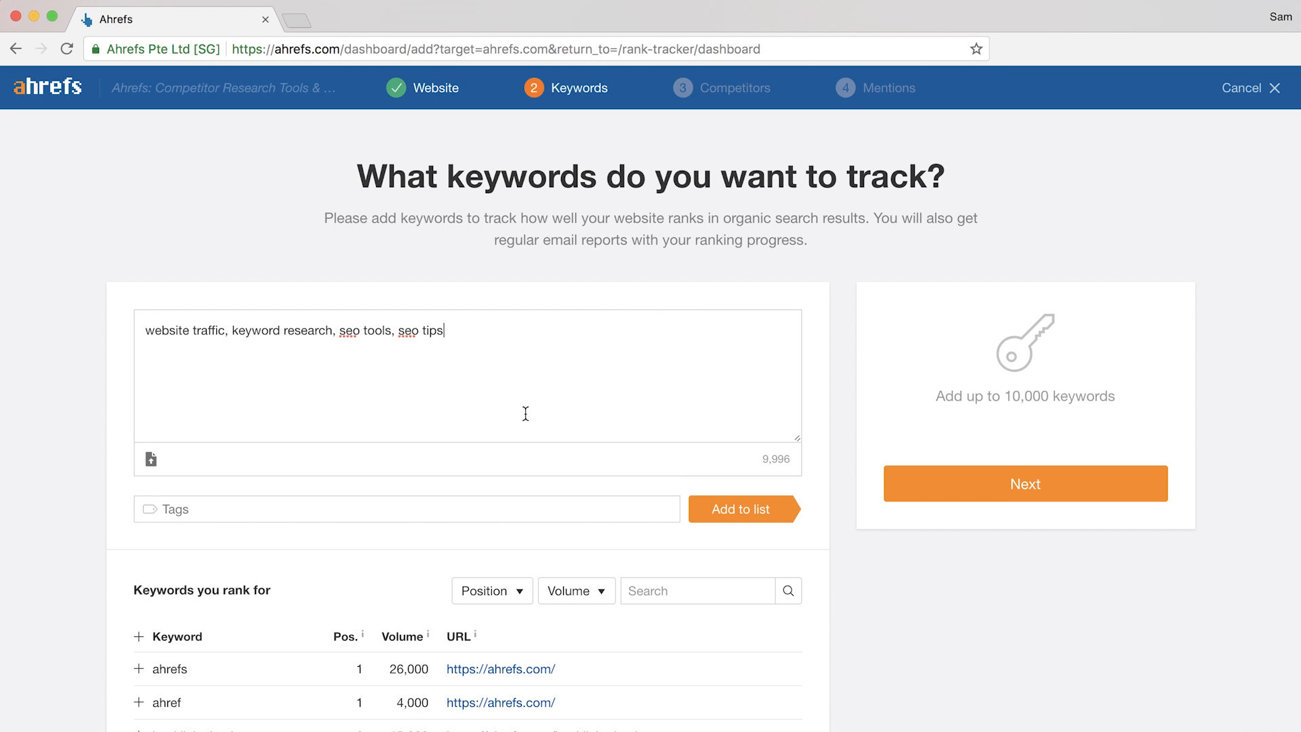
{"action": "mouse_move", "coordinate": [165, 466]}
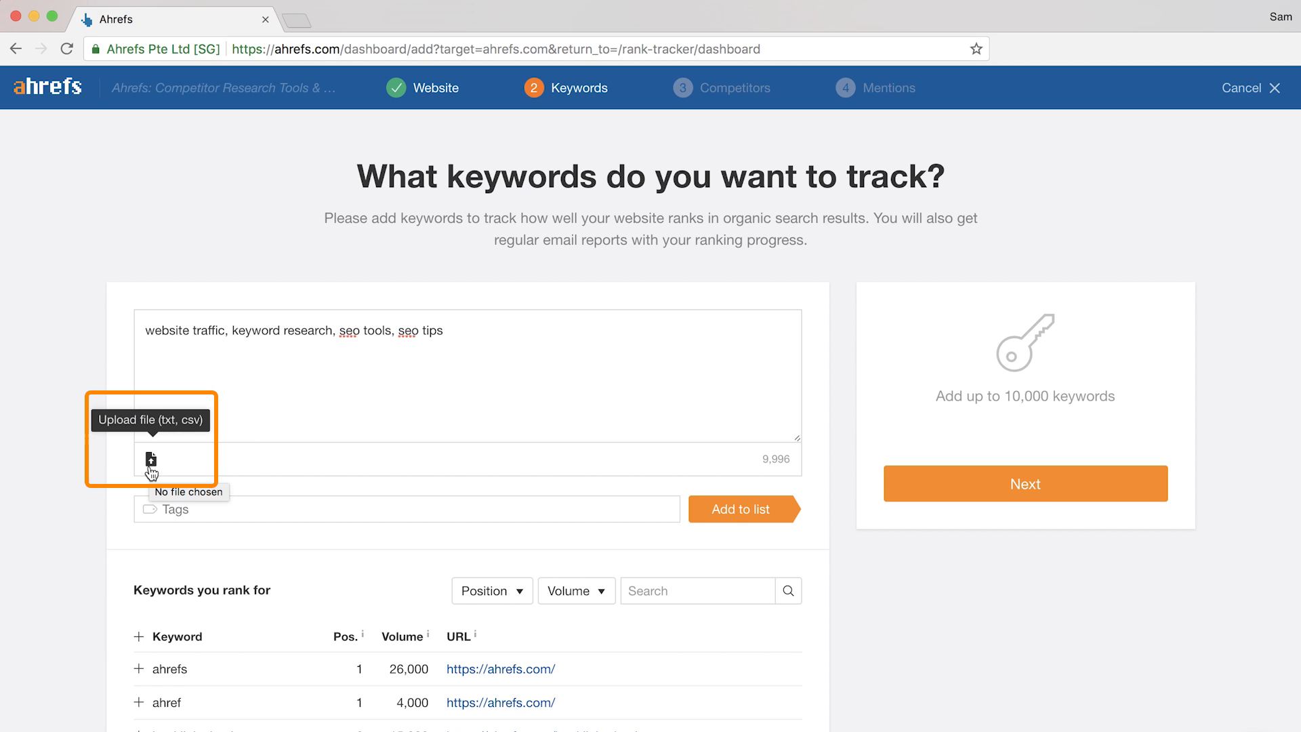
{"action": "mouse_move", "coordinate": [307, 503]}
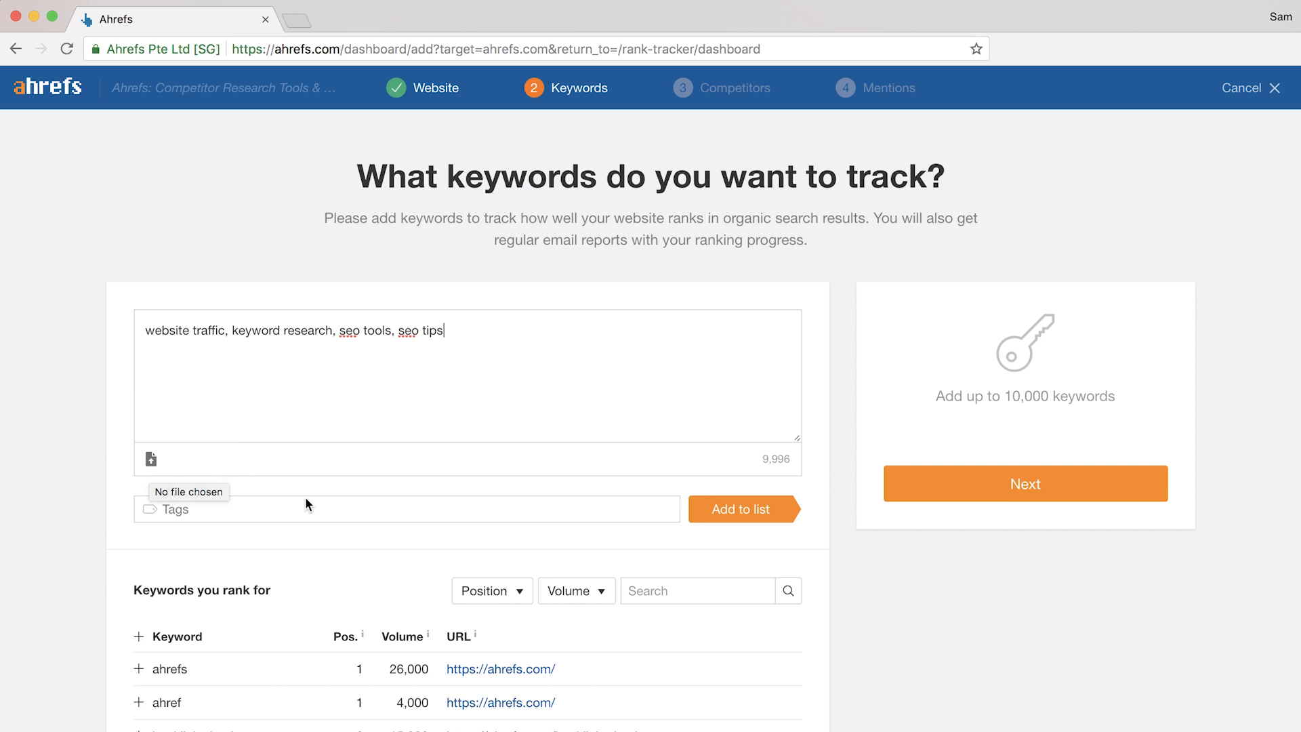
Tag the keywords 'blog' and review the suggested keywords below.
{"action": "left_click", "coordinate": [406, 509]}
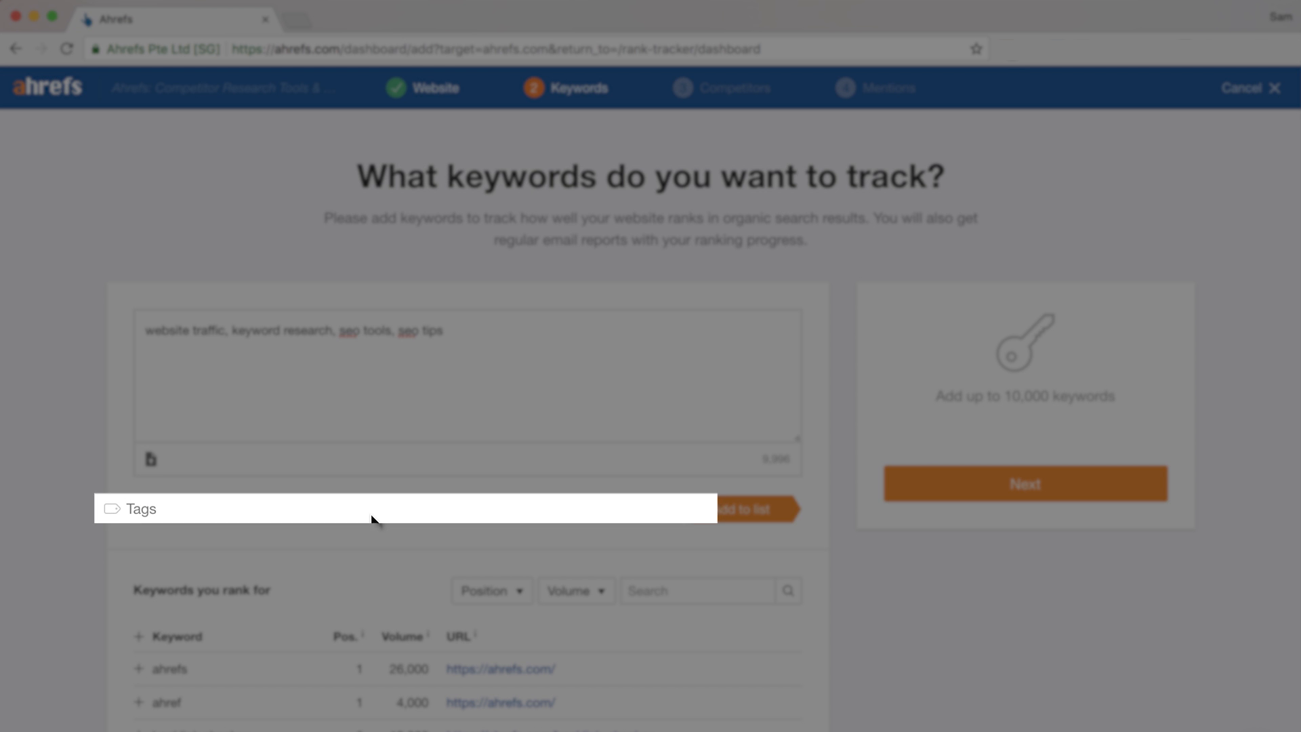
{"action": "type", "text": "blog"}
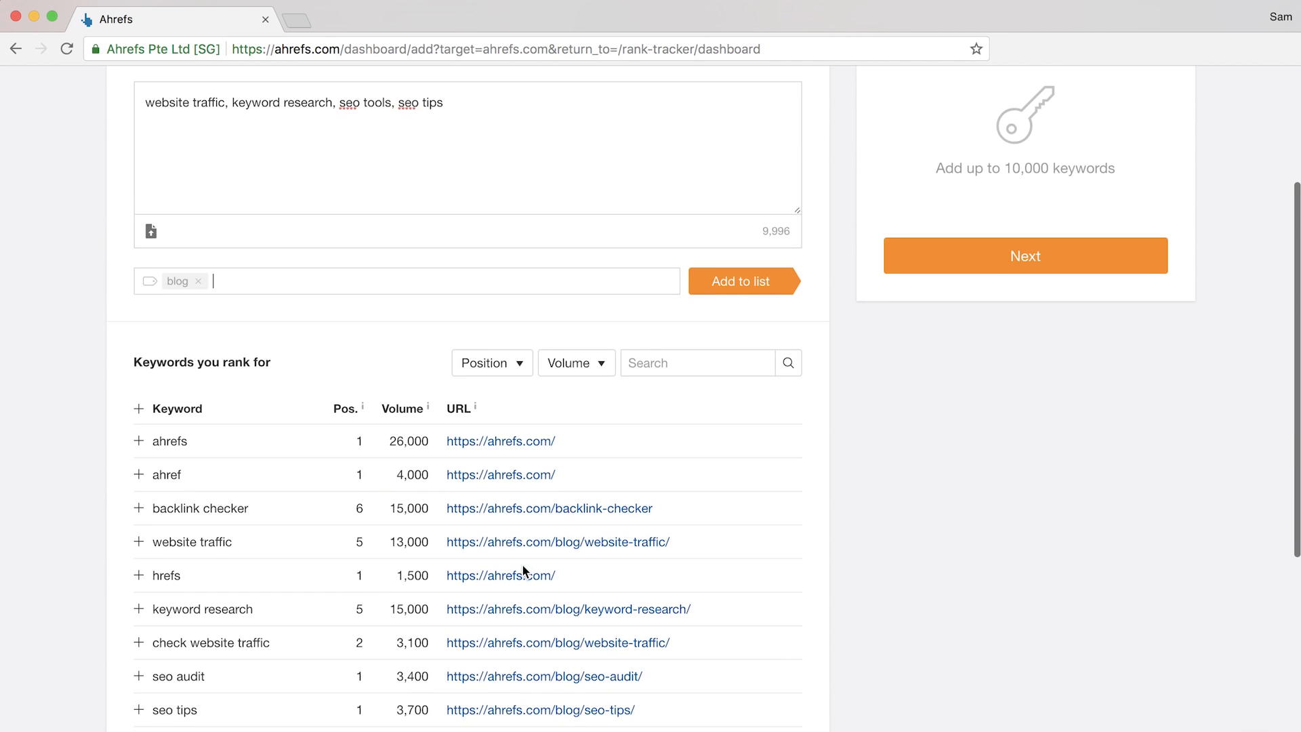
{"action": "scroll", "scroll_direction": "down", "scroll_amount": 3}
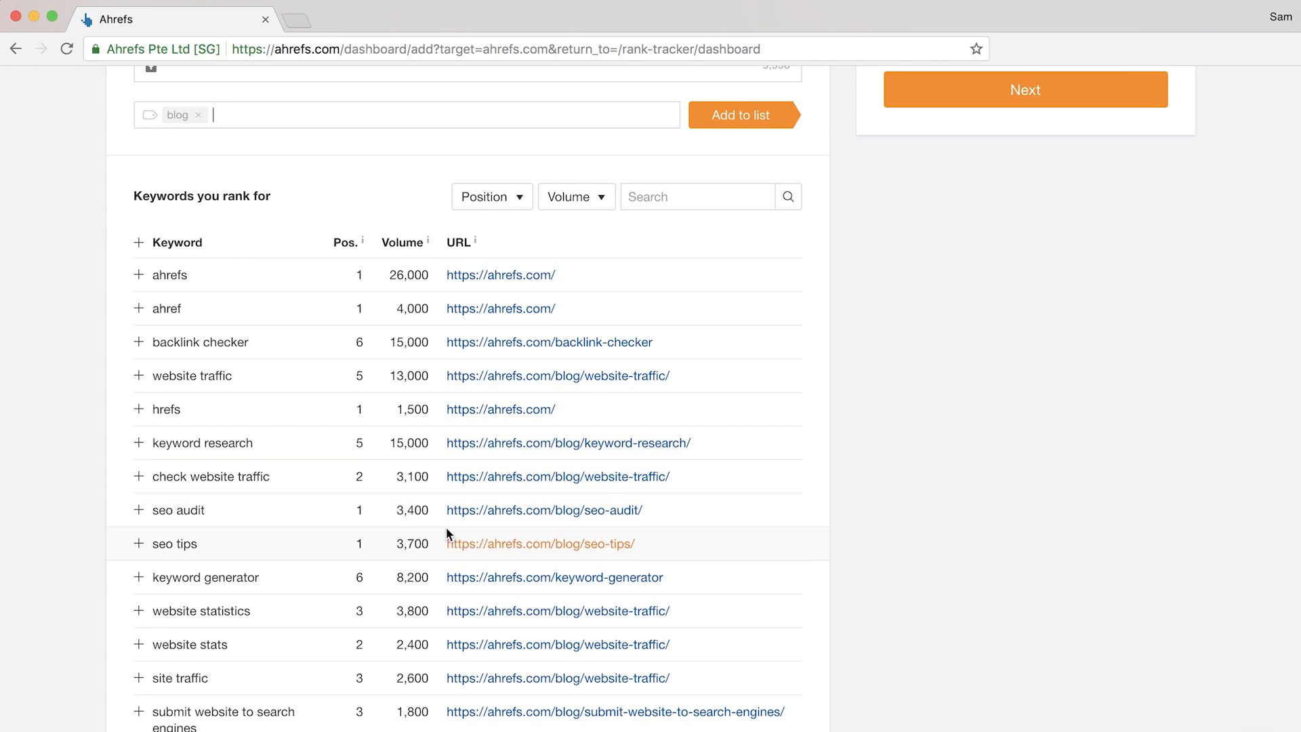
{"action": "mouse_move", "coordinate": [136, 386]}
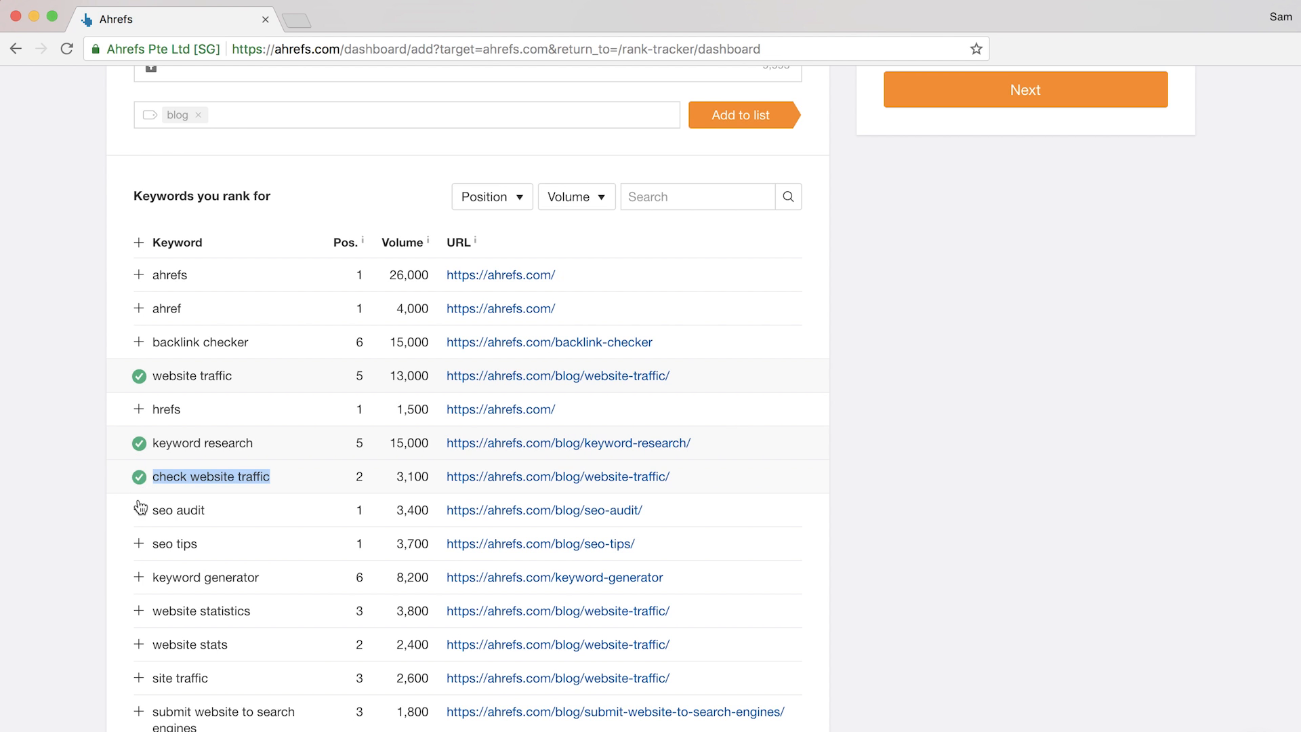
Add the keywords to the list and set tracking locations United States and Australia.
{"action": "scroll", "scroll_direction": "up", "scroll_amount": 3}
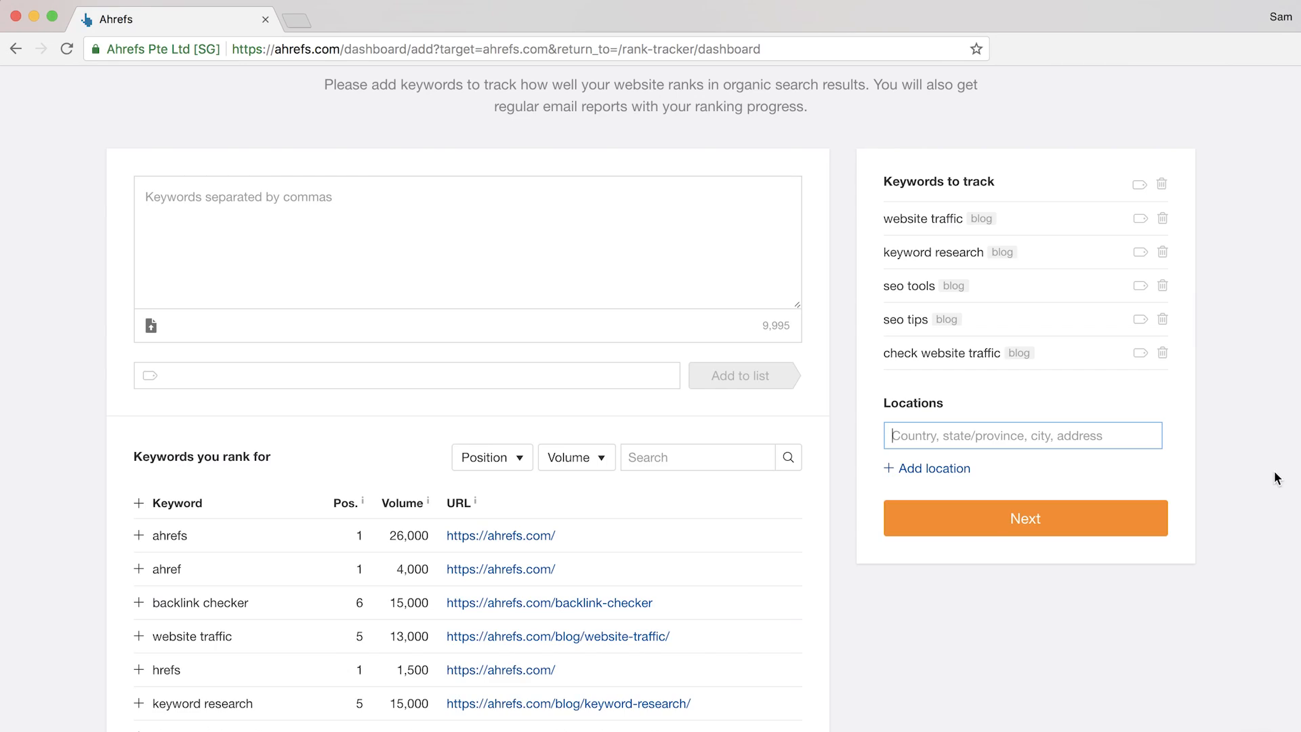
{"action": "type", "text": "United states (en-US"}
{"action": "type", "text": "Australia (en-AU)"}
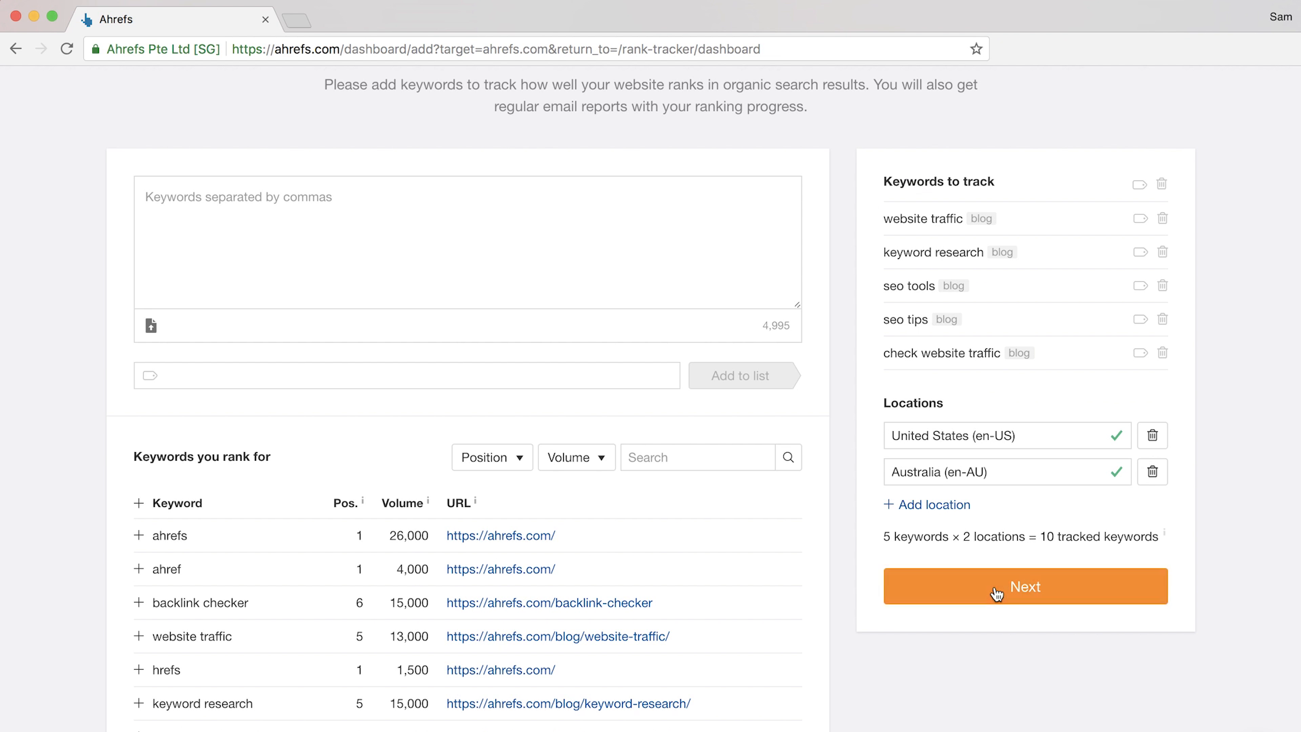
Add backlinko.com, moz.com and neilpatel.com as competitors and finish project setup.
{"action": "left_click", "coordinate": [1023, 585]}
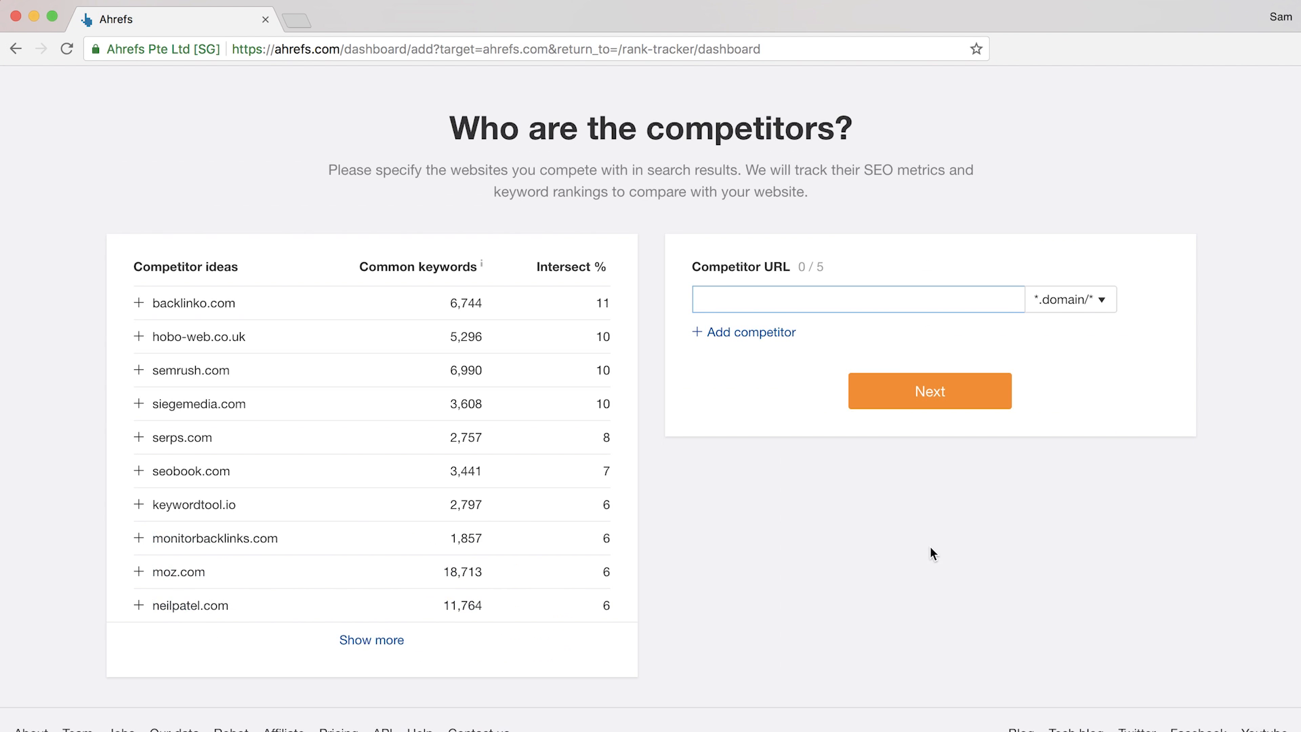
{"action": "mouse_move", "coordinate": [37, 573]}
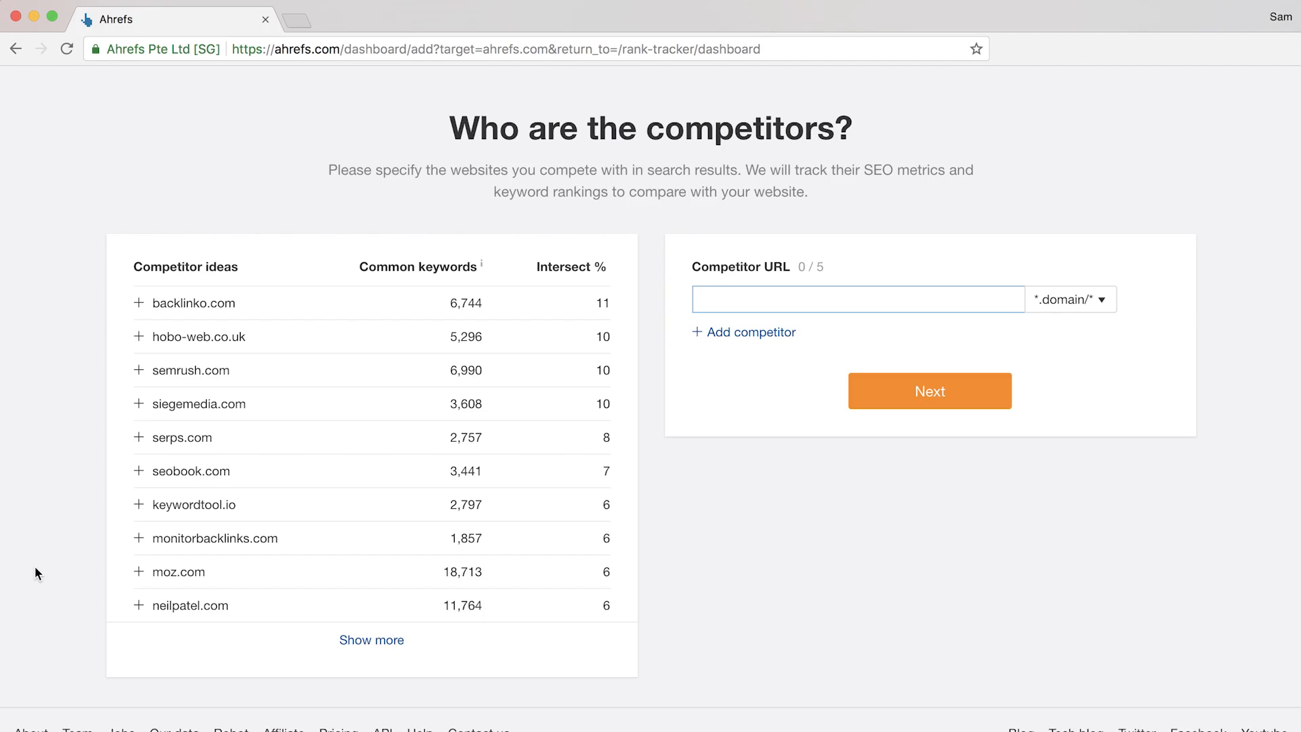
{"action": "left_click", "coordinate": [139, 303]}
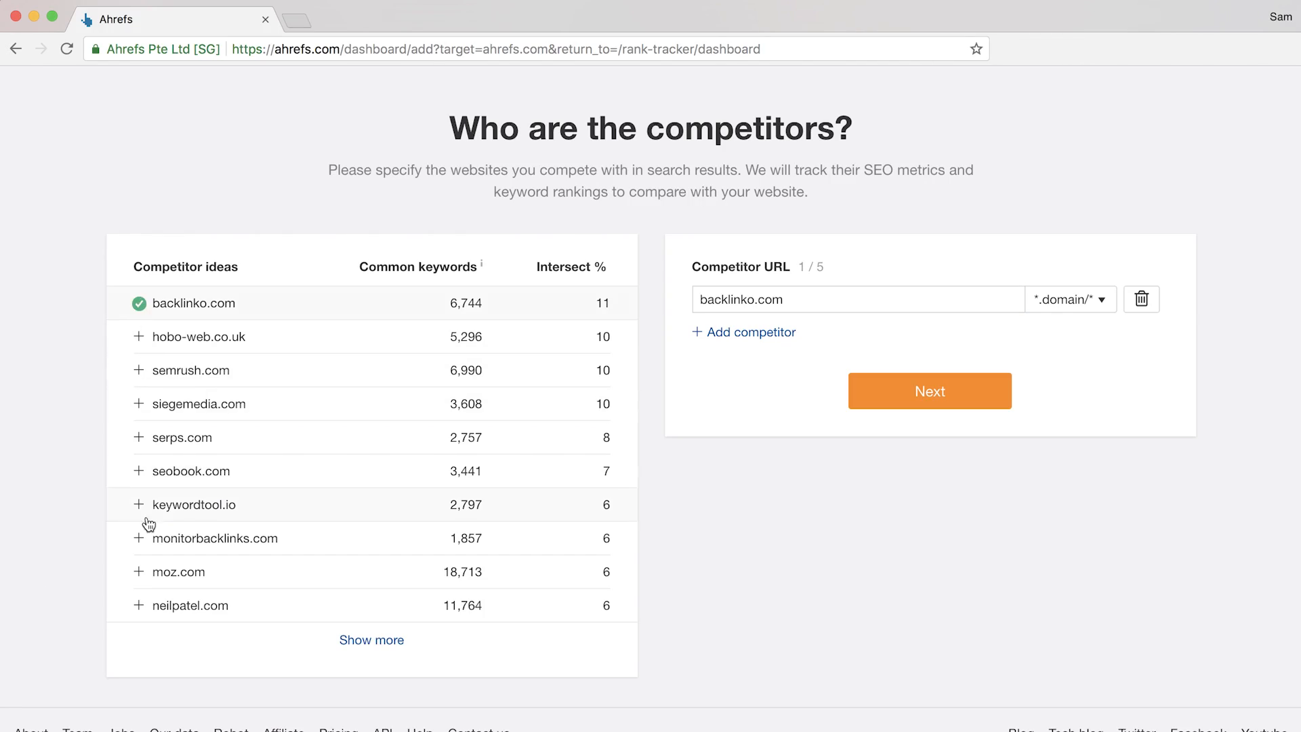
{"action": "left_click", "coordinate": [138, 572]}
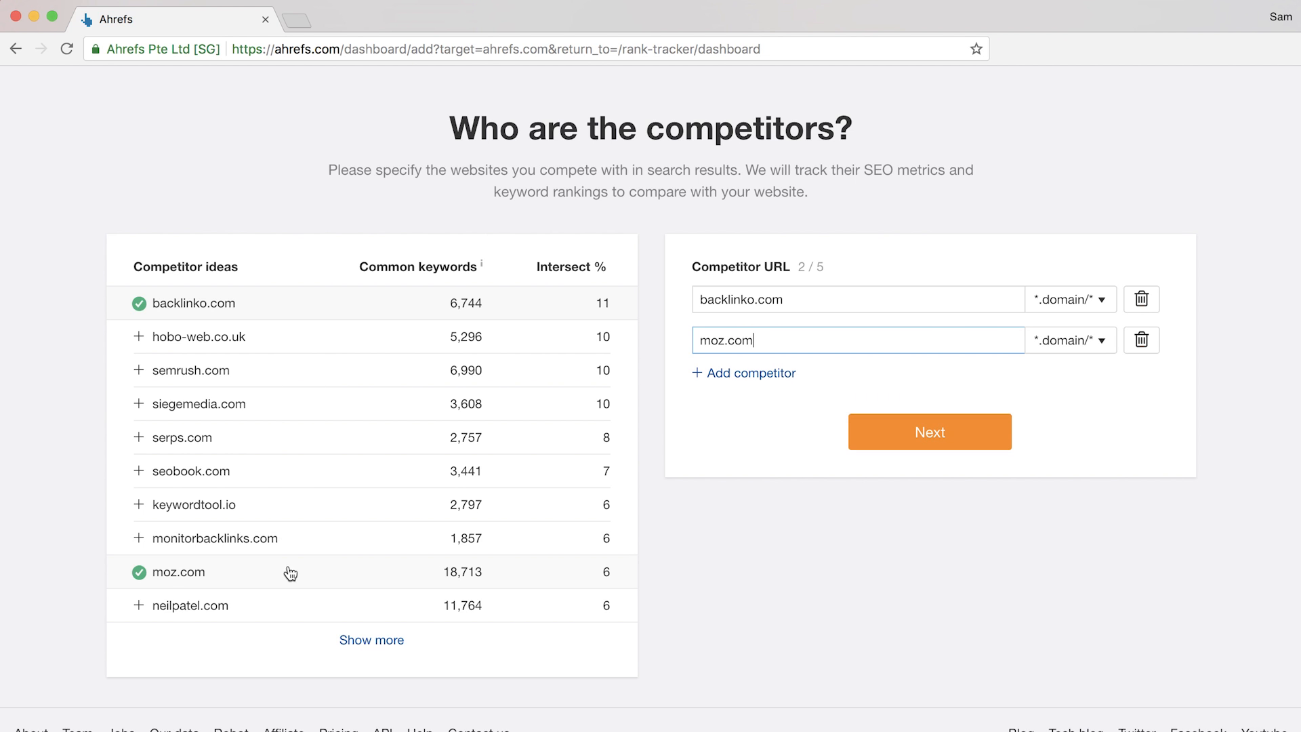
{"action": "left_click", "coordinate": [140, 605]}
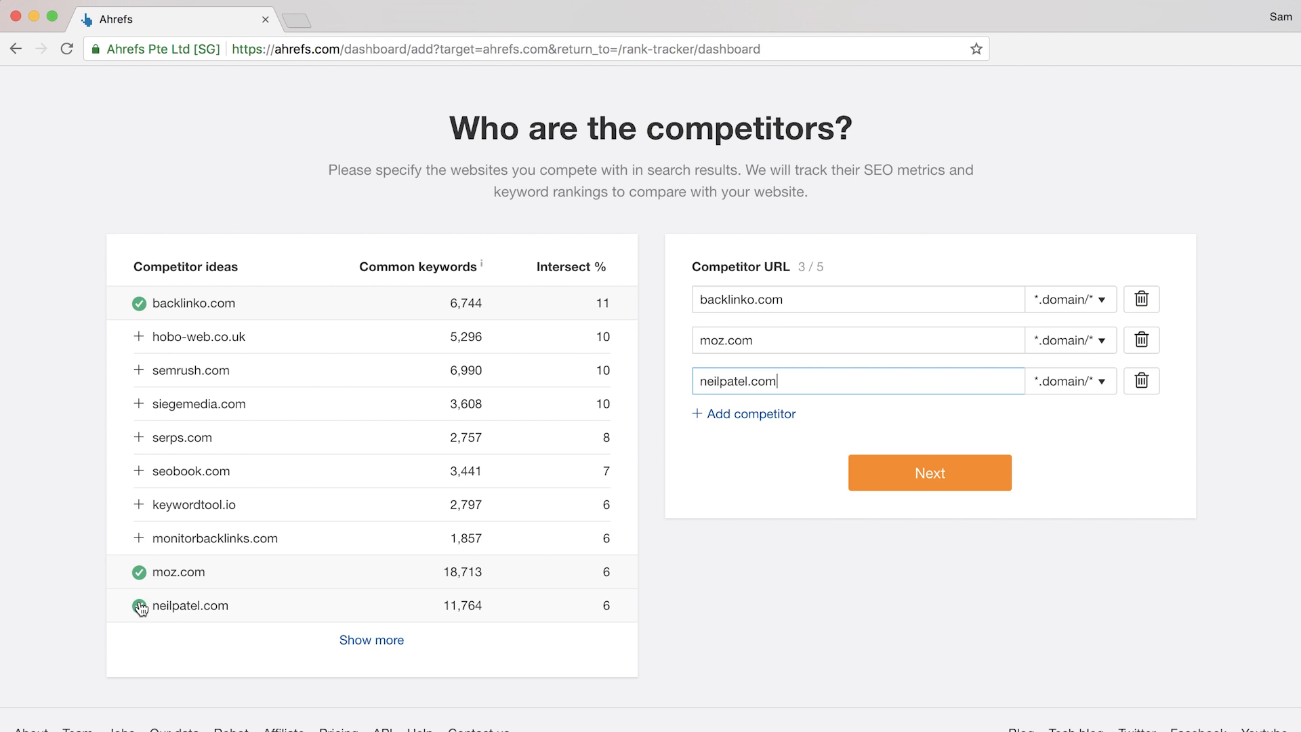
{"action": "left_click", "coordinate": [929, 473]}
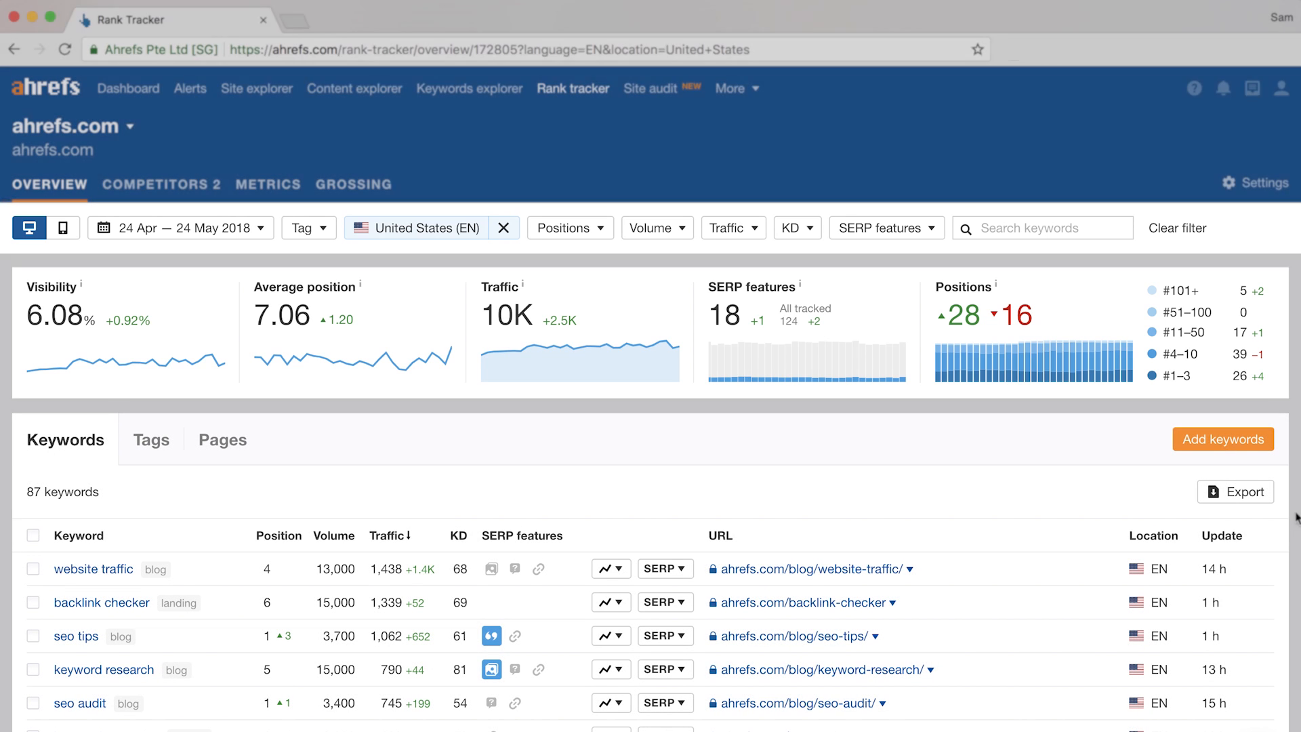
{"action": "mouse_move", "coordinate": [106, 255]}
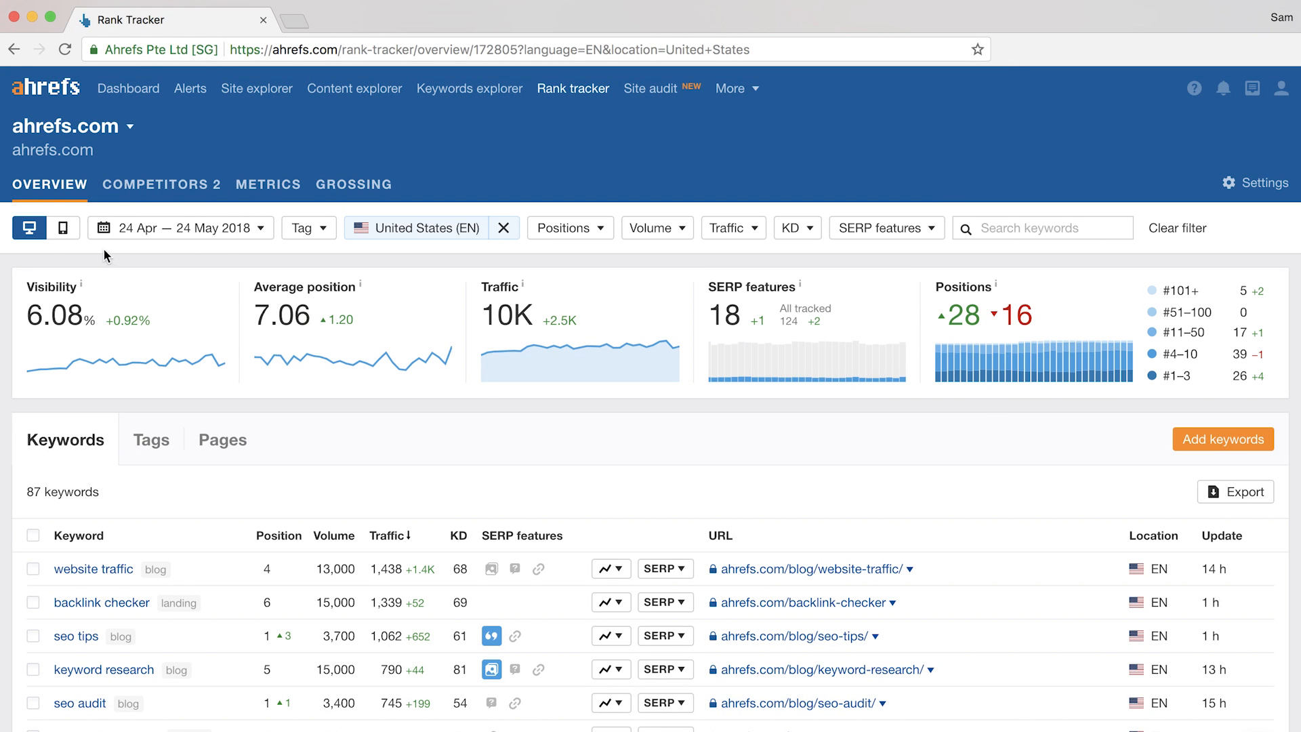
Compare mobile and desktop rankings, then filter the overview to blog-tagged keywords only.
{"action": "left_click", "coordinate": [62, 227]}
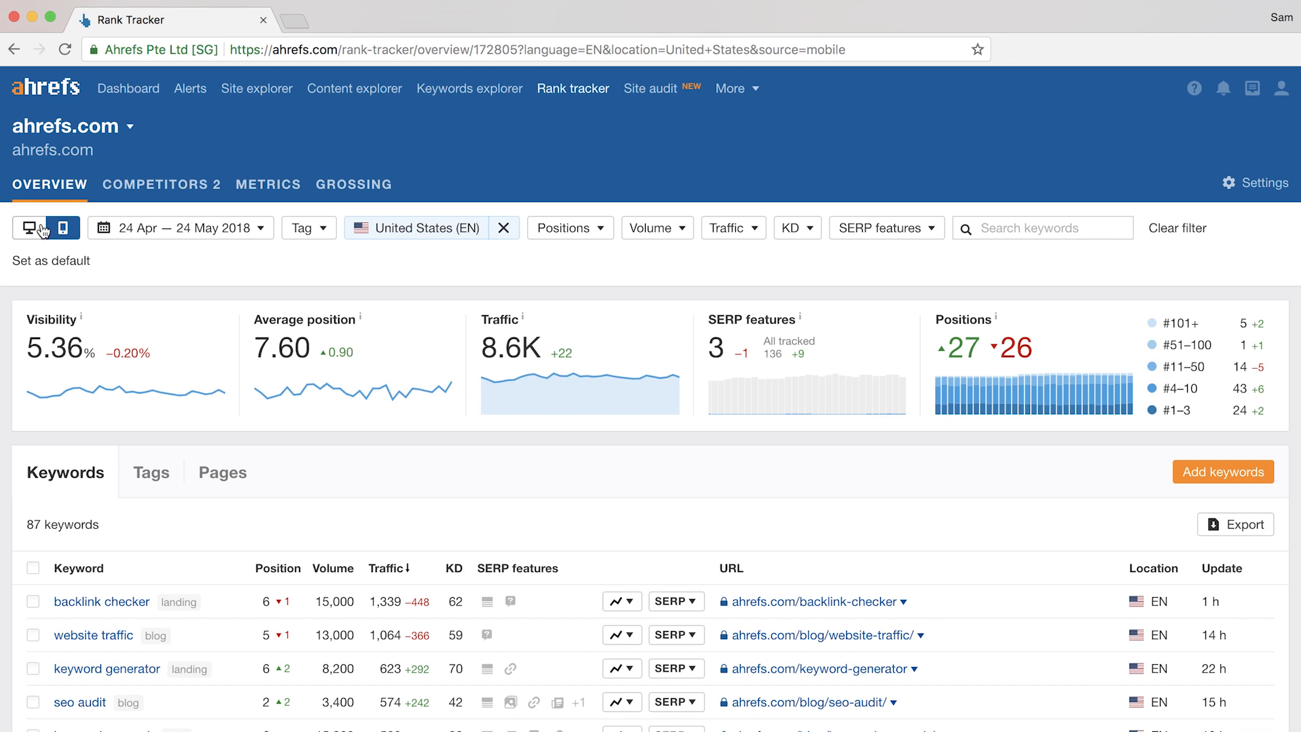
{"action": "left_click", "coordinate": [29, 227]}
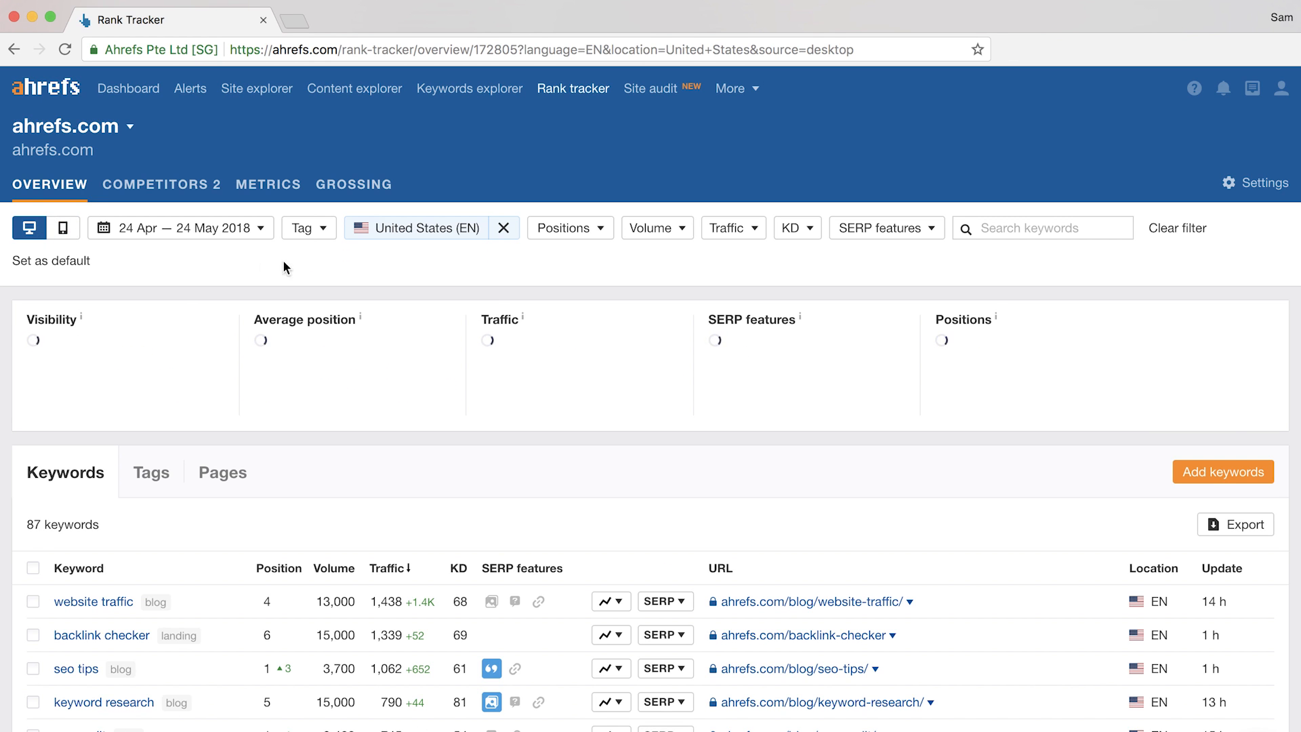
{"action": "left_click", "coordinate": [303, 227]}
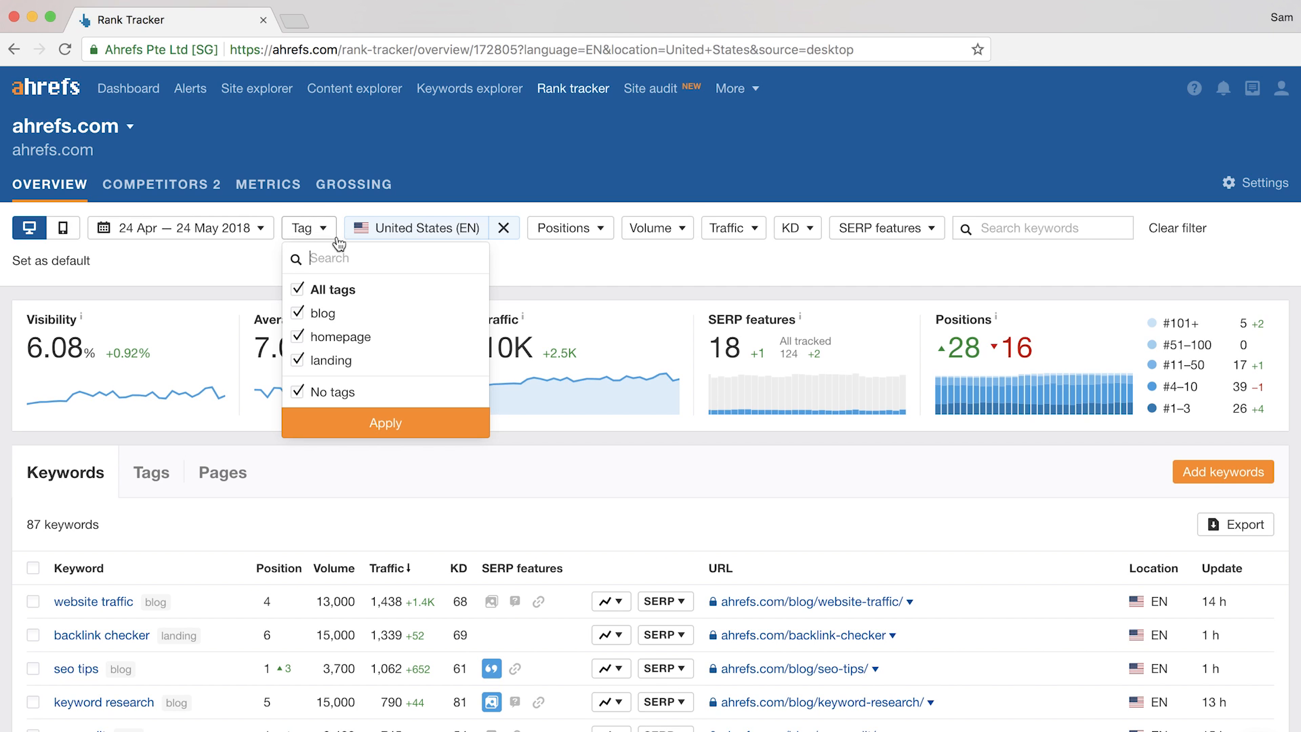
{"action": "mouse_move", "coordinate": [390, 317]}
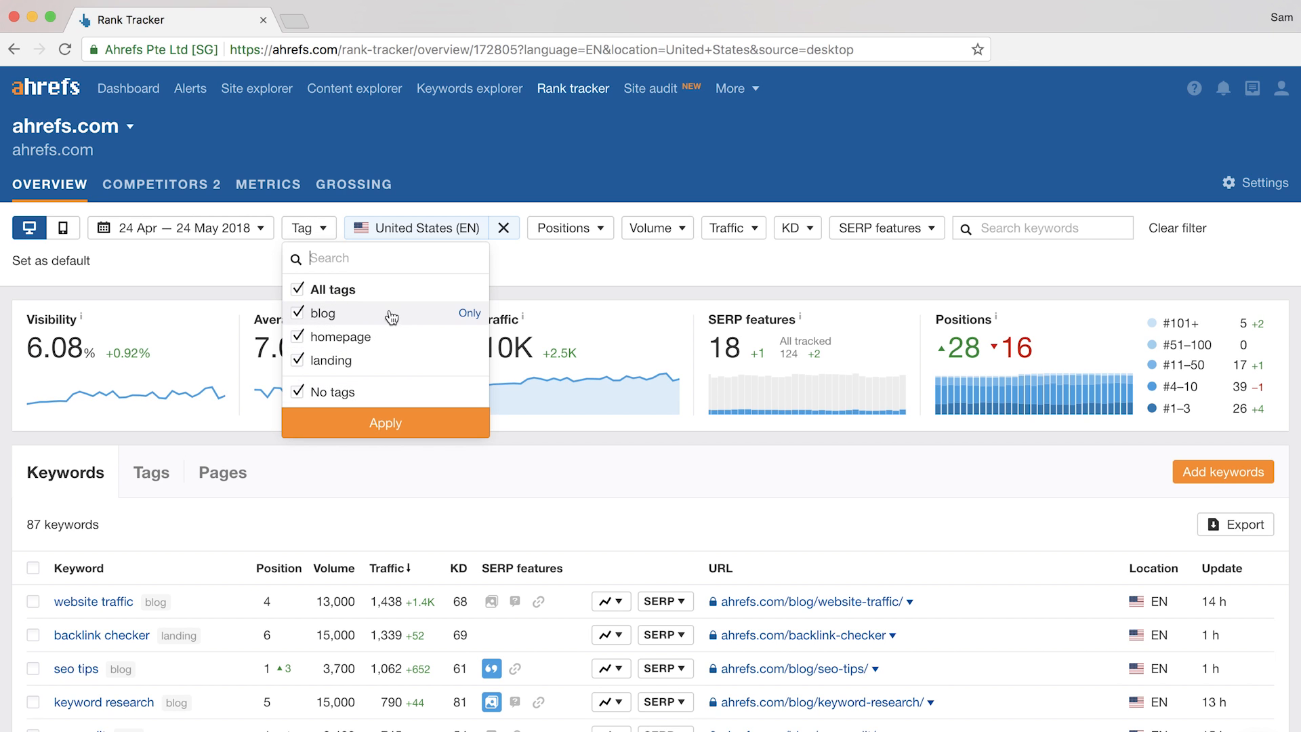
{"action": "left_click", "coordinate": [469, 313]}
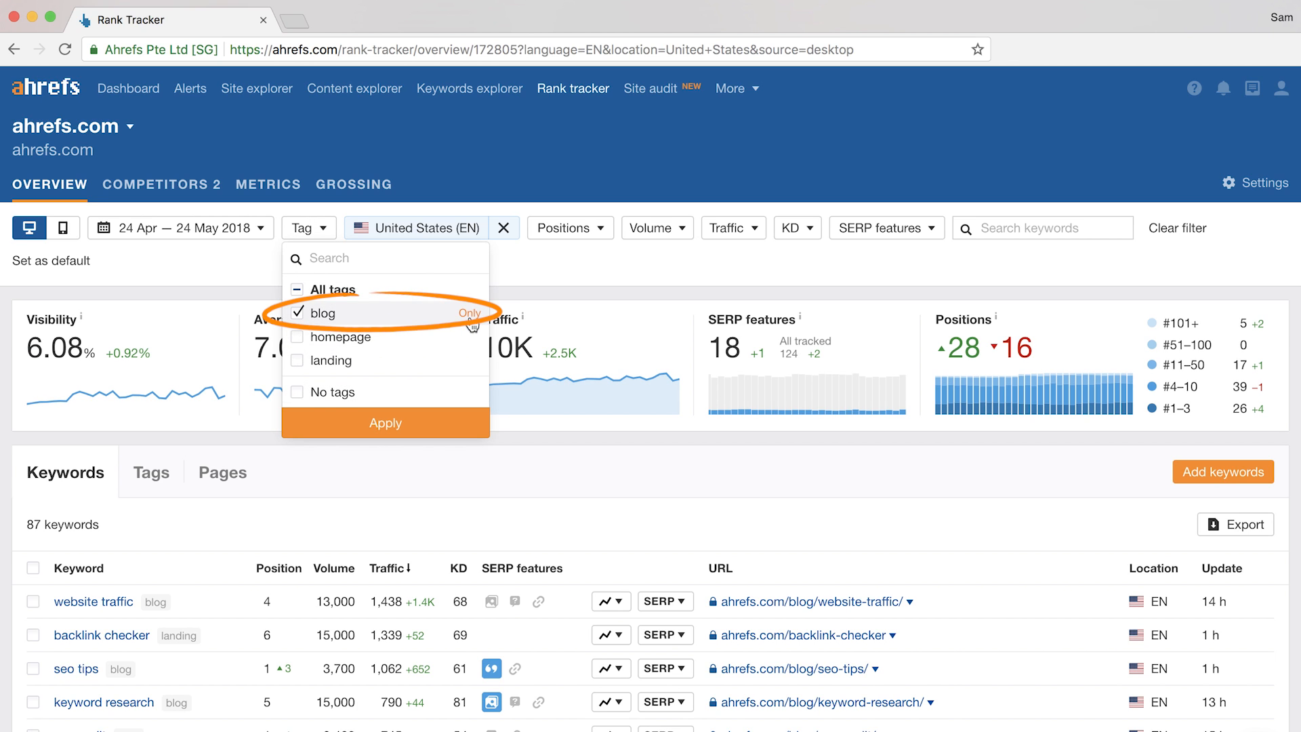
{"action": "left_click", "coordinate": [385, 422]}
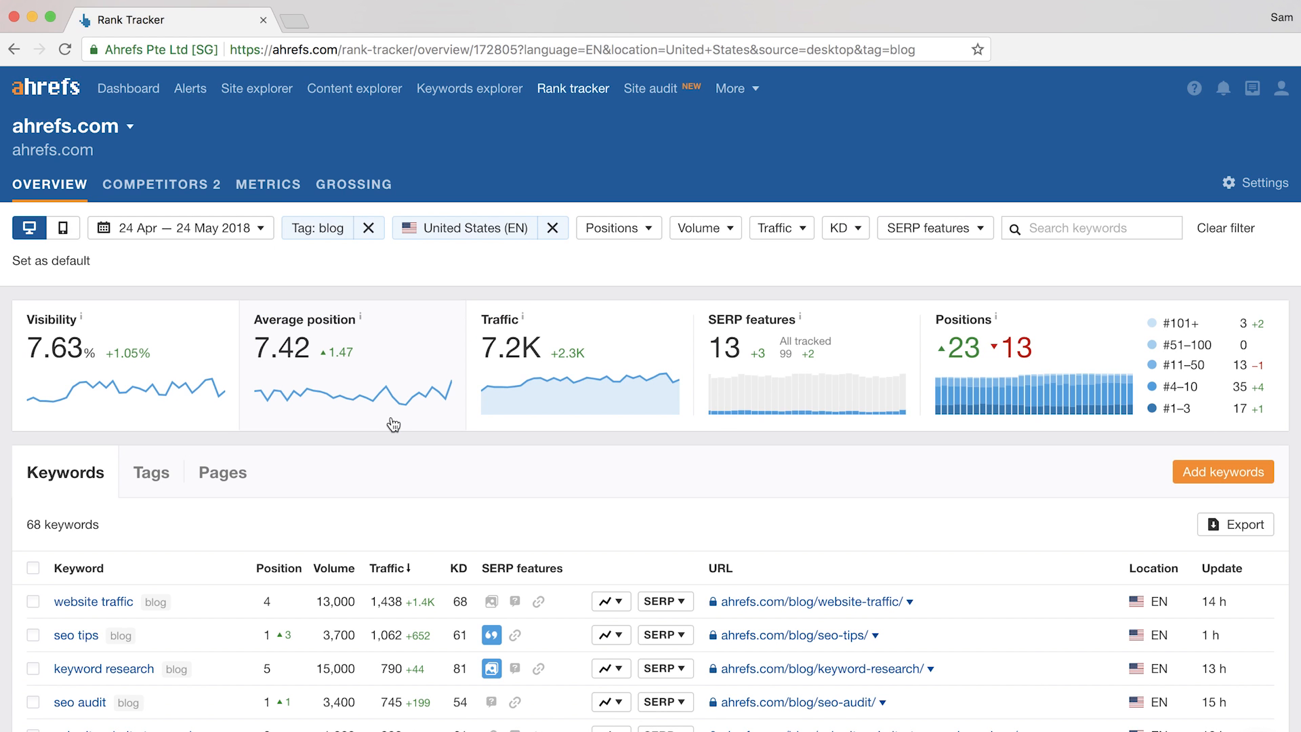
{"action": "mouse_move", "coordinate": [388, 330]}
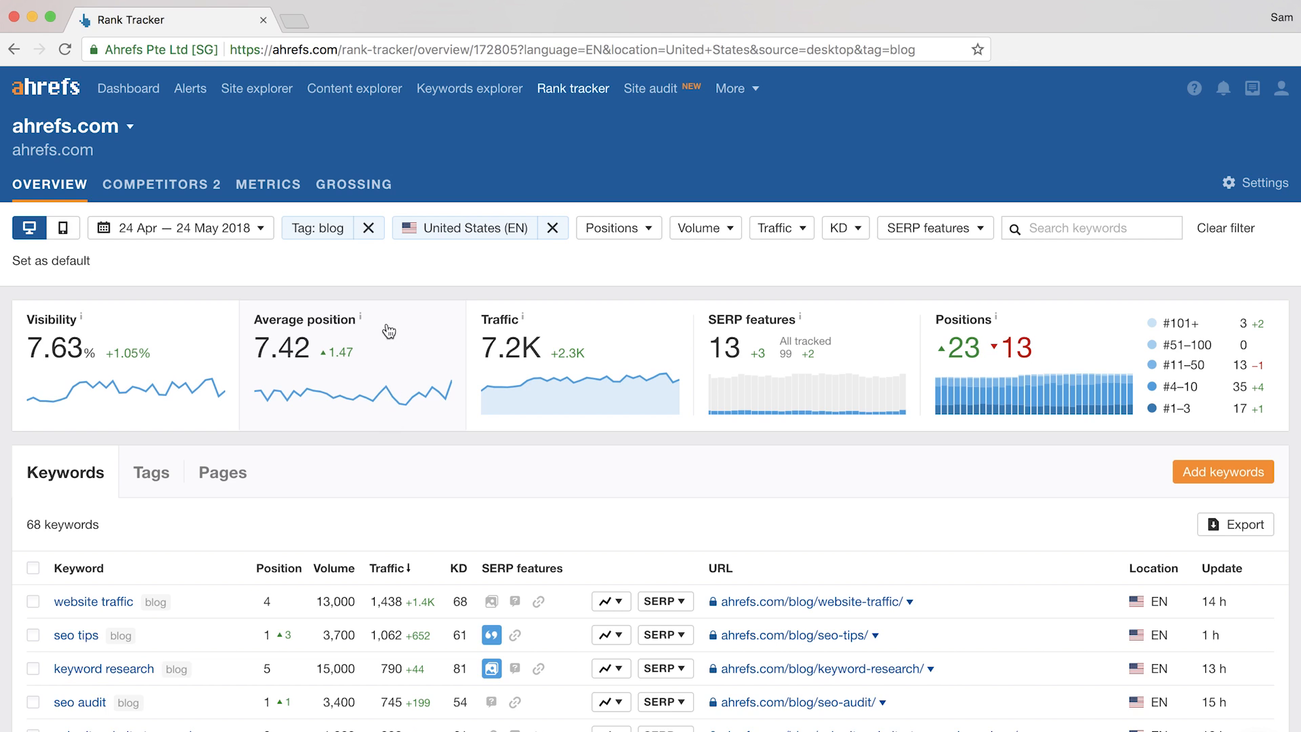
{"action": "mouse_move", "coordinate": [465, 227]}
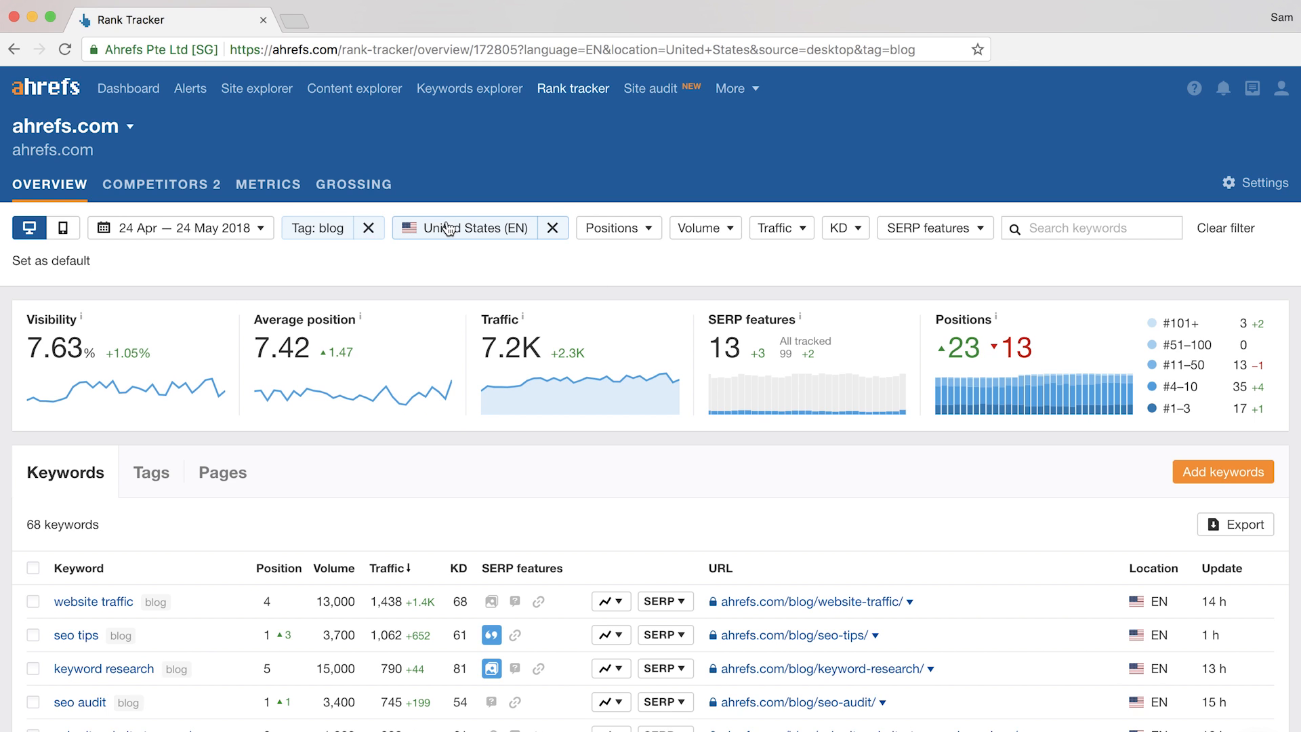
Filter the blog keywords to a custom position range of 11 to 15.
{"action": "left_click", "coordinate": [469, 227]}
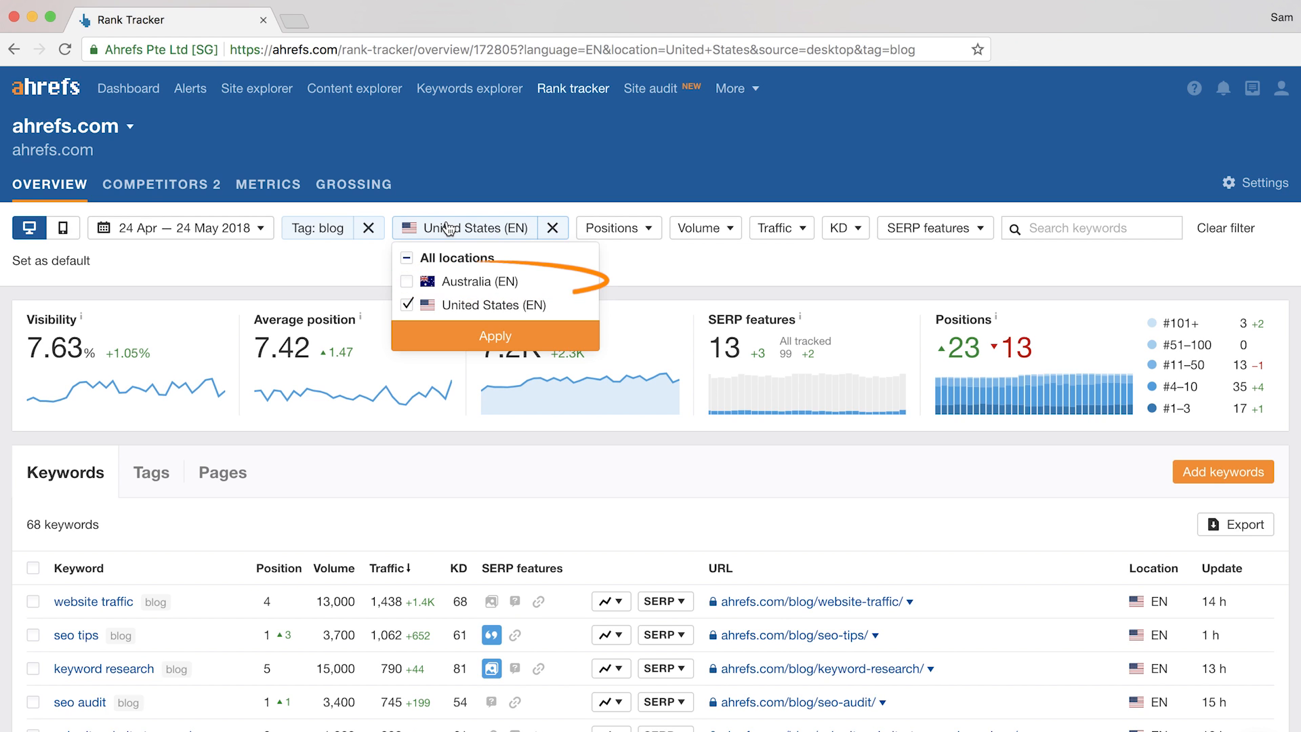
{"action": "left_click", "coordinate": [617, 228]}
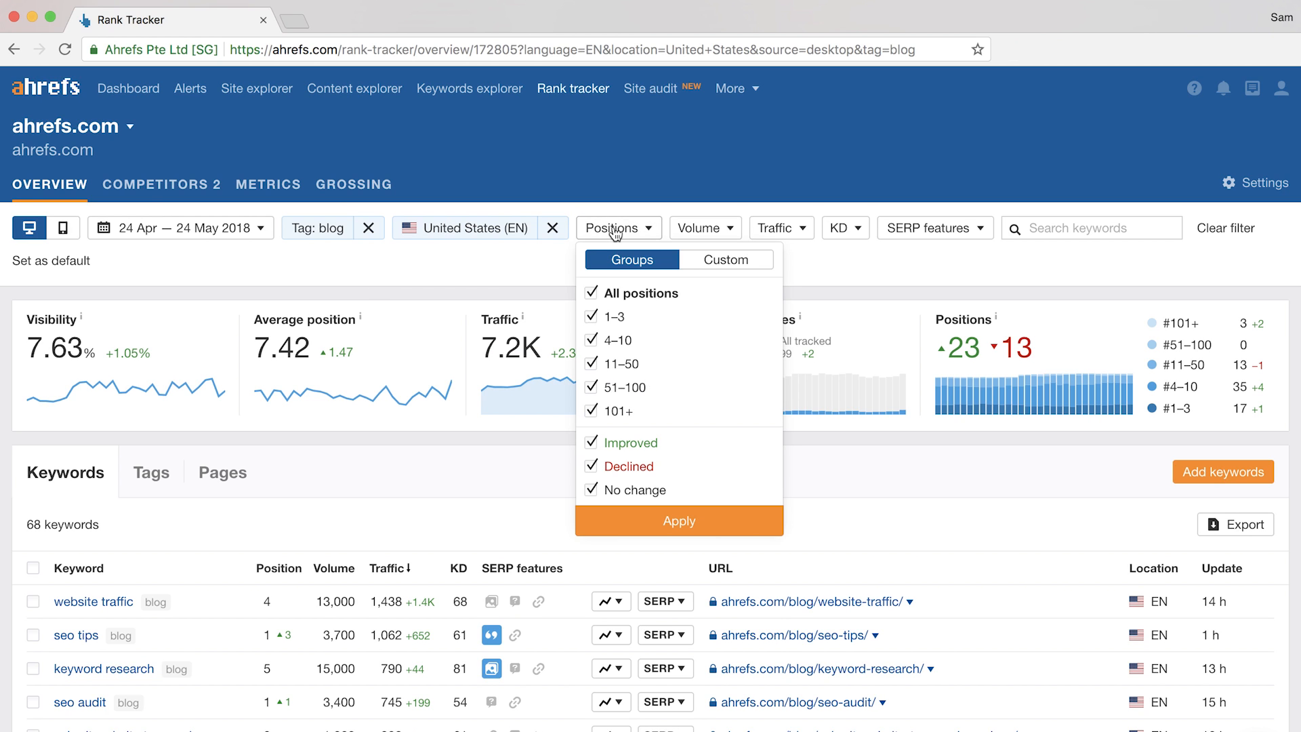
{"action": "mouse_move", "coordinate": [649, 250]}
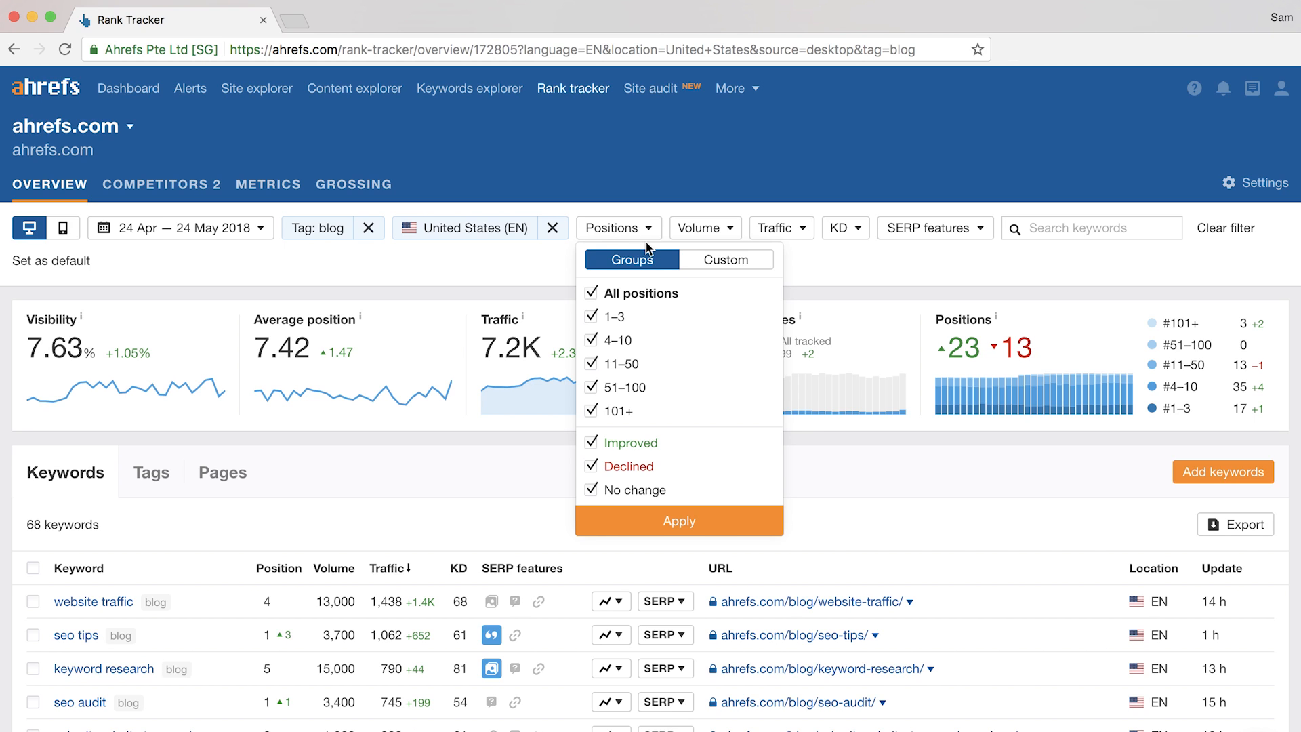
{"action": "mouse_move", "coordinate": [695, 340]}
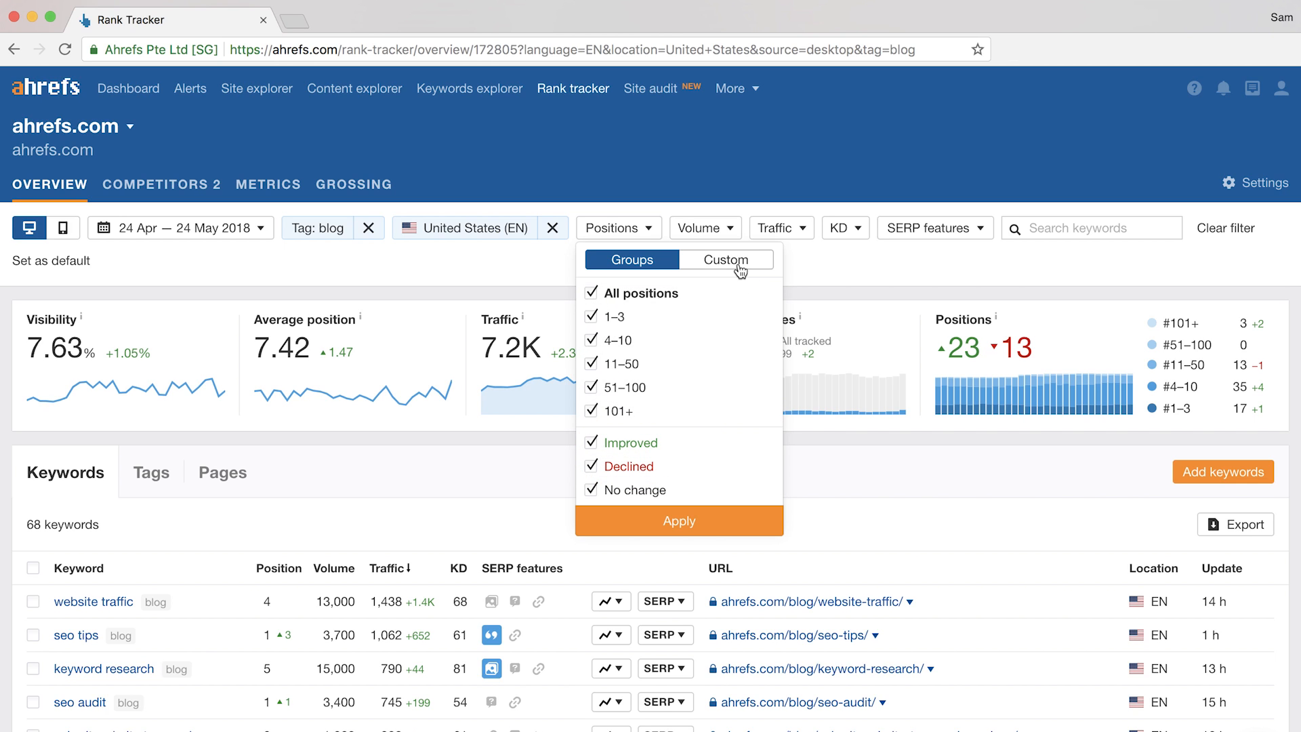
{"action": "left_click", "coordinate": [725, 260]}
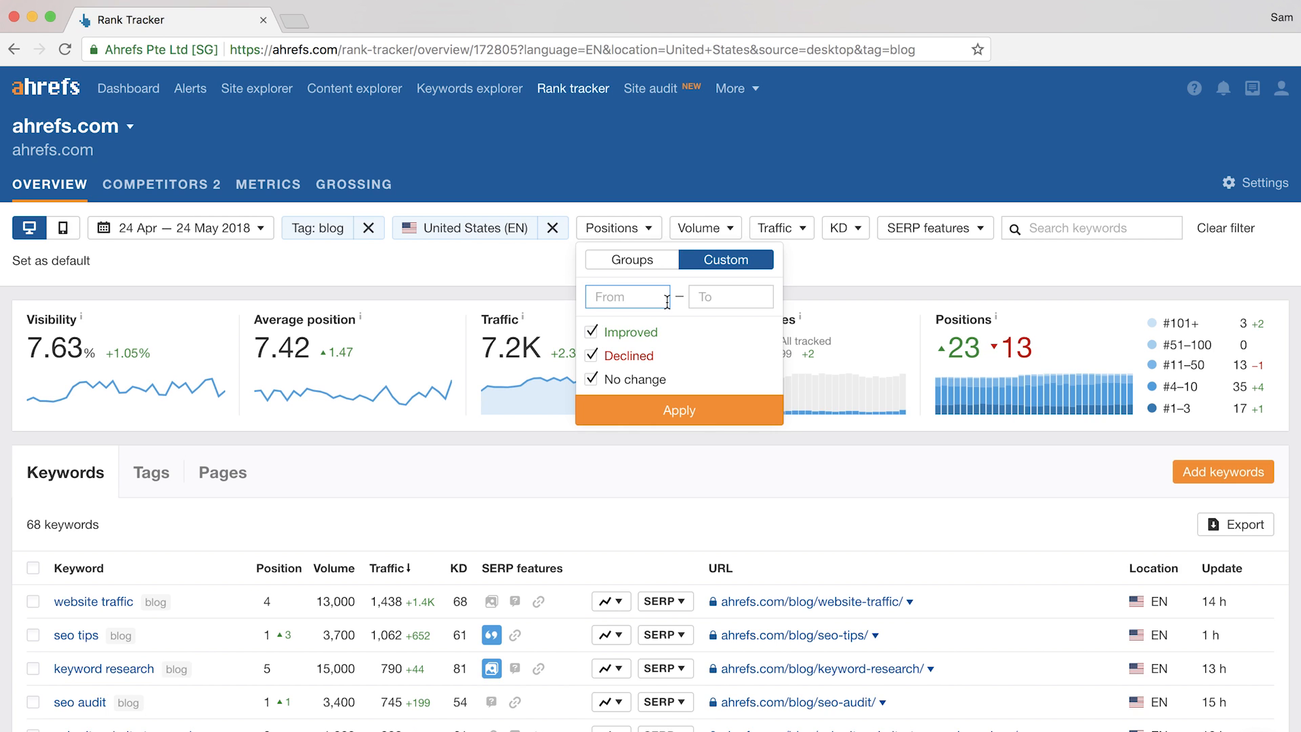
{"action": "type", "text": "15"}
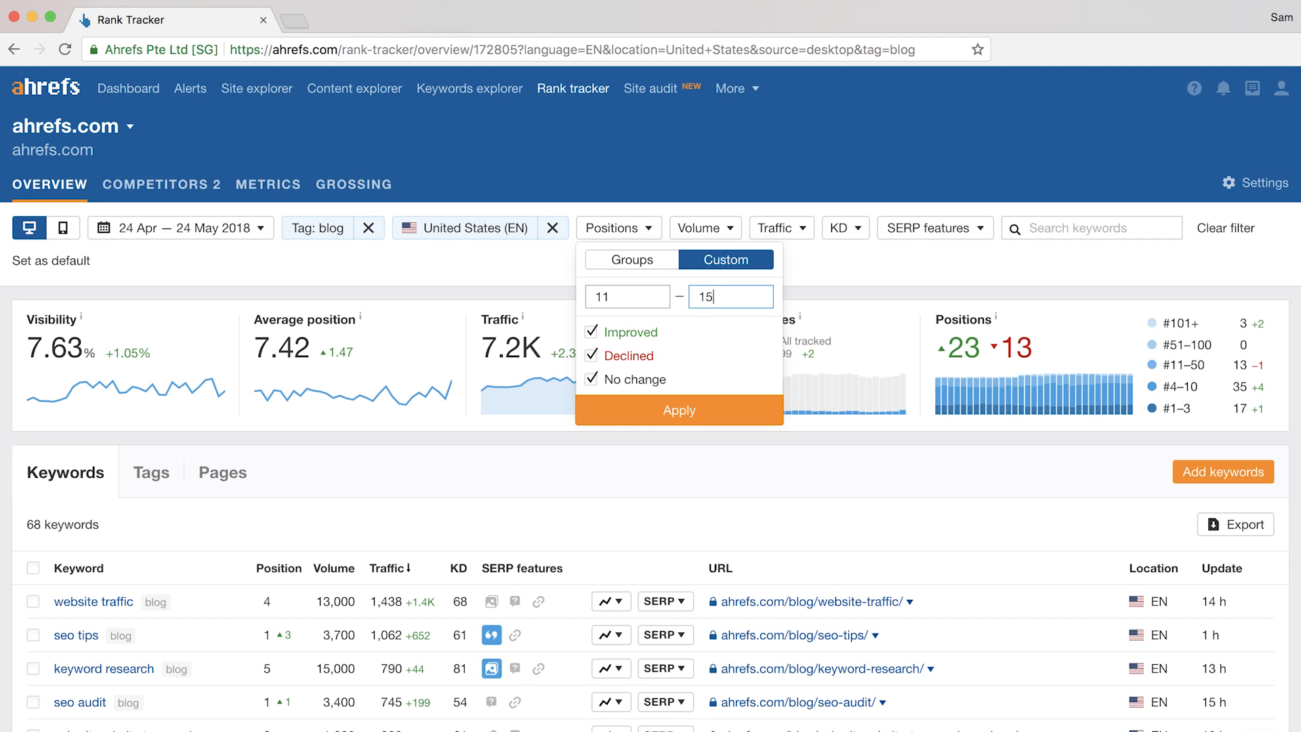
{"action": "left_click", "coordinate": [679, 410]}
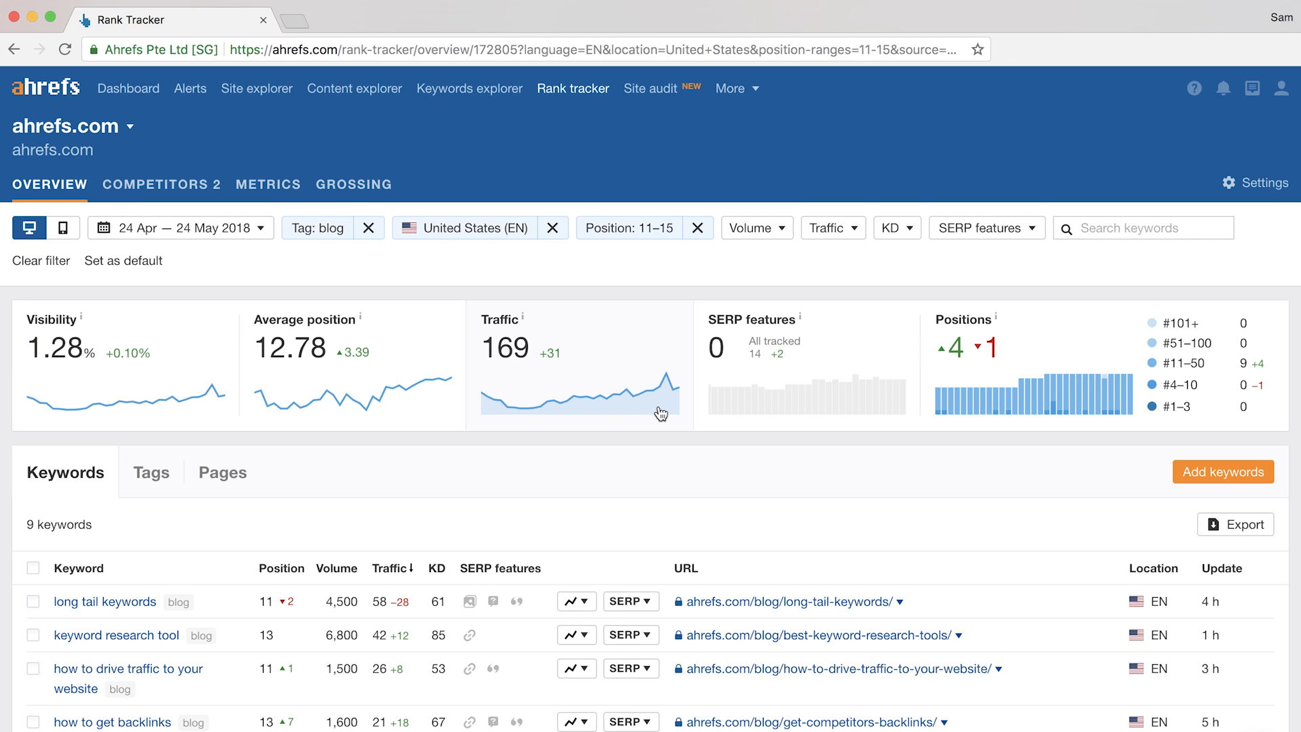
{"action": "mouse_move", "coordinate": [764, 500]}
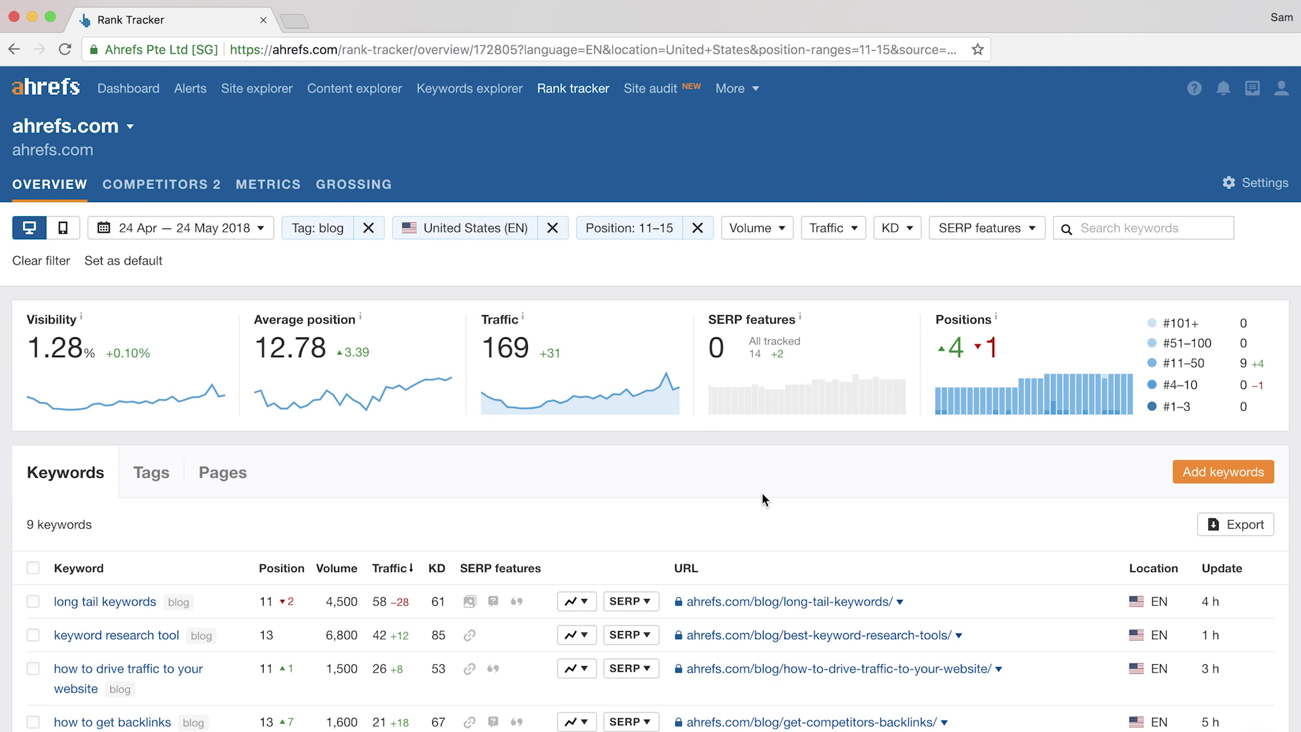
{"action": "mouse_move", "coordinate": [166, 534]}
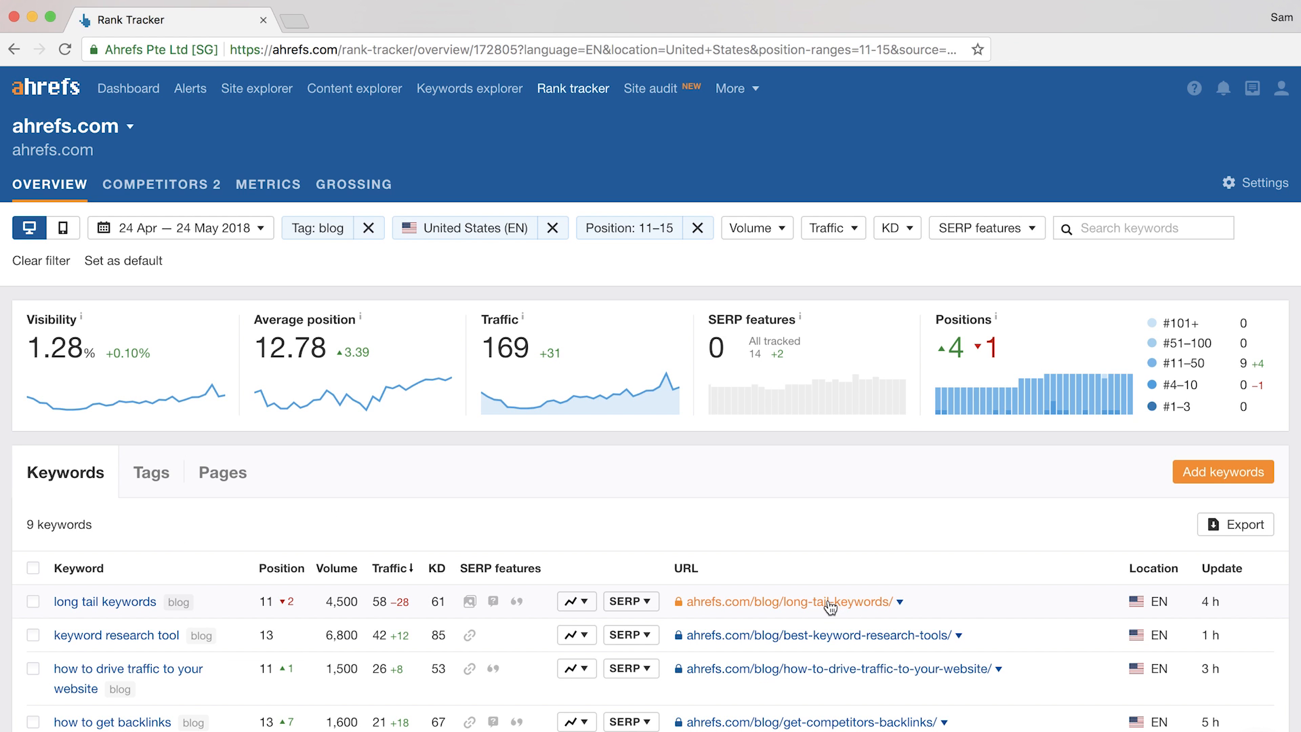
View the long-tail keywords blog post, then return to the Rank Tracker overview.
{"action": "left_click", "coordinate": [783, 601]}
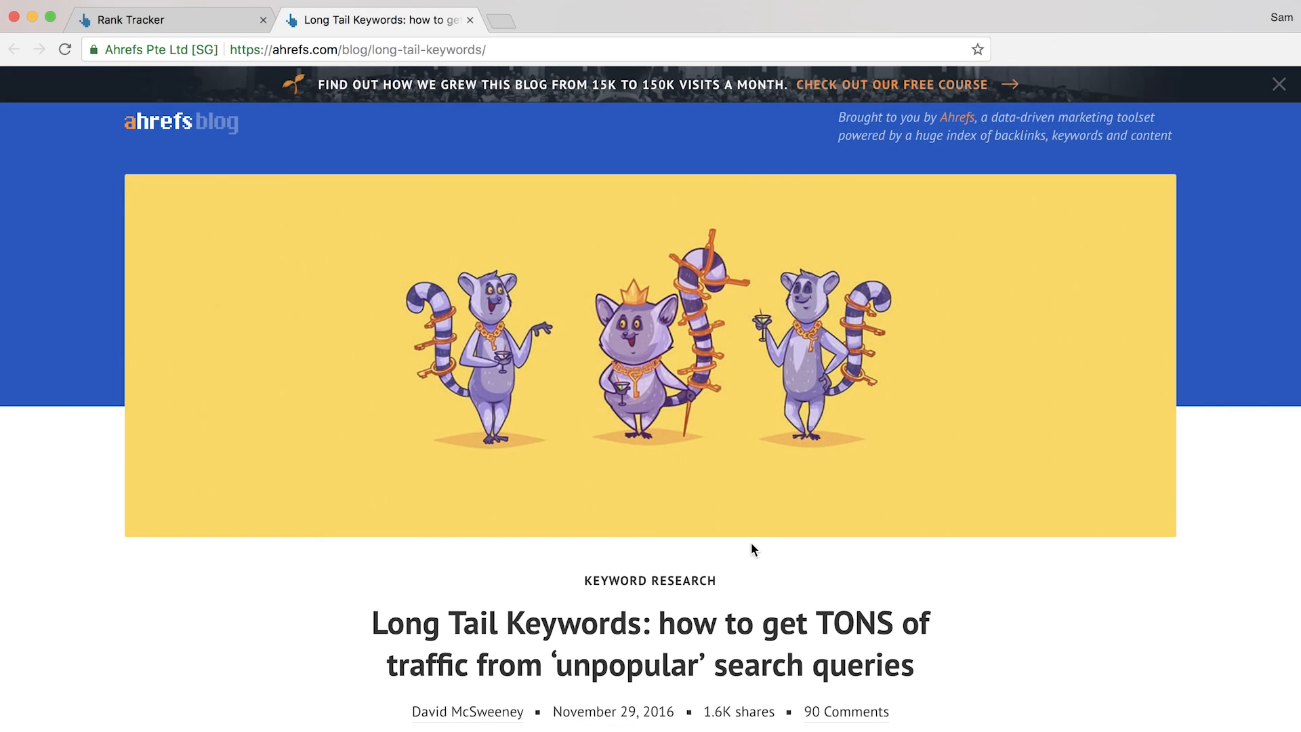
{"action": "left_click", "coordinate": [470, 19]}
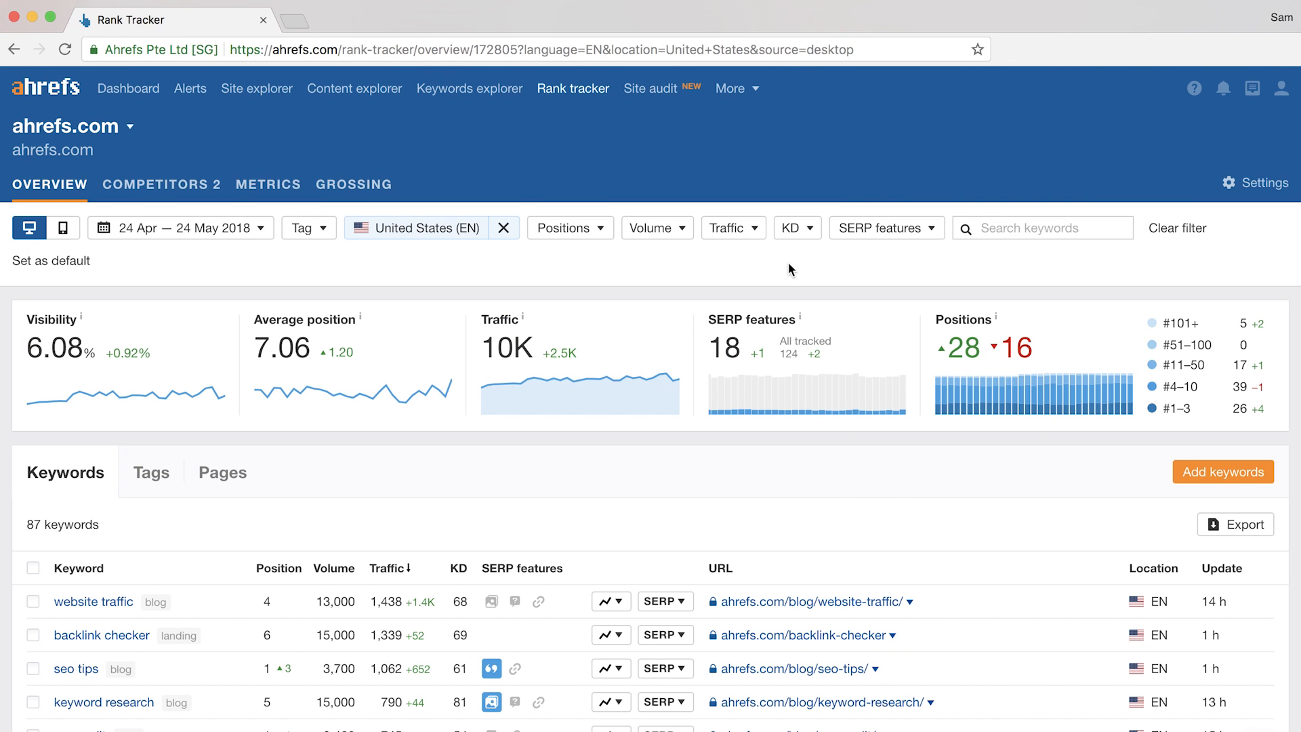
Show only keywords with a Featured snippet that ahrefs.com doesn't rank in.
{"action": "left_click", "coordinate": [886, 228]}
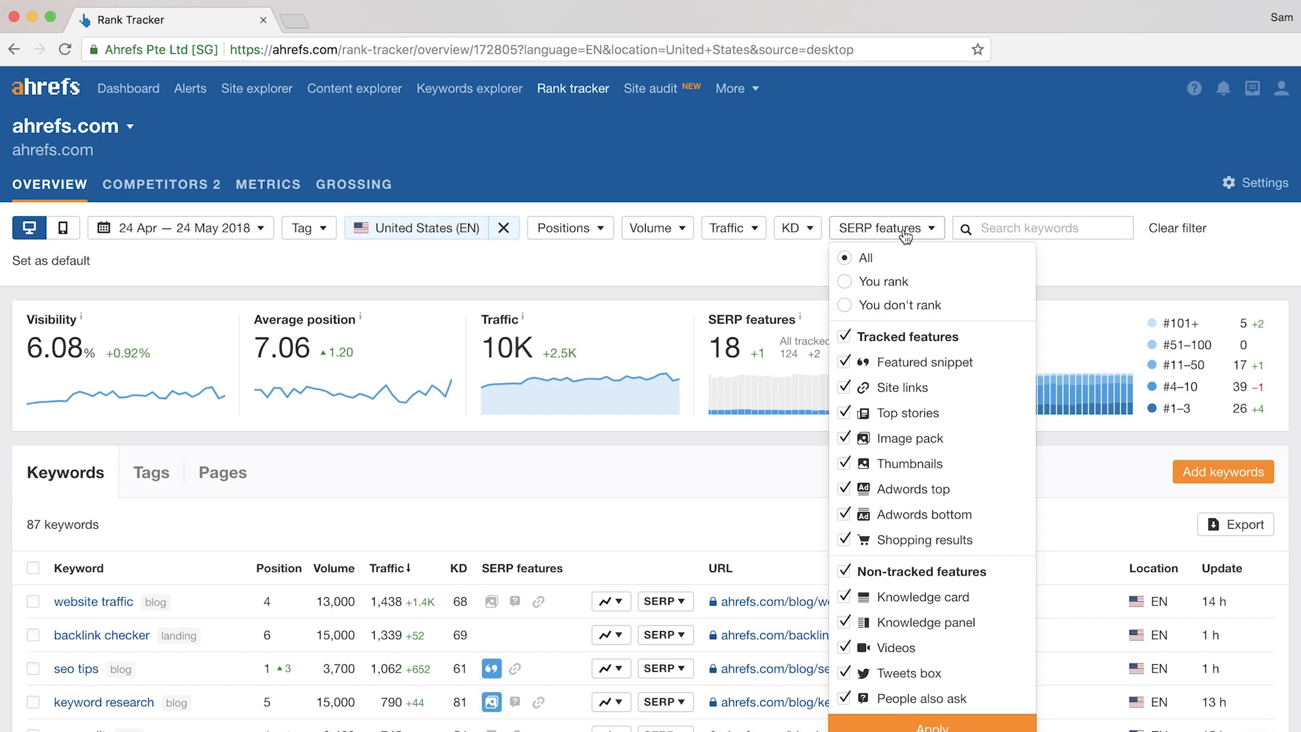
{"action": "mouse_move", "coordinate": [935, 233]}
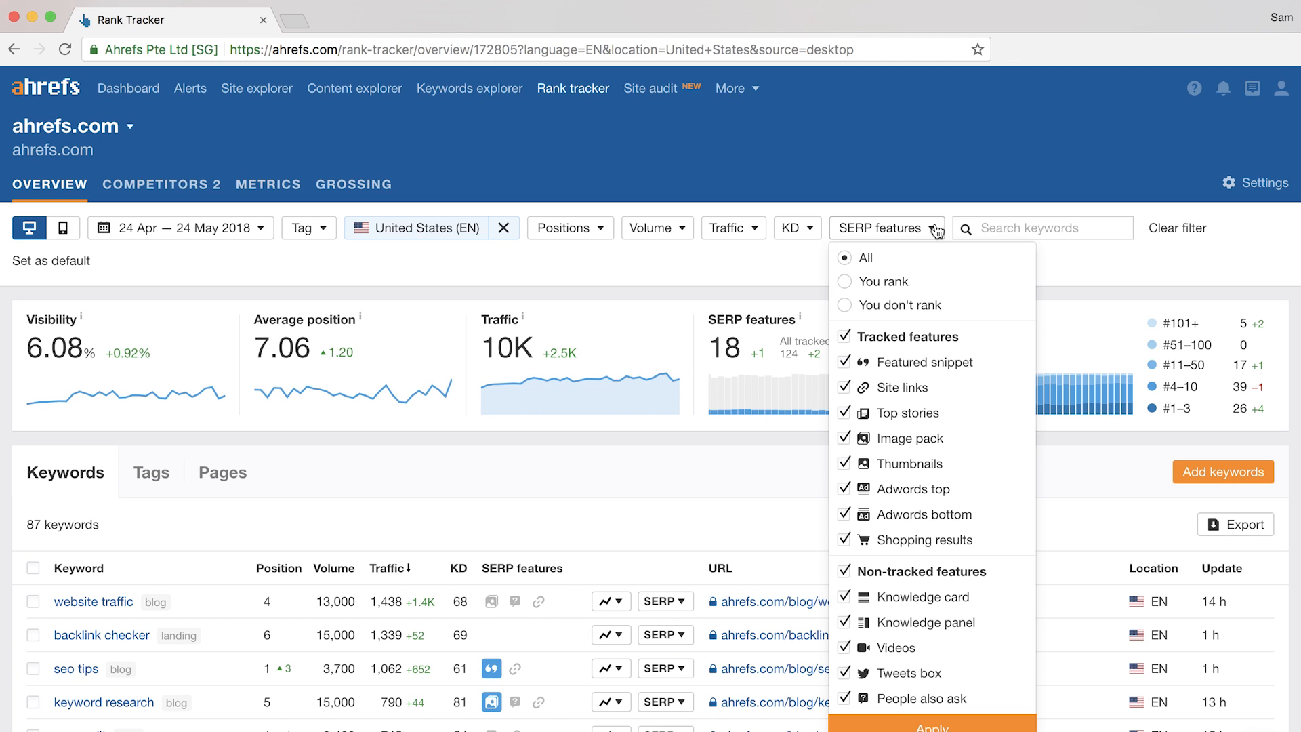
{"action": "left_click", "coordinate": [845, 304]}
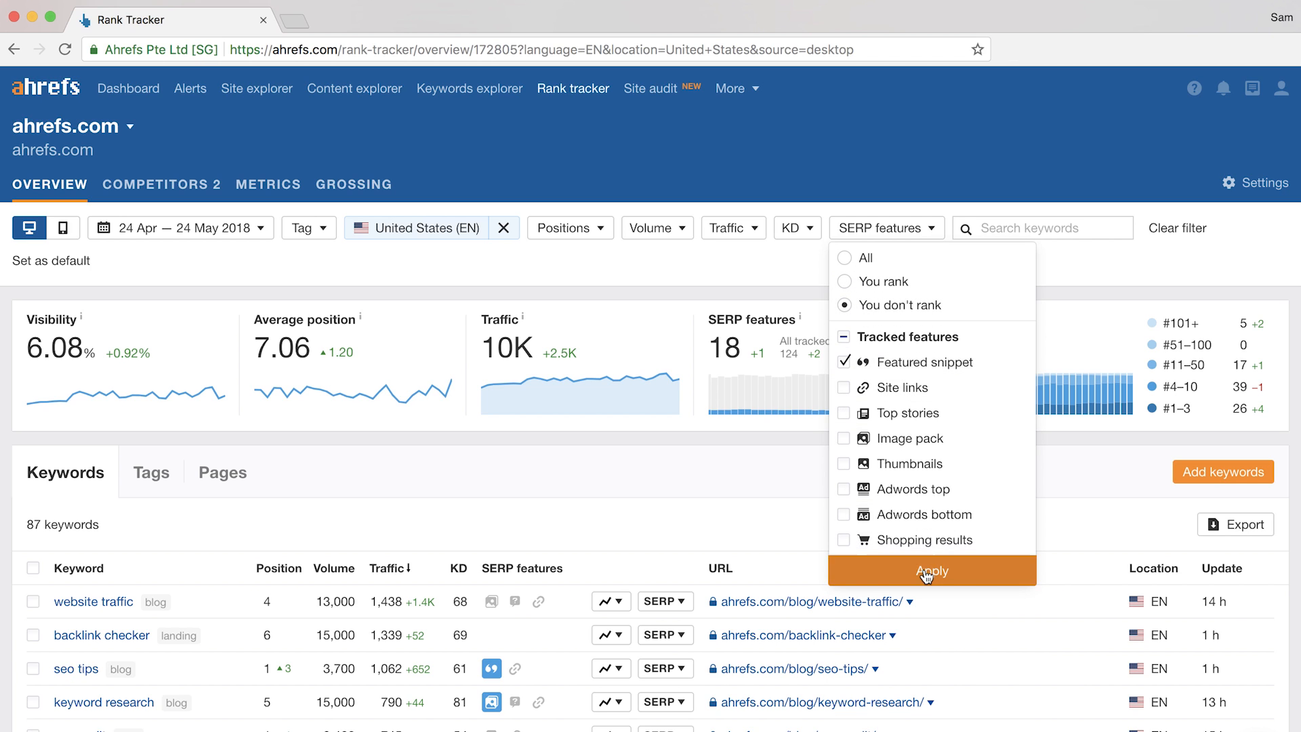
{"action": "left_click", "coordinate": [930, 570]}
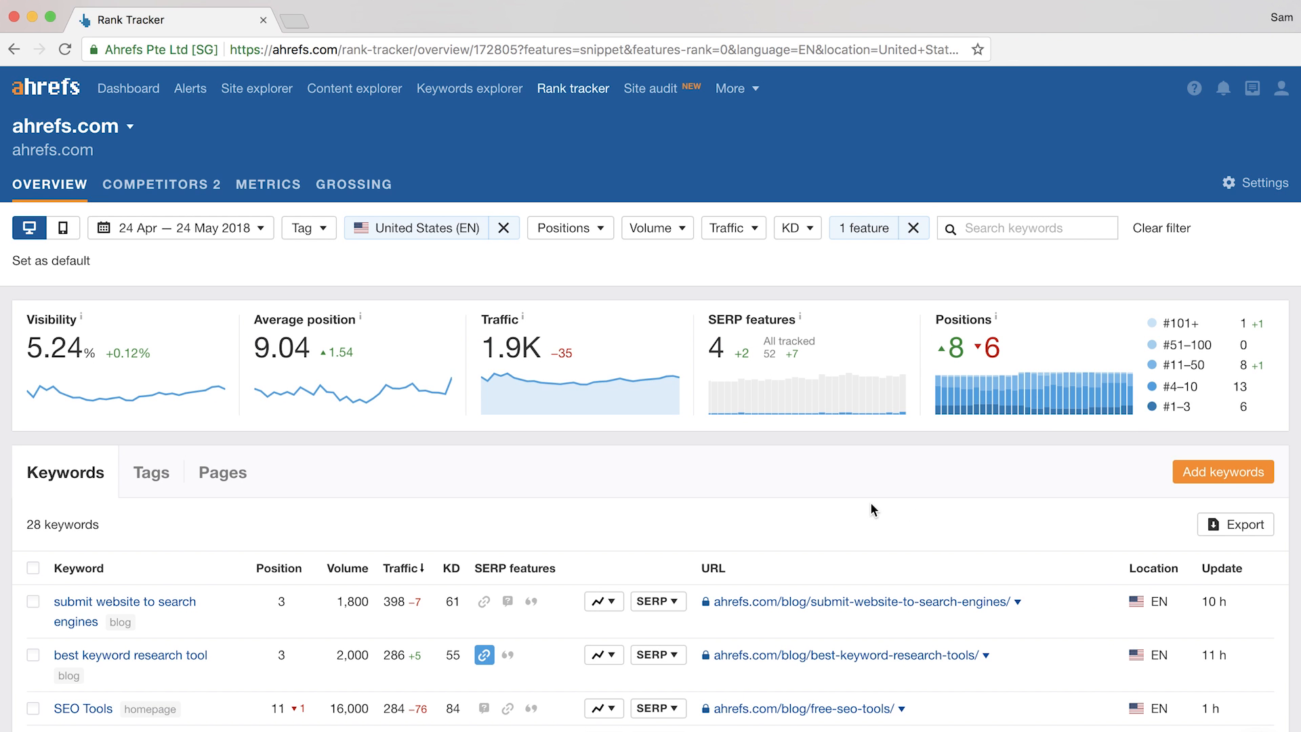
{"action": "scroll", "scroll_direction": "down", "scroll_amount": 3}
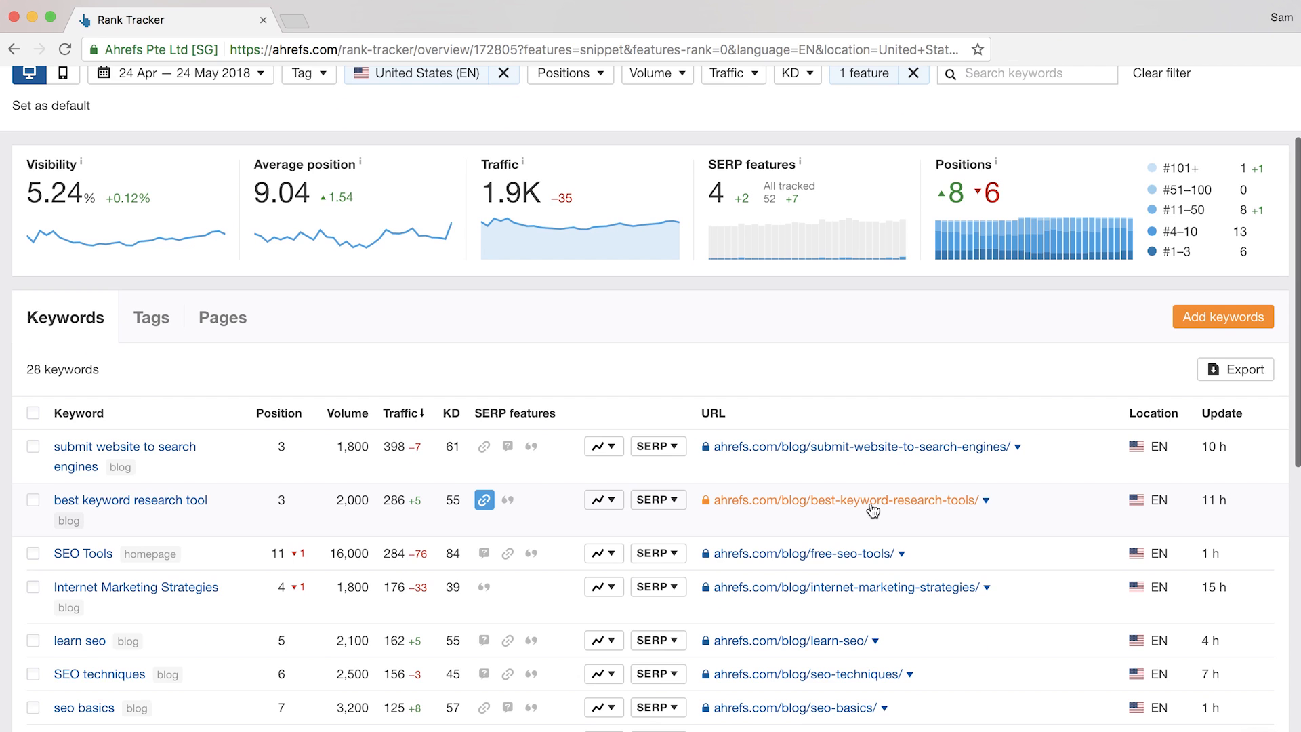
{"action": "scroll", "scroll_direction": "down", "scroll_amount": 3}
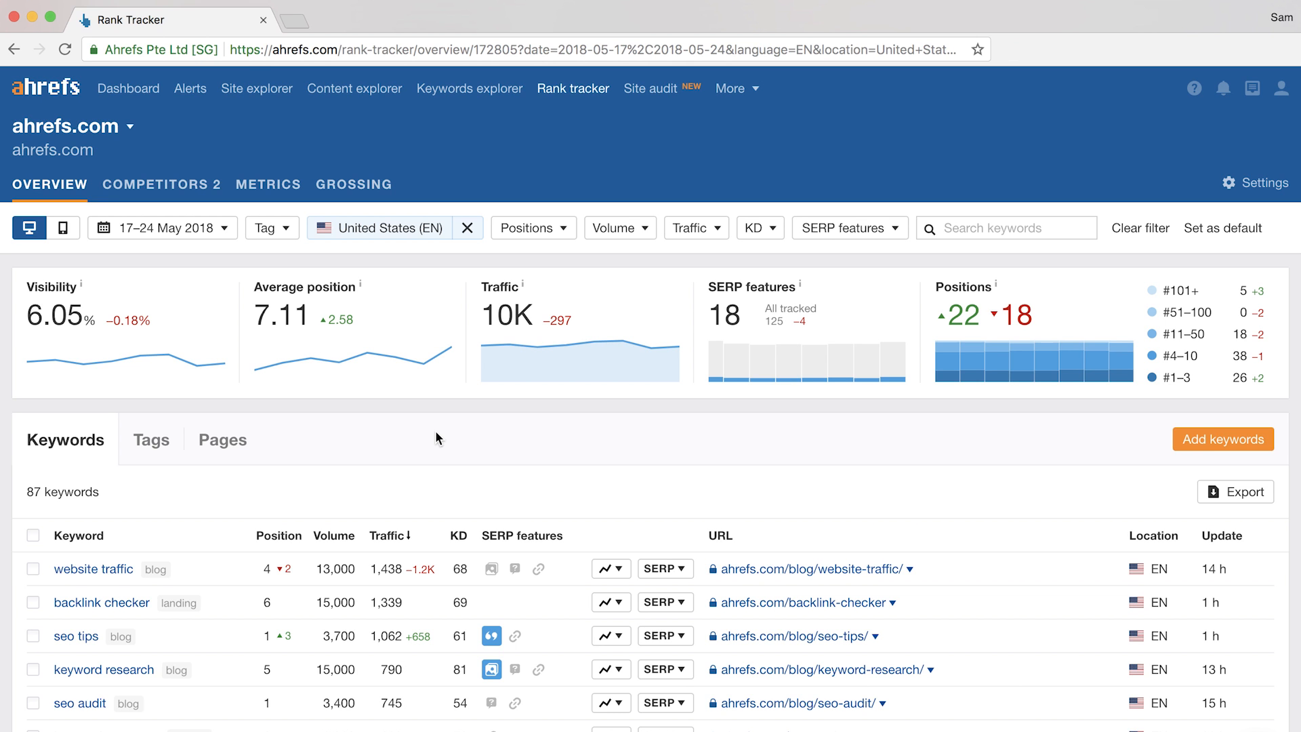
{"action": "mouse_move", "coordinate": [197, 245]}
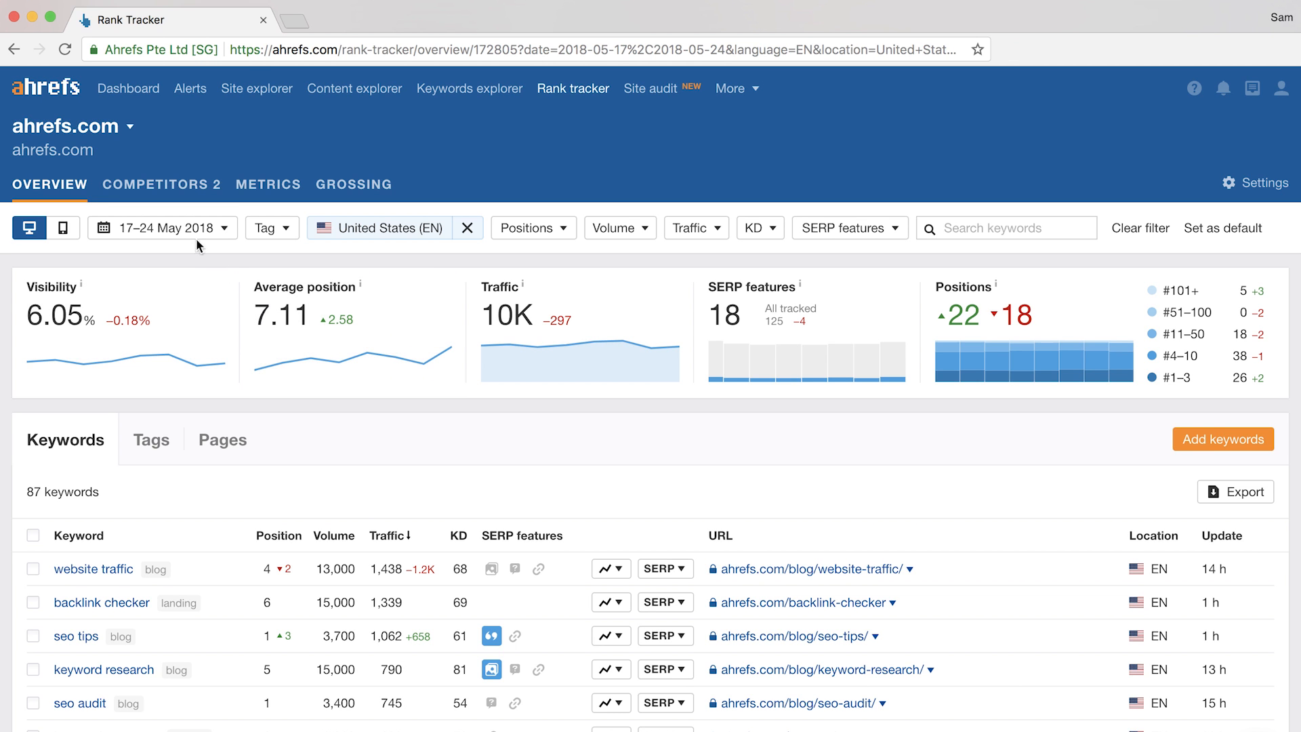
Set the report period to one year, 24/05/2017 to 24/05/2018.
{"action": "left_click", "coordinate": [161, 228]}
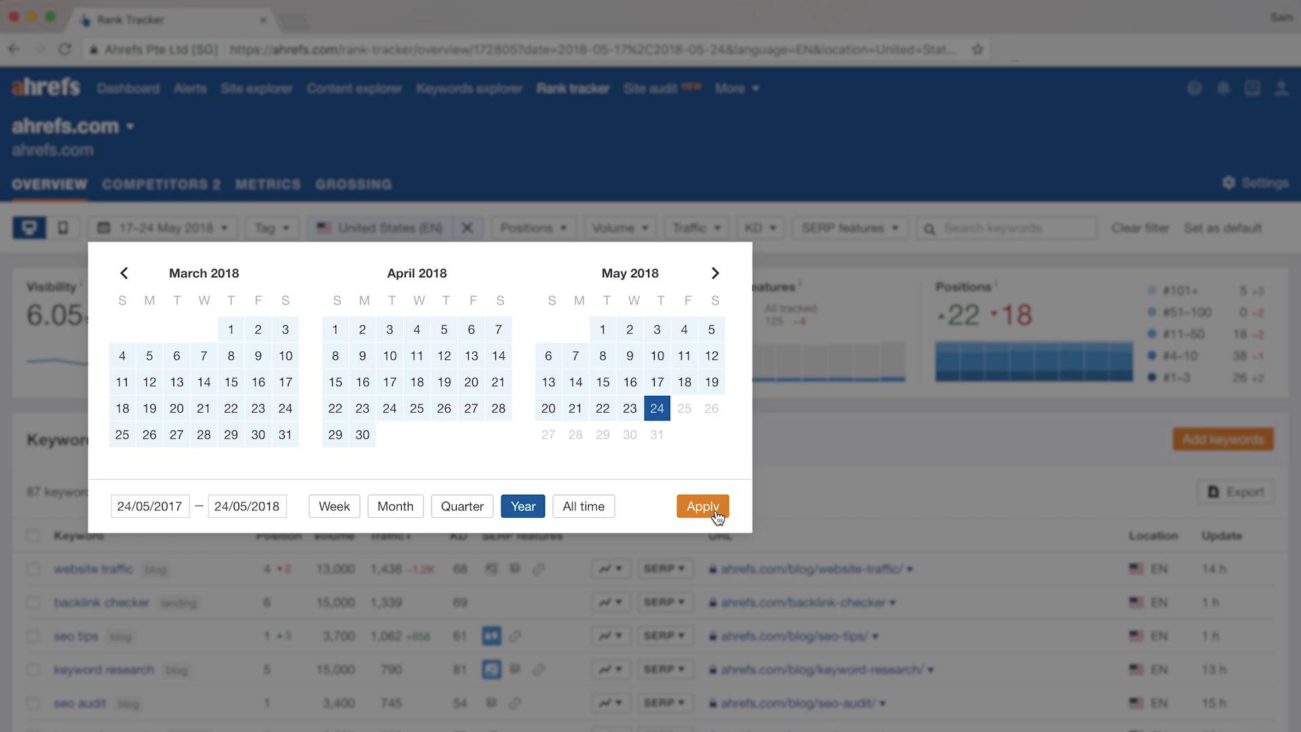
{"action": "left_click", "coordinate": [702, 506]}
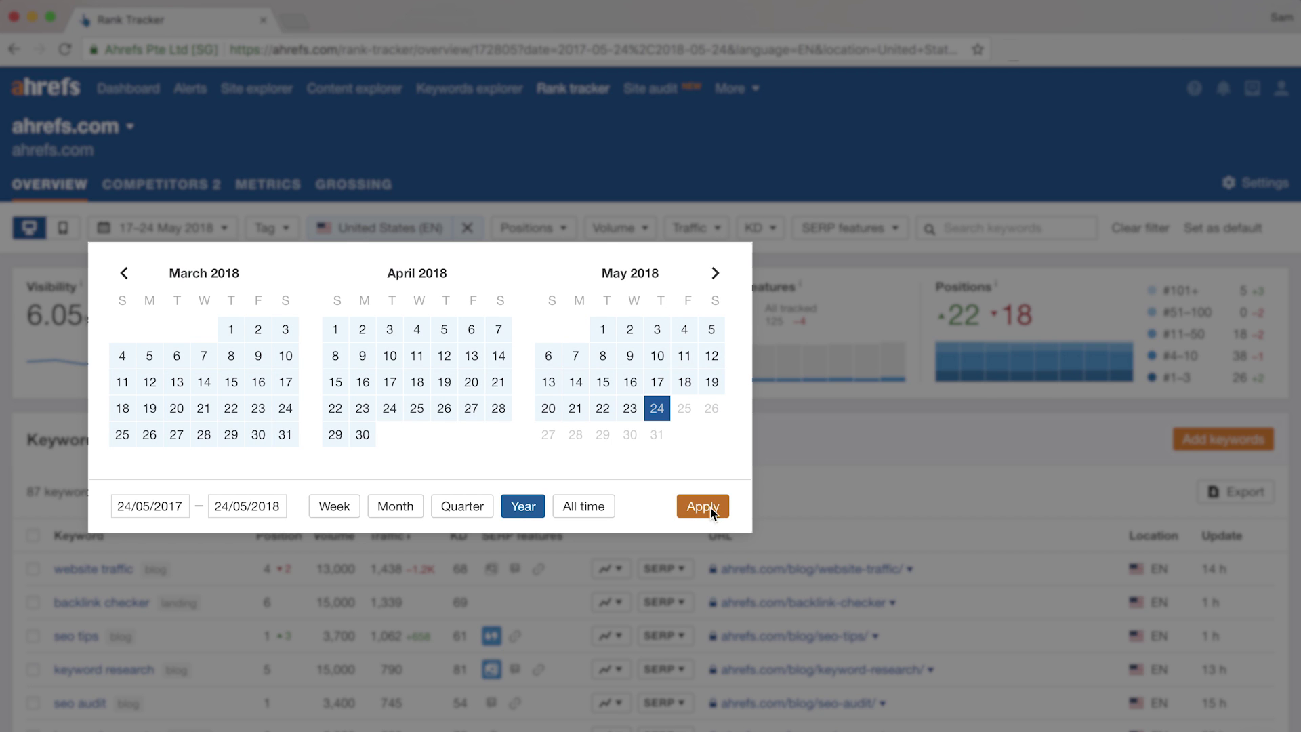
{"action": "left_click", "coordinate": [701, 506]}
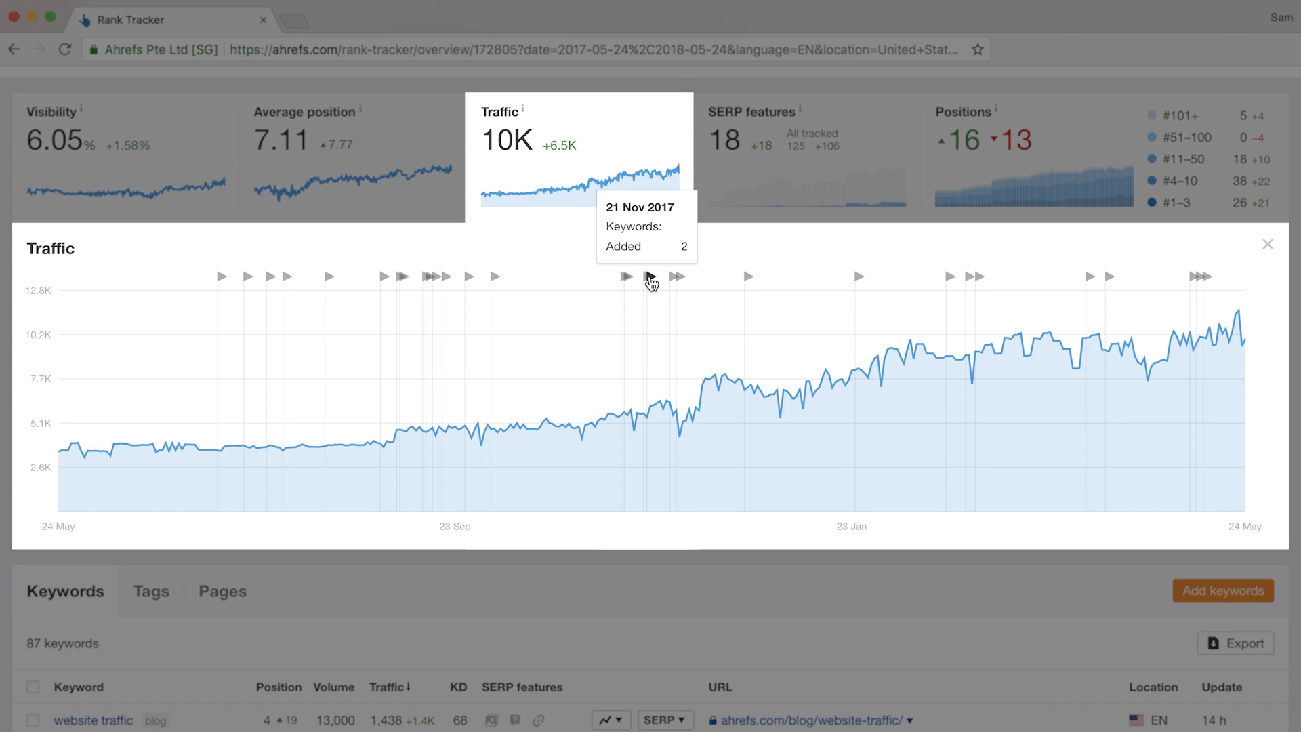
{"action": "mouse_move", "coordinate": [606, 263]}
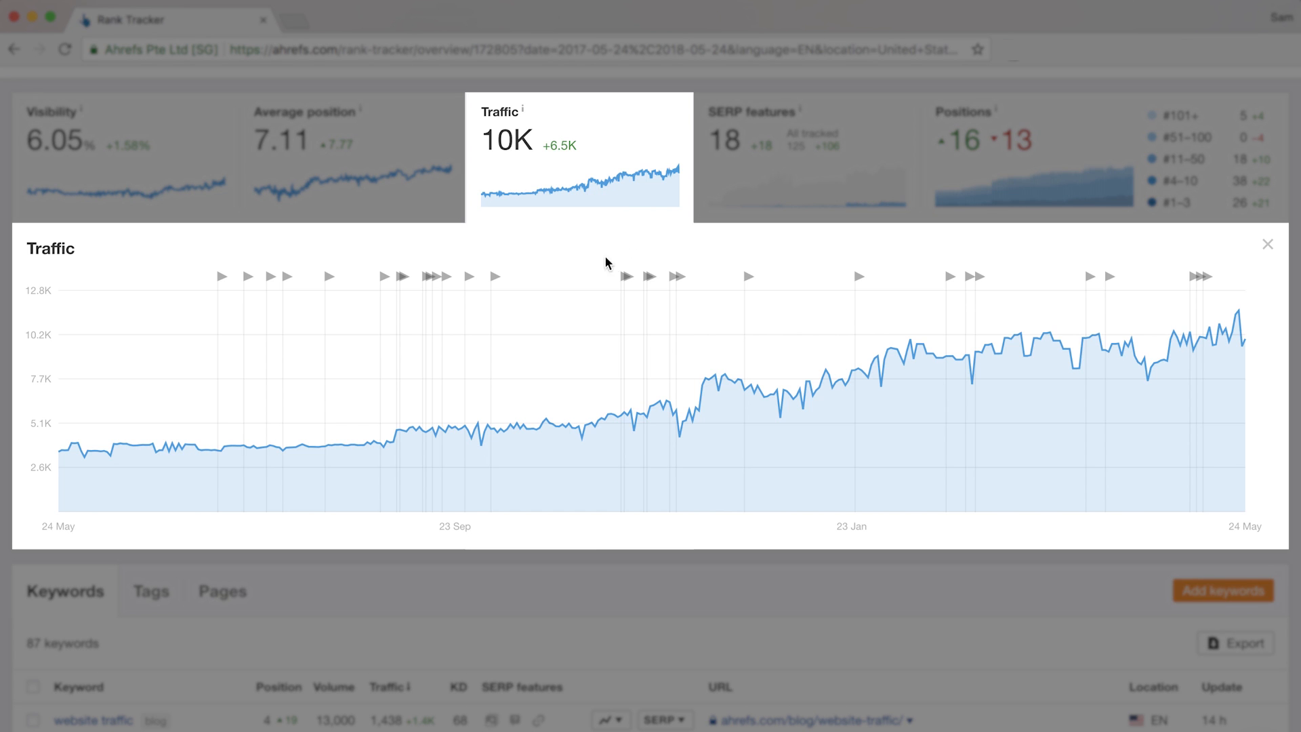
{"action": "mouse_move", "coordinate": [607, 419]}
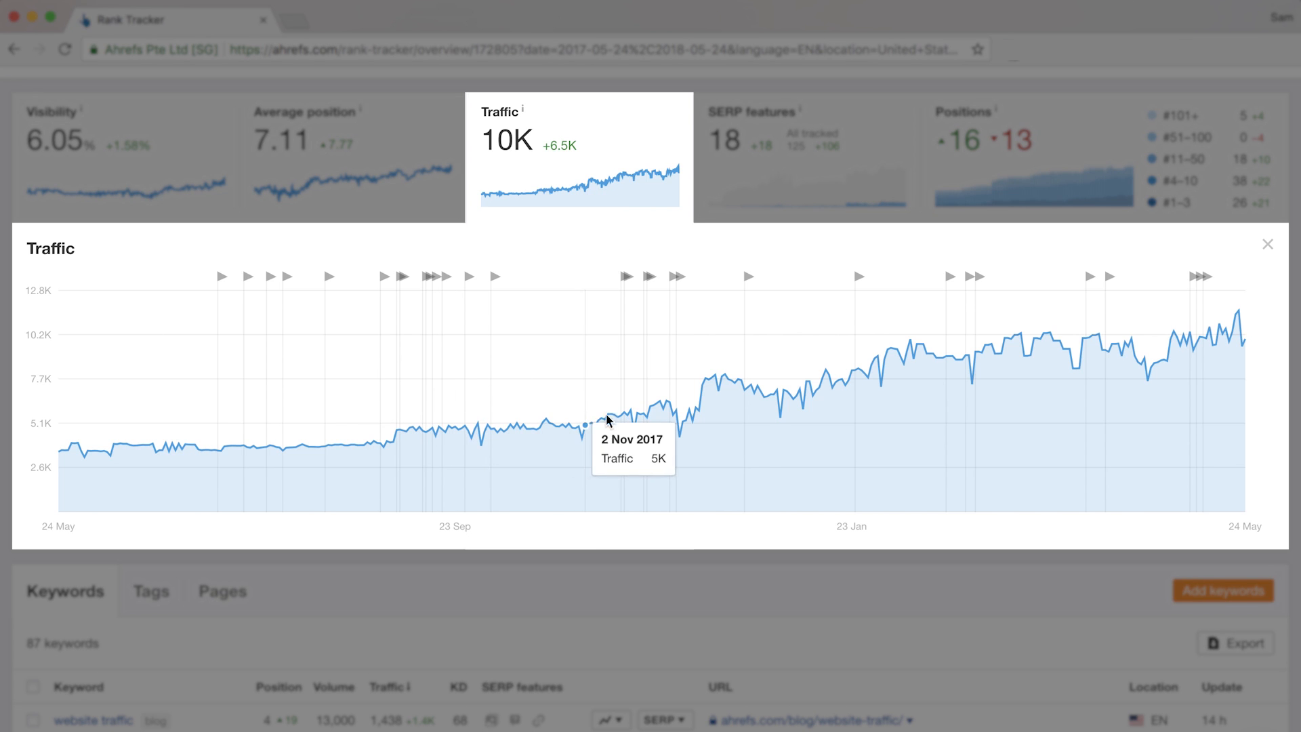
{"action": "mouse_move", "coordinate": [645, 393]}
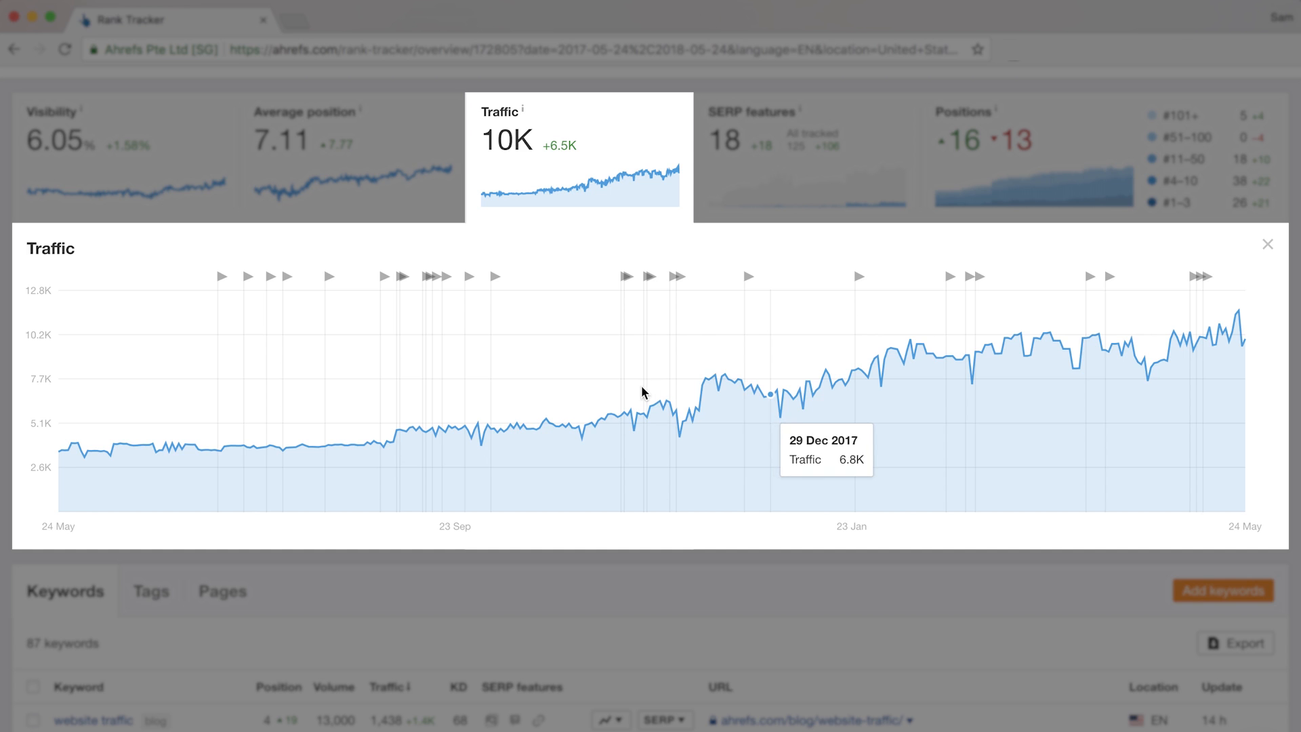
{"action": "mouse_move", "coordinate": [622, 276]}
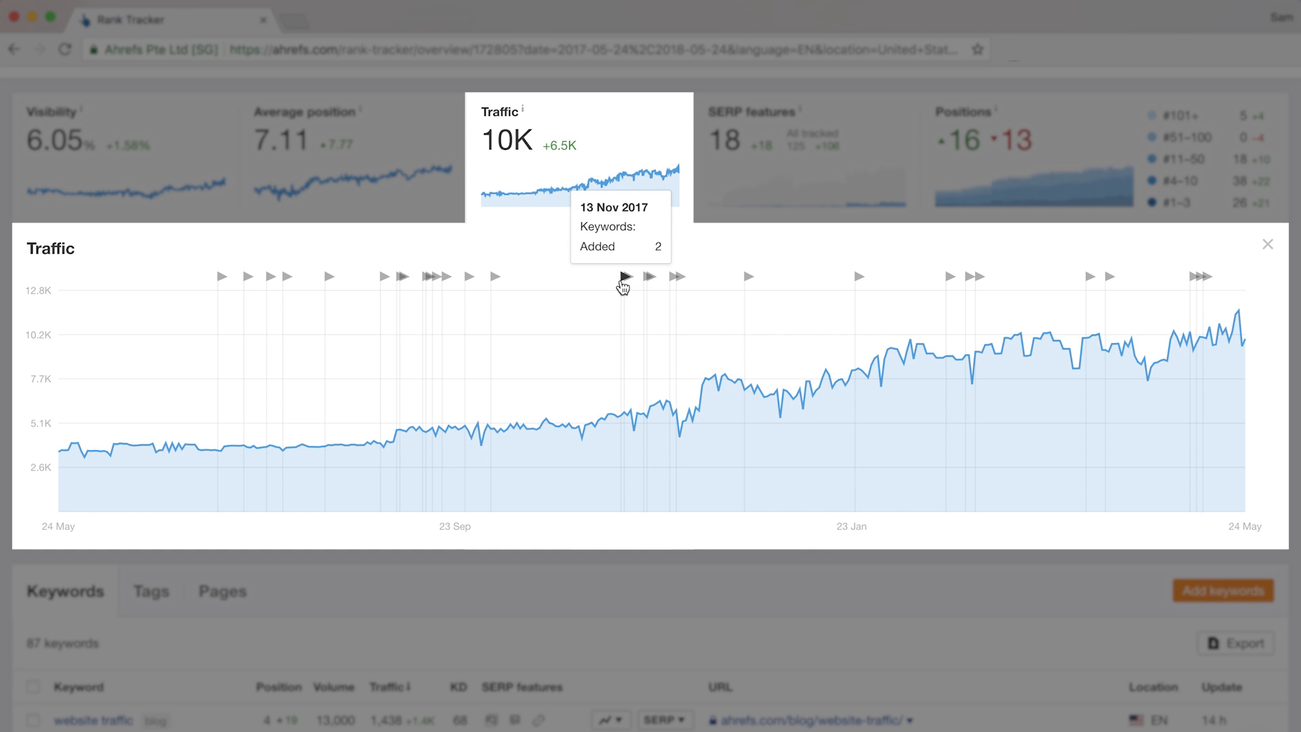
{"action": "mouse_move", "coordinate": [646, 284]}
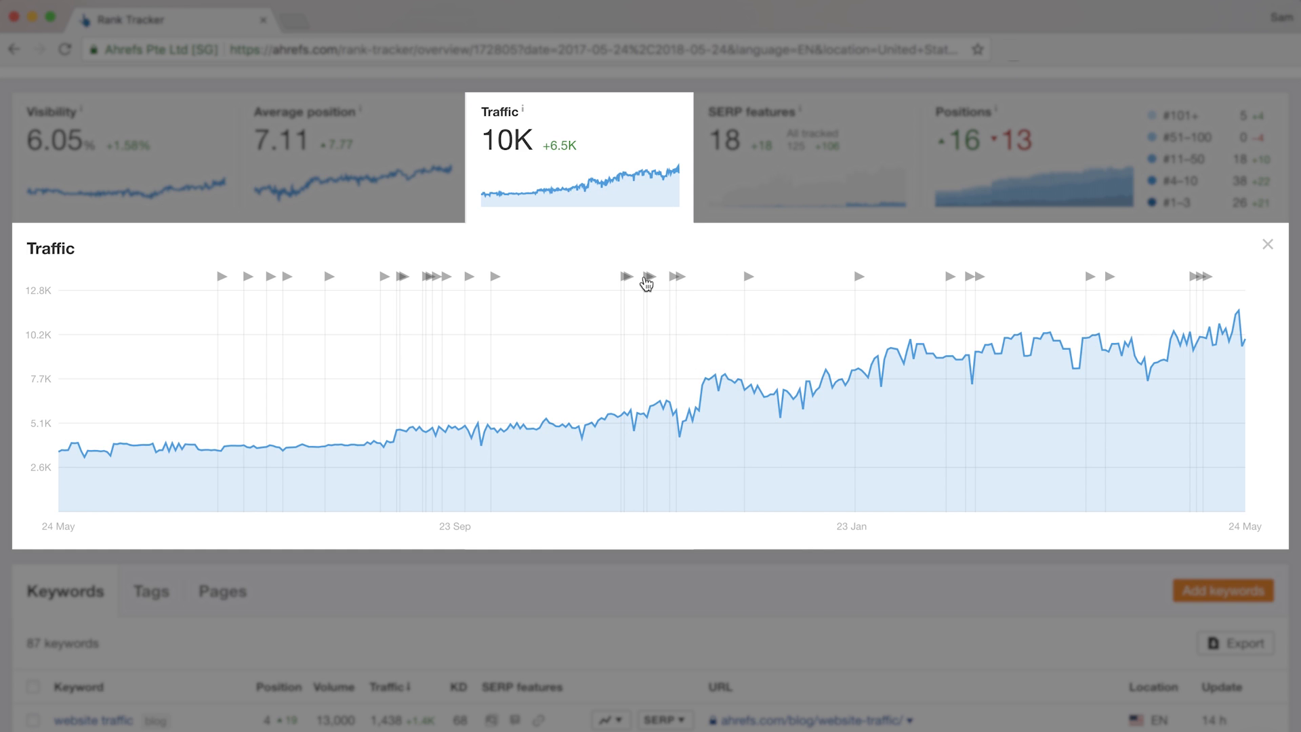
{"action": "mouse_move", "coordinate": [680, 278]}
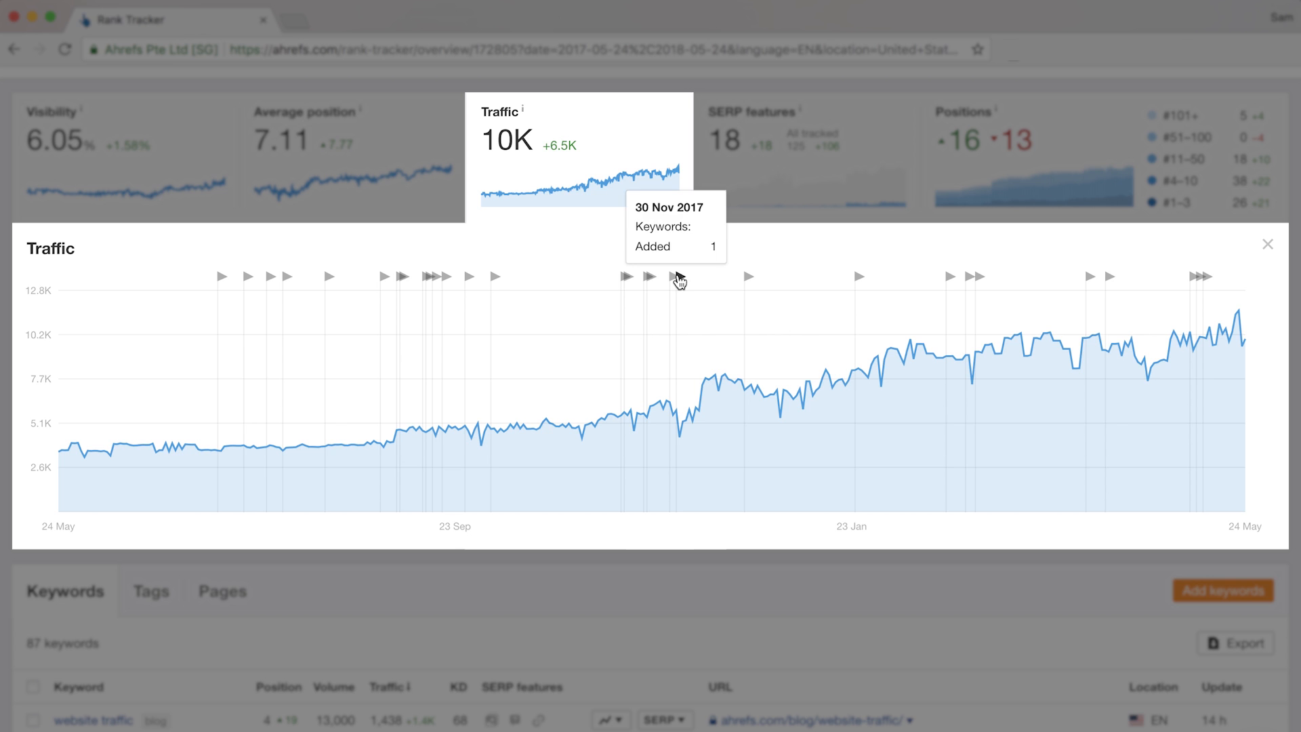
{"action": "mouse_move", "coordinate": [730, 309]}
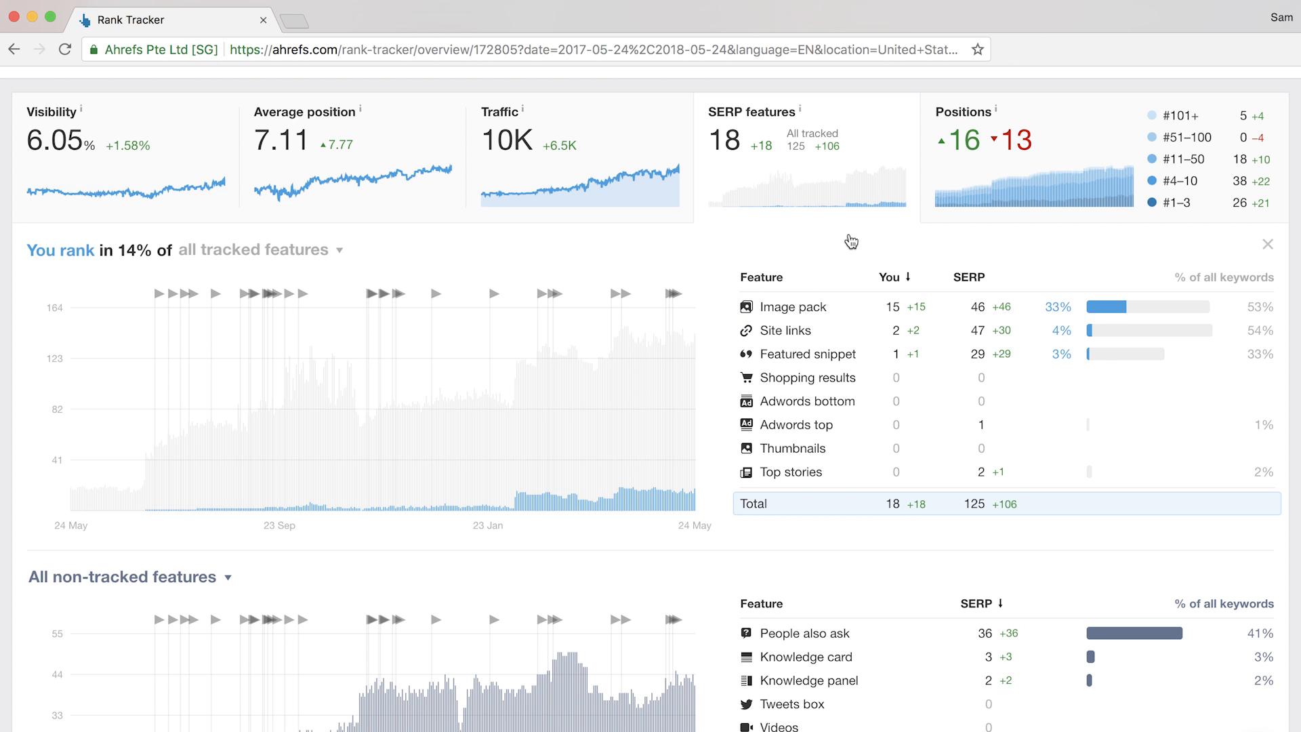
{"action": "mouse_move", "coordinate": [861, 229]}
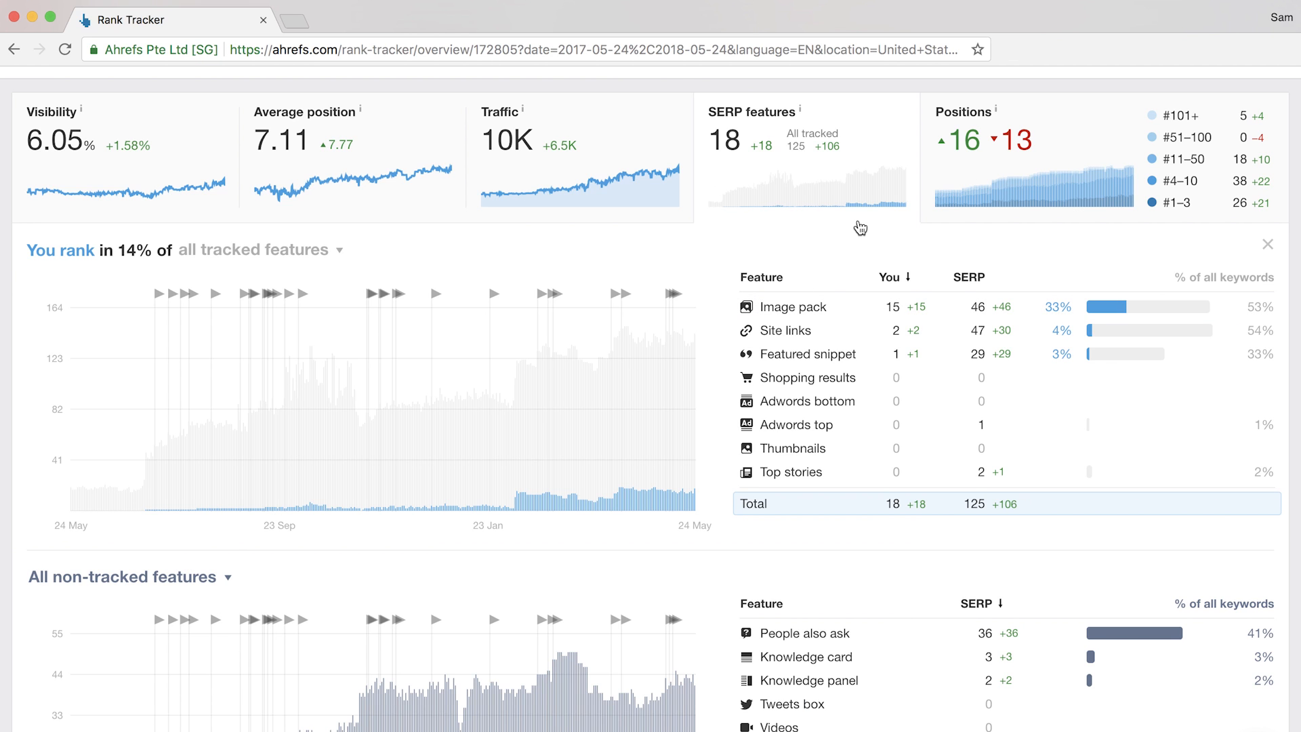
{"action": "scroll", "scroll_direction": "down", "scroll_amount": 3}
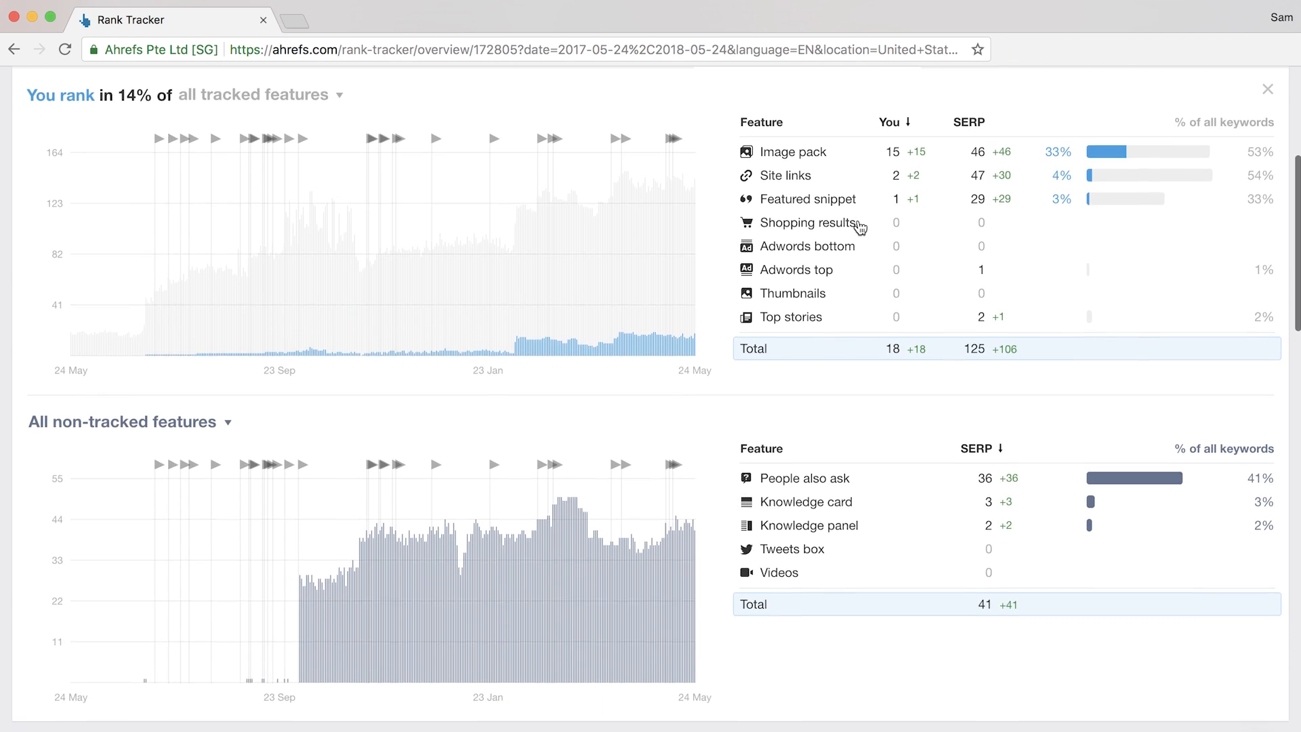
{"action": "scroll", "scroll_direction": "up", "scroll_amount": 3}
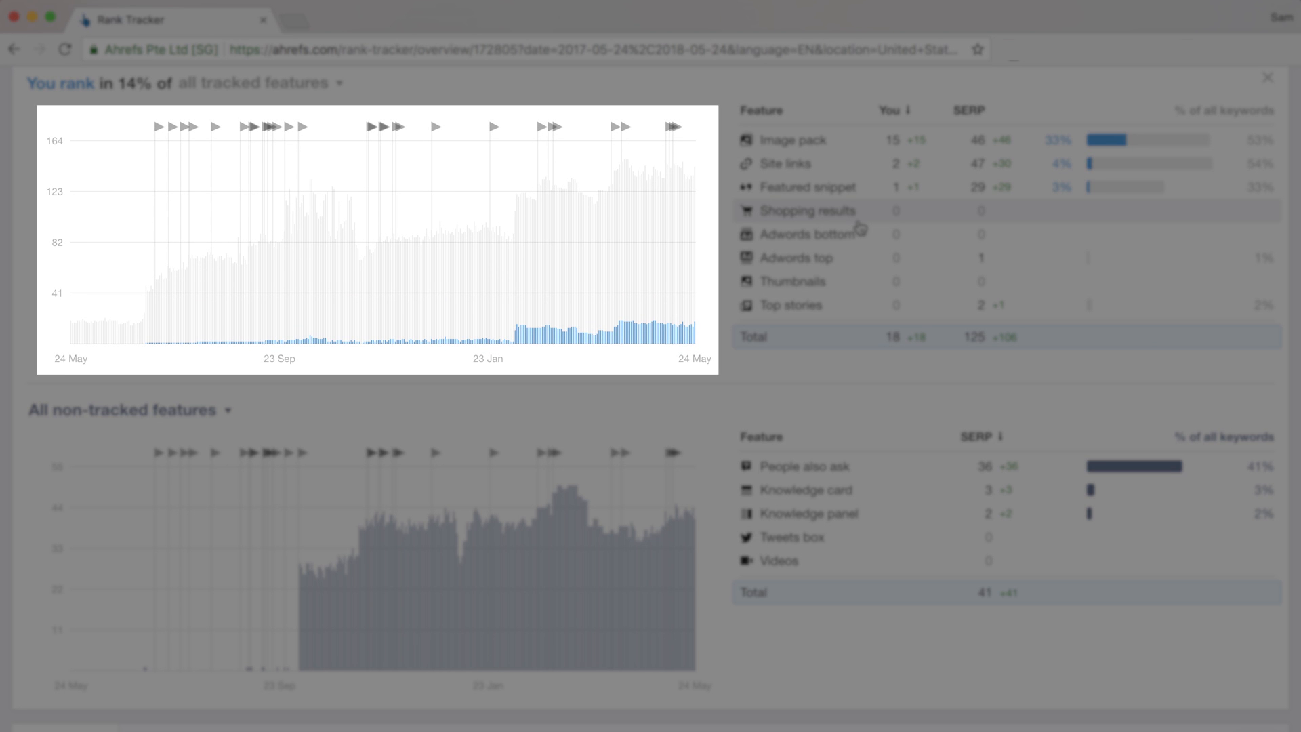
{"action": "mouse_move", "coordinate": [337, 291]}
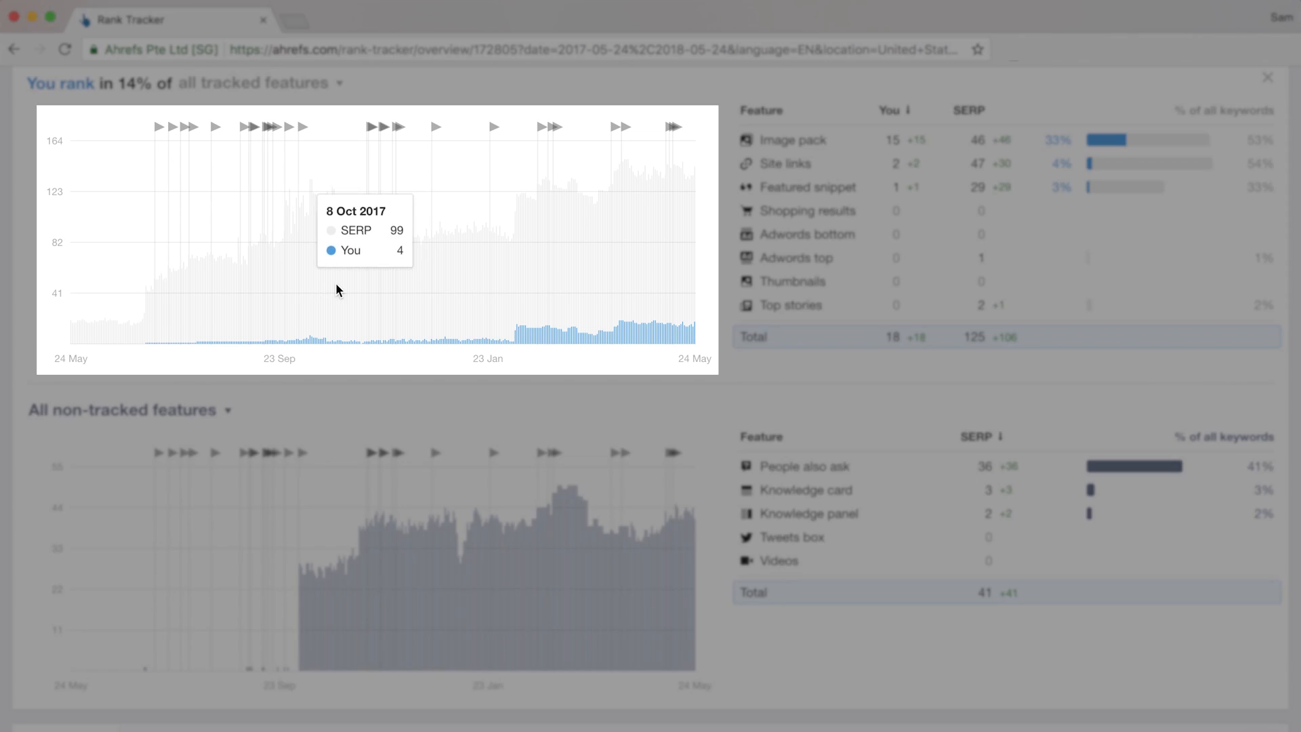
{"action": "mouse_move", "coordinate": [514, 311]}
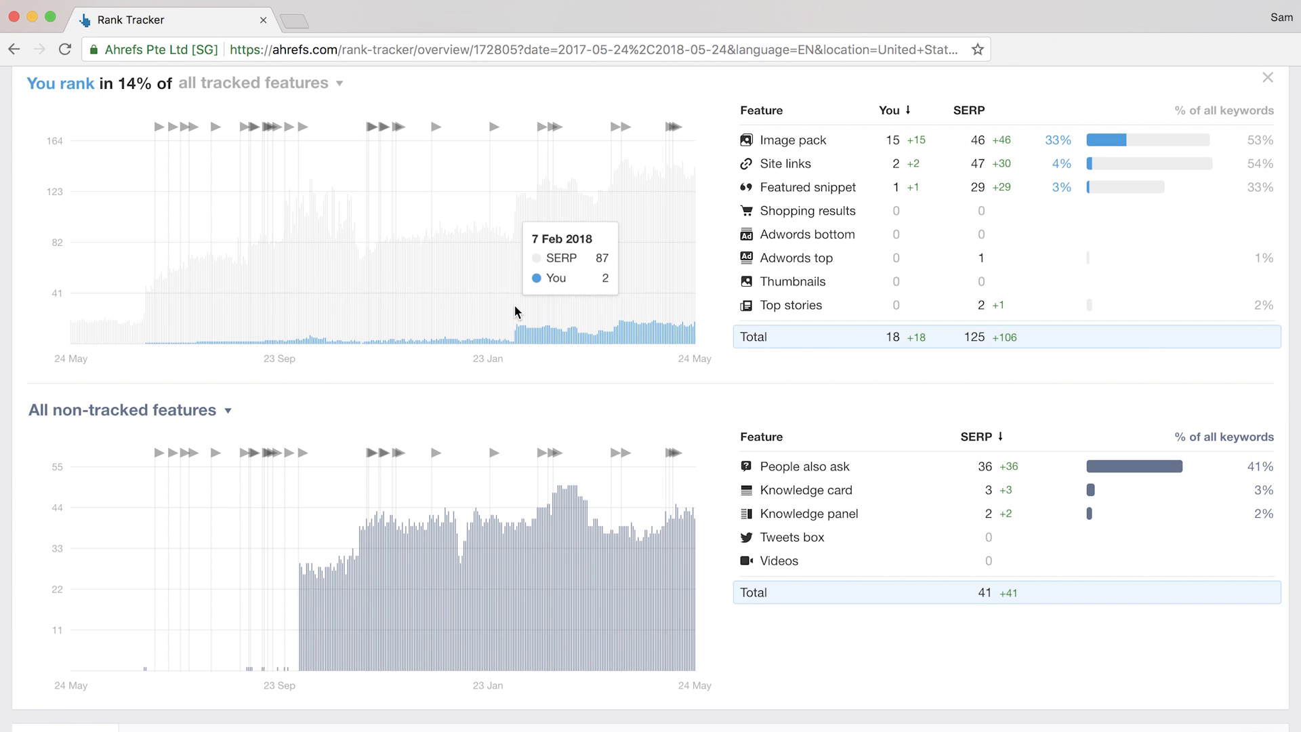
{"action": "mouse_move", "coordinate": [531, 314]}
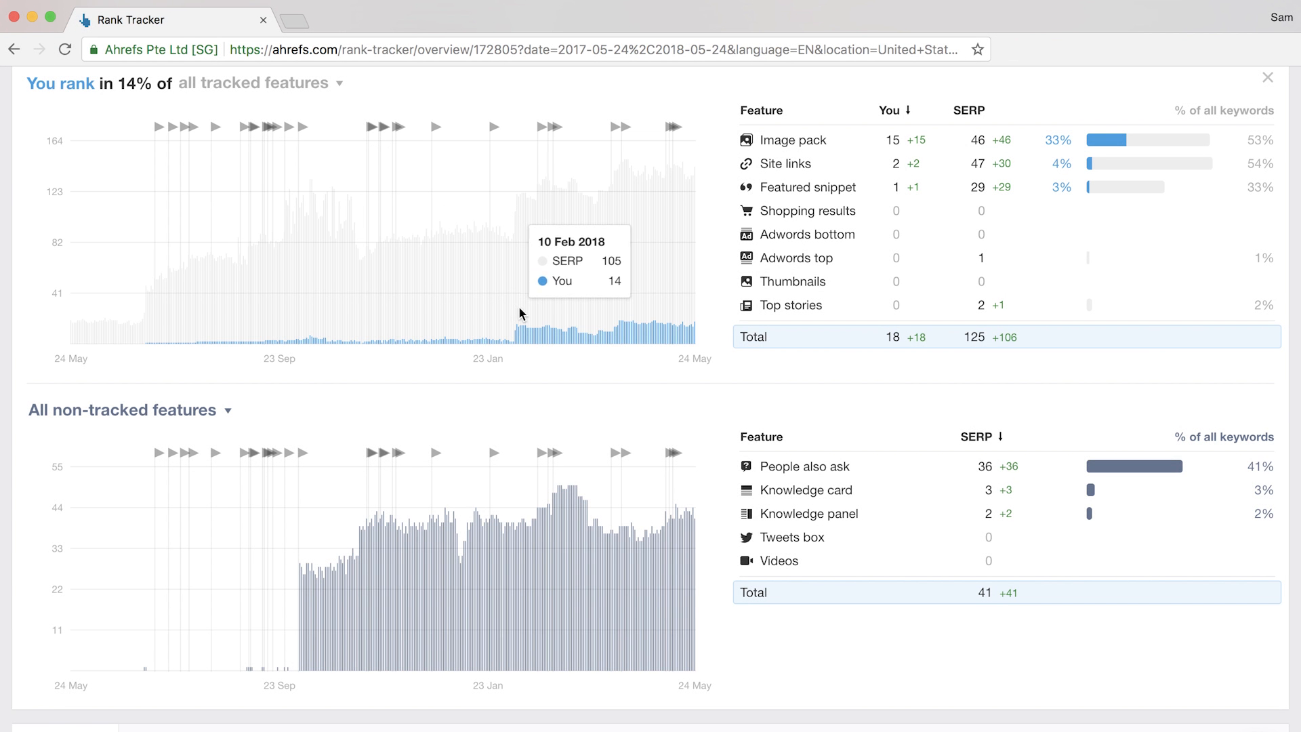
{"action": "mouse_move", "coordinate": [539, 315]}
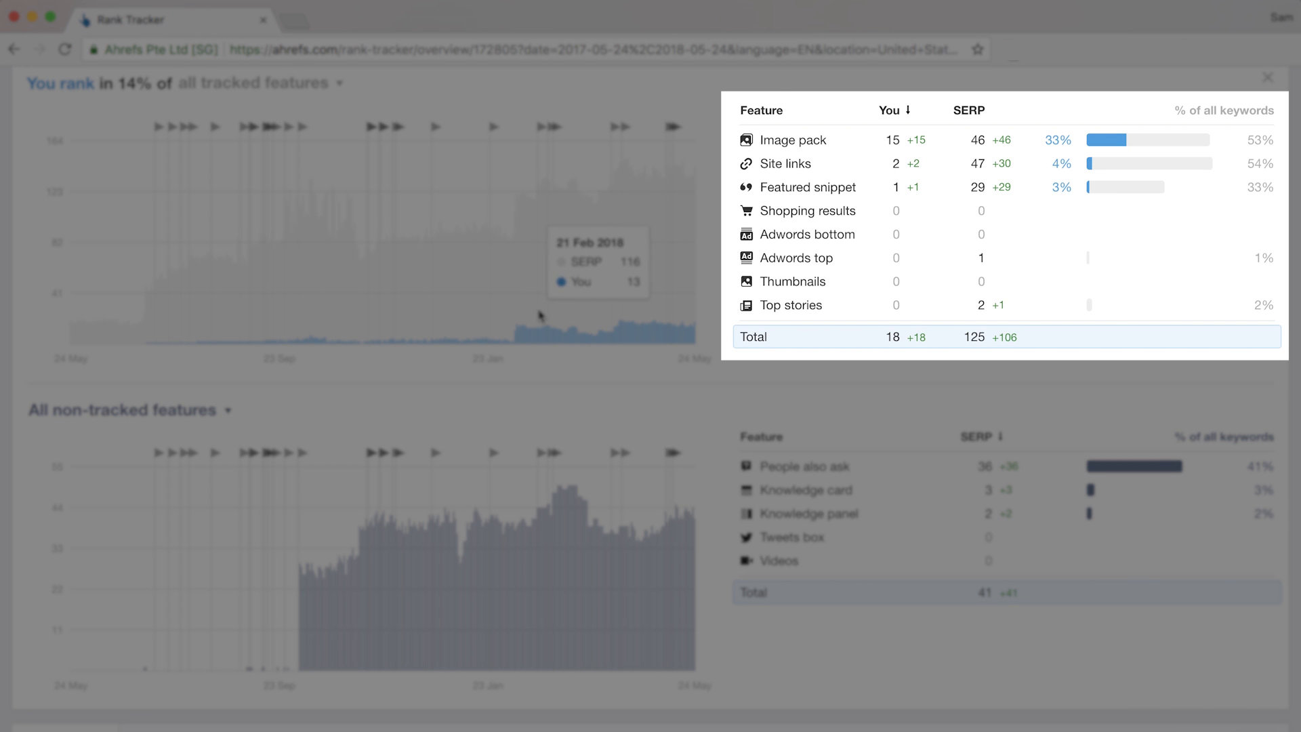
{"action": "mouse_move", "coordinate": [726, 130]}
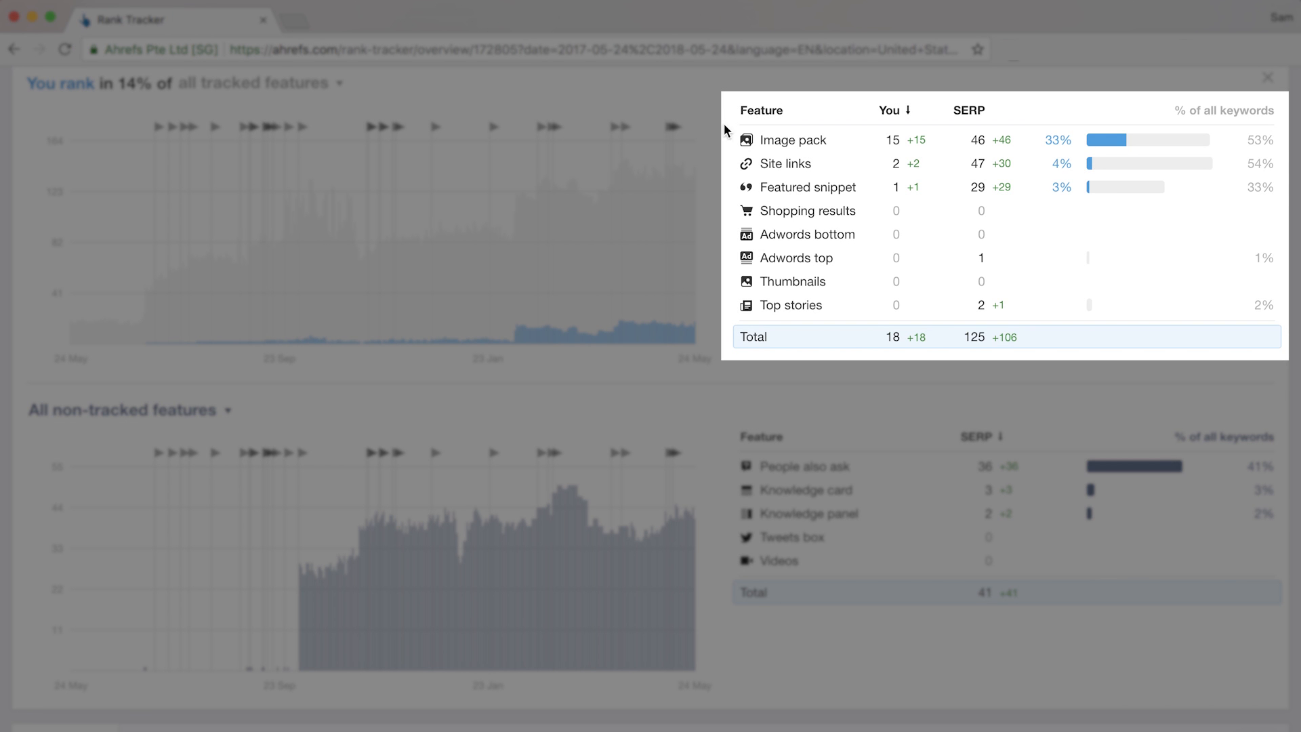
{"action": "mouse_move", "coordinate": [753, 248]}
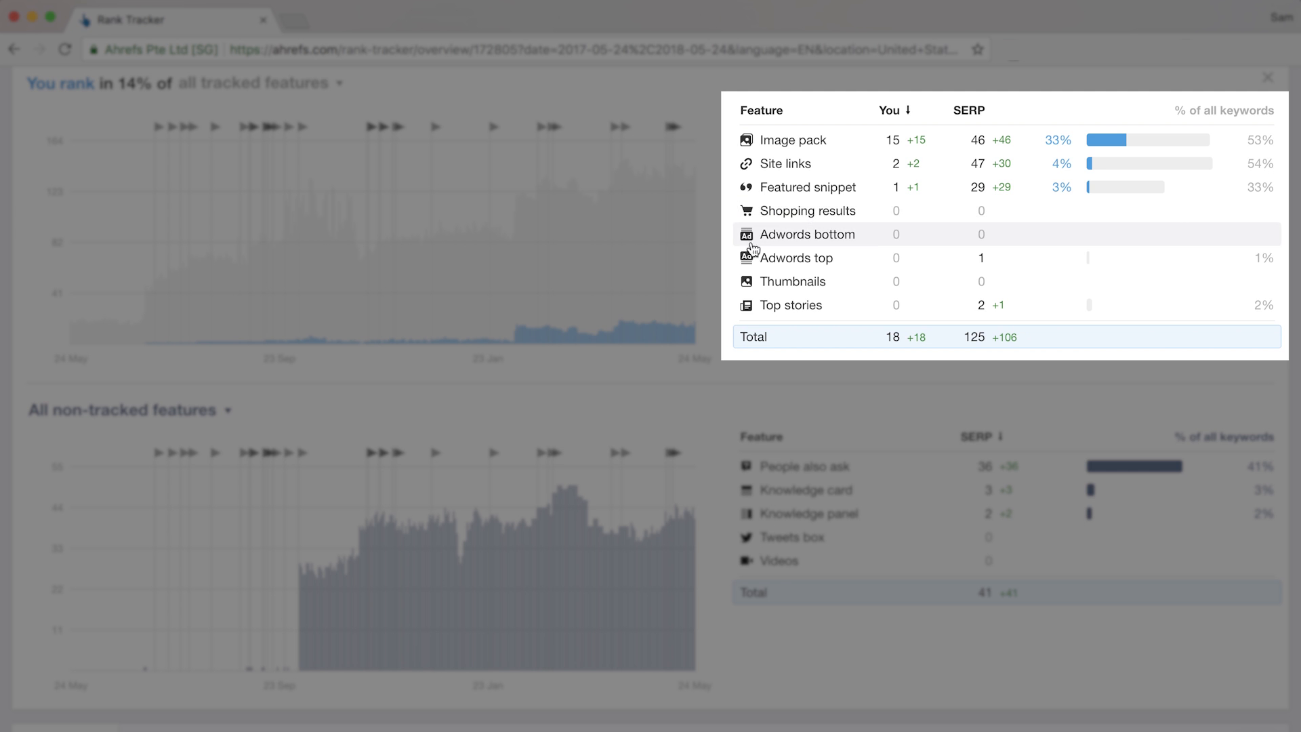
{"action": "mouse_move", "coordinate": [768, 211]}
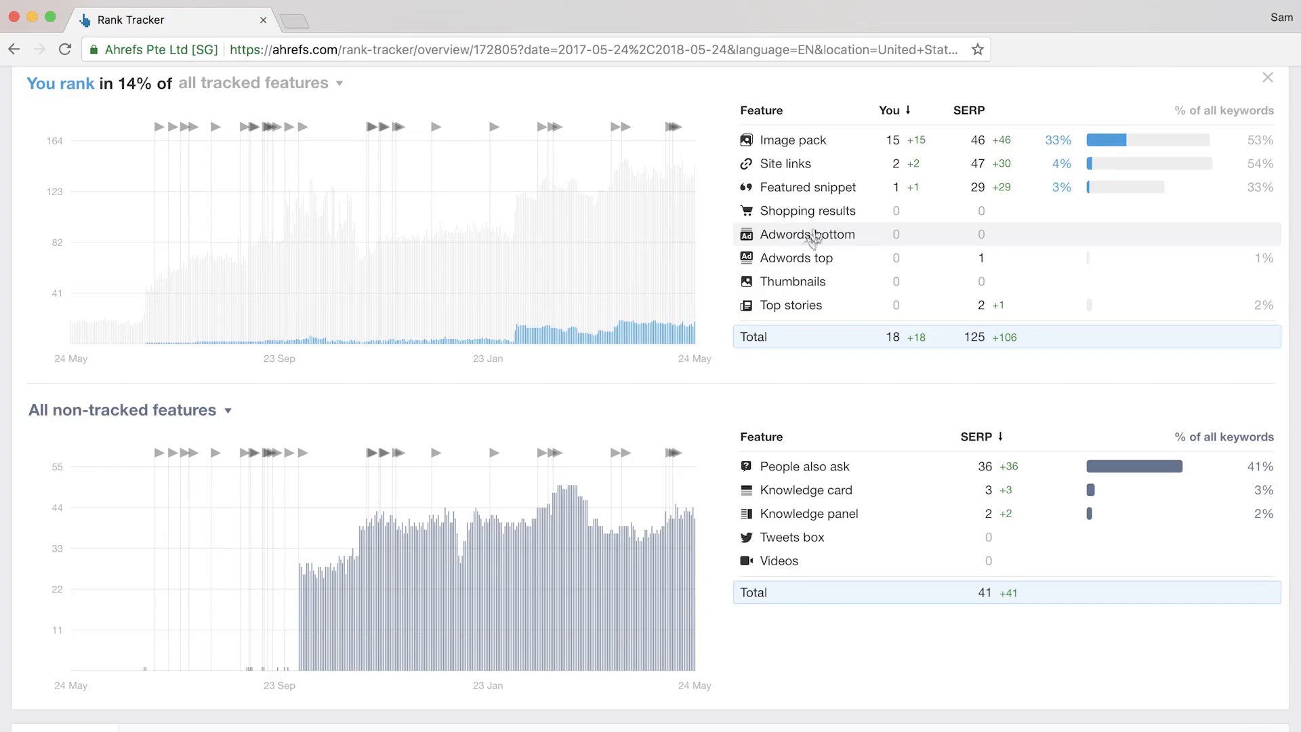
Chart the Featured snippet feature, then switch the graph to Adwords top.
{"action": "left_click", "coordinate": [808, 187]}
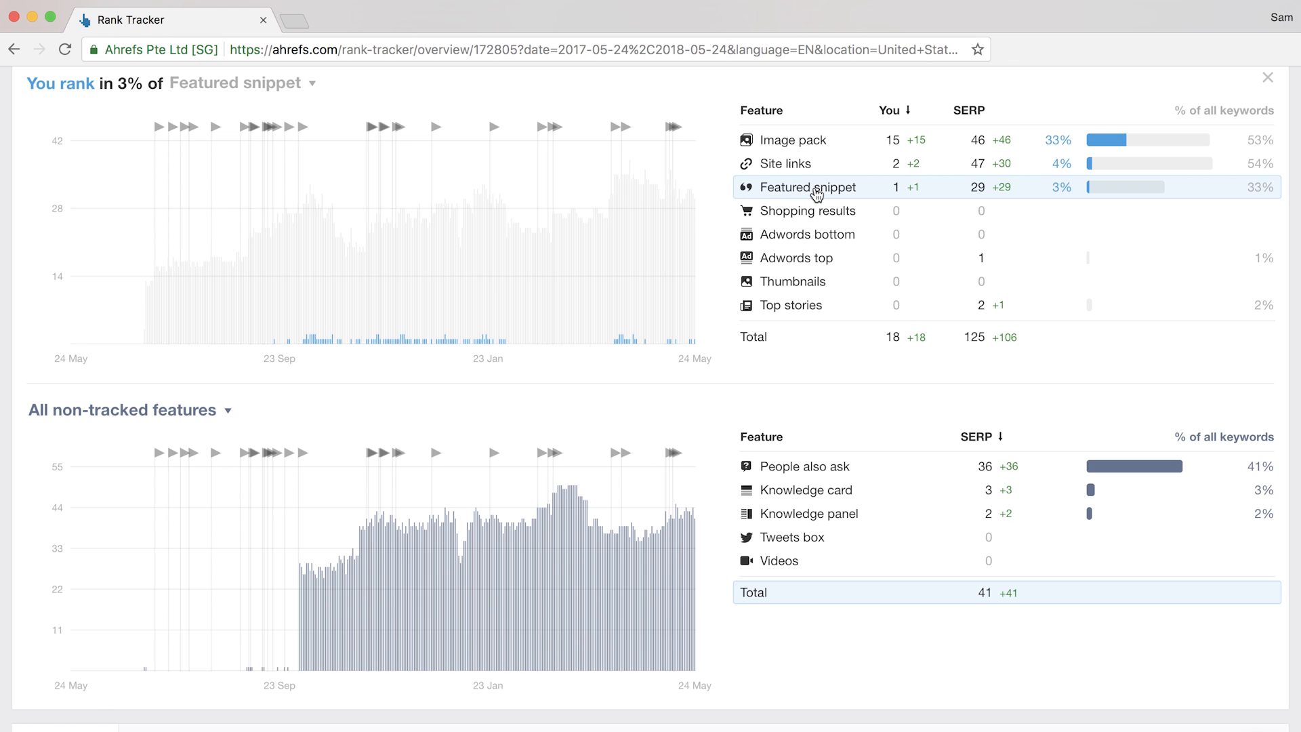
{"action": "mouse_move", "coordinate": [807, 263]}
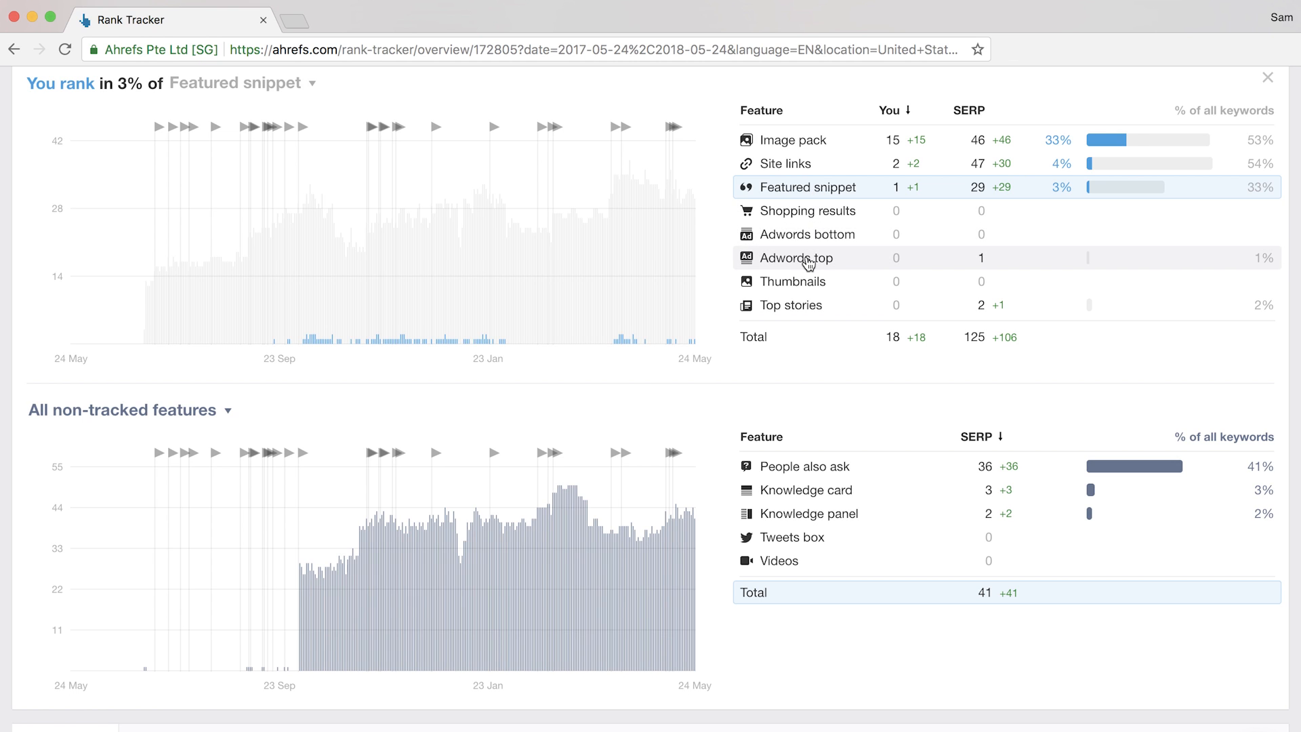
{"action": "mouse_move", "coordinate": [738, 259]}
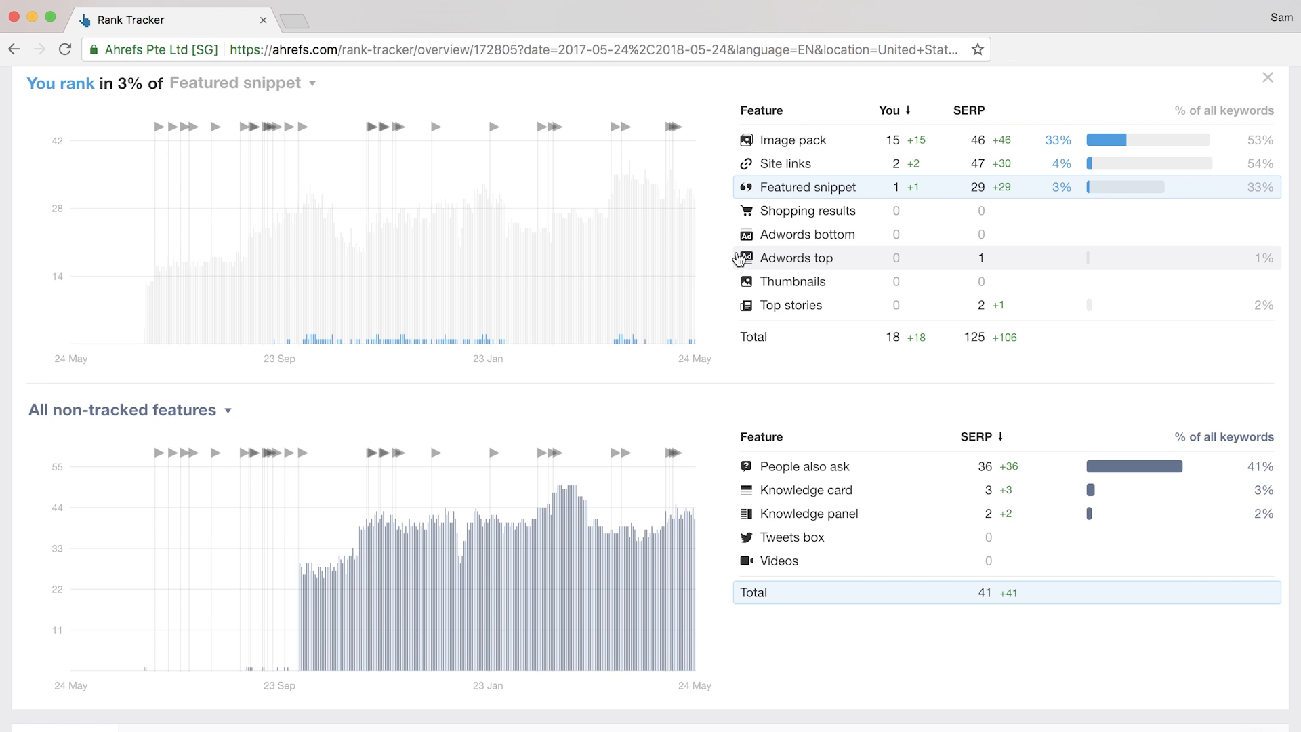
{"action": "mouse_move", "coordinate": [769, 265]}
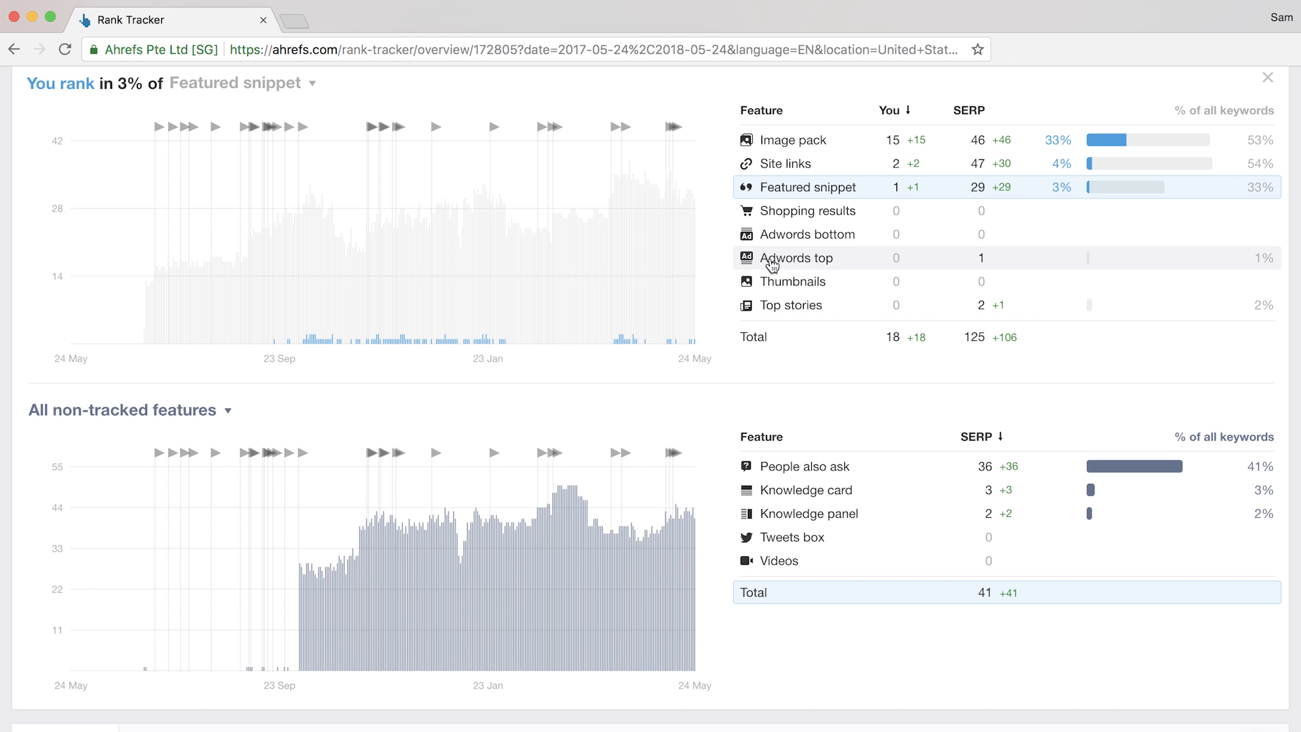
{"action": "left_click", "coordinate": [795, 257]}
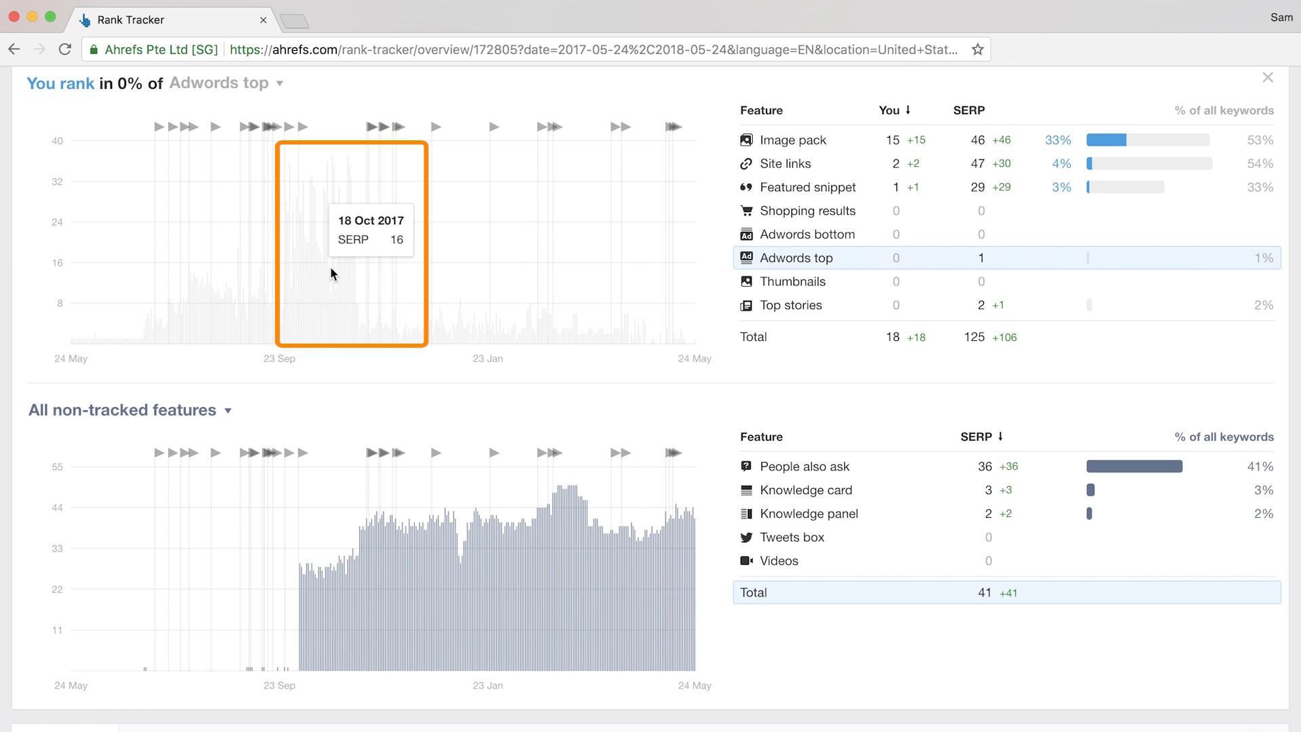
{"action": "mouse_move", "coordinate": [346, 269]}
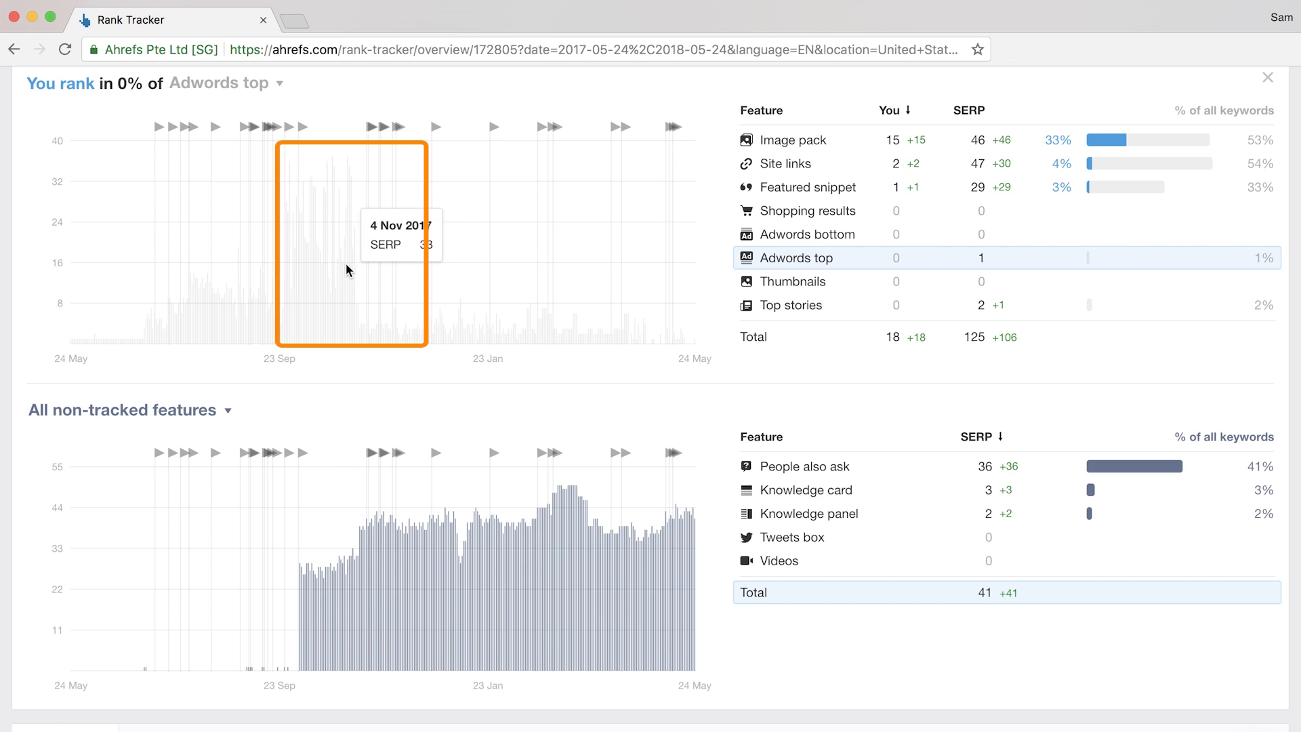
{"action": "mouse_move", "coordinate": [376, 274]}
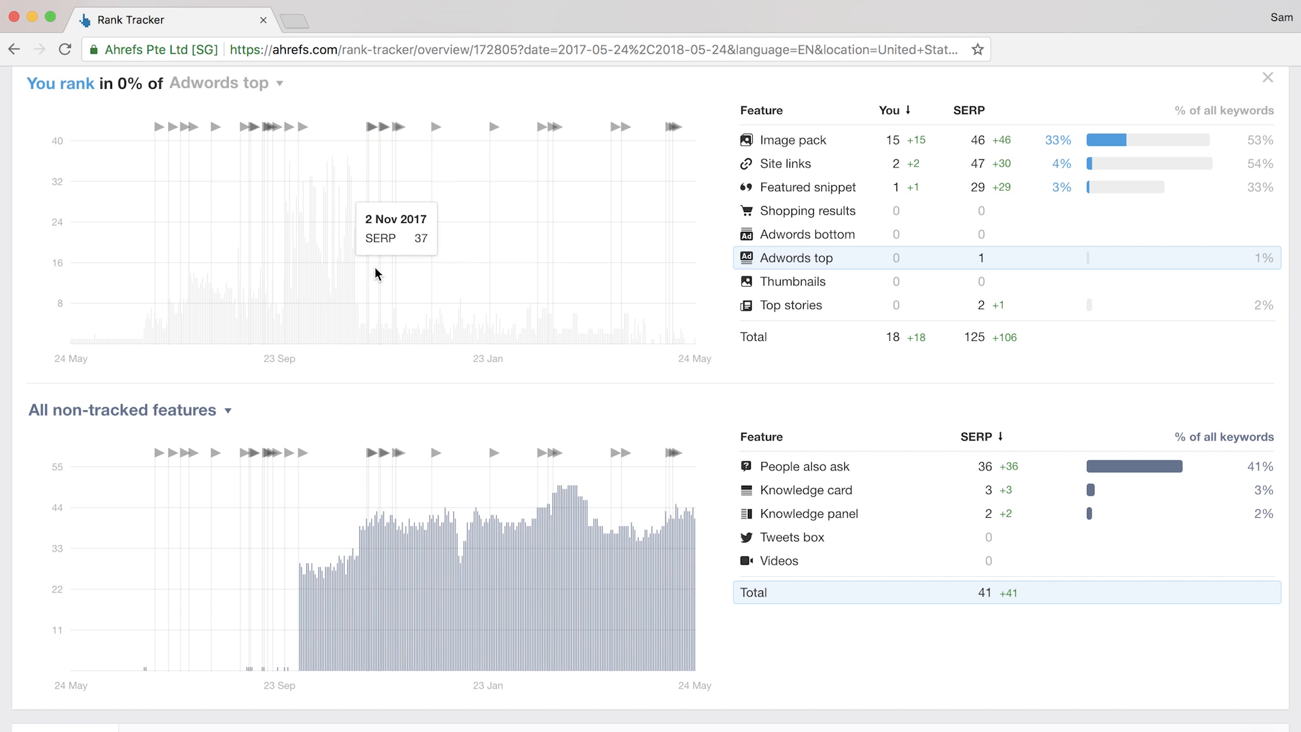
{"action": "mouse_move", "coordinate": [729, 252]}
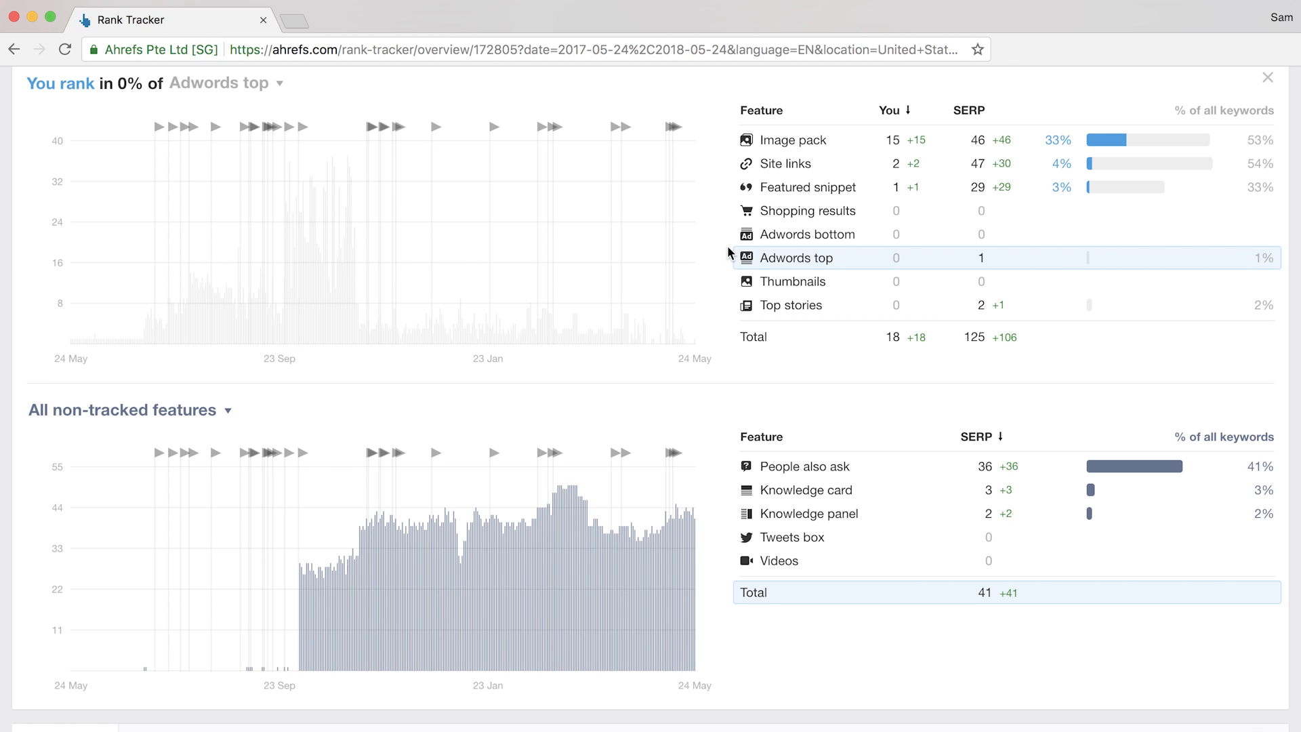
{"action": "scroll", "scroll_direction": "down", "scroll_amount": 3}
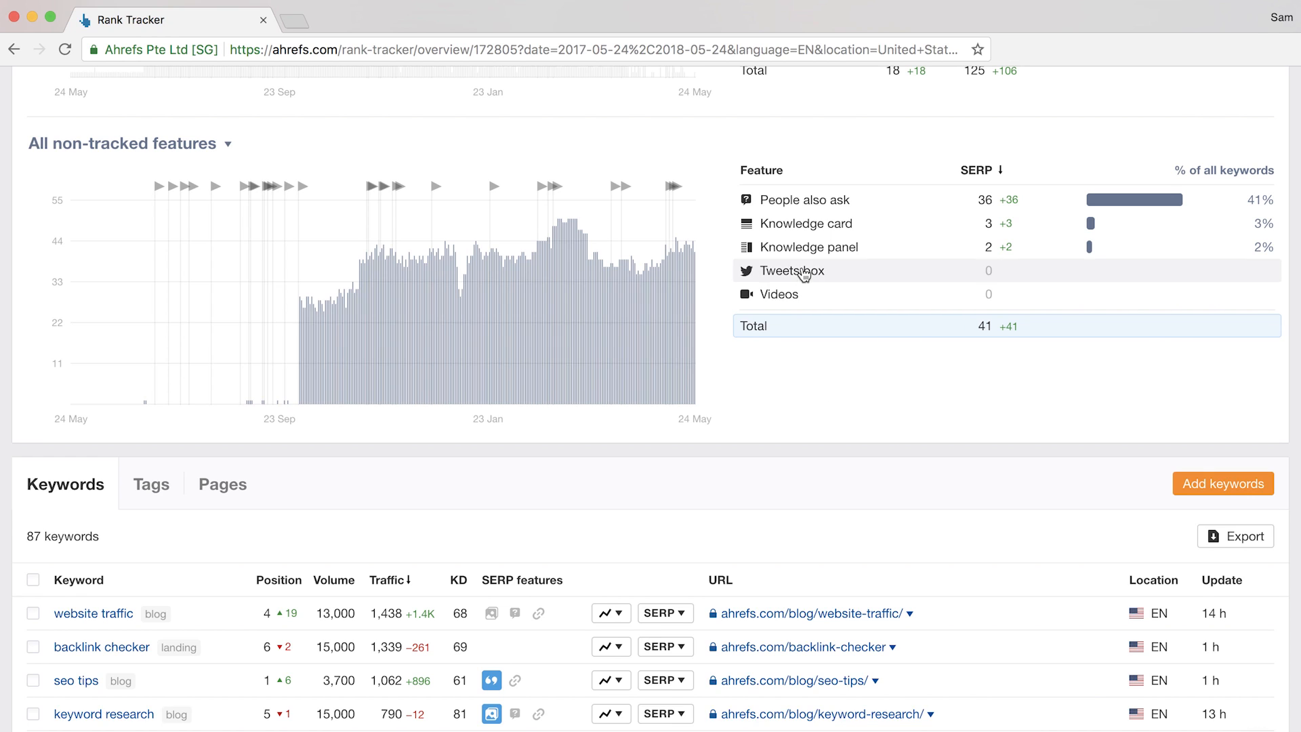
Chart only People also ask in the non-tracked features graph.
{"action": "left_click", "coordinate": [804, 199]}
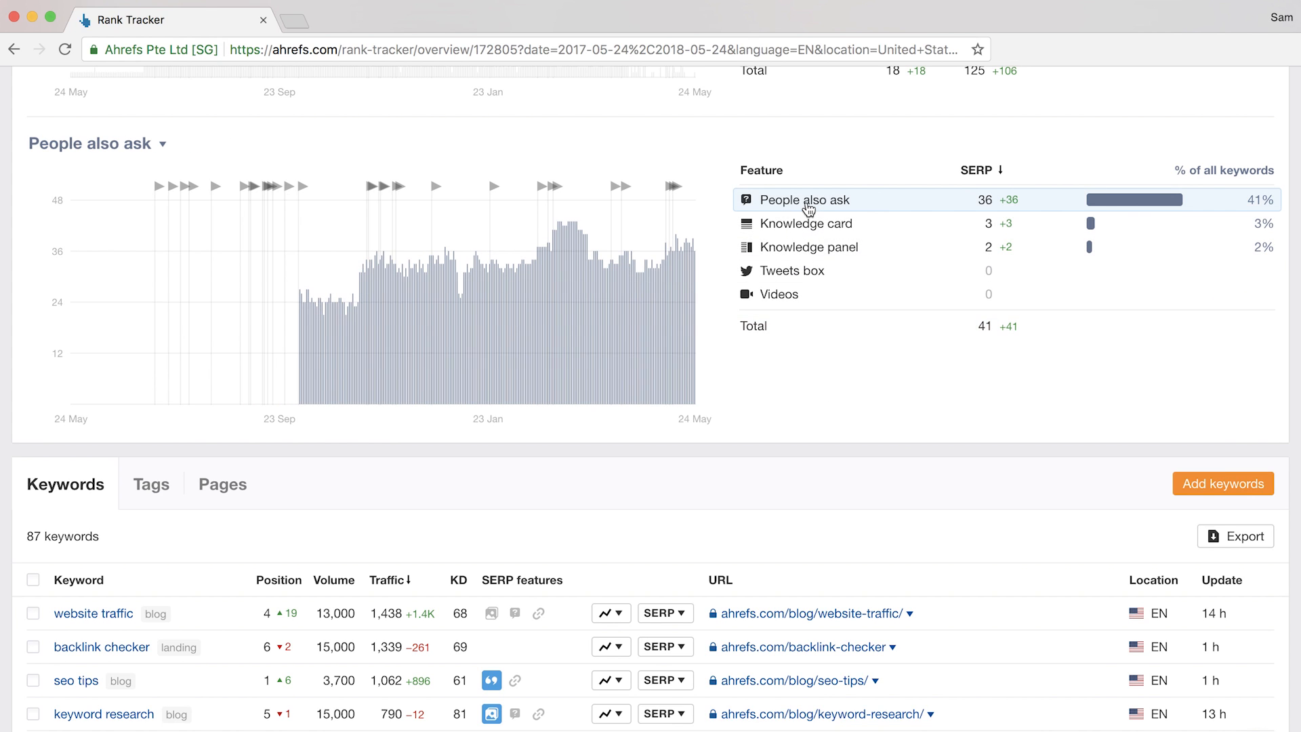
{"action": "mouse_move", "coordinate": [445, 304]}
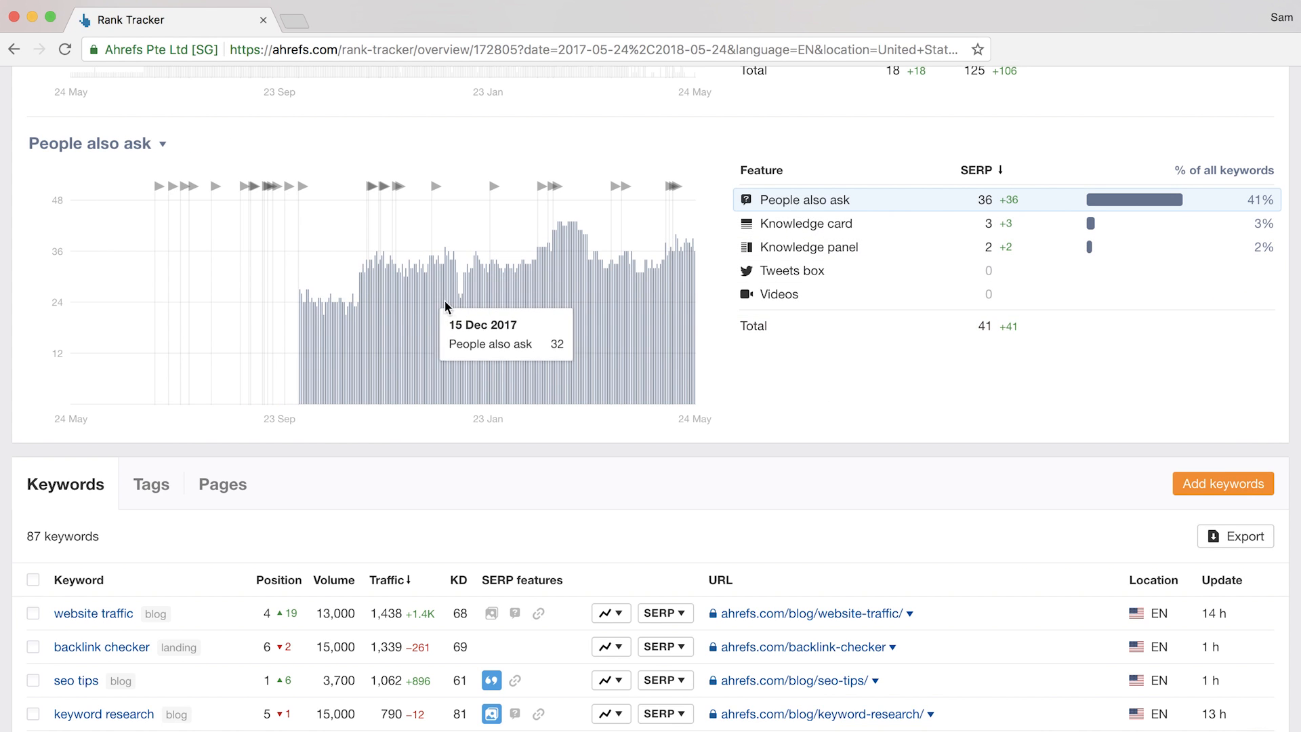
{"action": "mouse_move", "coordinate": [550, 292]}
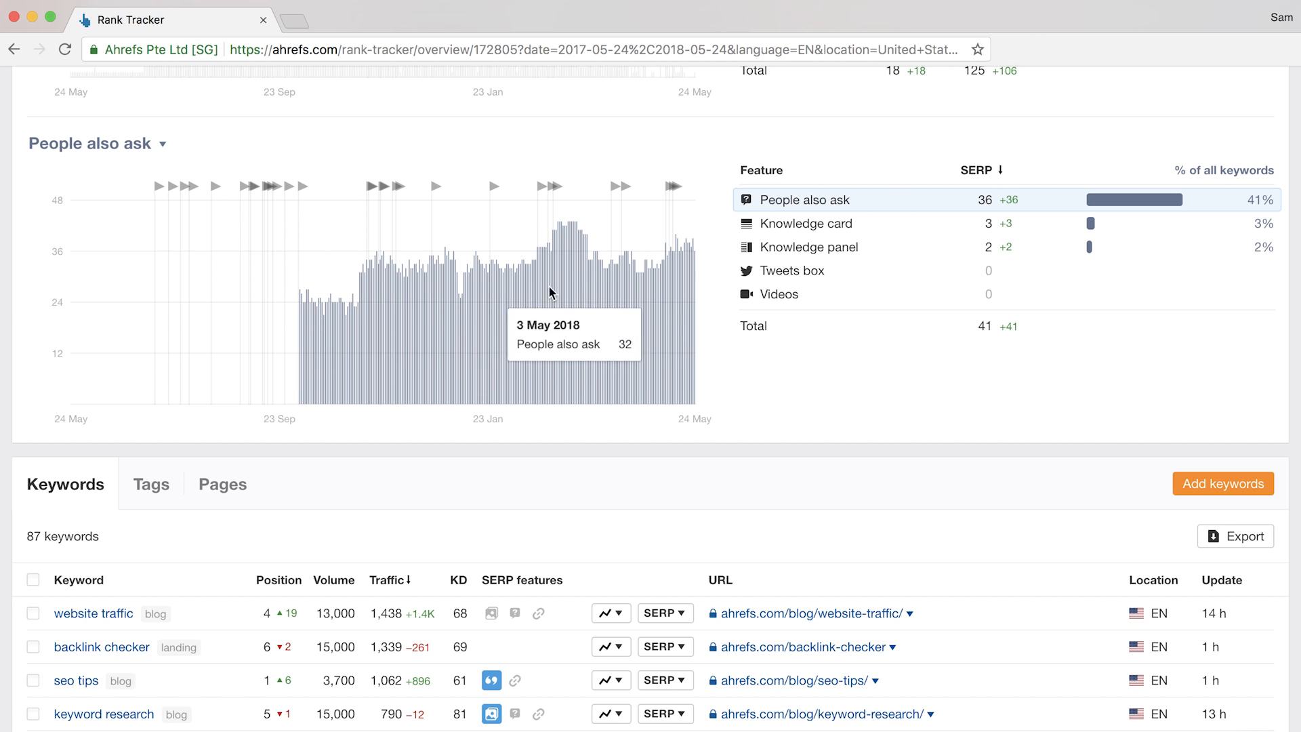
{"action": "mouse_move", "coordinate": [335, 300]}
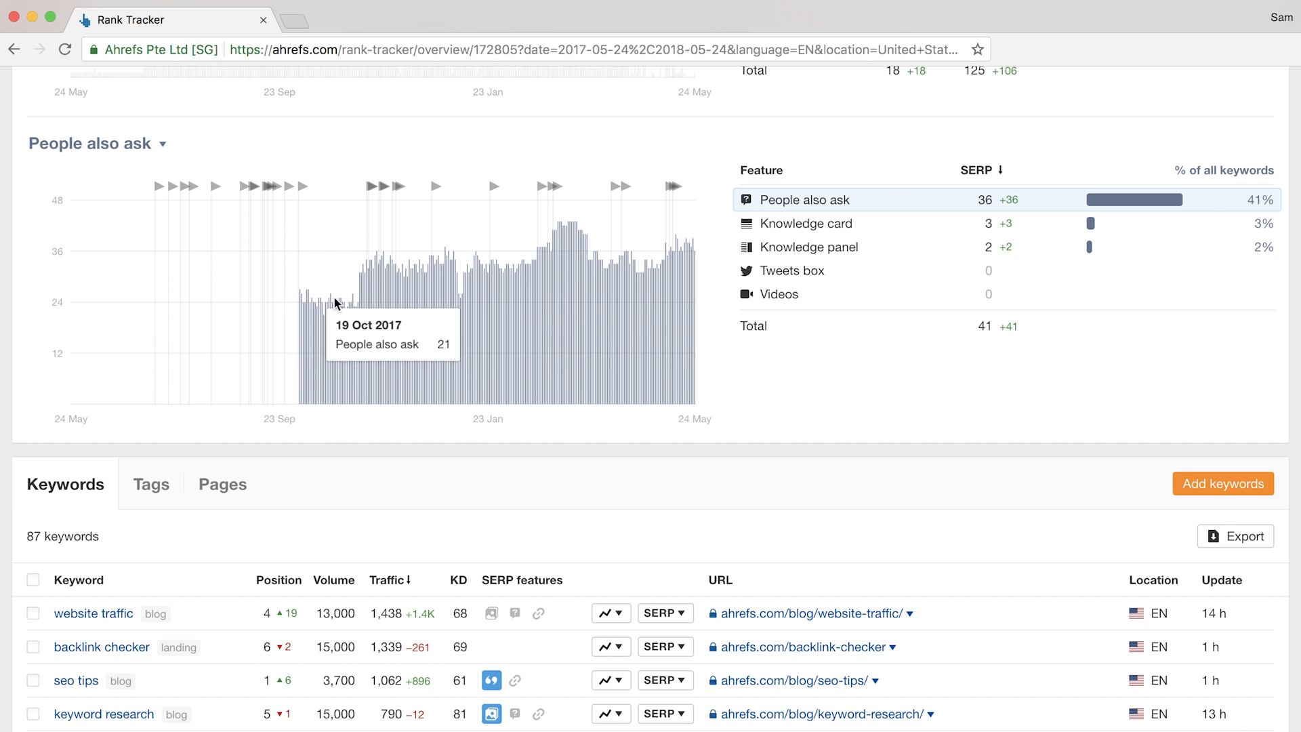
{"action": "mouse_move", "coordinate": [502, 295]}
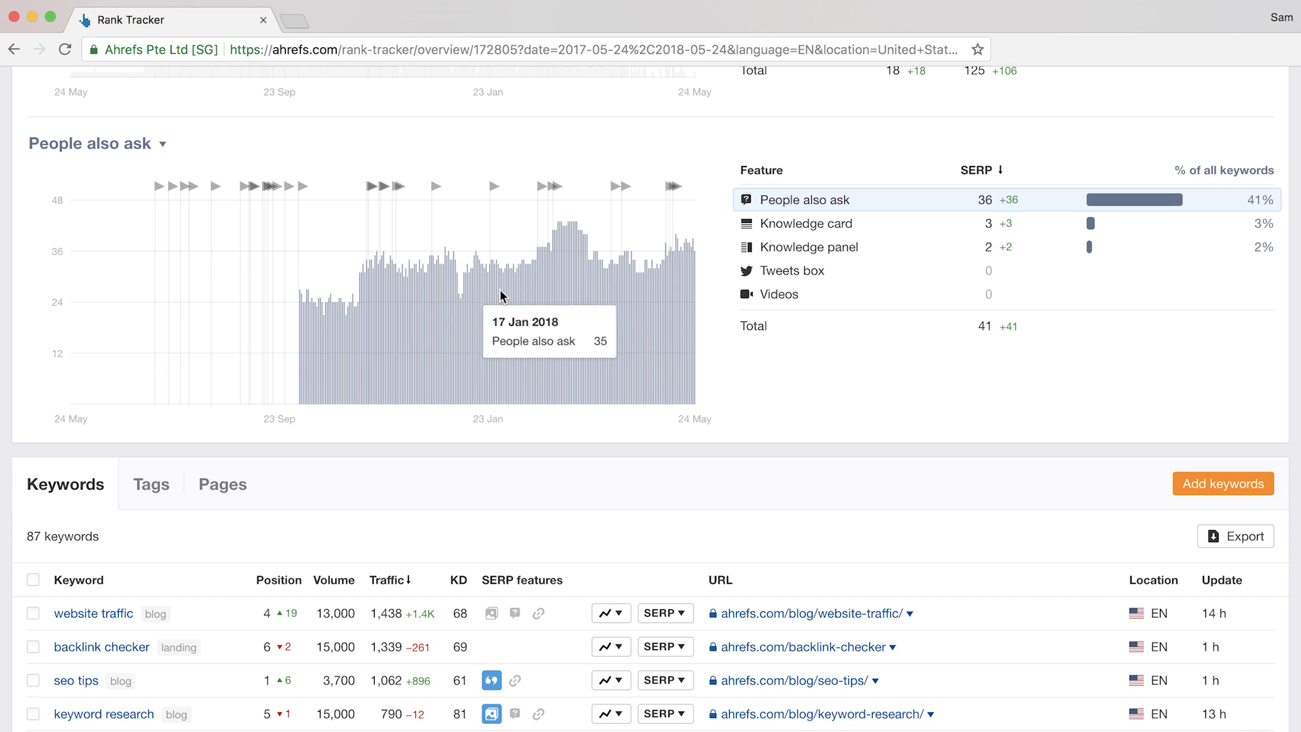
{"action": "mouse_move", "coordinate": [654, 283]}
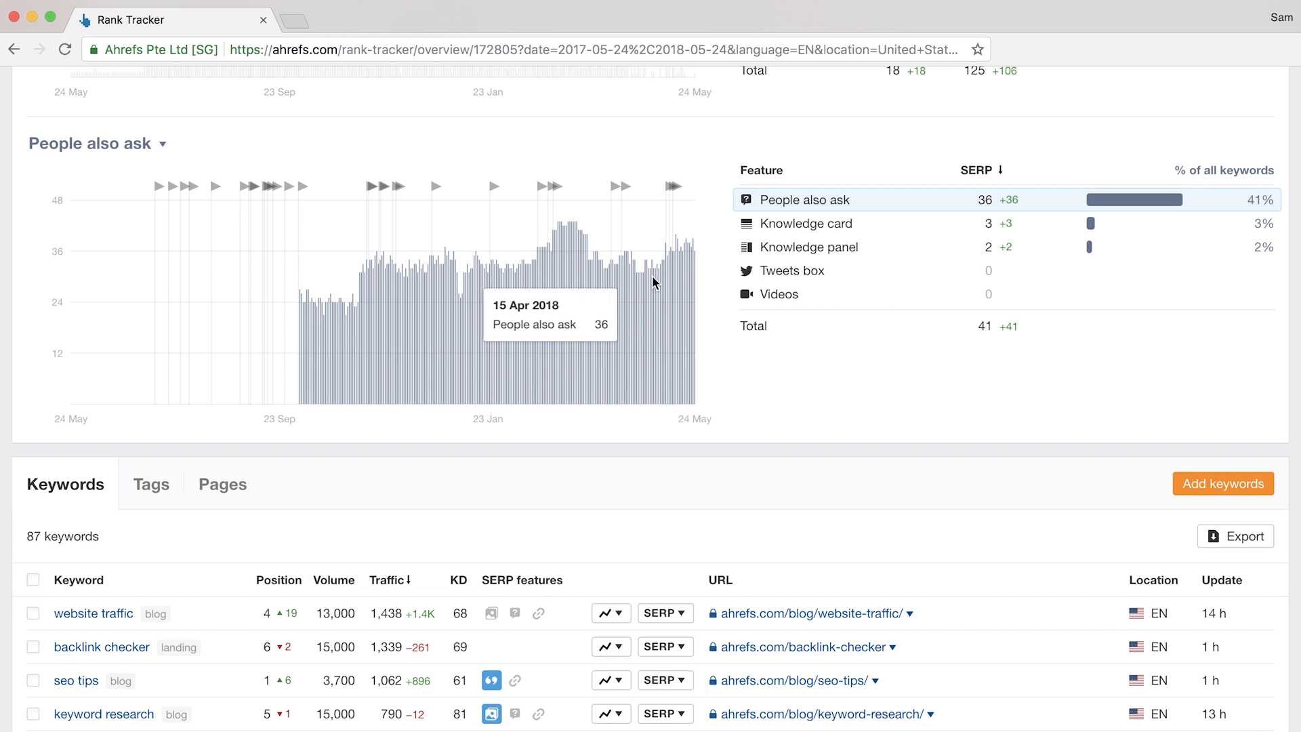
{"action": "mouse_move", "coordinate": [656, 296]}
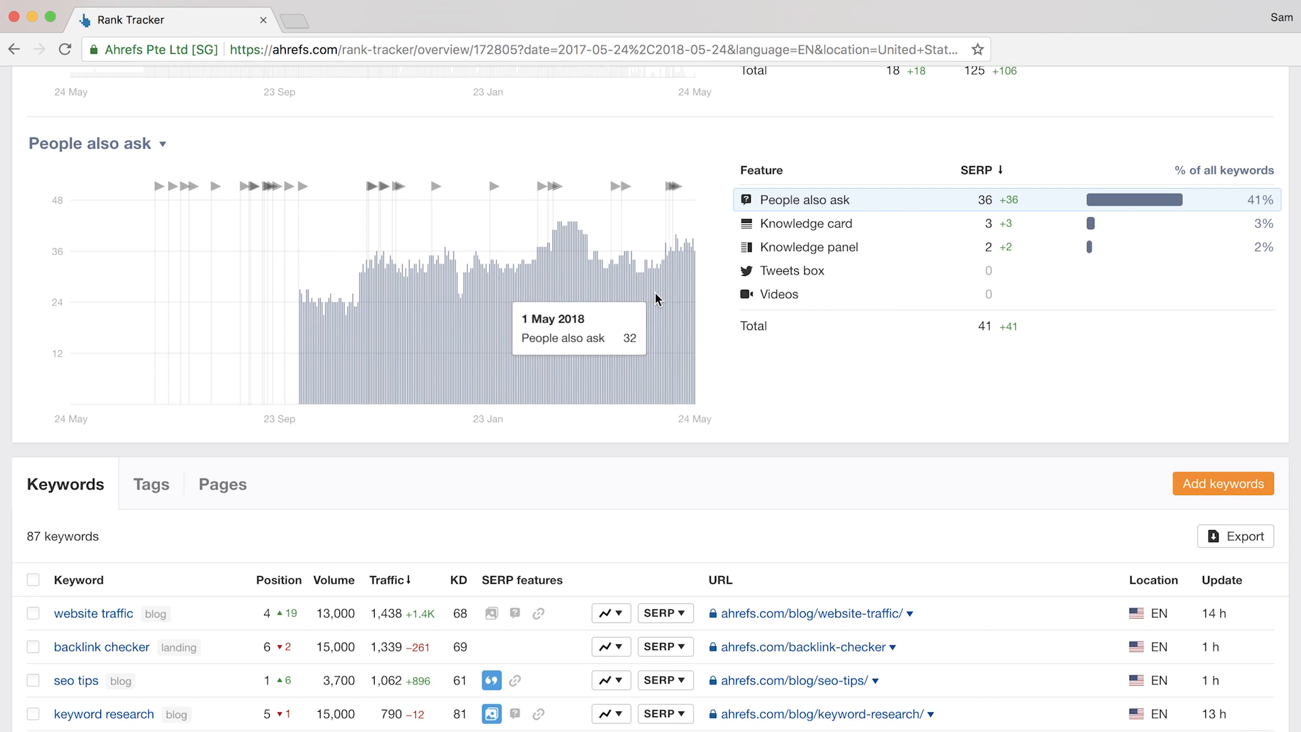
{"action": "scroll", "scroll_direction": "up", "scroll_amount": 3}
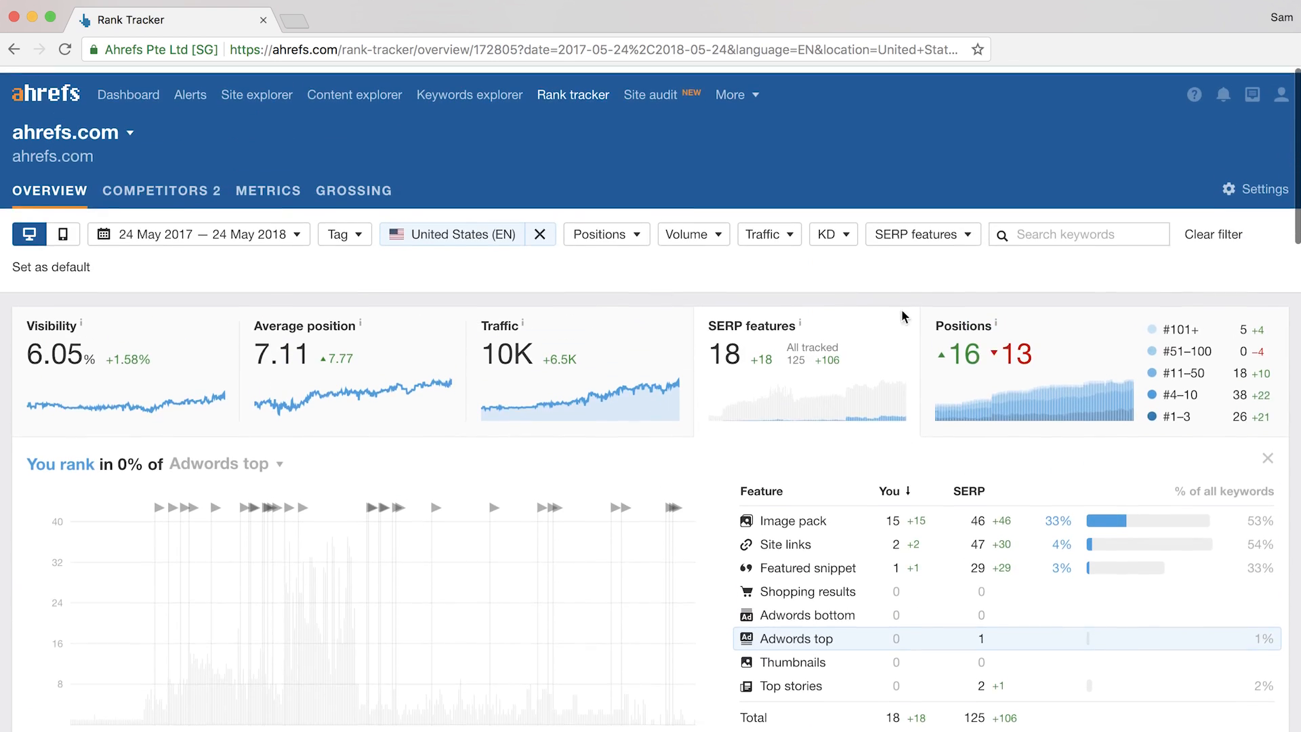
Review the year-long Positions chart, then move down to the 87-keyword list.
{"action": "scroll", "scroll_direction": "down", "scroll_amount": 3}
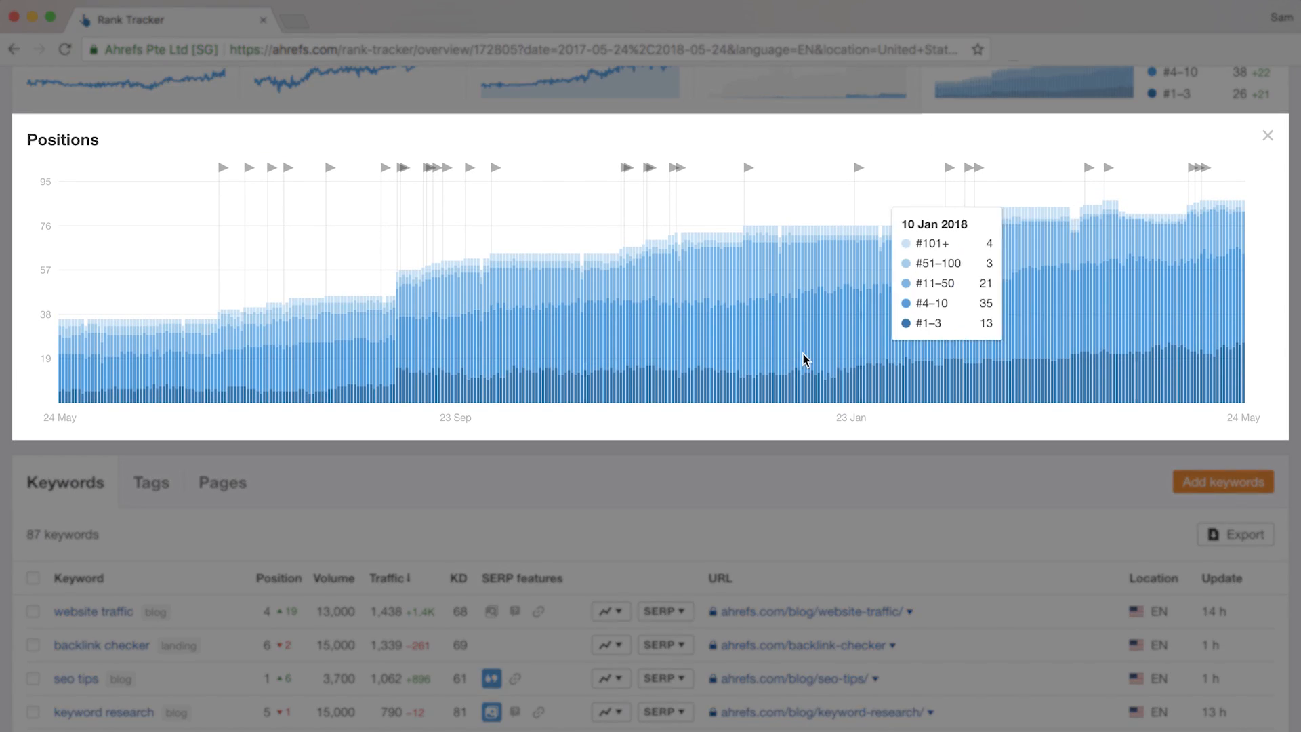
{"action": "mouse_move", "coordinate": [662, 370]}
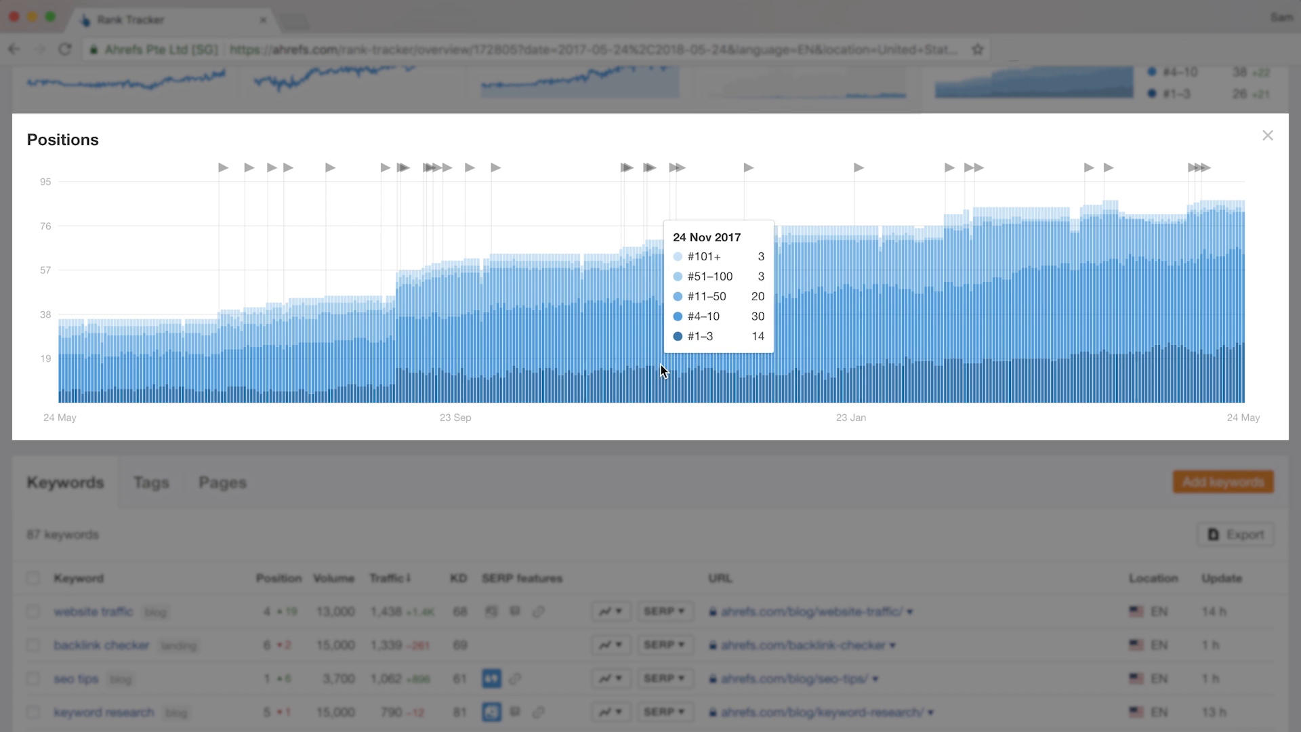
{"action": "mouse_move", "coordinate": [742, 370]}
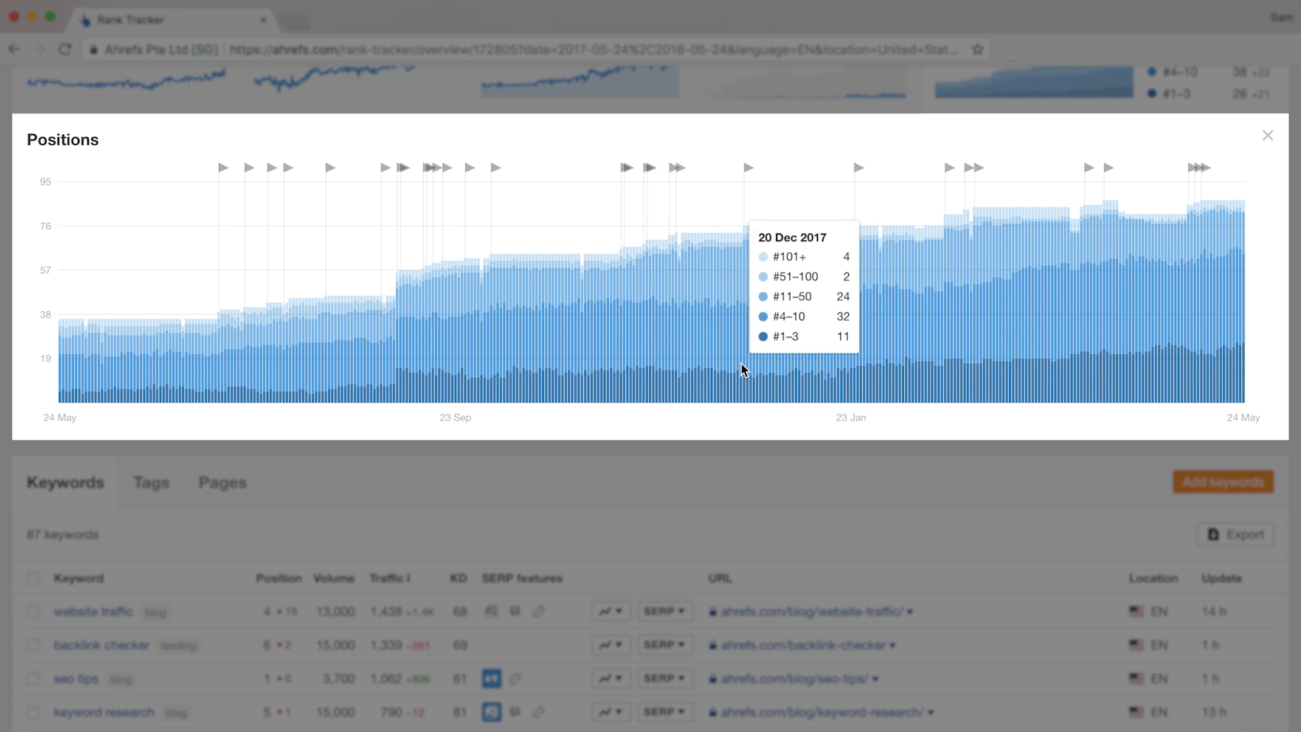
{"action": "mouse_move", "coordinate": [868, 367]}
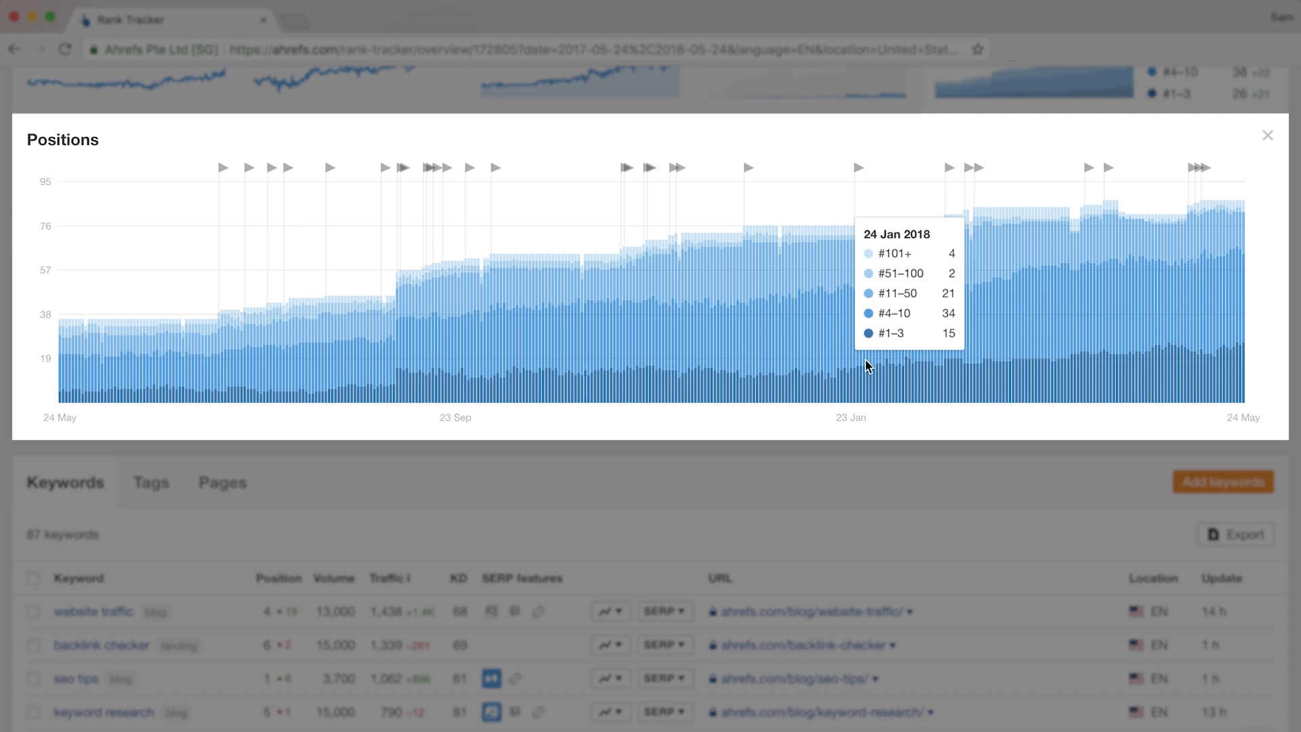
{"action": "mouse_move", "coordinate": [958, 355]}
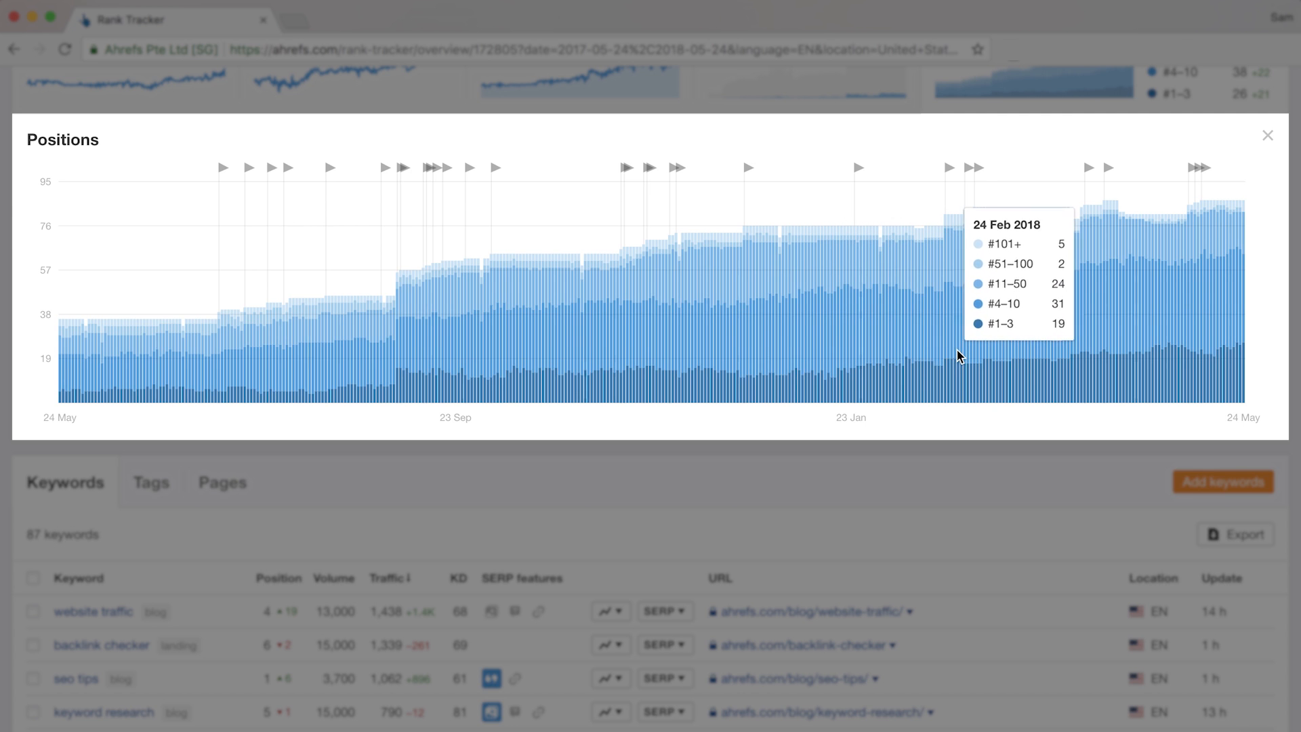
{"action": "mouse_move", "coordinate": [1051, 357]}
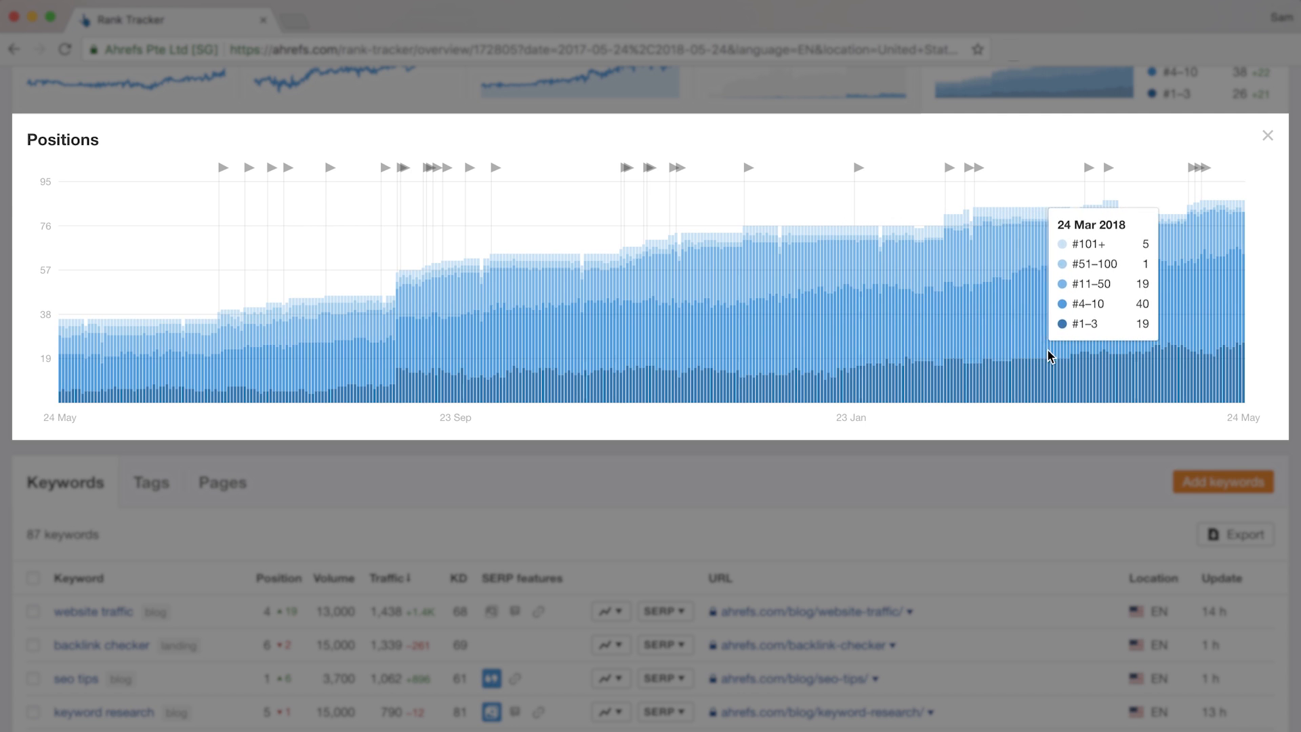
{"action": "mouse_move", "coordinate": [1137, 346]}
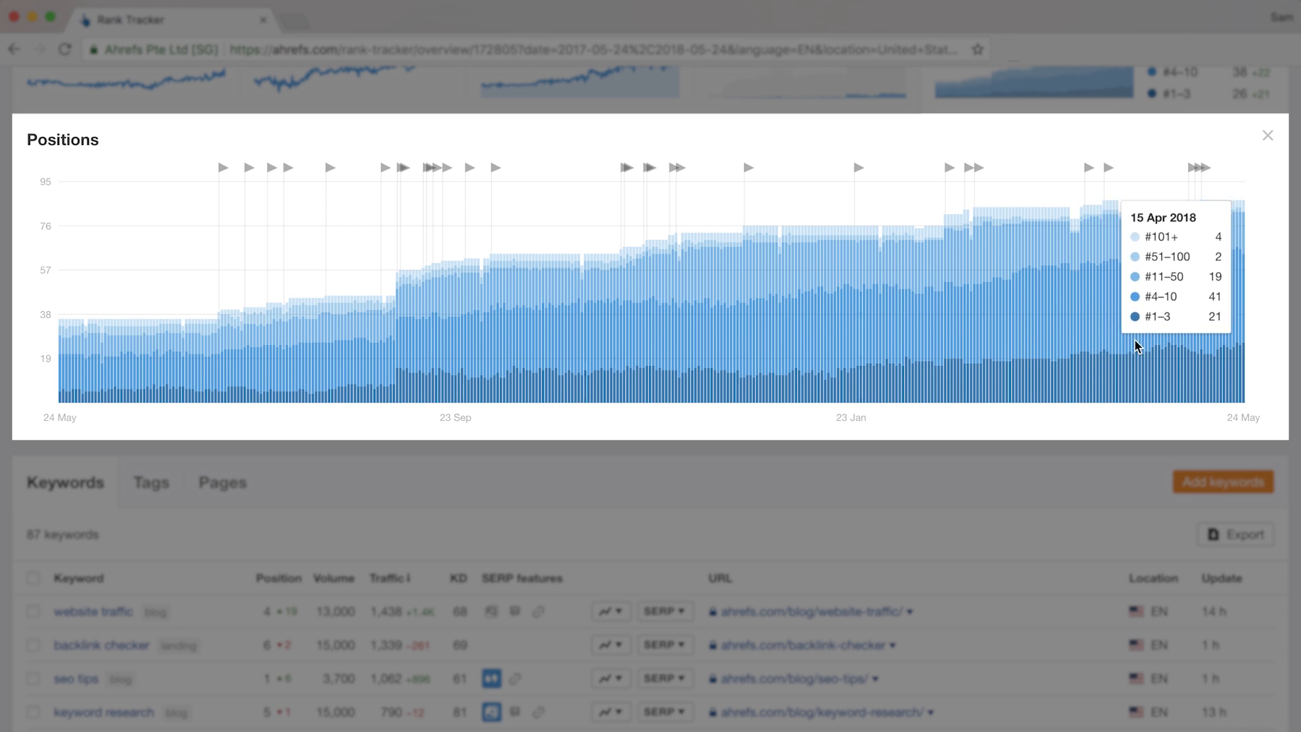
{"action": "mouse_move", "coordinate": [1226, 339]}
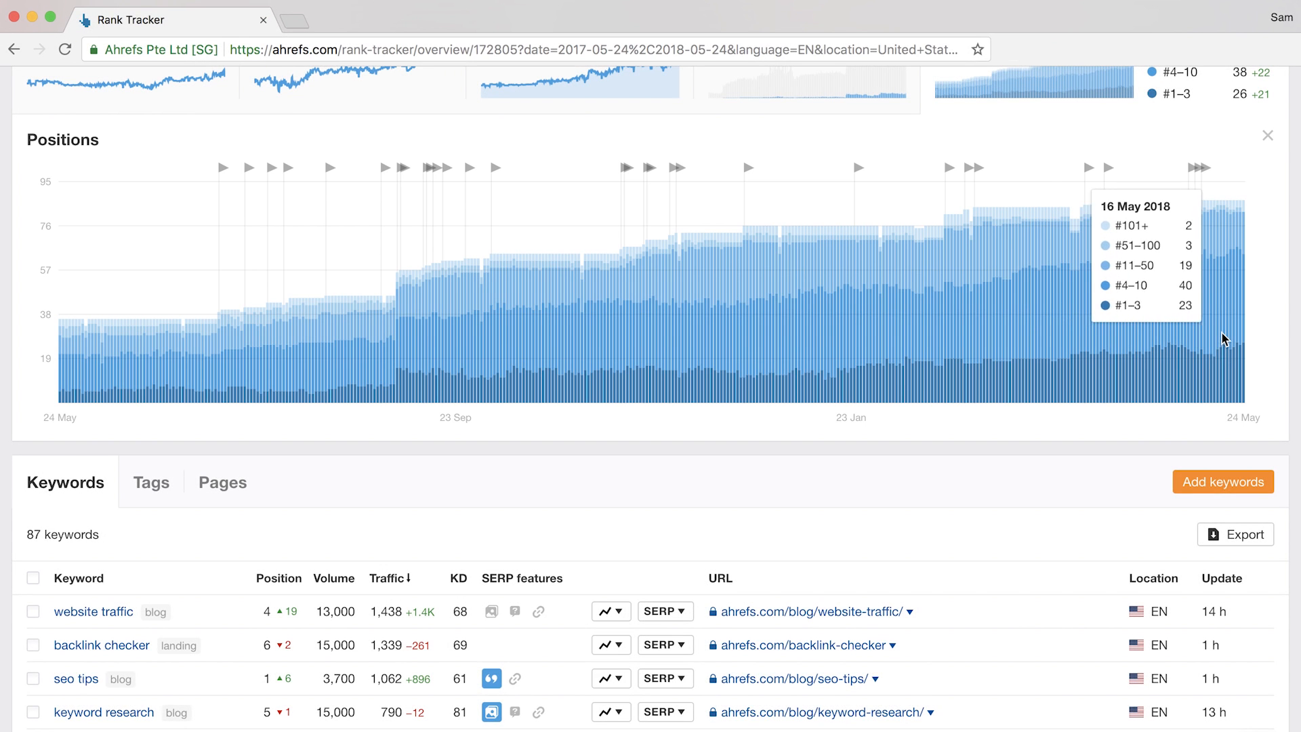
{"action": "scroll", "scroll_direction": "down", "scroll_amount": 3}
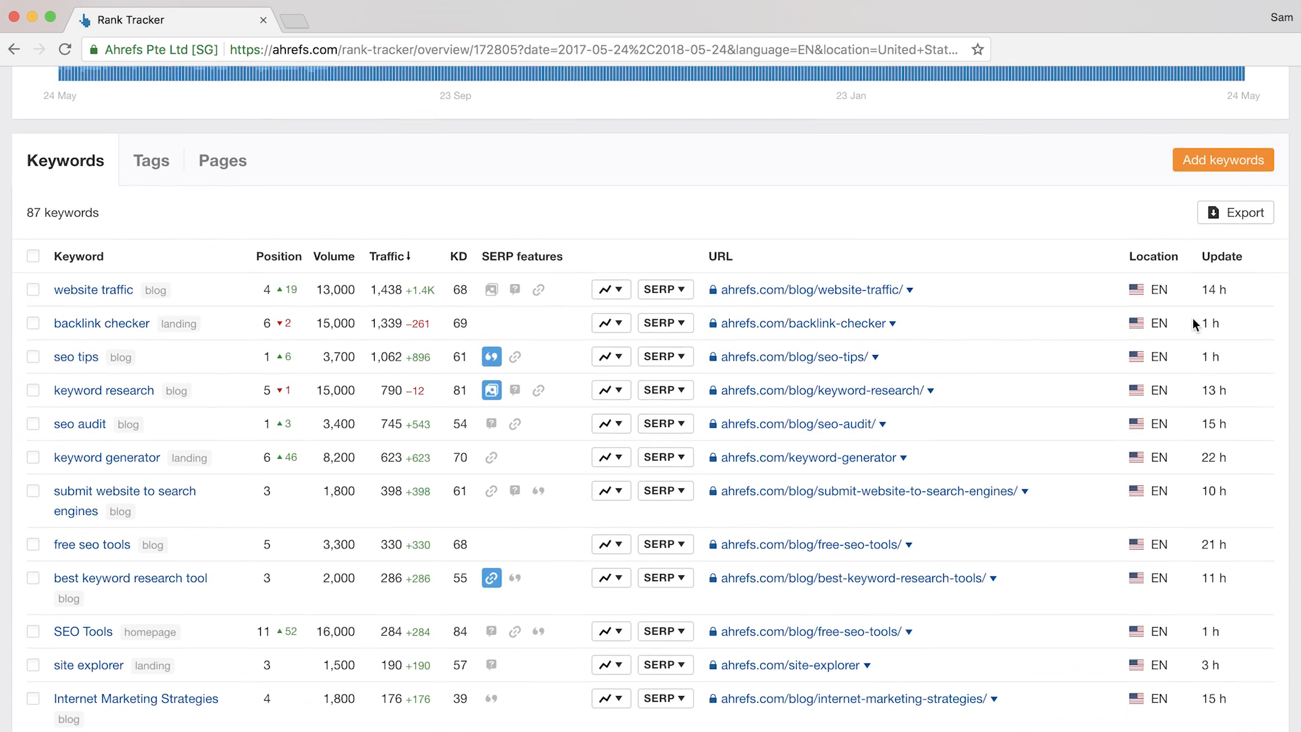
Expand the desktop vs mobile position history for the 'website traffic' keyword.
{"action": "scroll", "scroll_direction": "down", "scroll_amount": 3}
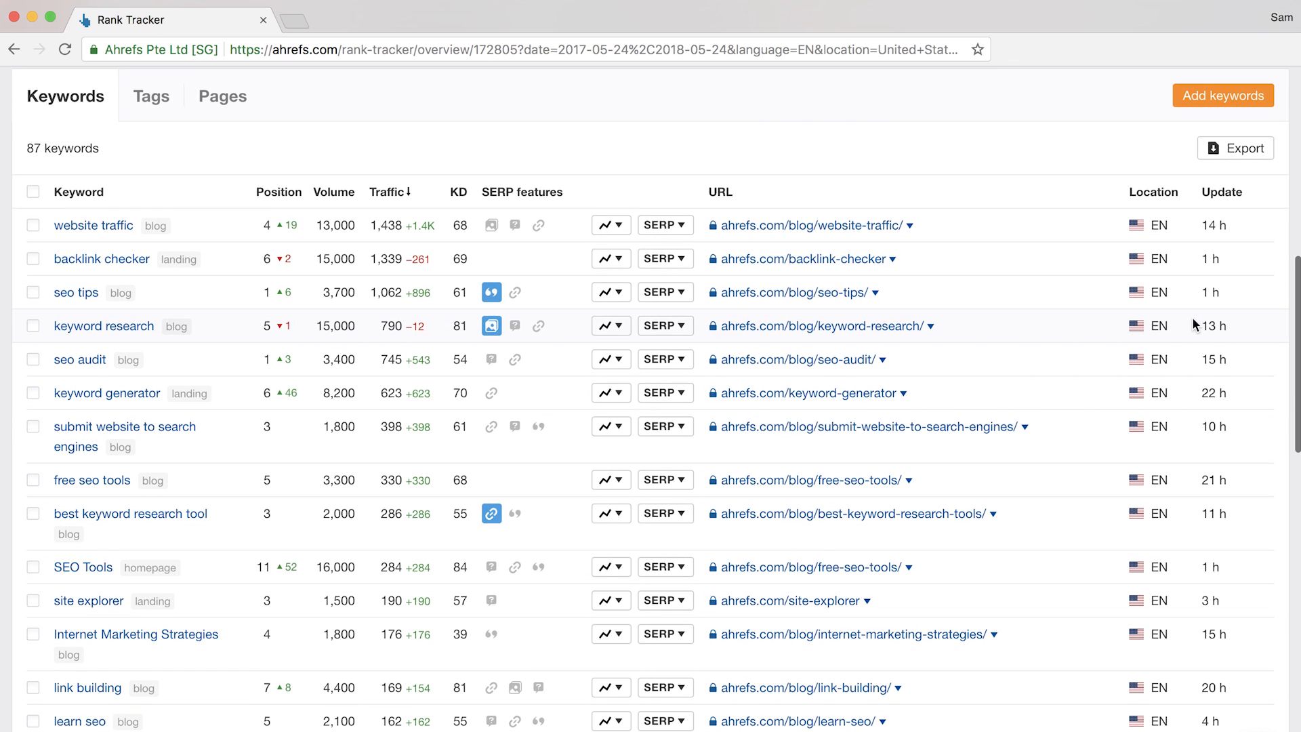
{"action": "mouse_move", "coordinate": [931, 93]}
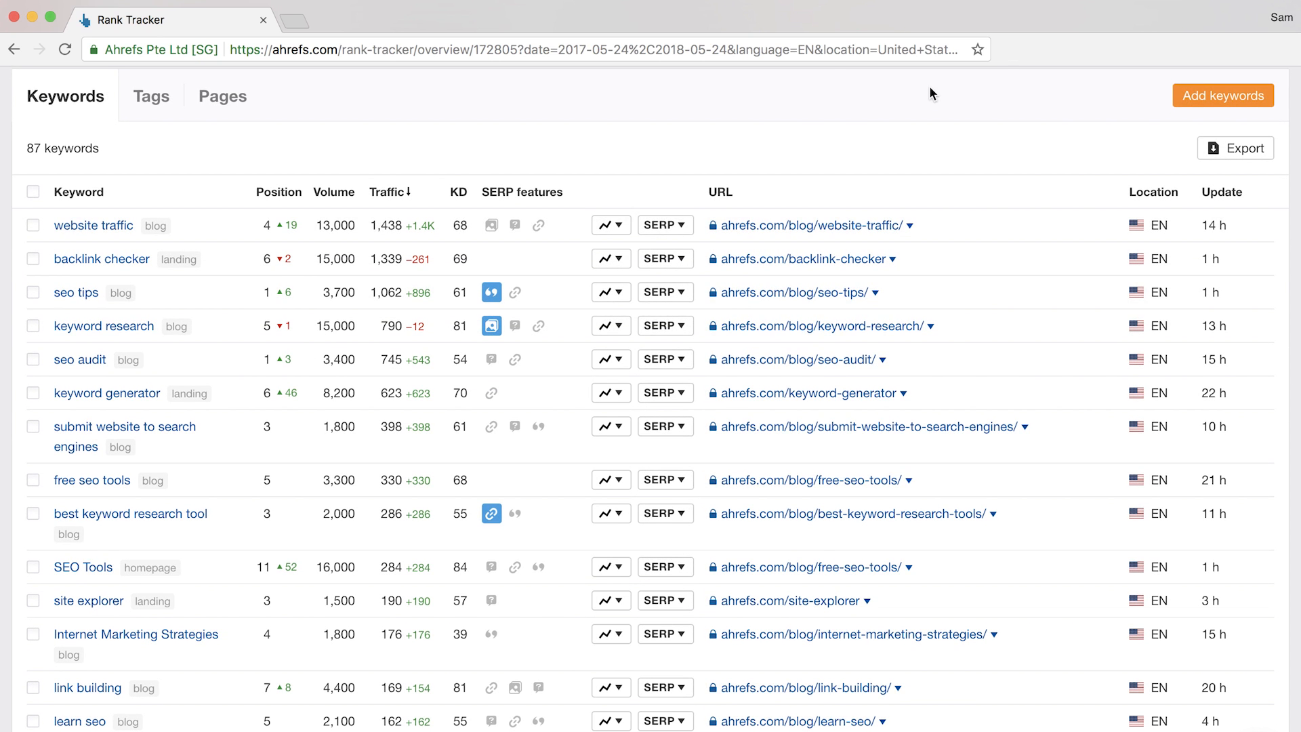
{"action": "mouse_move", "coordinate": [540, 137]}
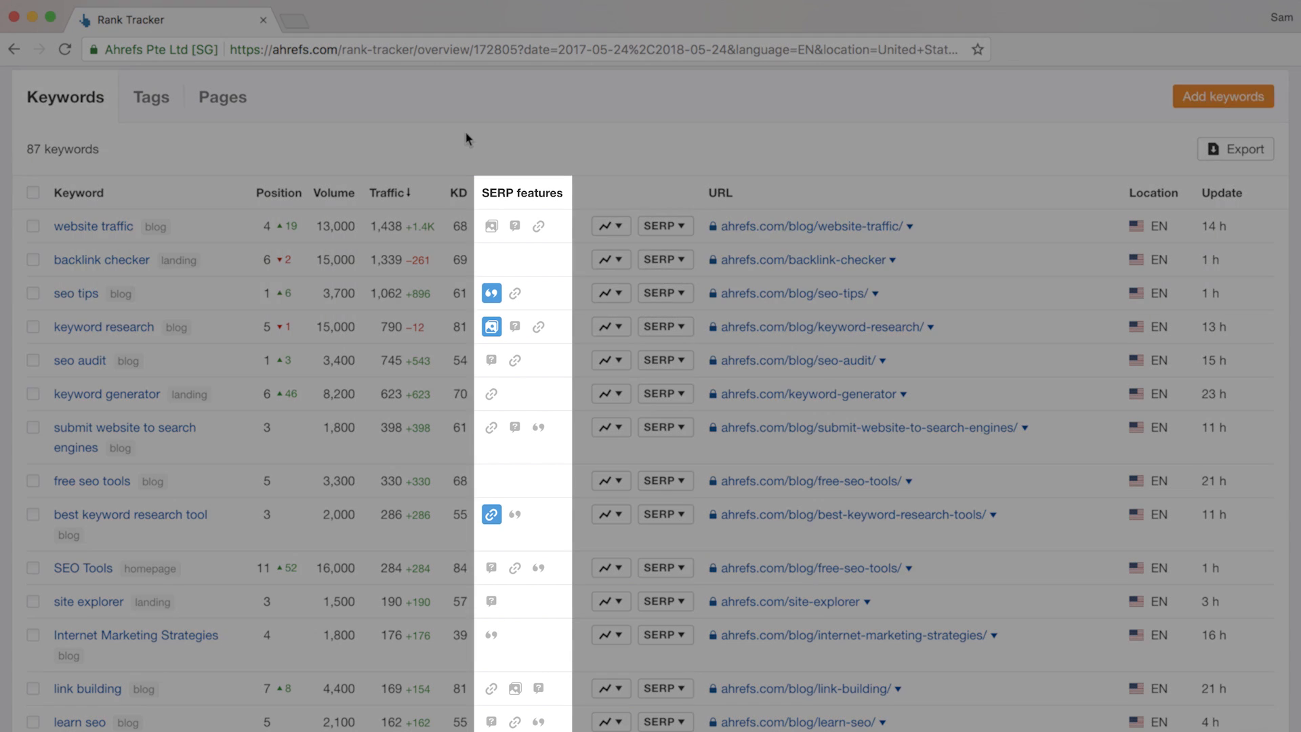
{"action": "mouse_move", "coordinate": [491, 326]}
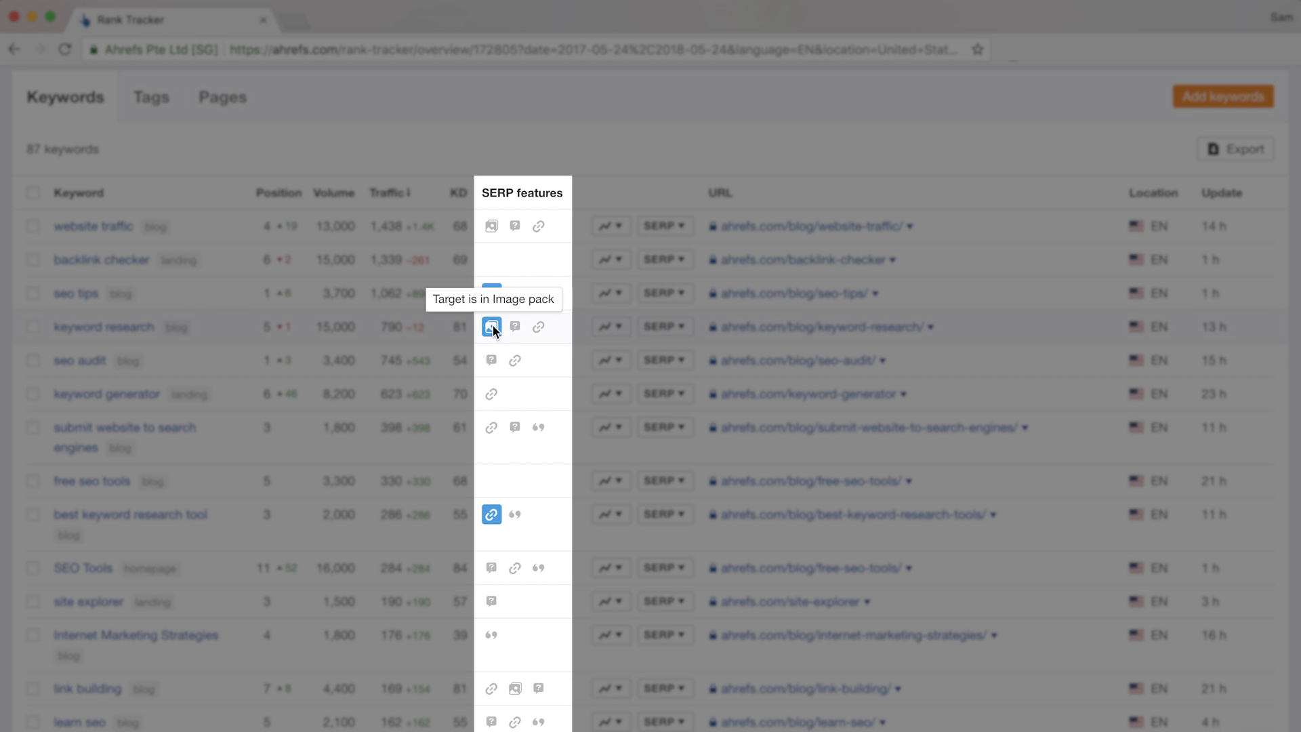
{"action": "mouse_move", "coordinate": [504, 334]}
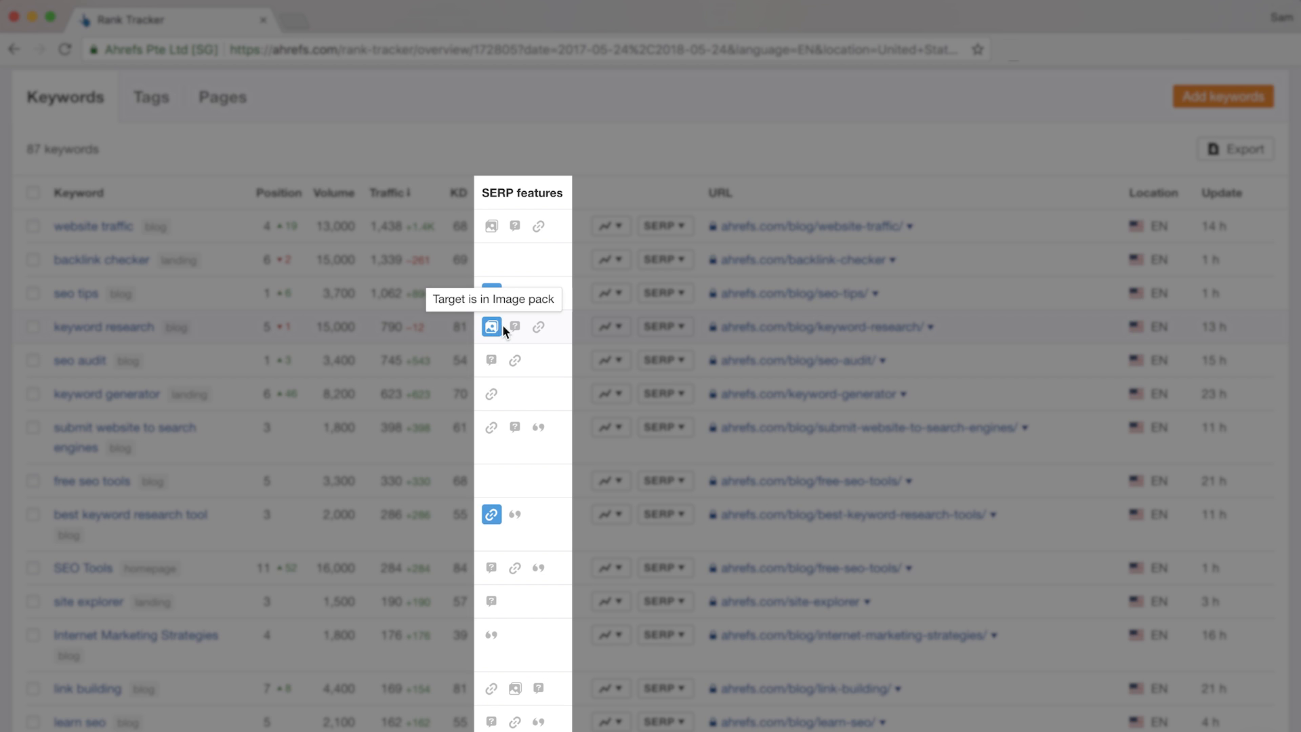
{"action": "mouse_move", "coordinate": [539, 326]}
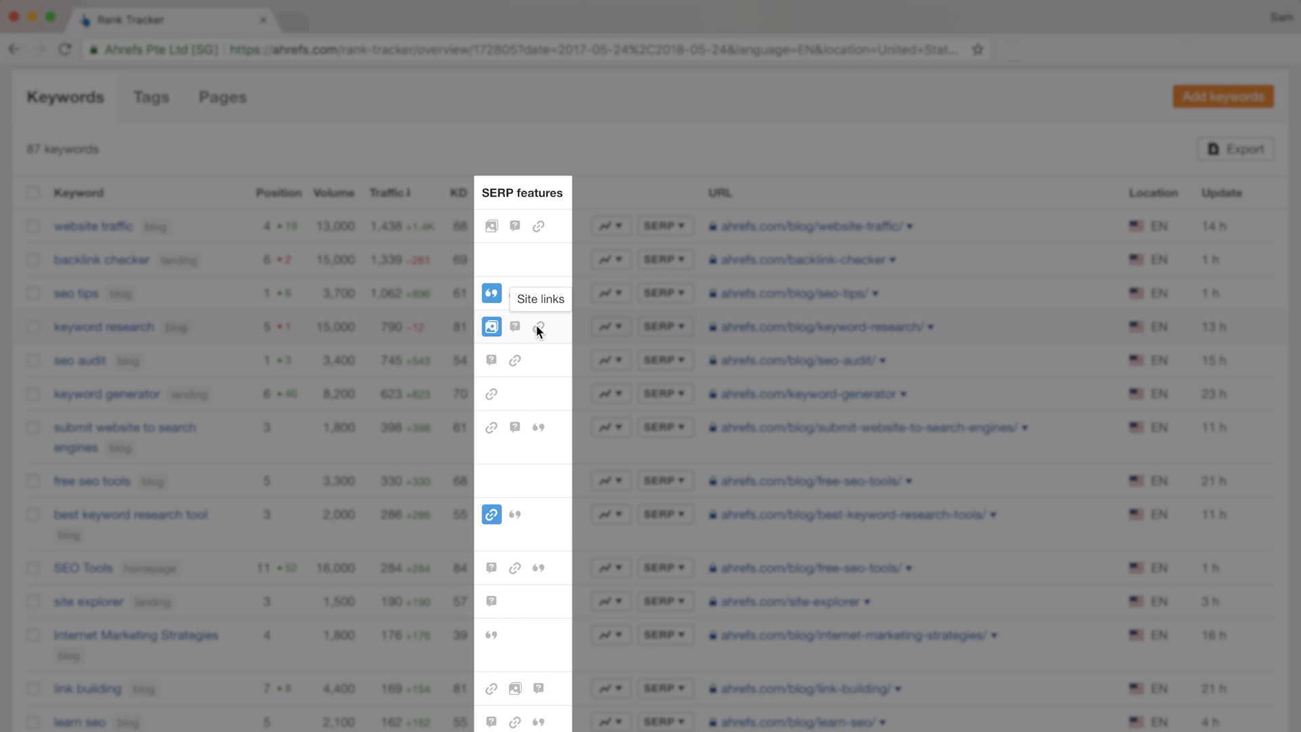
{"action": "mouse_move", "coordinate": [540, 430]}
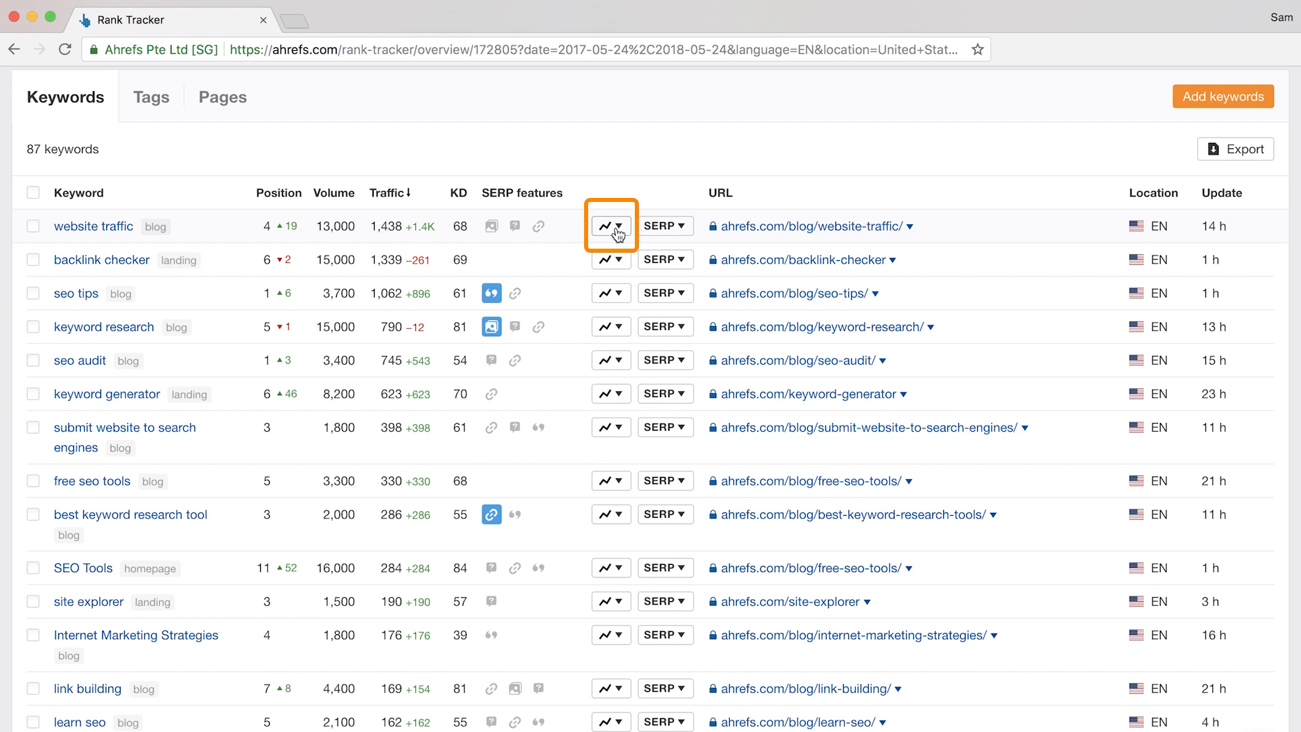
{"action": "left_click", "coordinate": [603, 226]}
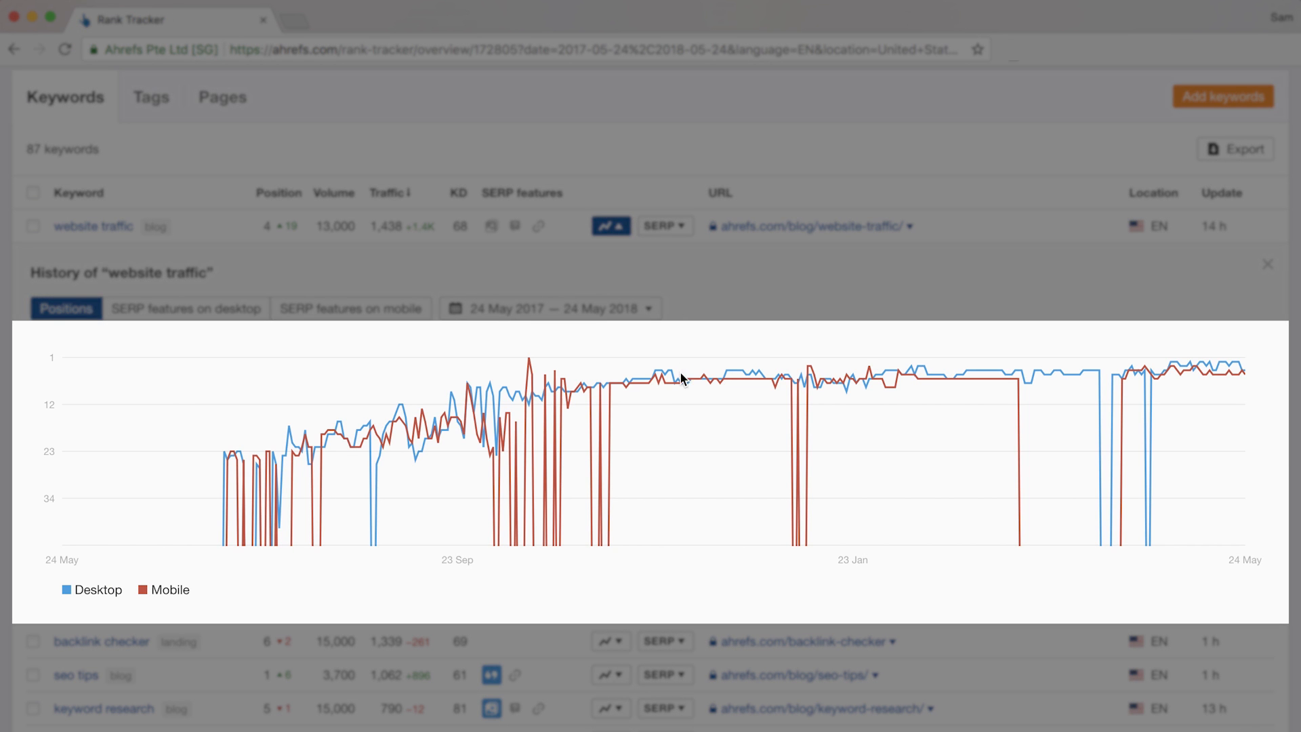
{"action": "mouse_move", "coordinate": [942, 380]}
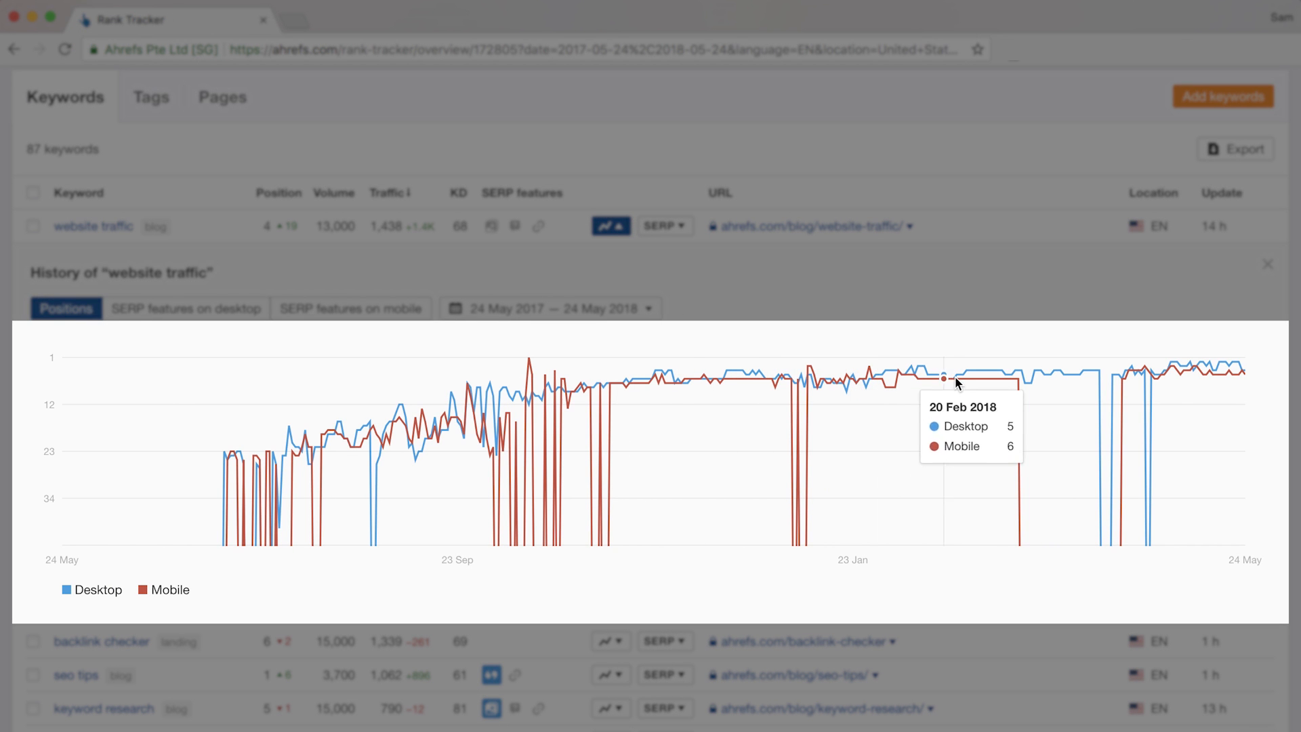
{"action": "mouse_move", "coordinate": [781, 355]}
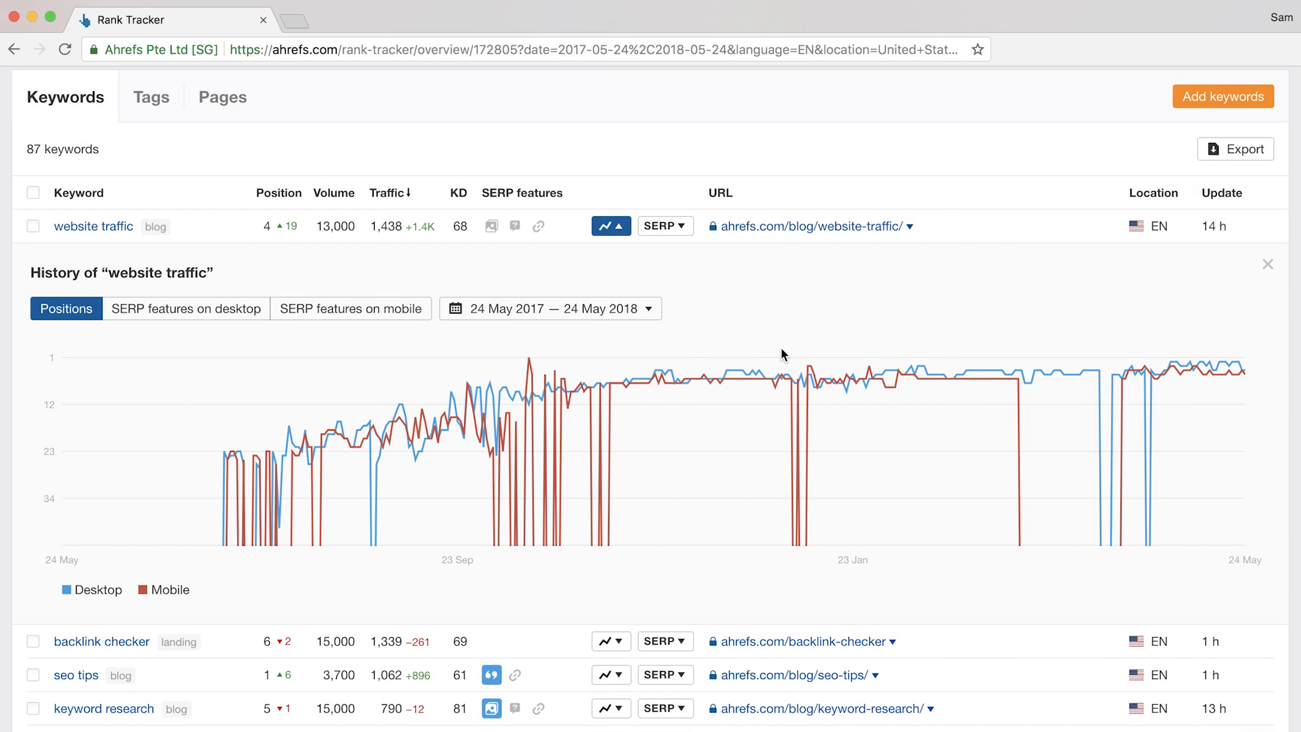
Review the top-10 SERP results for 'website traffic', then close the list.
{"action": "left_click", "coordinate": [666, 224]}
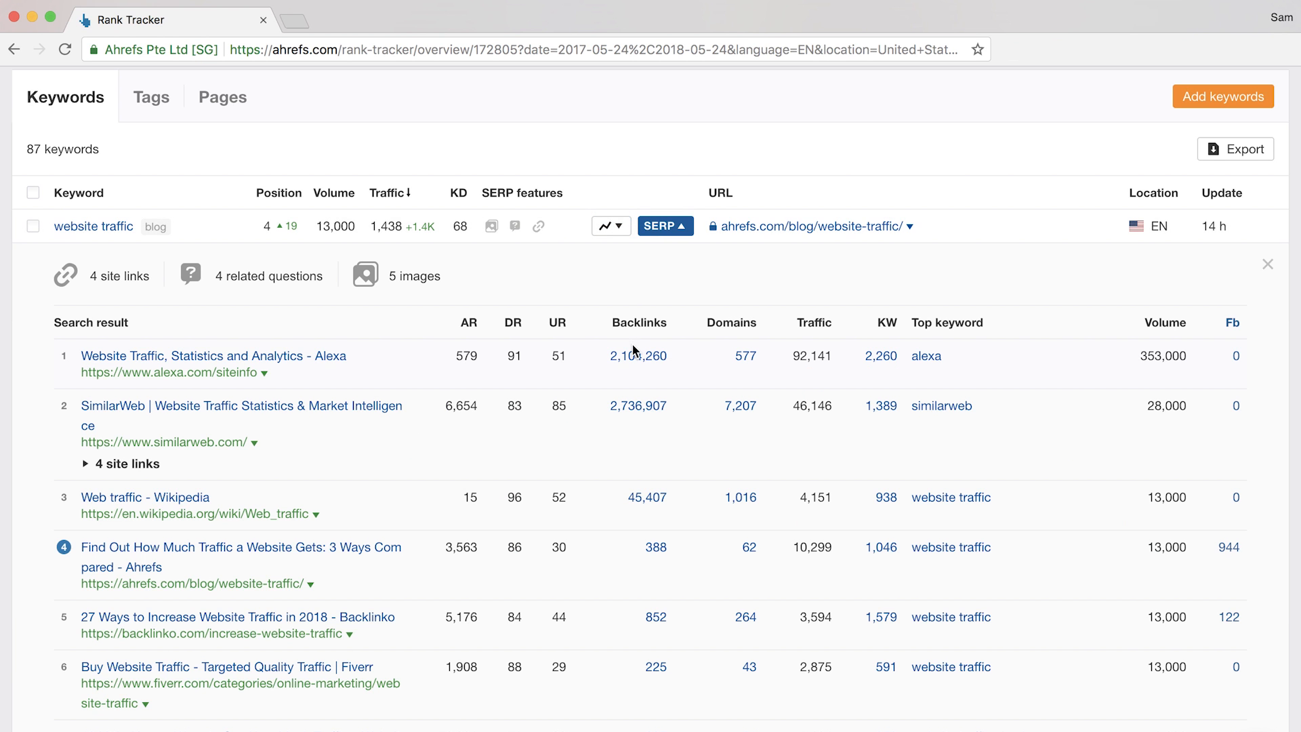
{"action": "scroll", "scroll_direction": "down", "scroll_amount": 3}
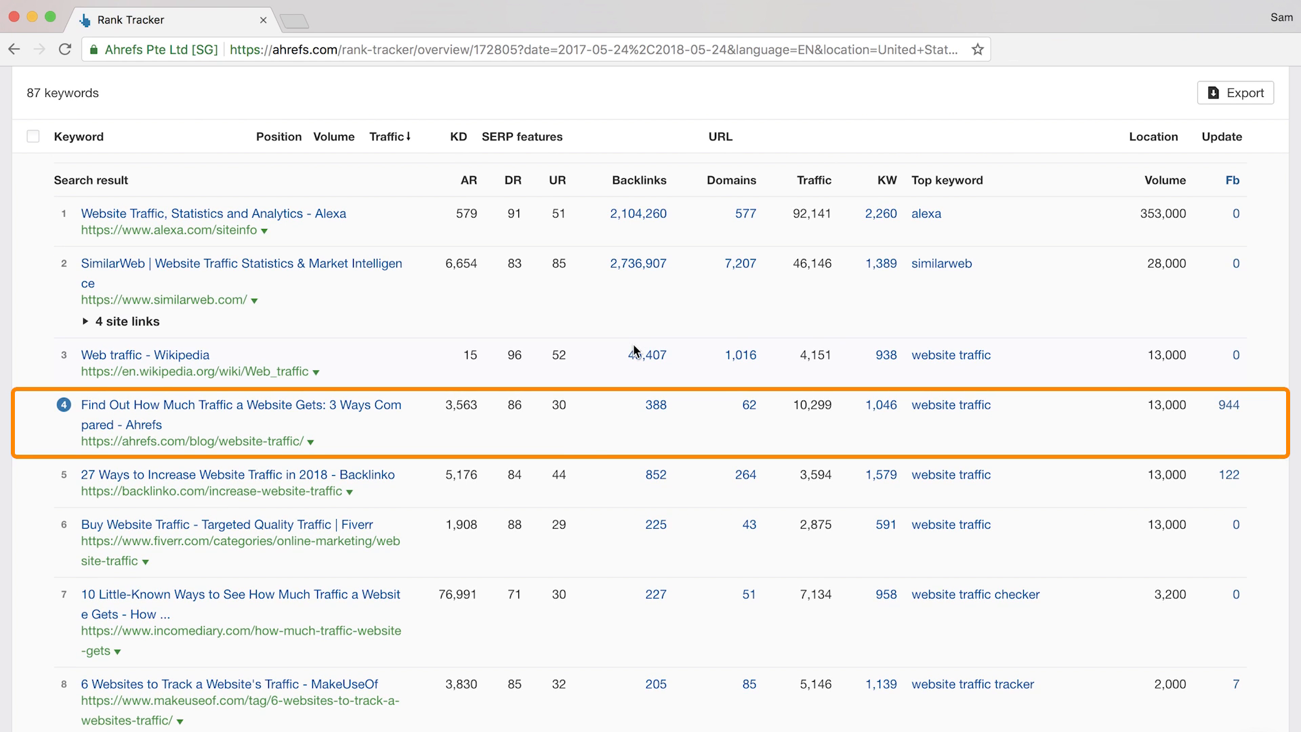
{"action": "scroll", "scroll_direction": "down", "scroll_amount": 3}
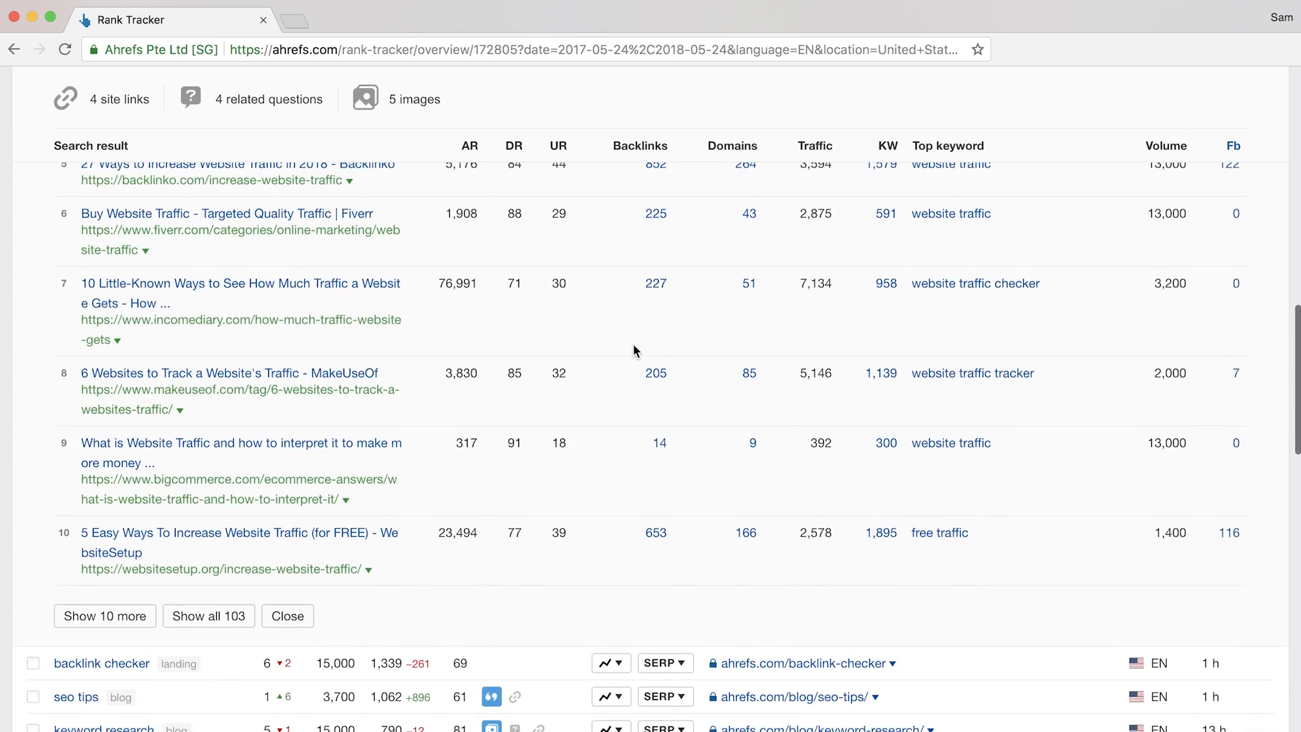
{"action": "scroll", "scroll_direction": "down", "scroll_amount": 3}
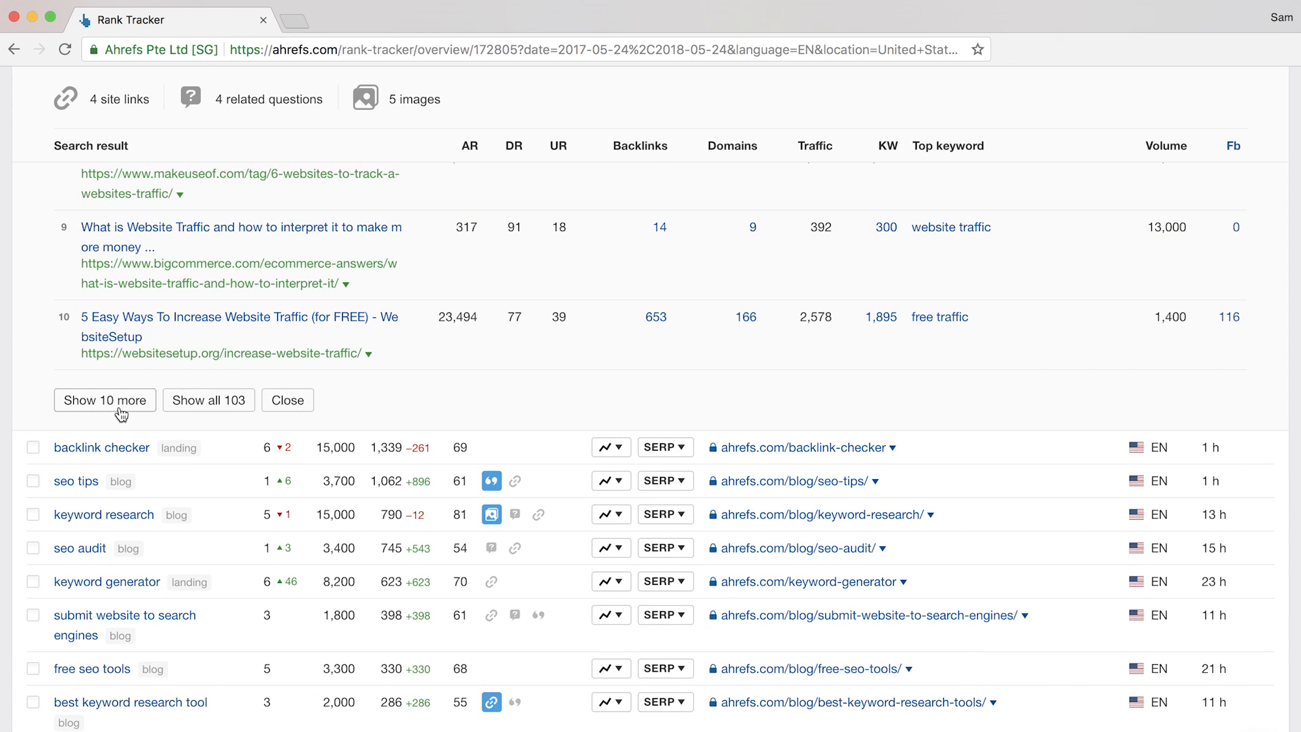
{"action": "mouse_move", "coordinate": [288, 399]}
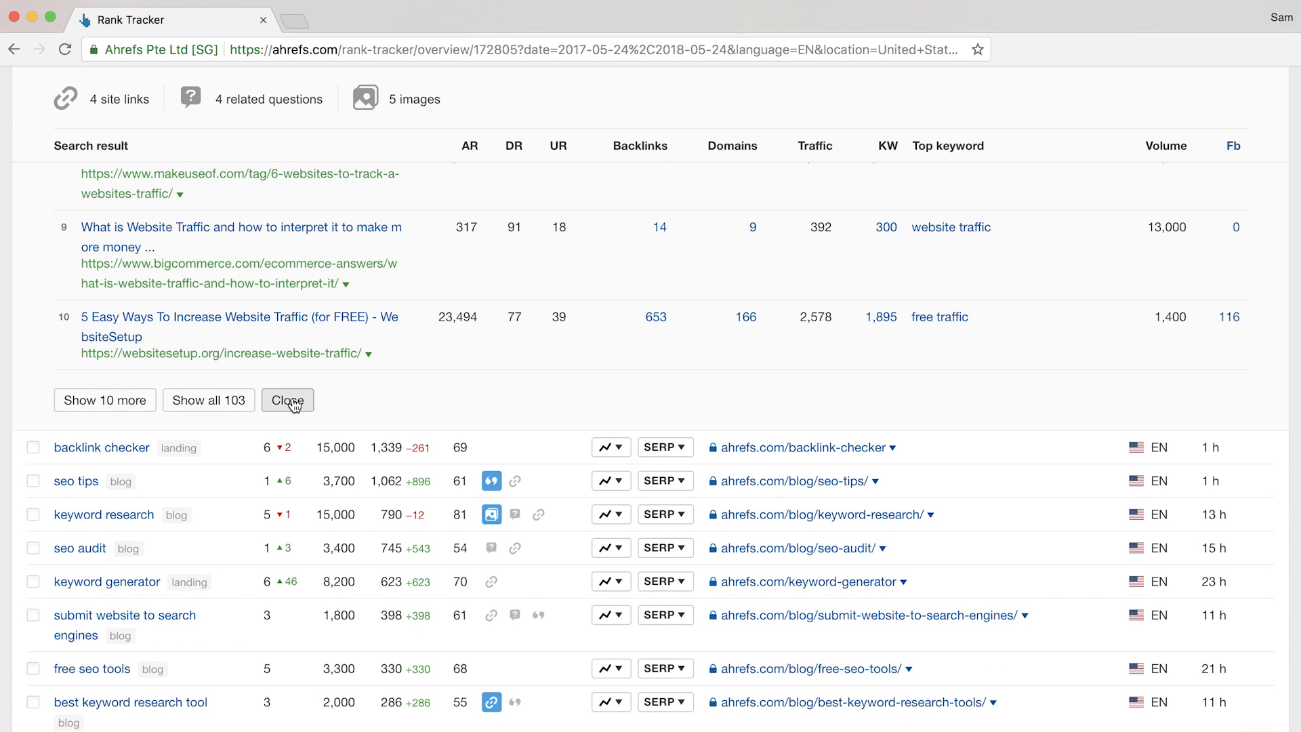
{"action": "left_click", "coordinate": [288, 400]}
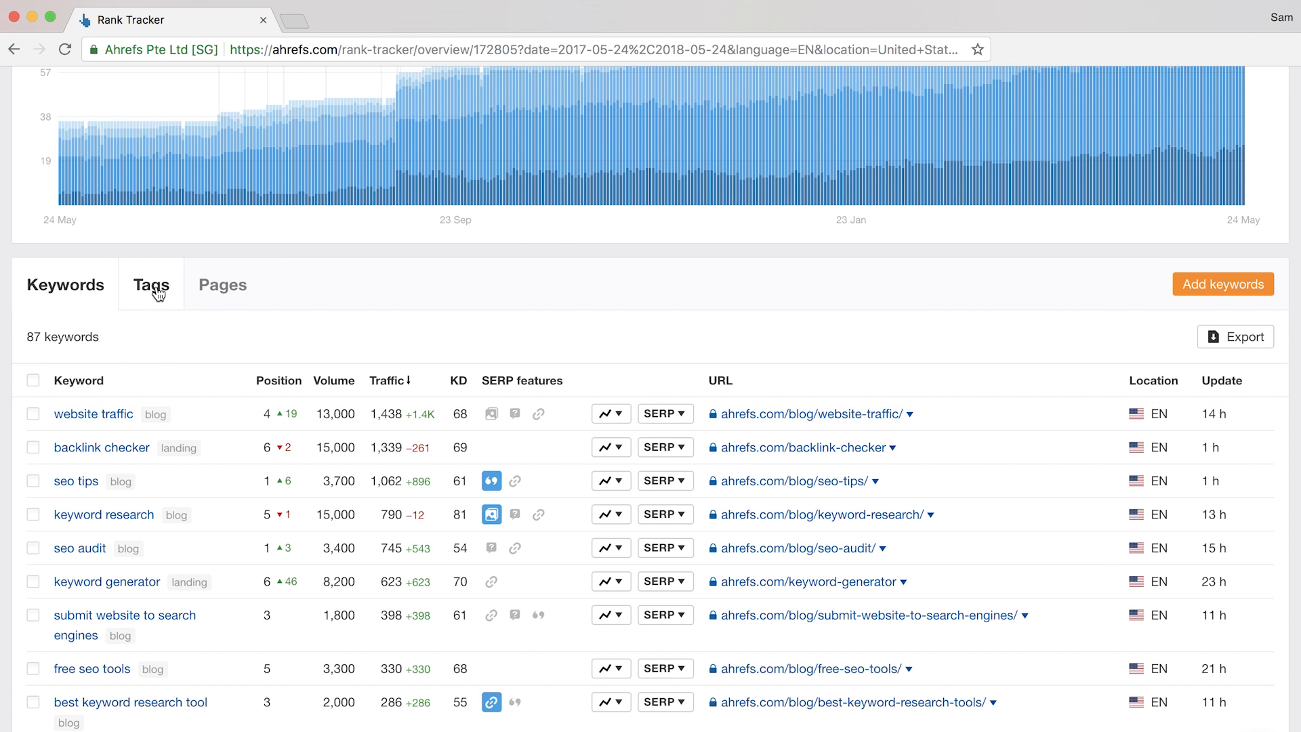
Group keyword performance by tag, then review the 75 tracked pages list.
{"action": "left_click", "coordinate": [152, 285]}
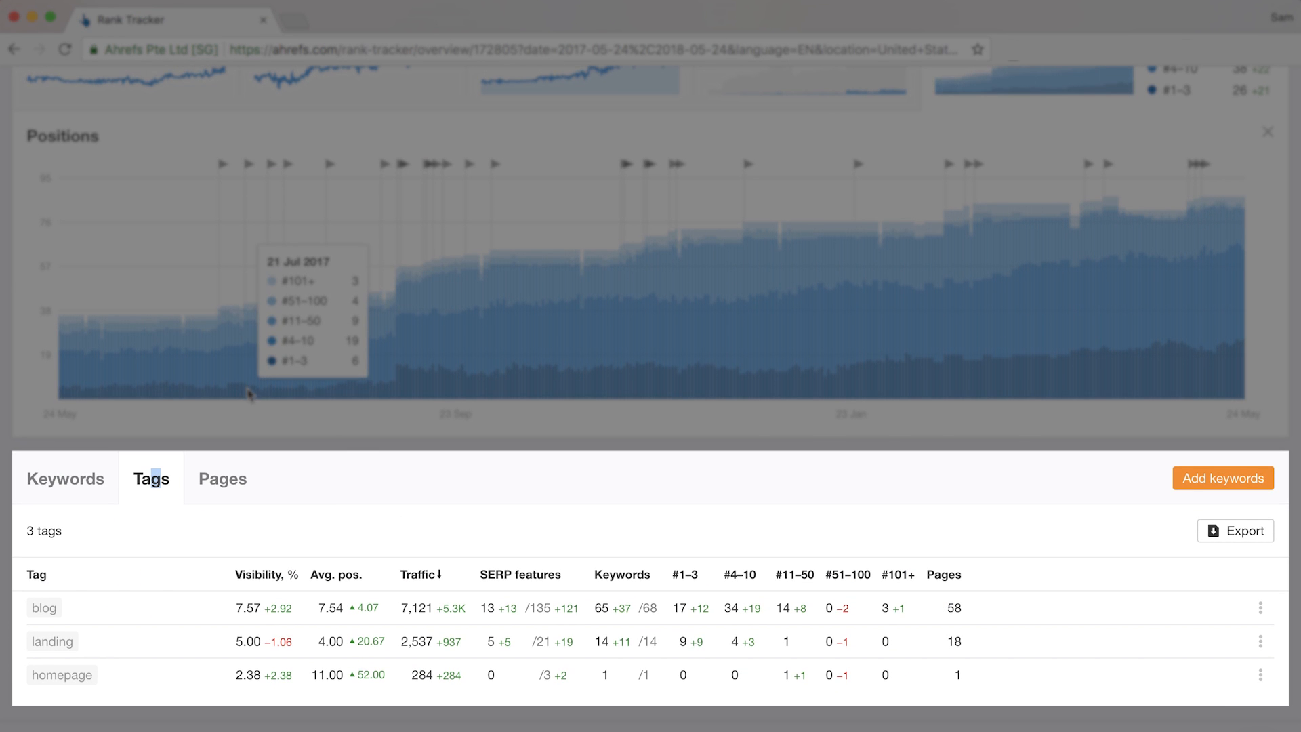
{"action": "mouse_move", "coordinate": [320, 512]}
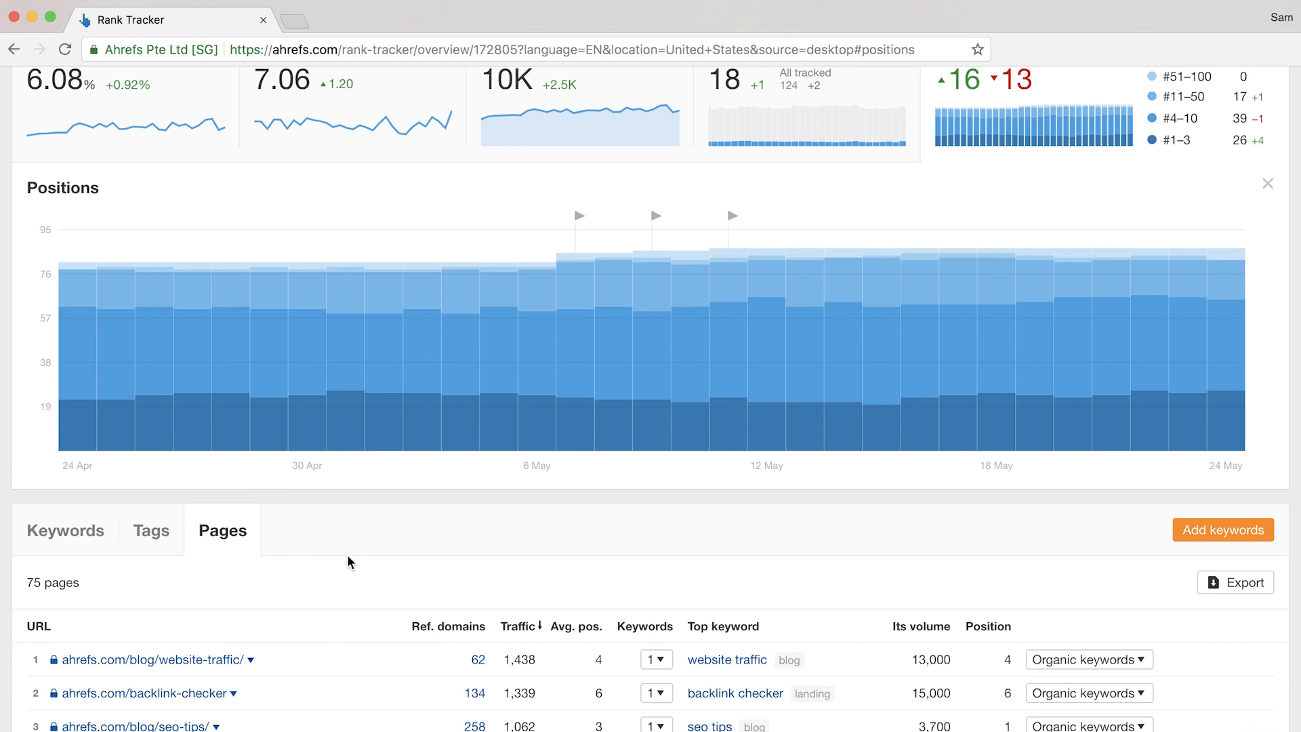
{"action": "scroll", "scroll_direction": "down", "scroll_amount": 3}
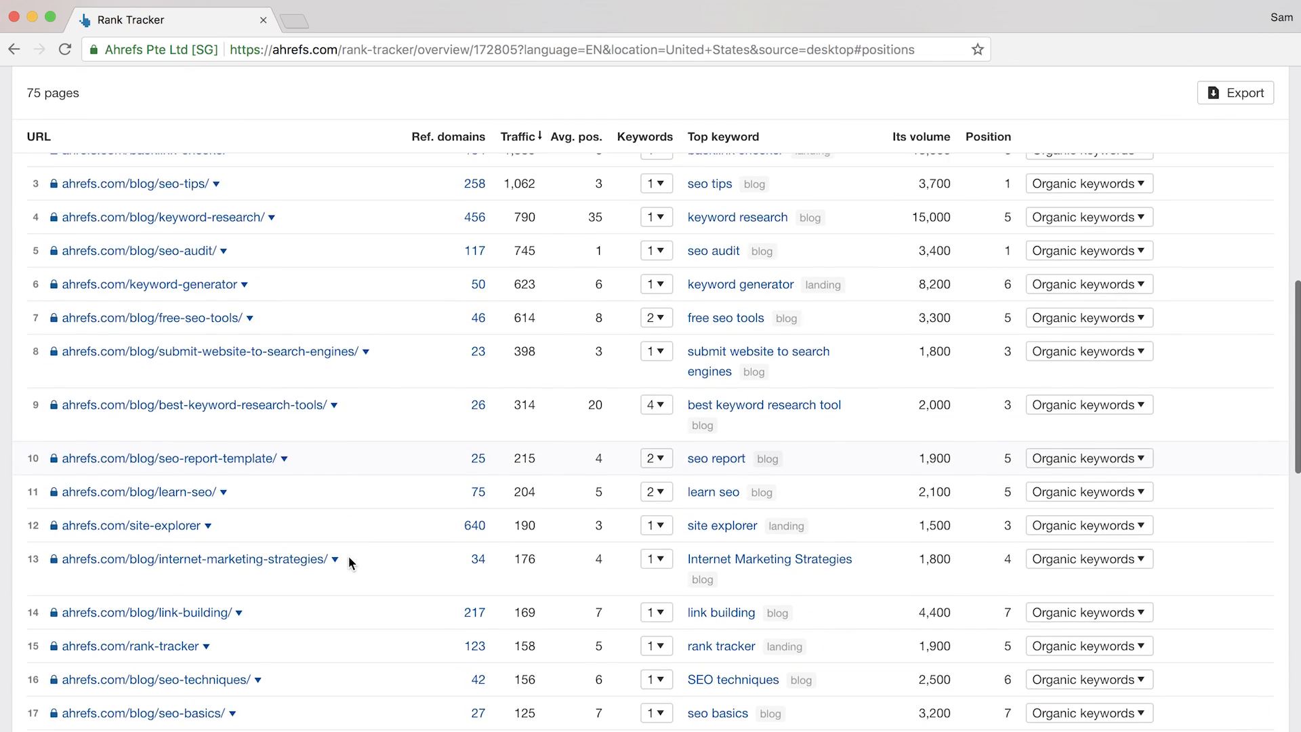
Add three organic keywords of the website-traffic page, including 'check website traffic', to tracking.
{"action": "left_click", "coordinate": [520, 137]}
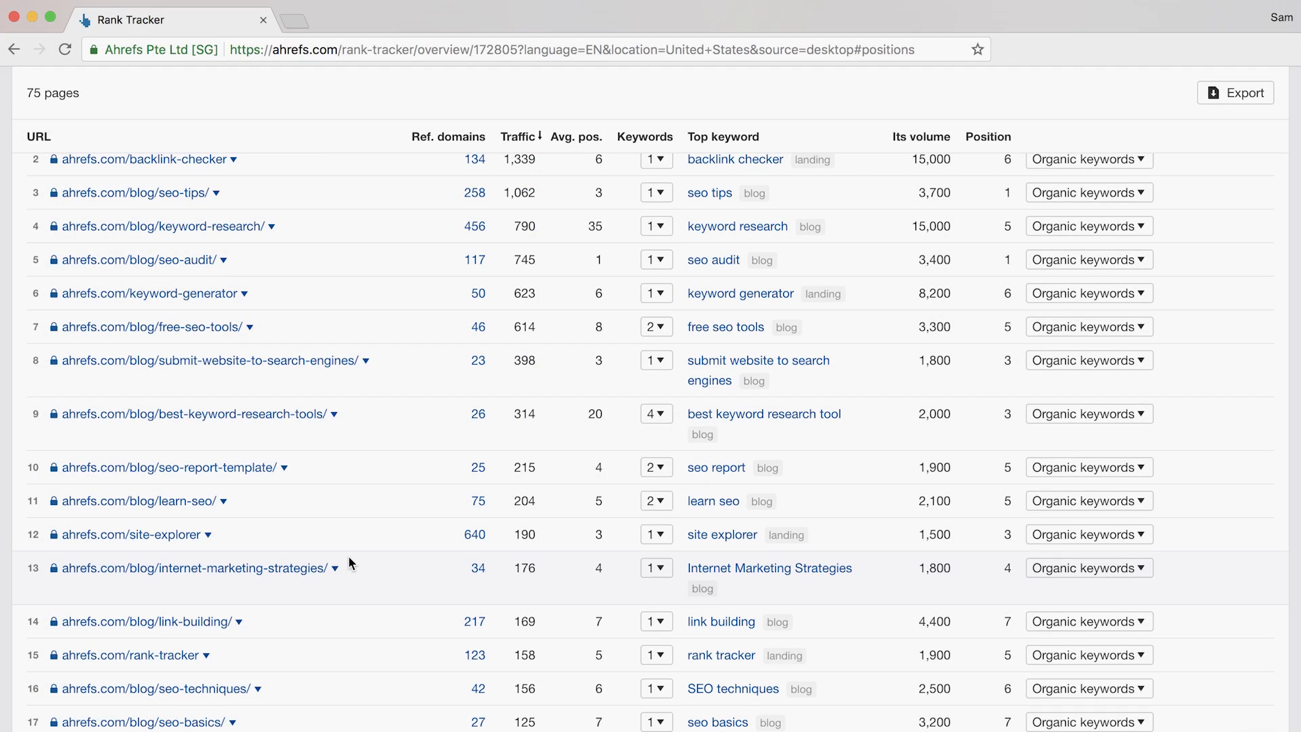
{"action": "scroll", "scroll_direction": "up", "scroll_amount": 3}
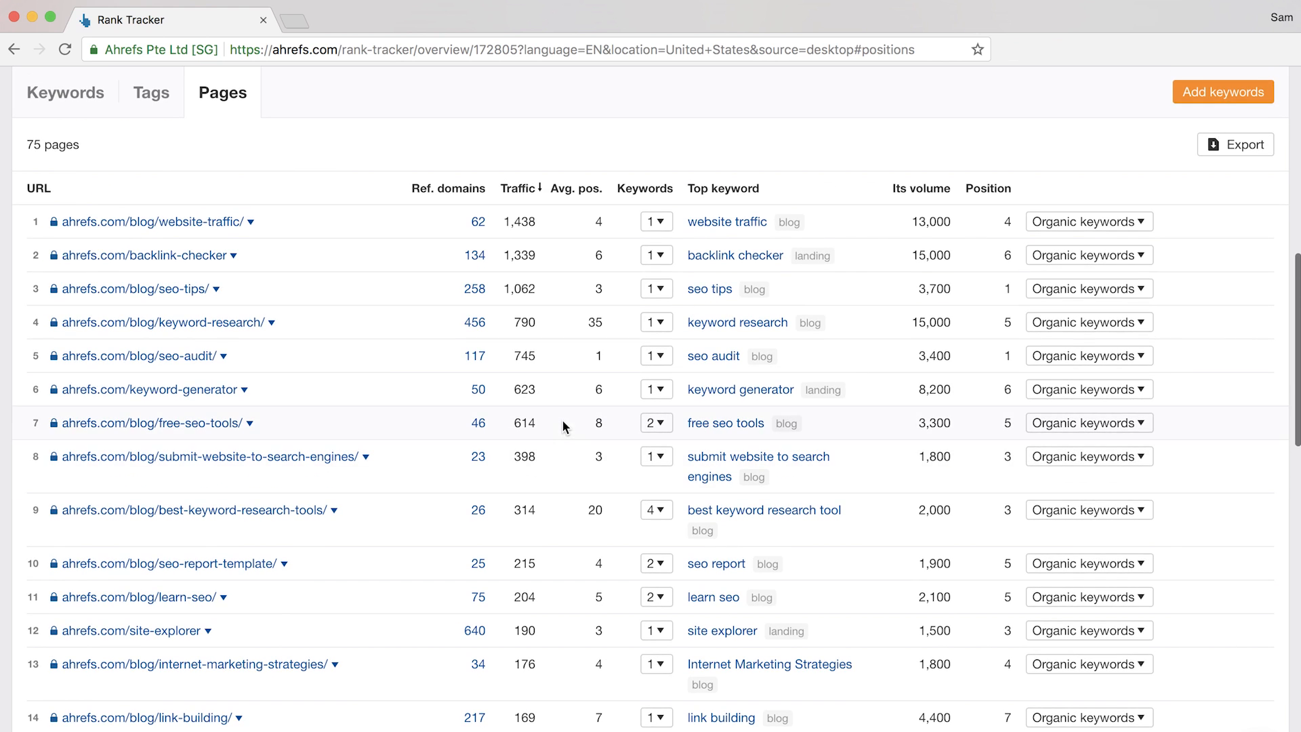
{"action": "left_click", "coordinate": [1087, 221]}
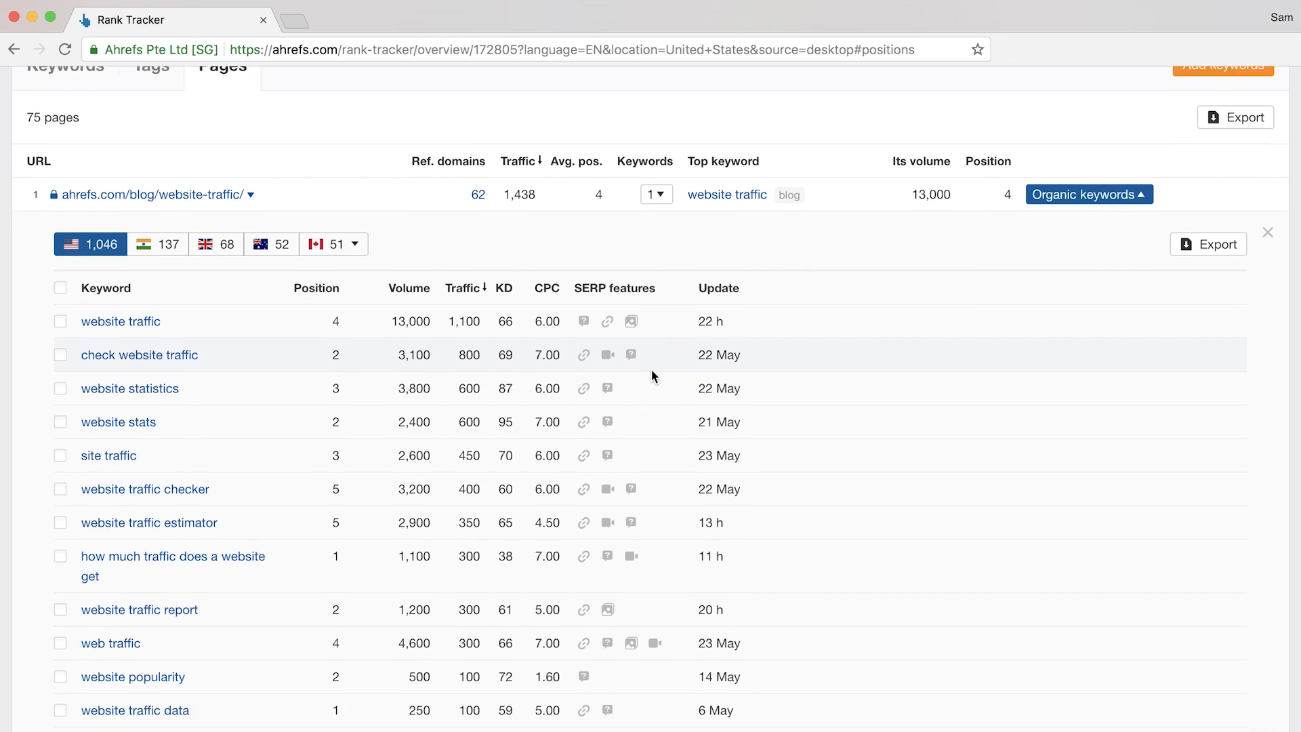
{"action": "left_click", "coordinate": [61, 354]}
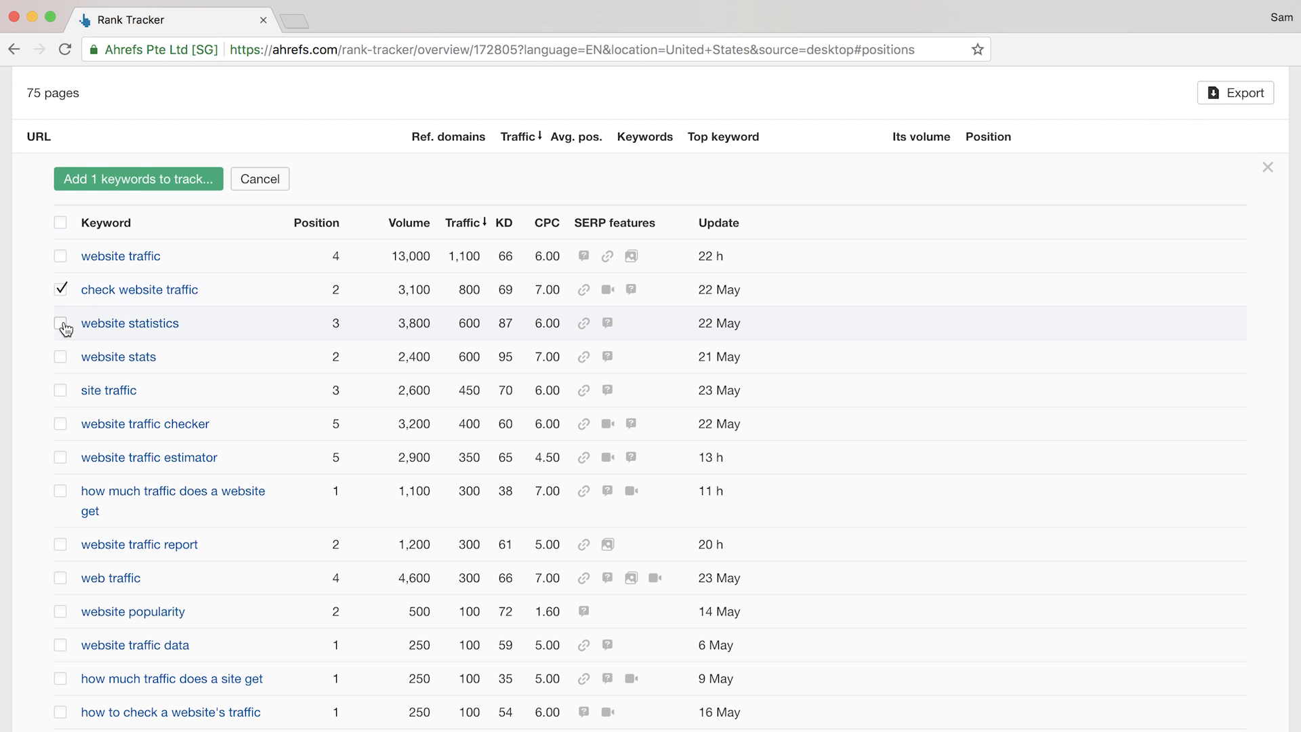
{"action": "left_click", "coordinate": [60, 324]}
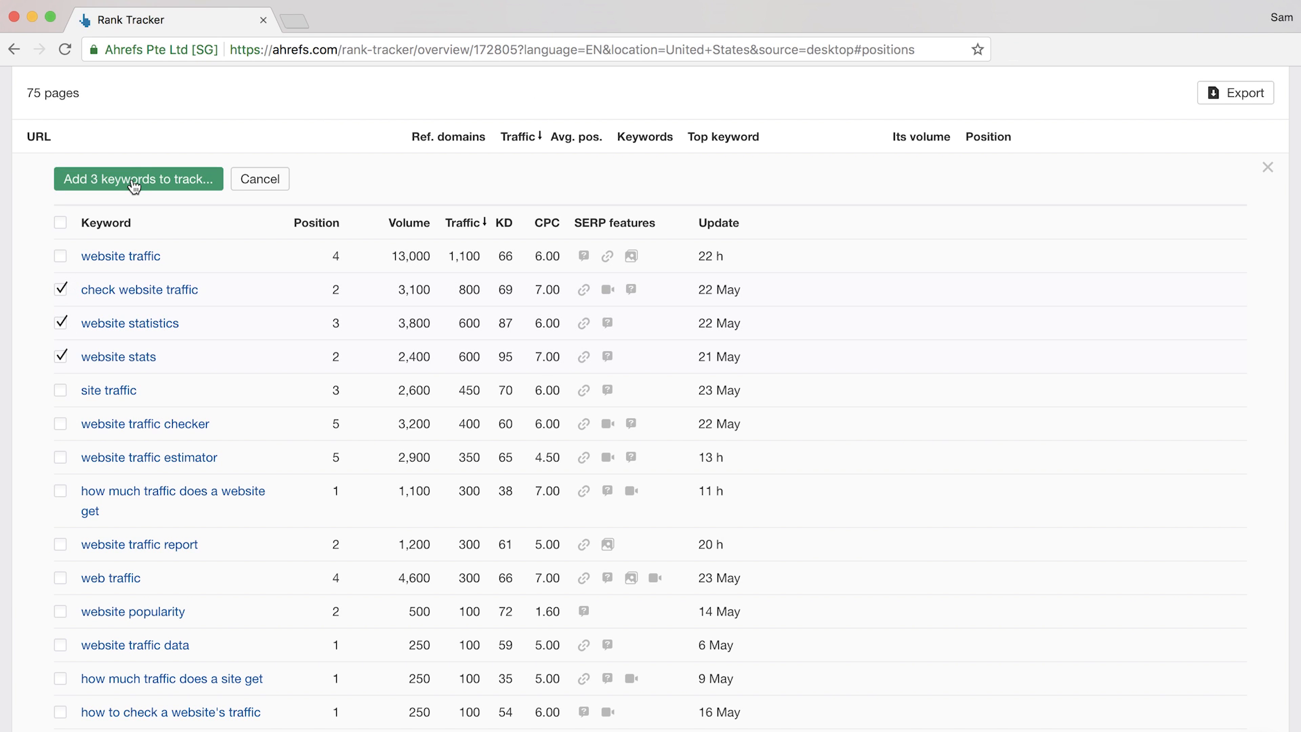
{"action": "left_click", "coordinate": [161, 185]}
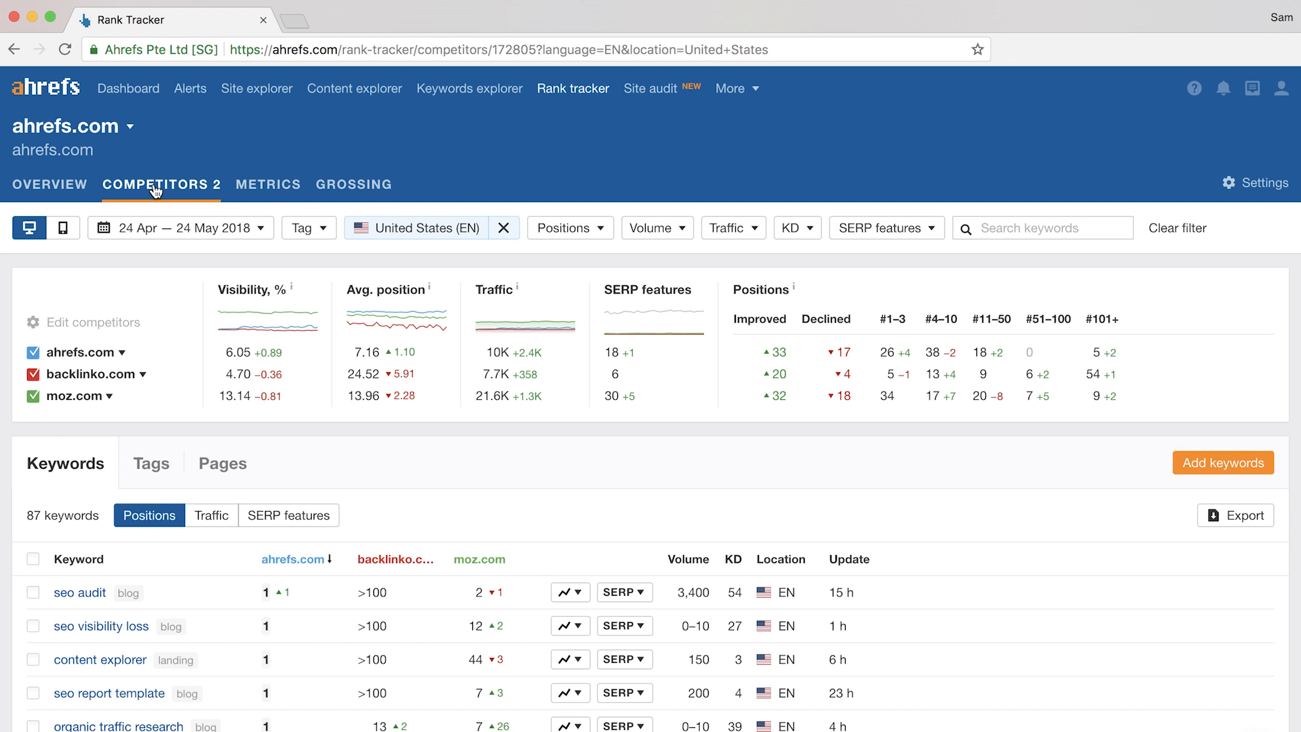
{"action": "mouse_move", "coordinate": [725, 478]}
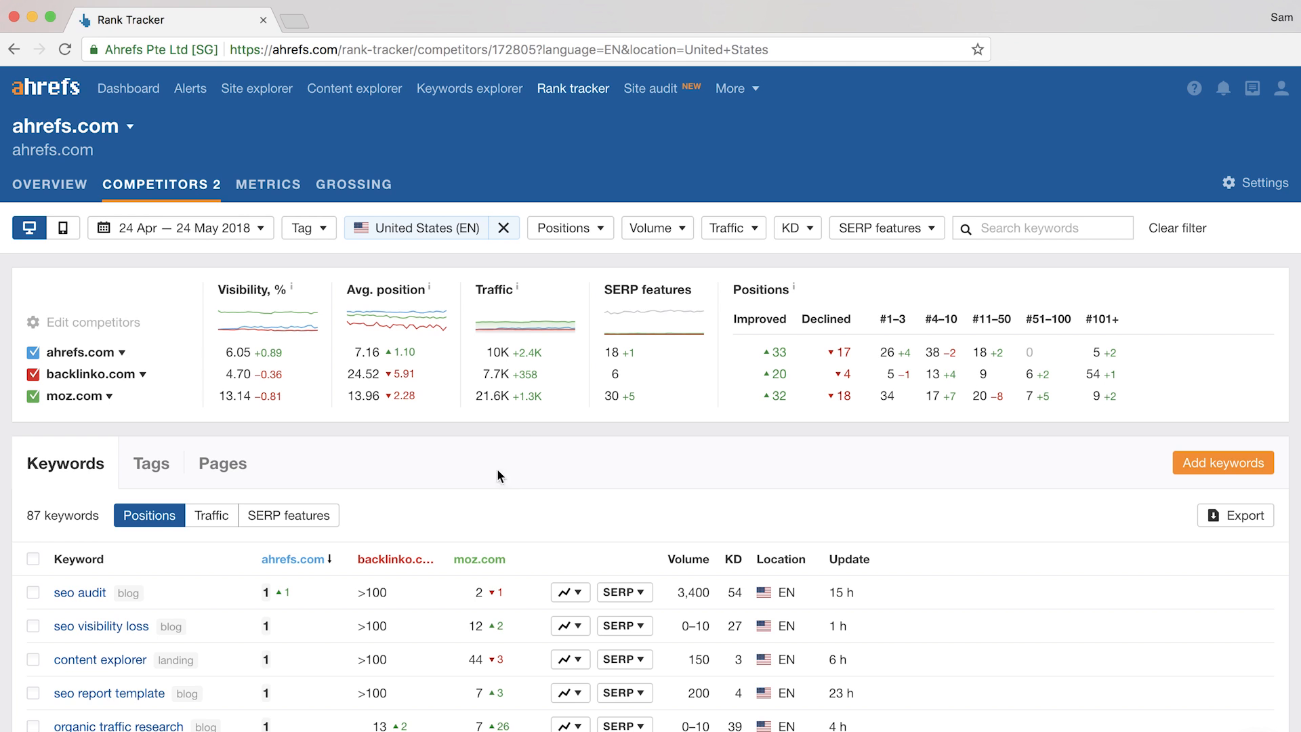
{"action": "mouse_move", "coordinate": [489, 411]}
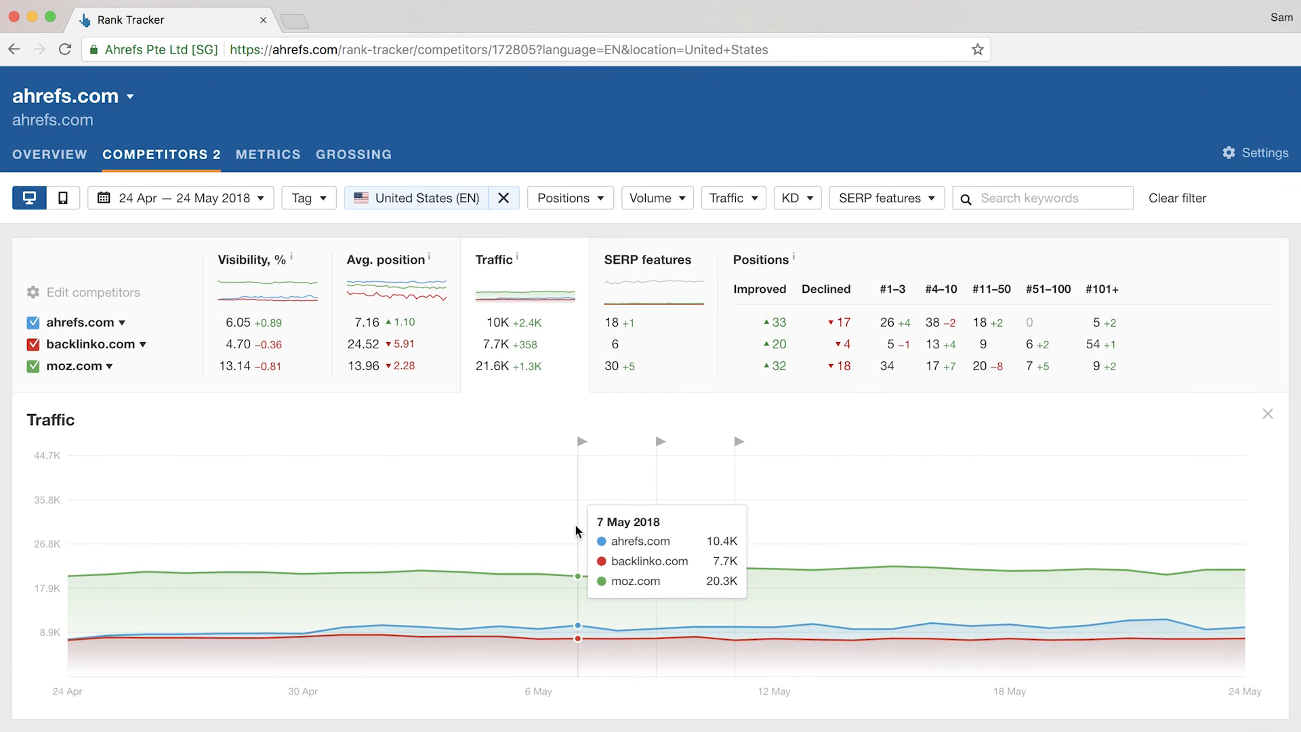
{"action": "mouse_move", "coordinate": [802, 565]}
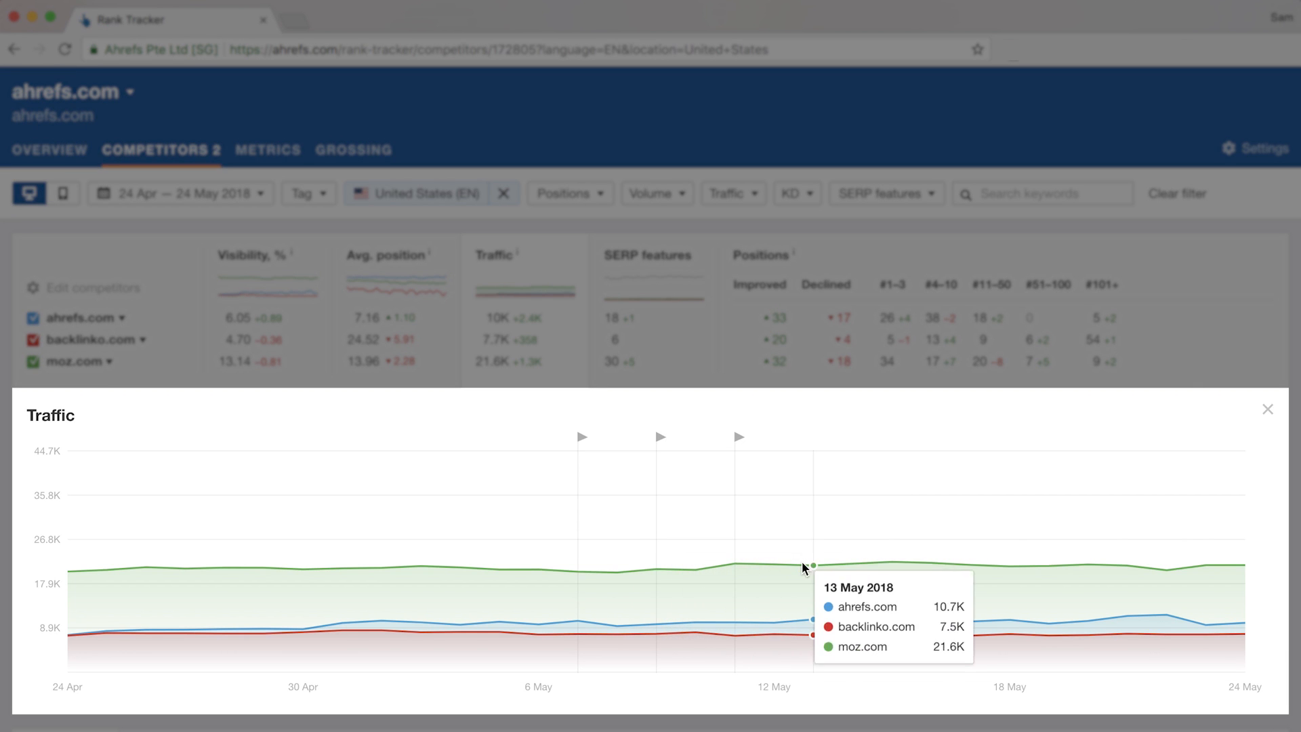
{"action": "mouse_move", "coordinate": [968, 575]}
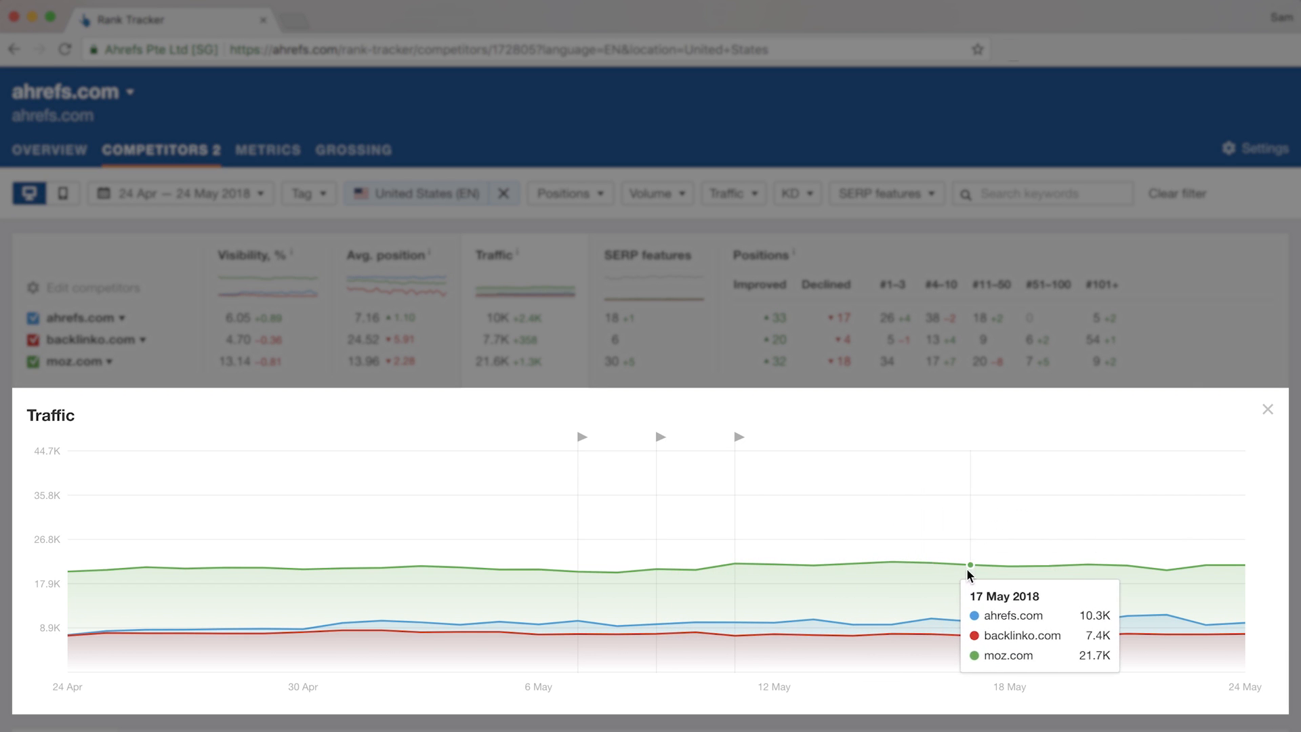
{"action": "mouse_move", "coordinate": [1164, 580]}
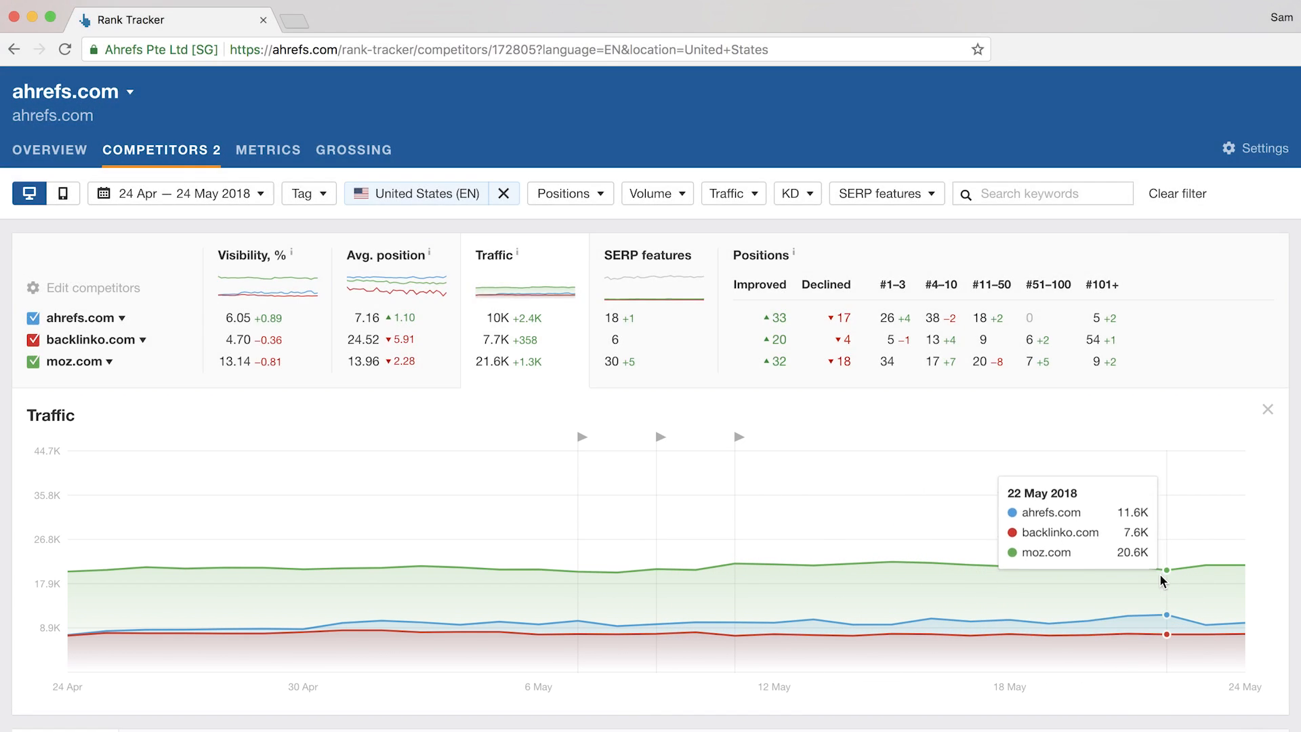
Move down to the competitor keyword positions table for ahrefs.com, backlinko.com and moz.com.
{"action": "scroll", "scroll_direction": "down", "scroll_amount": 3}
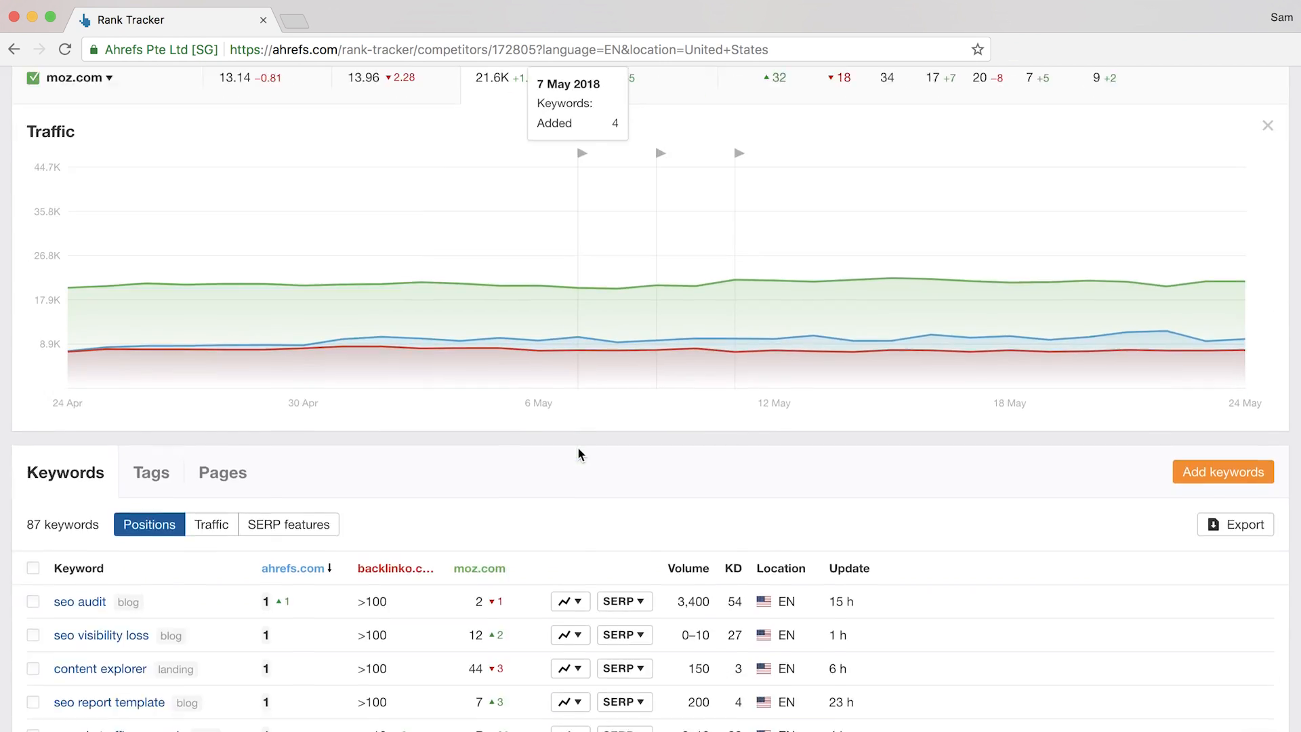
{"action": "scroll", "scroll_direction": "down", "scroll_amount": 3}
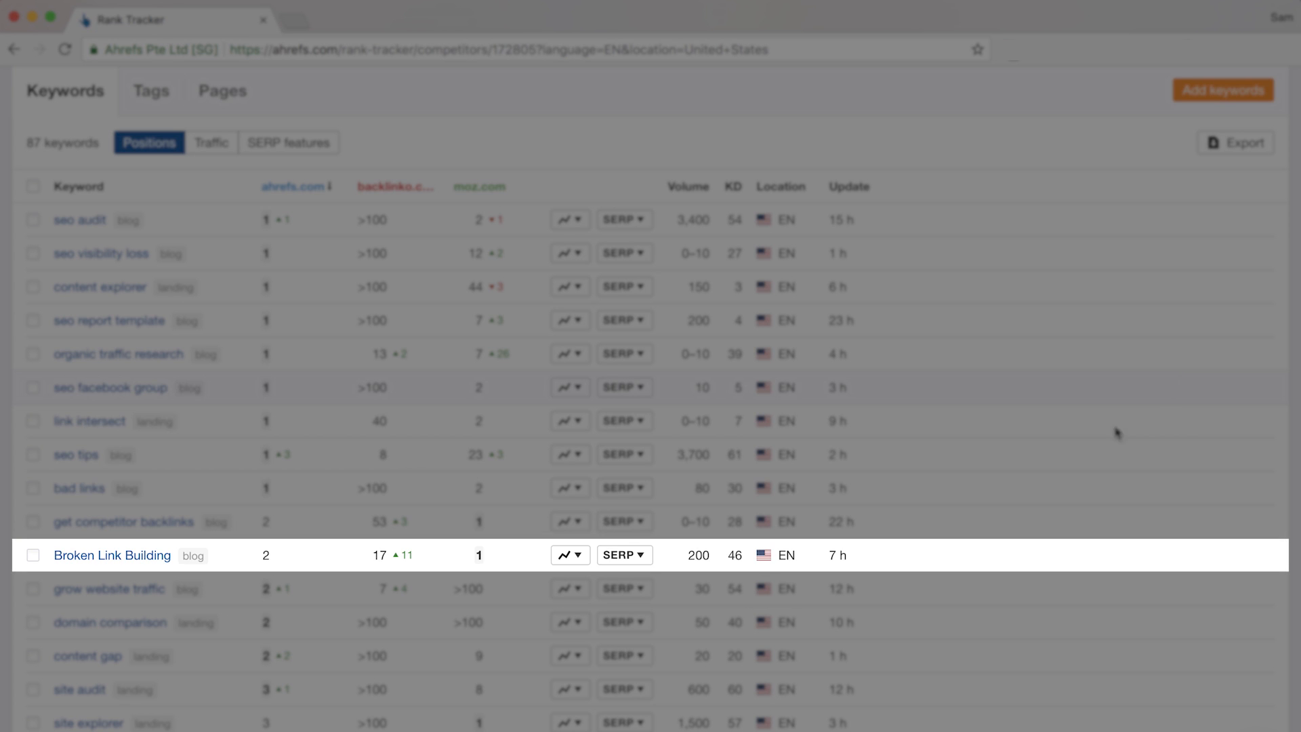
{"action": "mouse_move", "coordinate": [481, 554]}
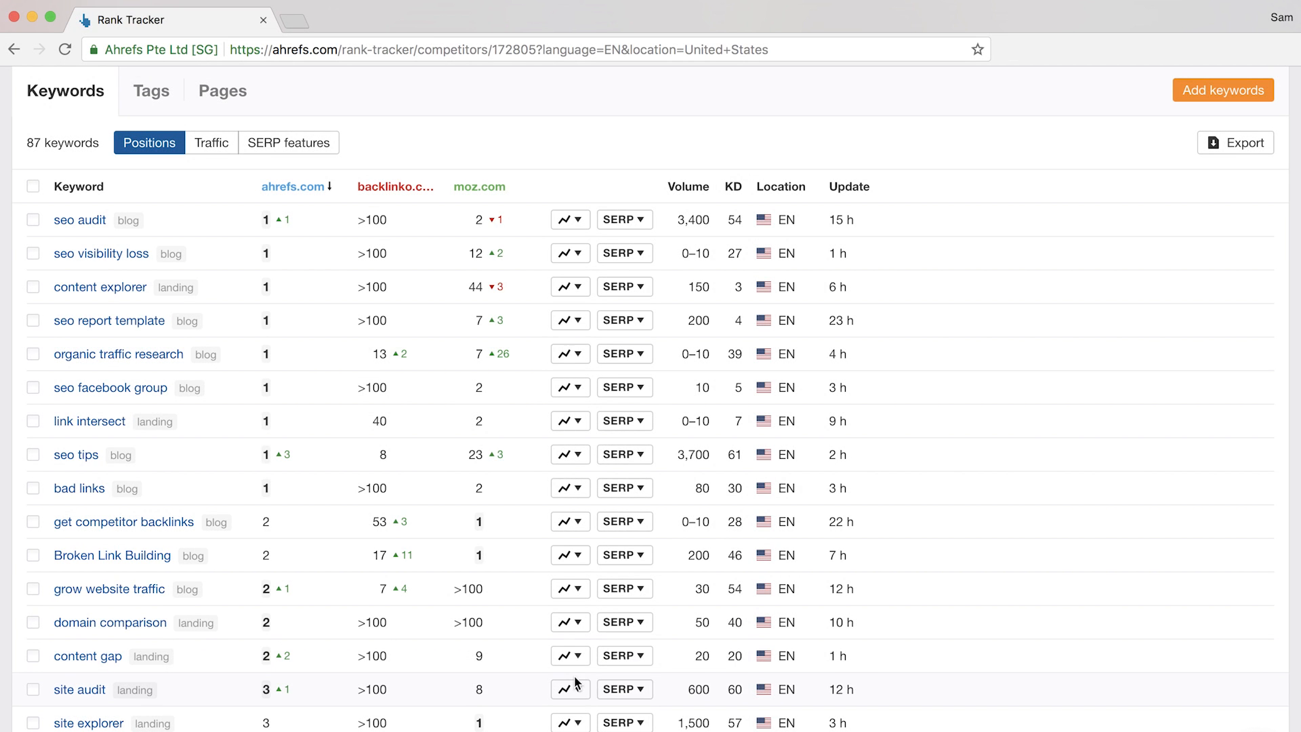
Set the 'Broken Link Building' history chart range to Year (24/05/2017–24/05/2018).
{"action": "left_click", "coordinate": [565, 555]}
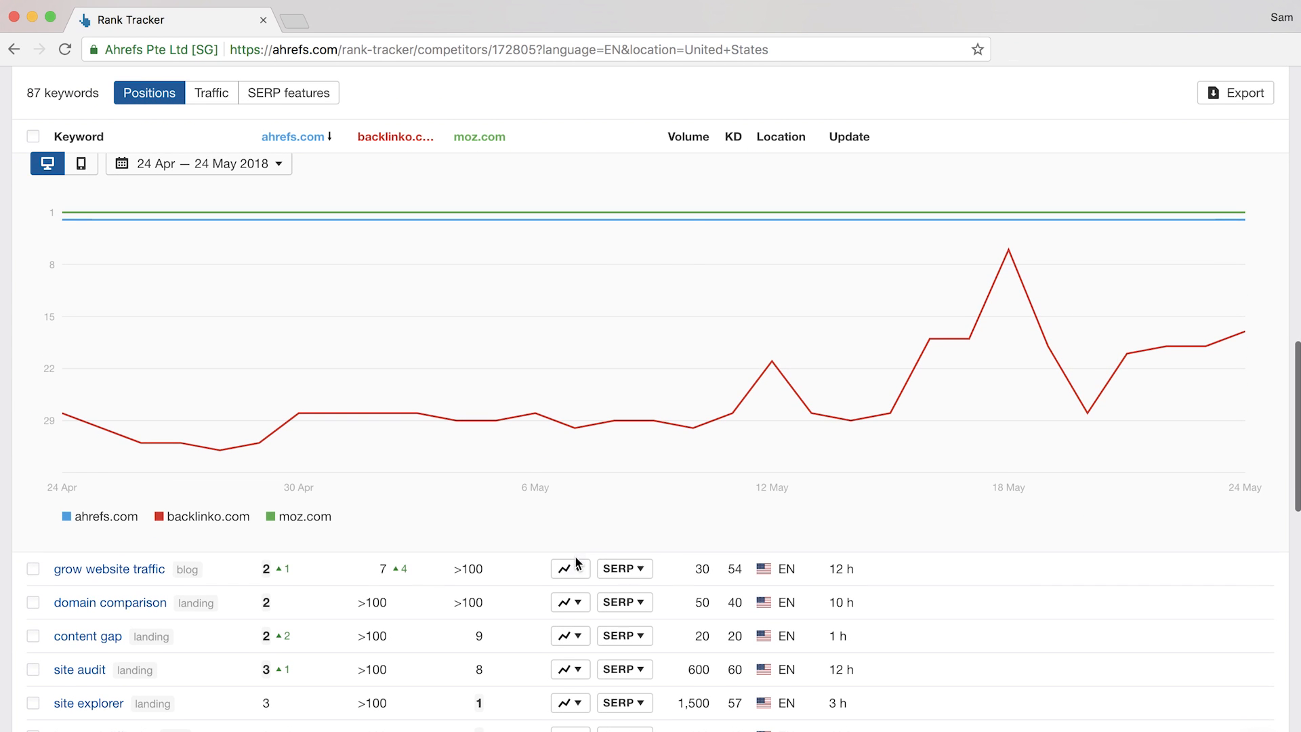
{"action": "mouse_move", "coordinate": [889, 373]}
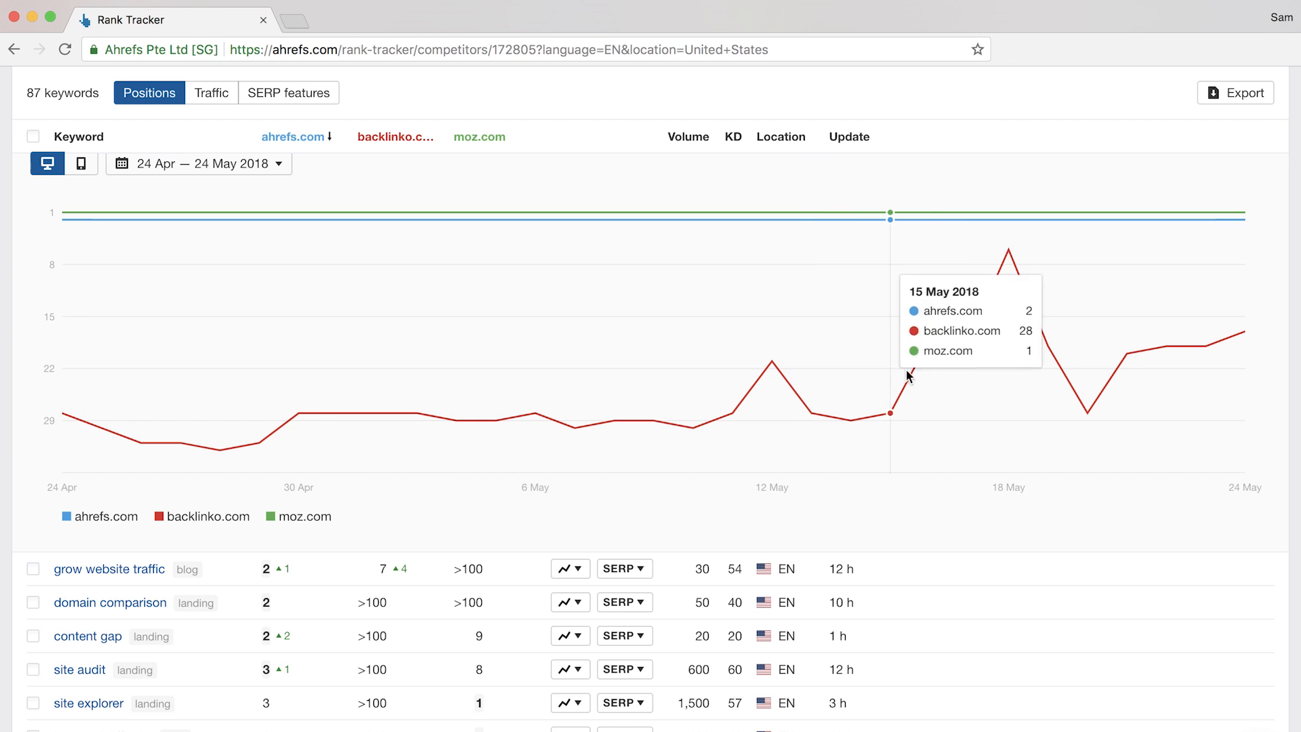
{"action": "mouse_move", "coordinate": [242, 171]}
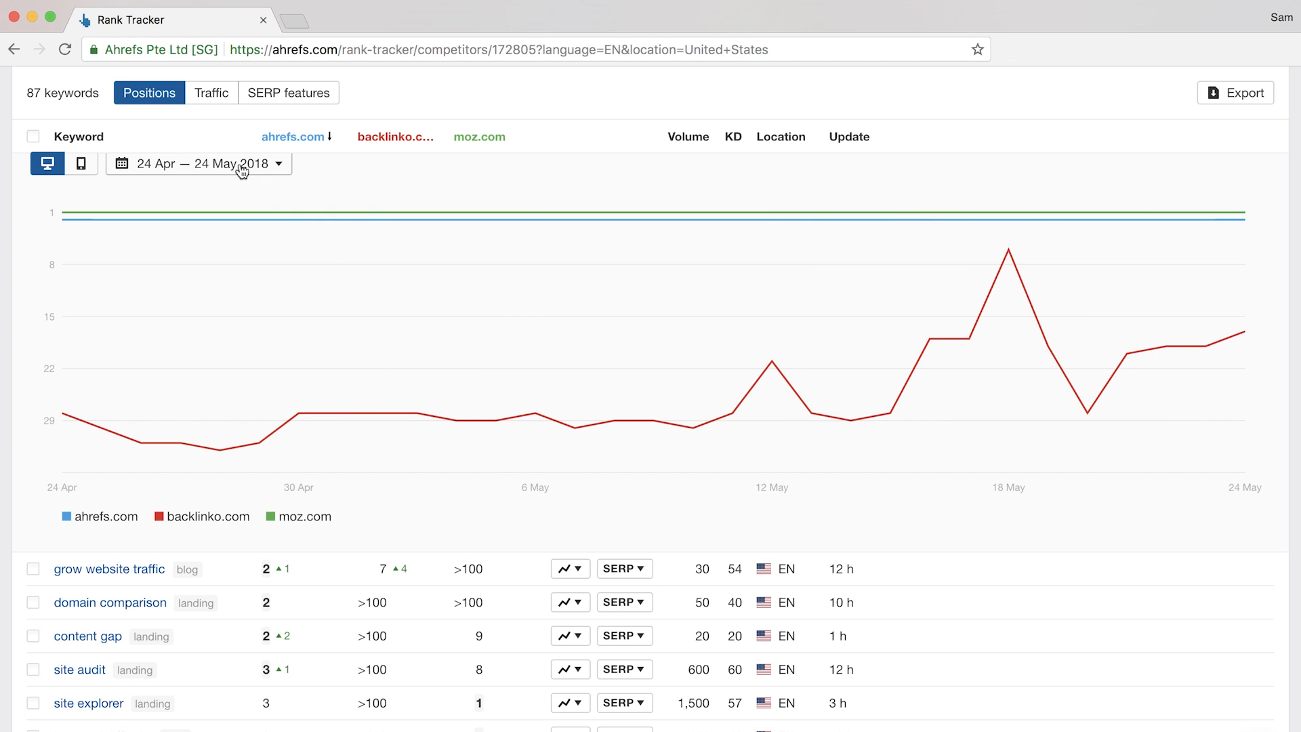
{"action": "left_click", "coordinate": [197, 163]}
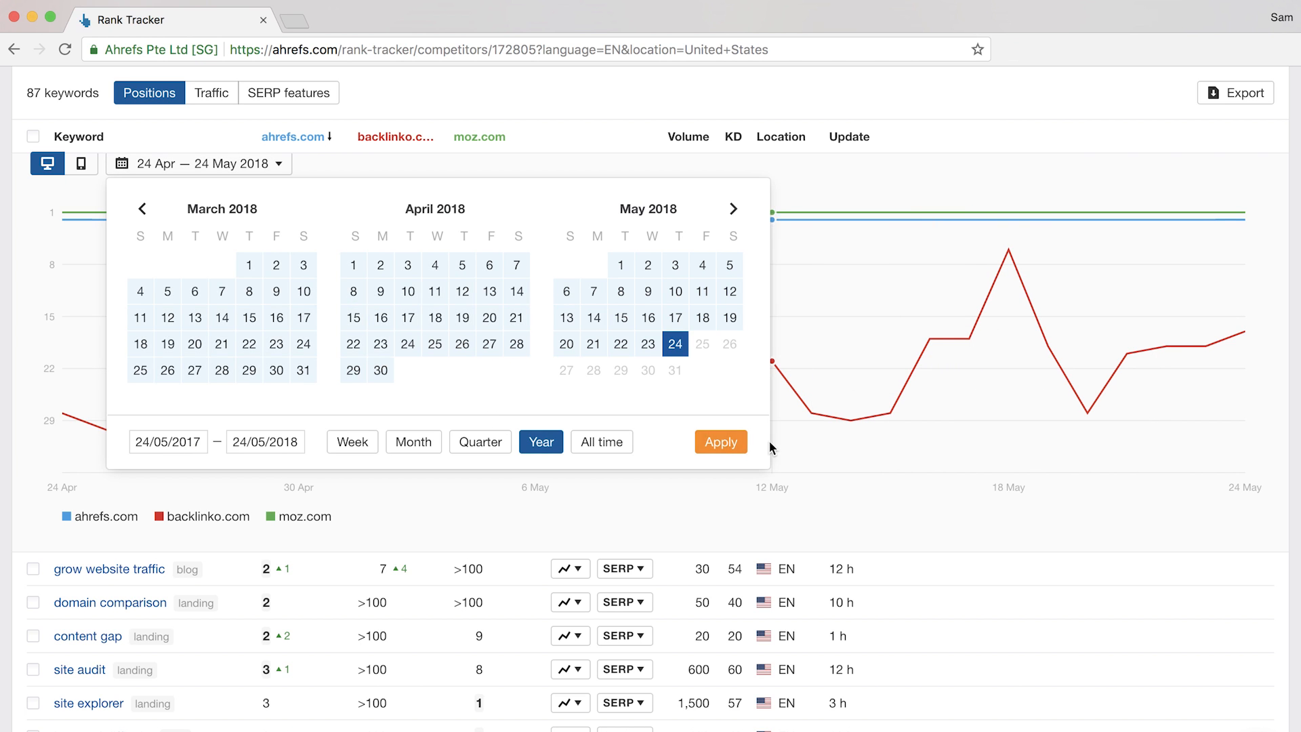
{"action": "left_click", "coordinate": [720, 441]}
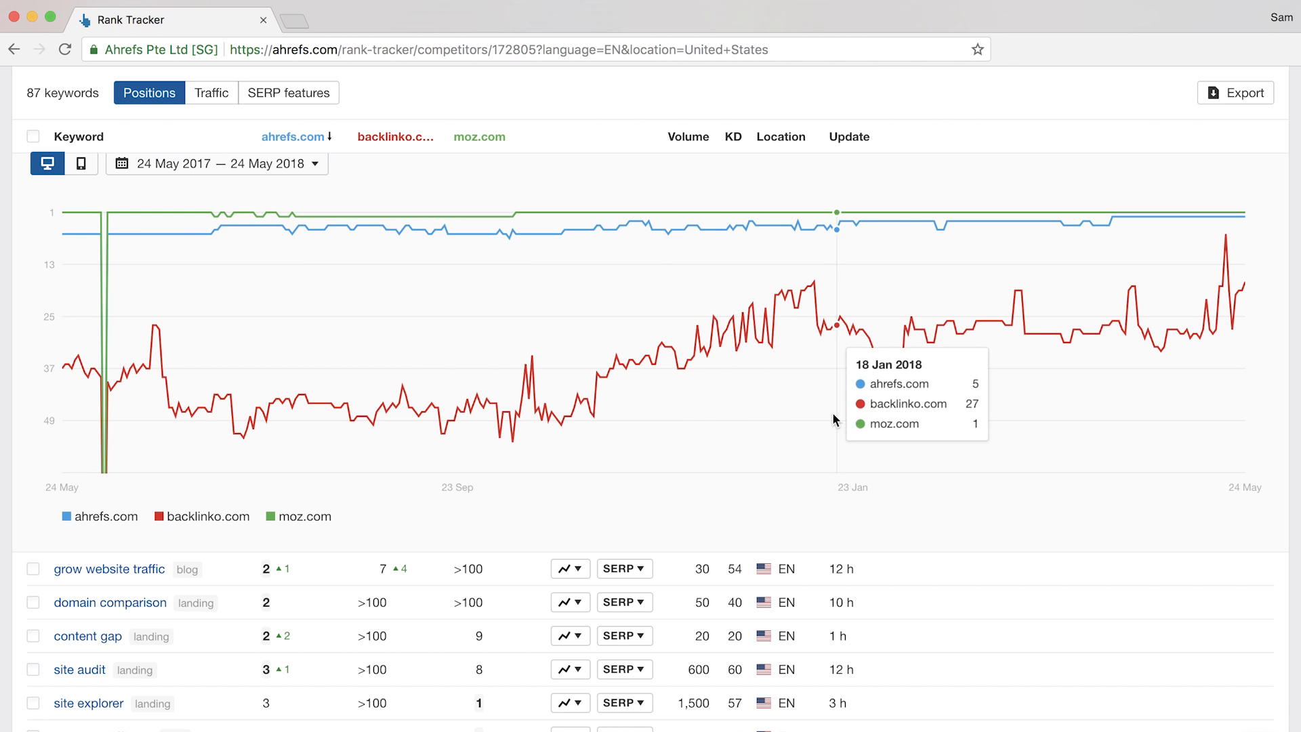
{"action": "mouse_move", "coordinate": [774, 340]}
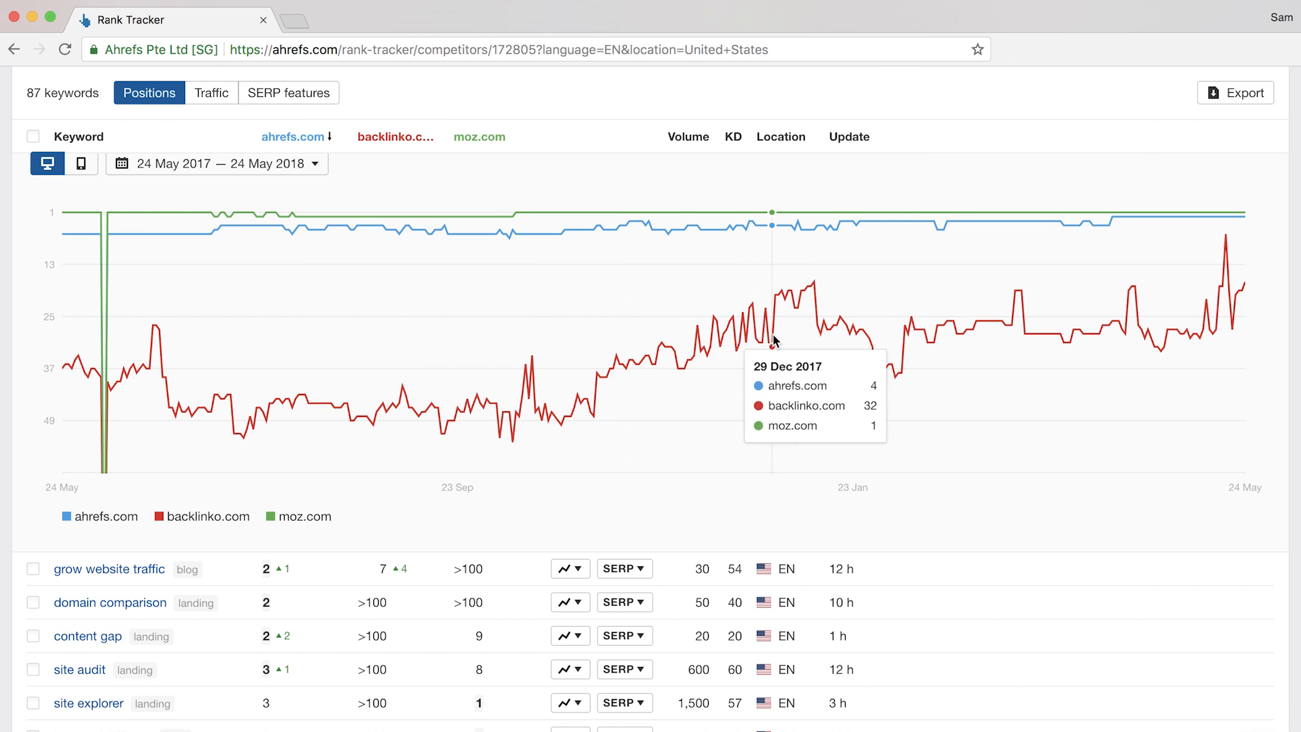
{"action": "mouse_move", "coordinate": [1010, 333]}
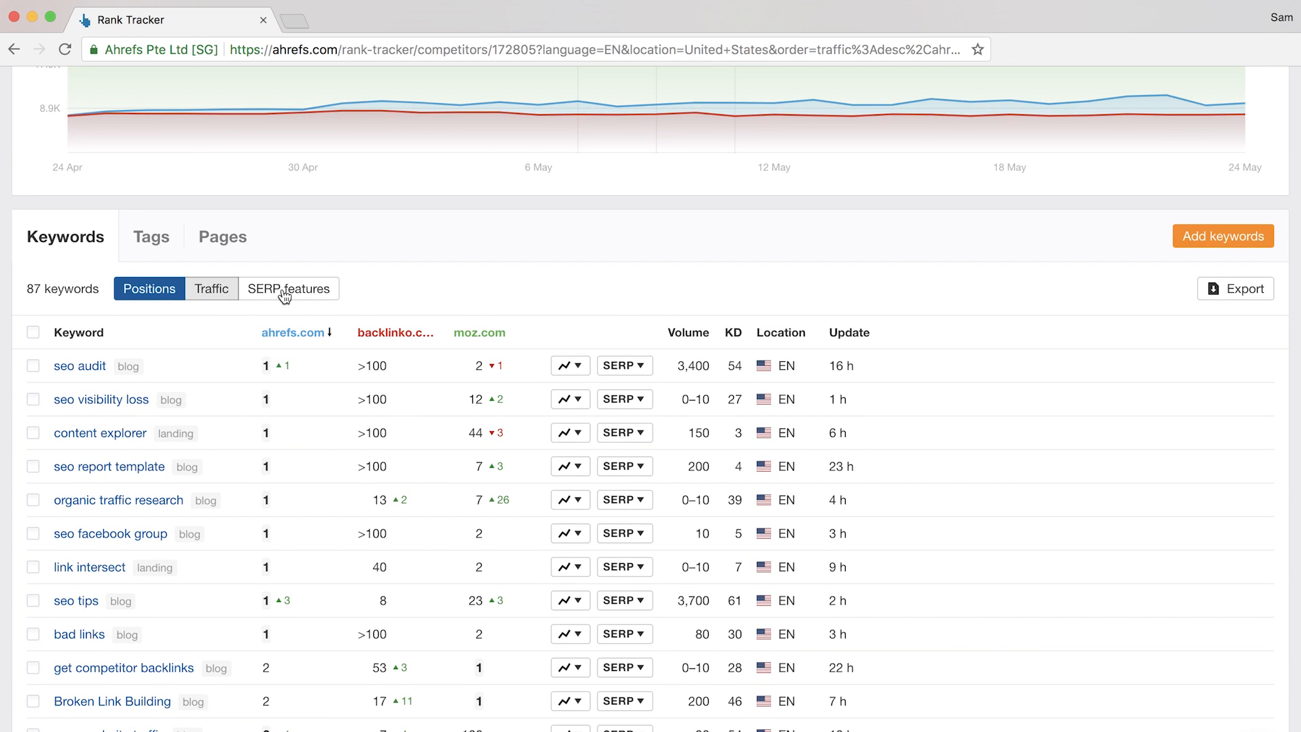
Compare the domains by SERP features, then by tag traffic for blog, landing and homepage.
{"action": "left_click", "coordinate": [288, 287]}
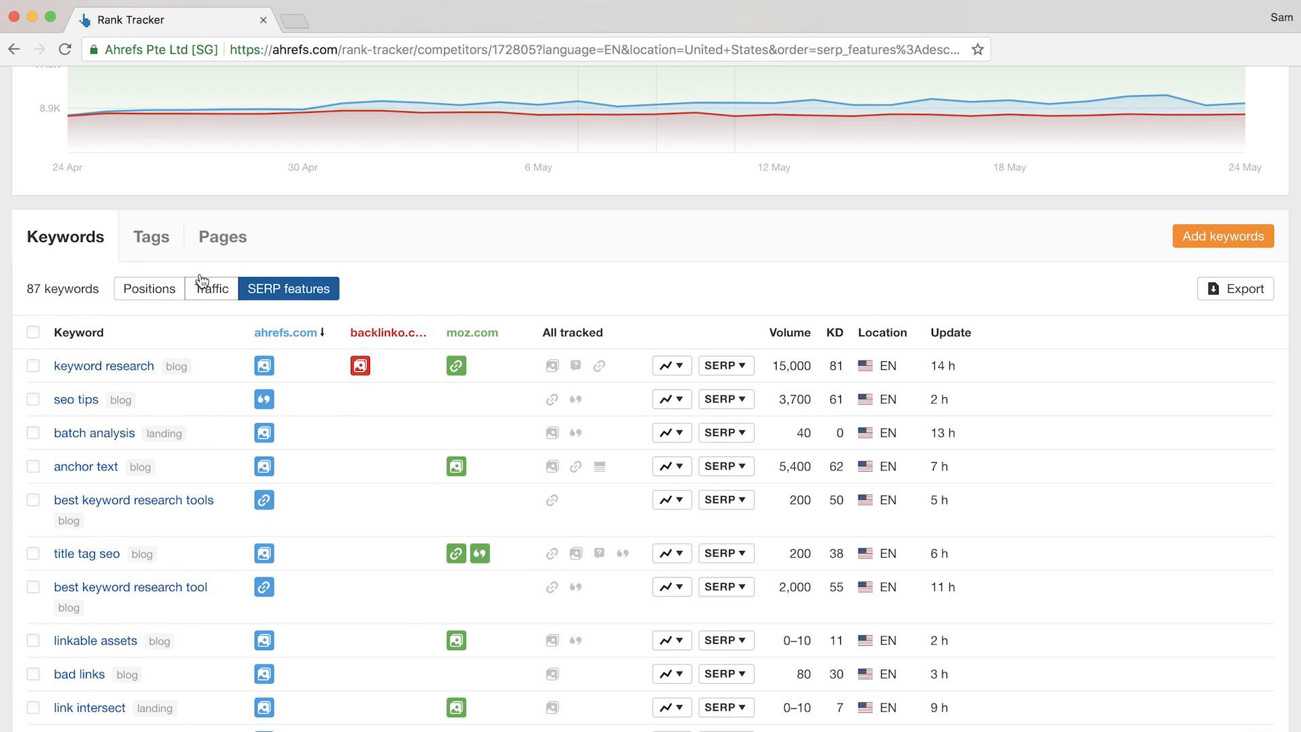
{"action": "mouse_move", "coordinate": [149, 240]}
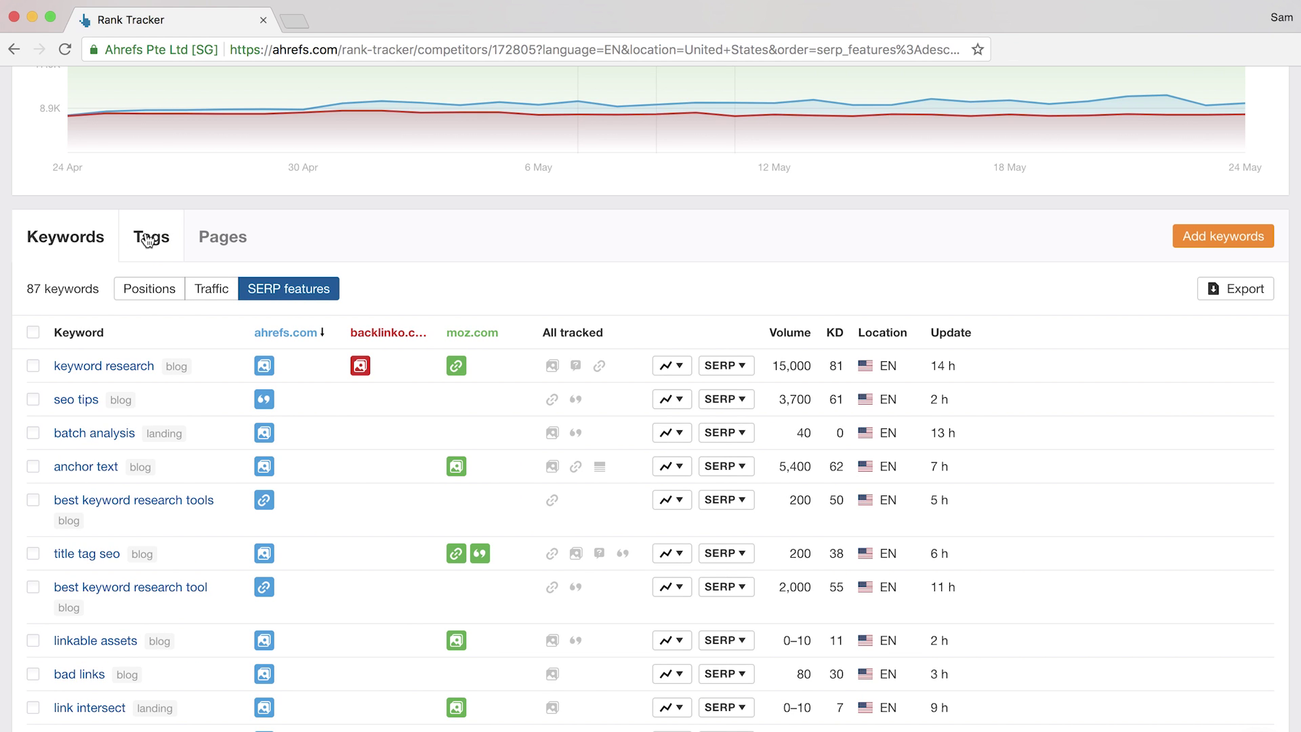
{"action": "left_click", "coordinate": [151, 237]}
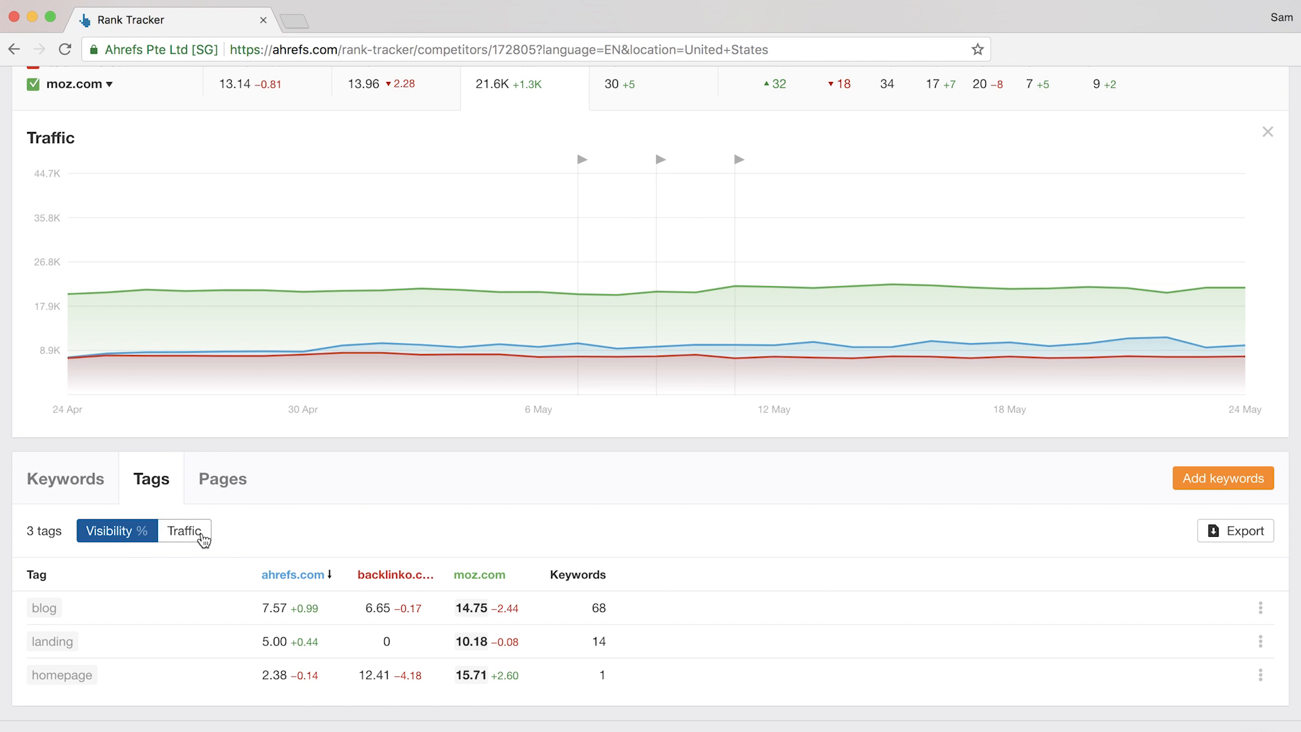
{"action": "left_click", "coordinate": [184, 530]}
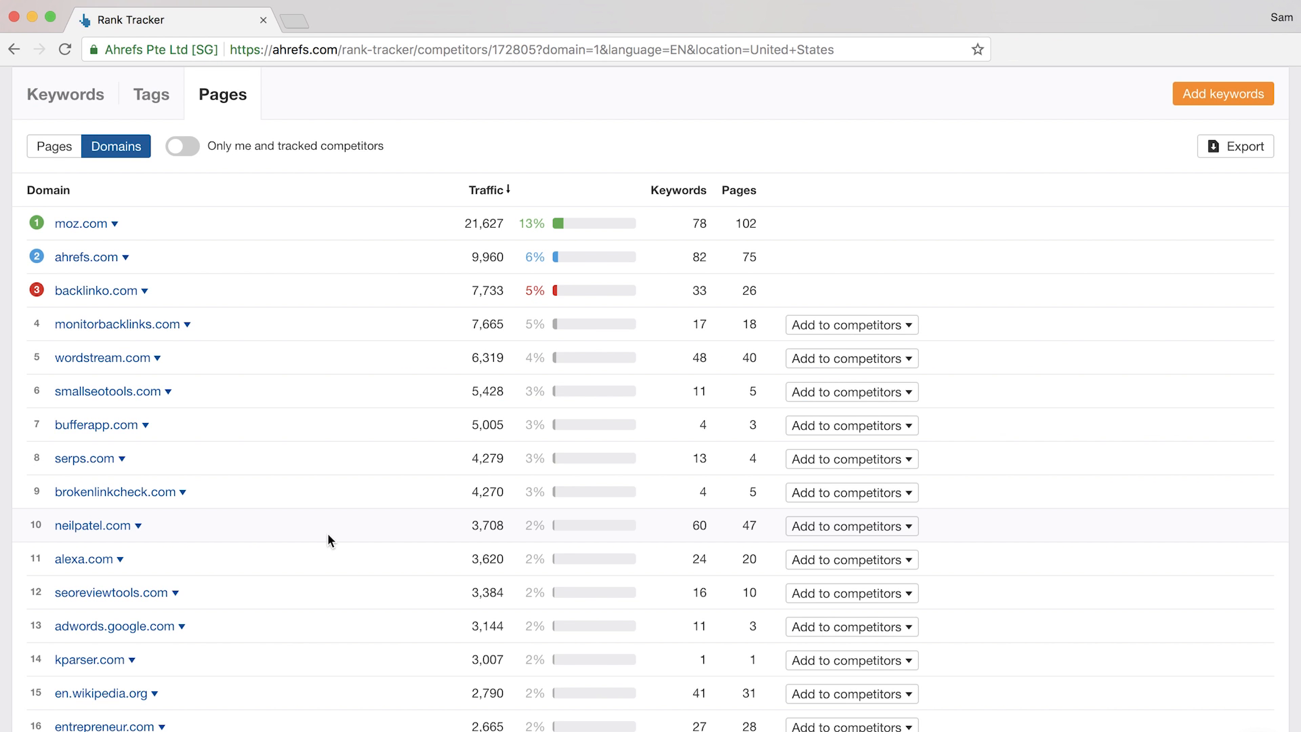
{"action": "mouse_move", "coordinate": [510, 228]}
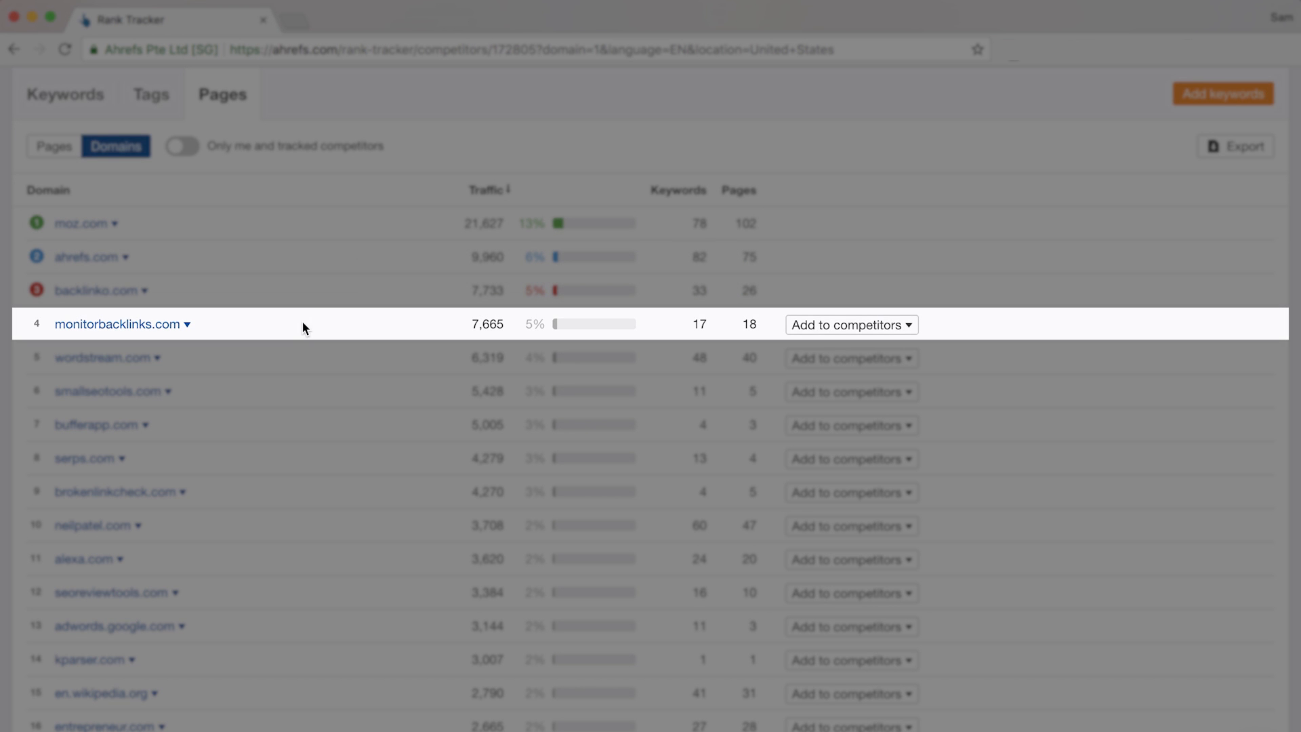
{"action": "mouse_move", "coordinate": [475, 357]}
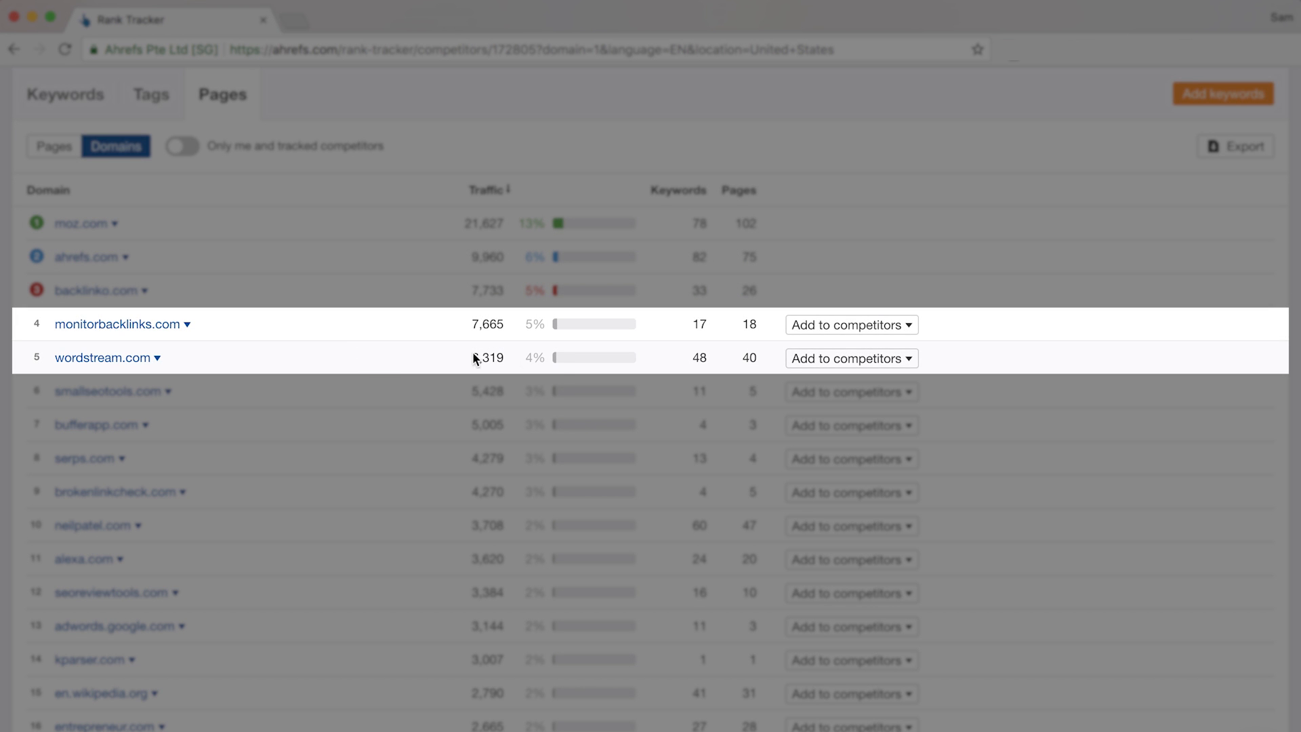
{"action": "mouse_move", "coordinate": [986, 331]}
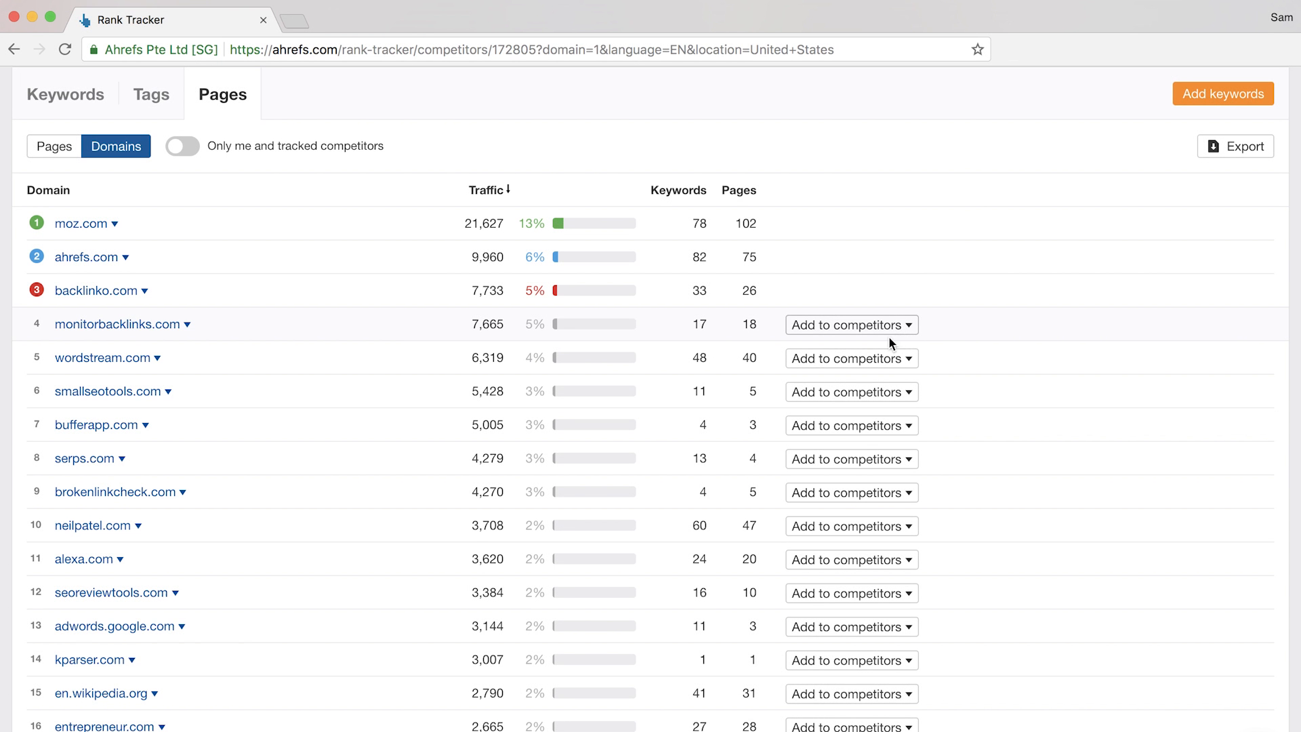
{"action": "mouse_move", "coordinate": [908, 332]}
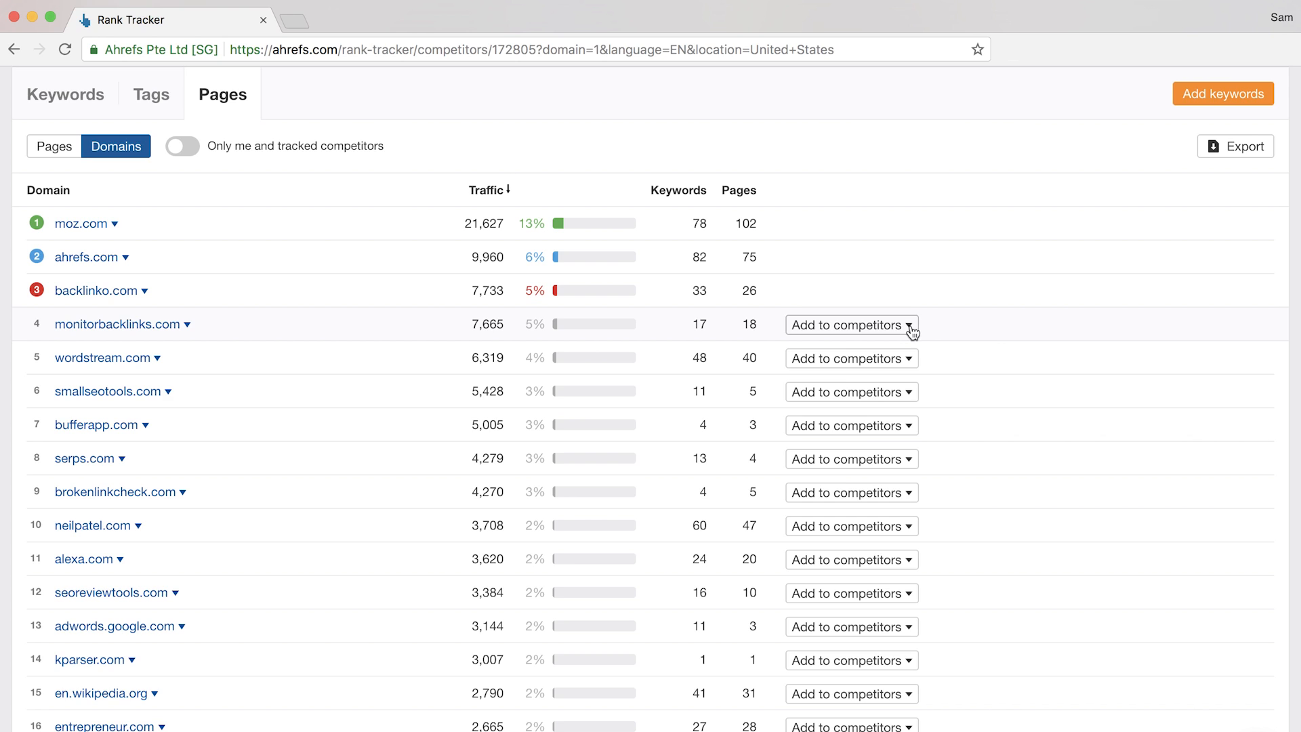
Check Add to competitors options for monitorbacklinks.com and restrict the list to tracked competitors.
{"action": "left_click", "coordinate": [913, 324]}
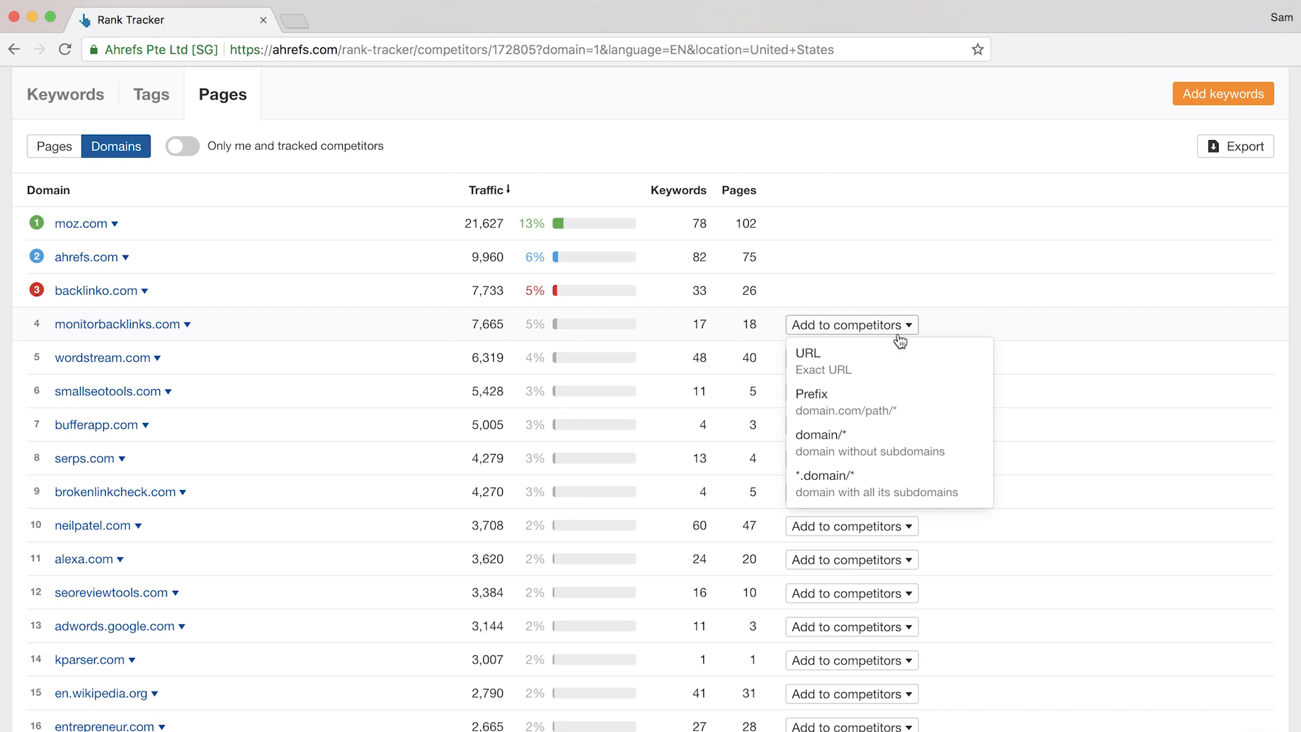
{"action": "mouse_move", "coordinate": [869, 442]}
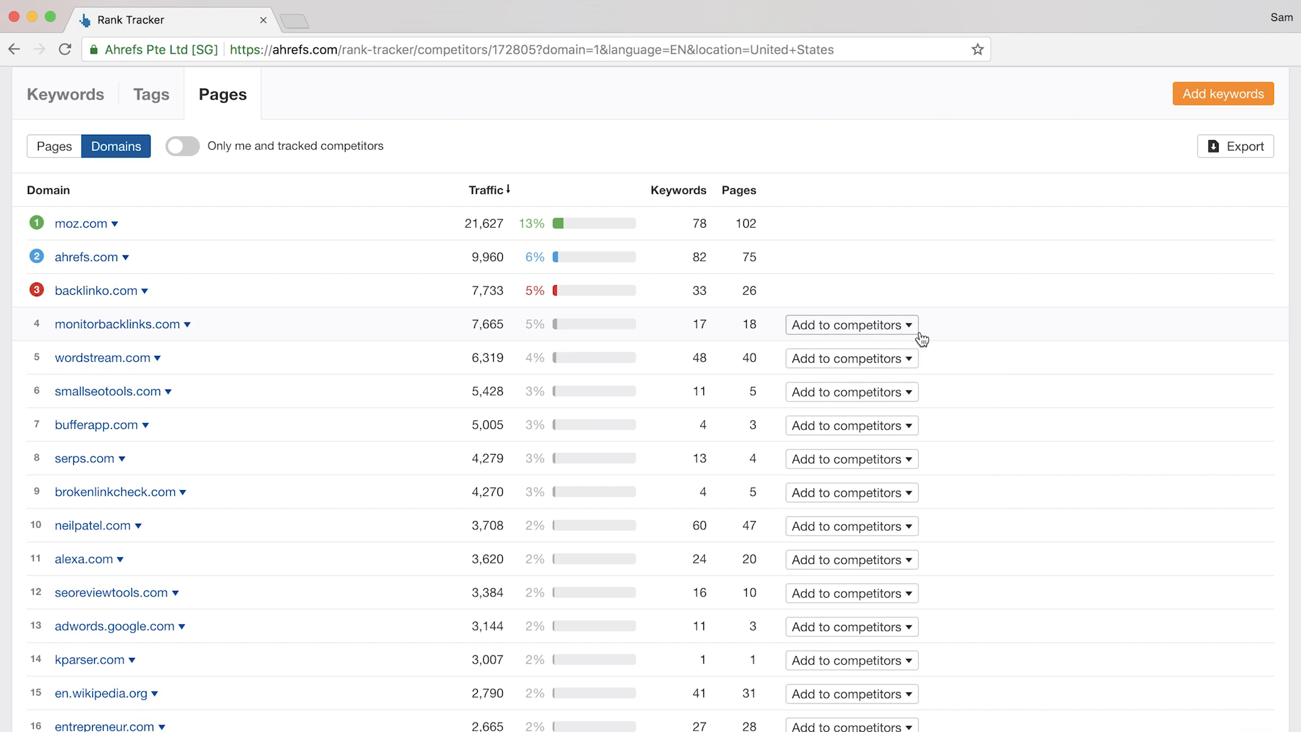
{"action": "mouse_move", "coordinate": [232, 165]}
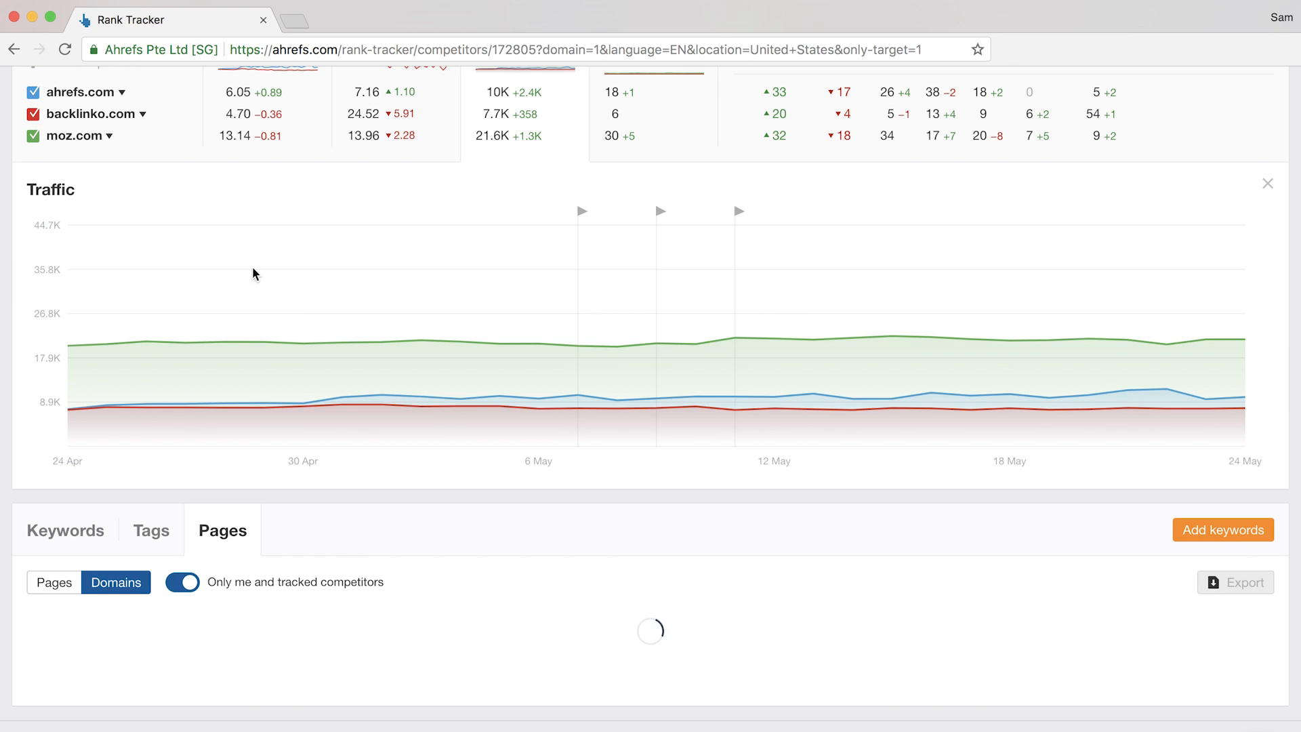
{"action": "scroll", "scroll_direction": "up", "scroll_amount": 3}
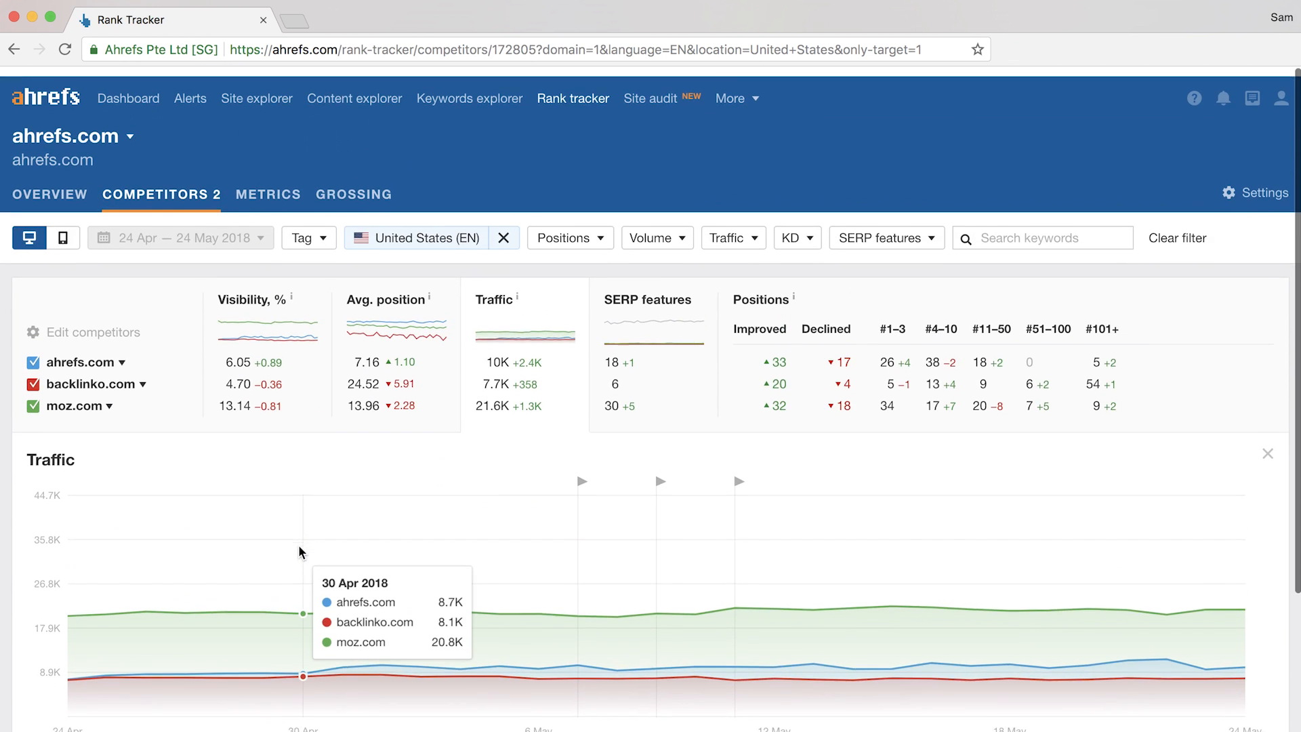
Show the Metrics report with KD, CPC, volume and clicks for the 87 keywords.
{"action": "left_click", "coordinate": [267, 193]}
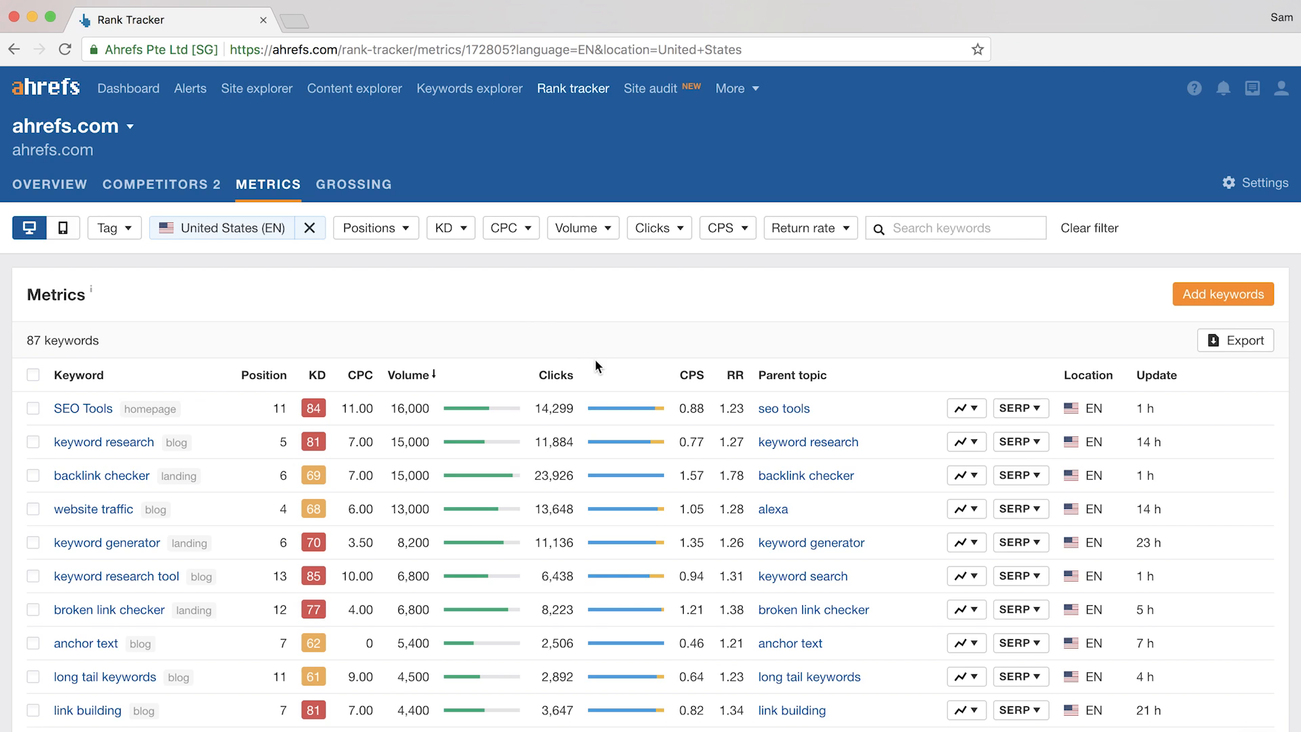
{"action": "scroll", "scroll_direction": "down", "scroll_amount": 3}
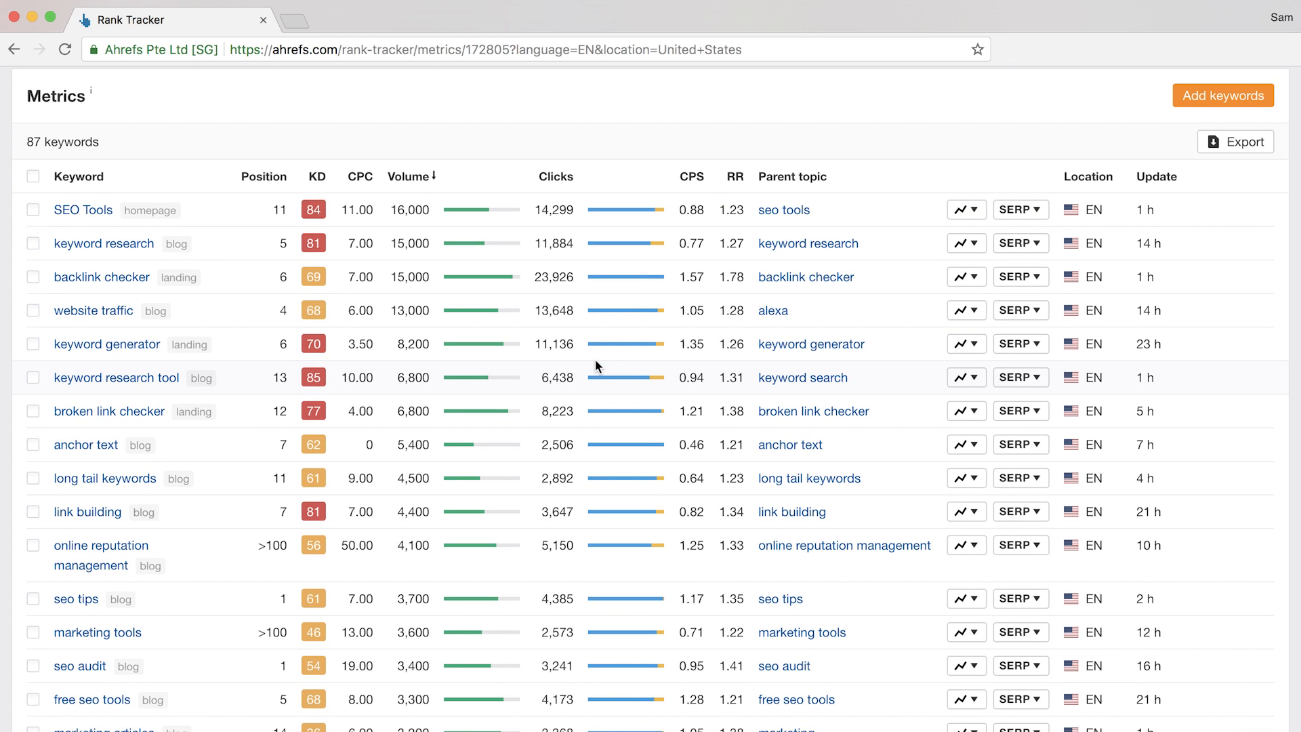
{"action": "mouse_move", "coordinate": [884, 89]}
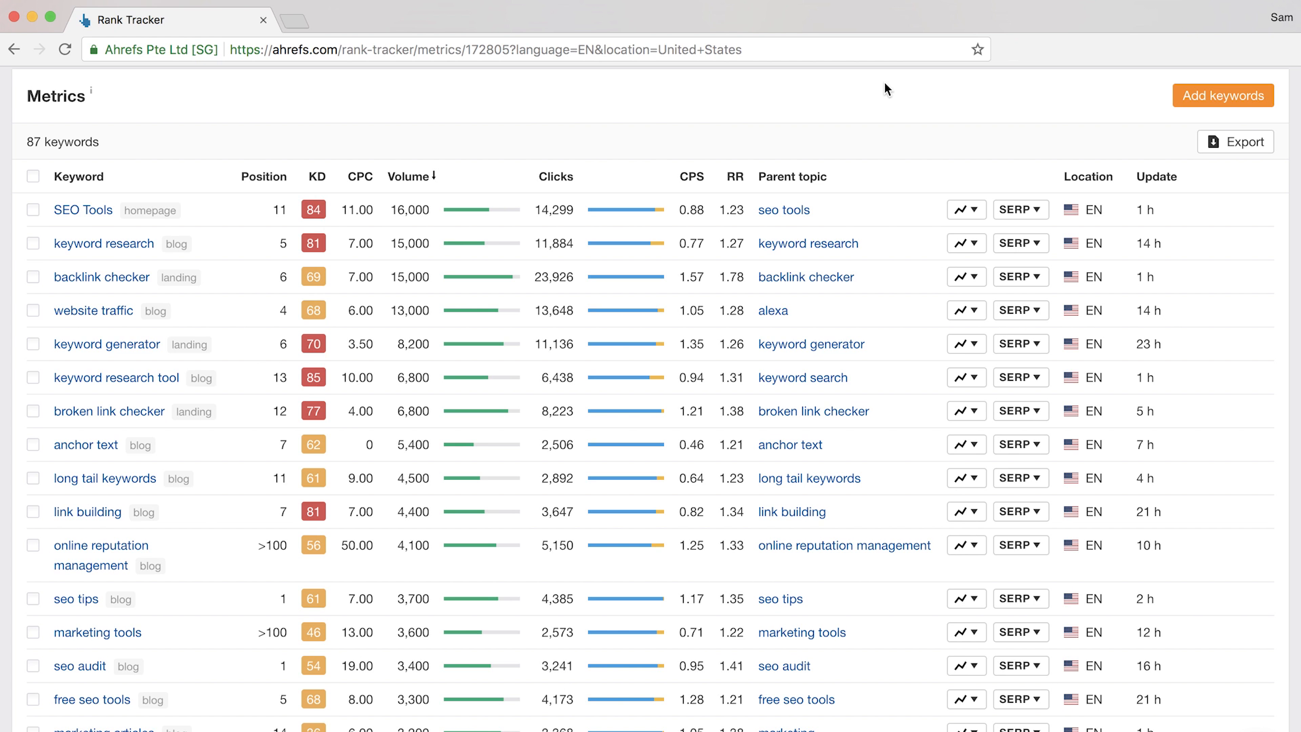
{"action": "left_click", "coordinate": [407, 176]}
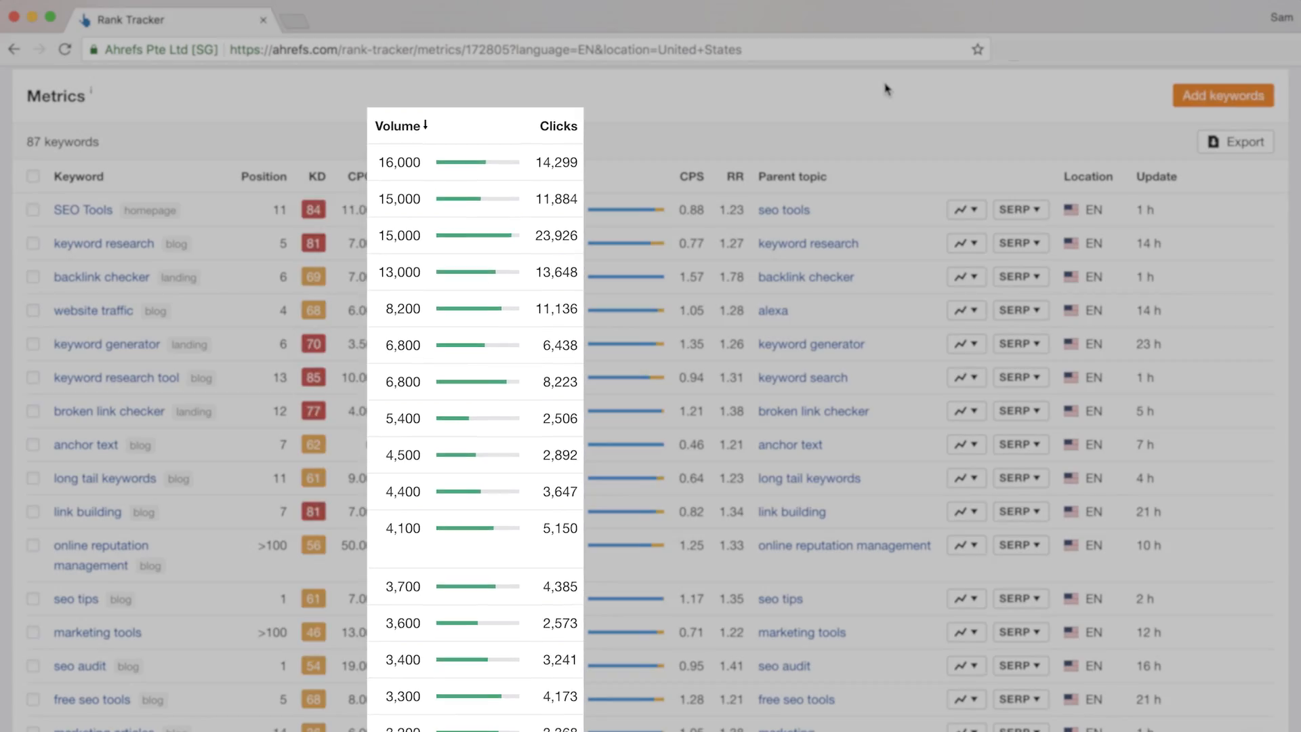
Show the Grossing report for 87 keywords sorted by 7-day change, led by featured snippets at +10.
{"action": "left_click", "coordinate": [355, 184]}
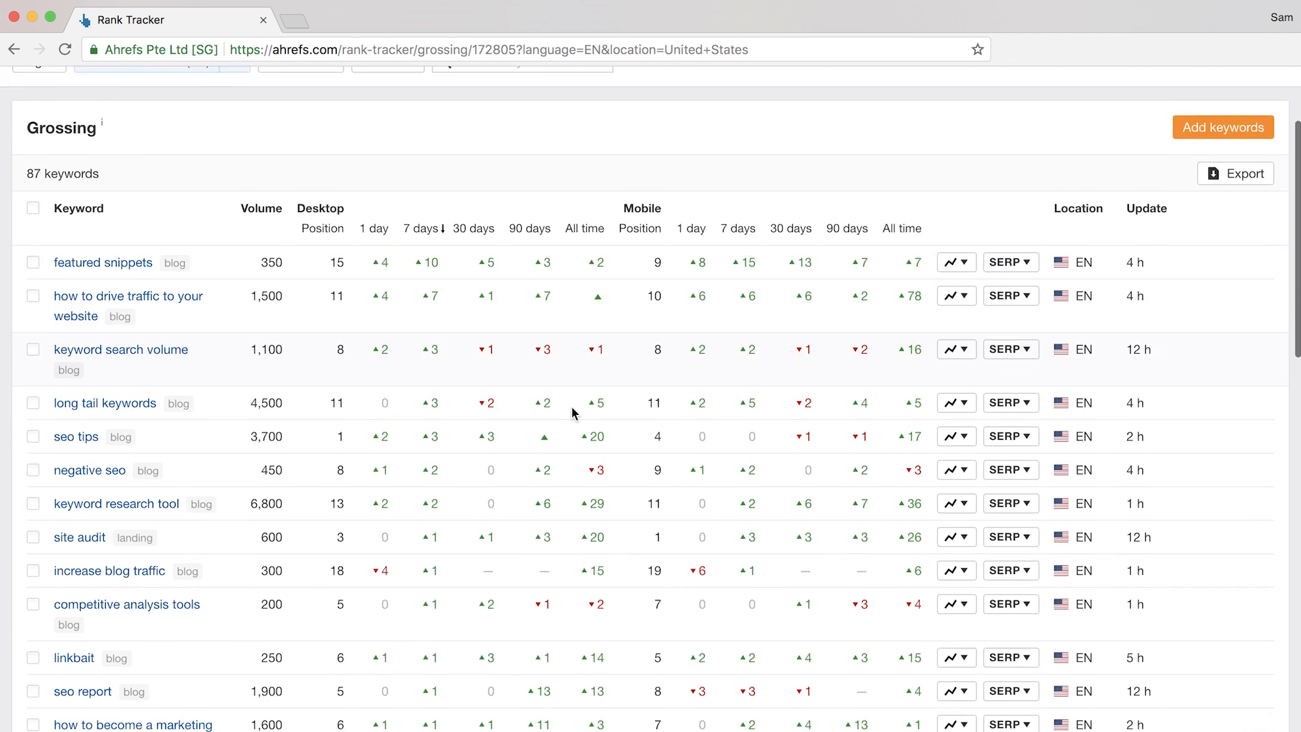
{"action": "scroll", "scroll_direction": "up", "scroll_amount": 3}
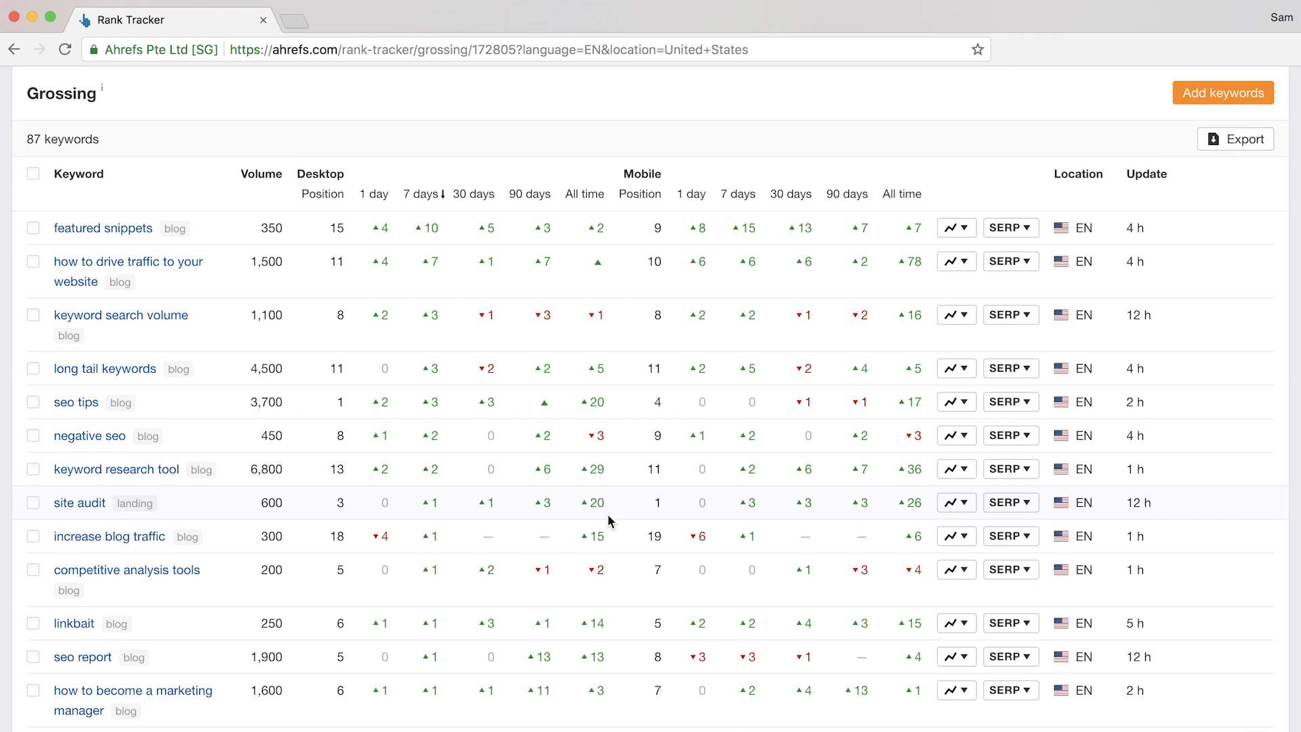
{"action": "mouse_move", "coordinate": [826, 576]}
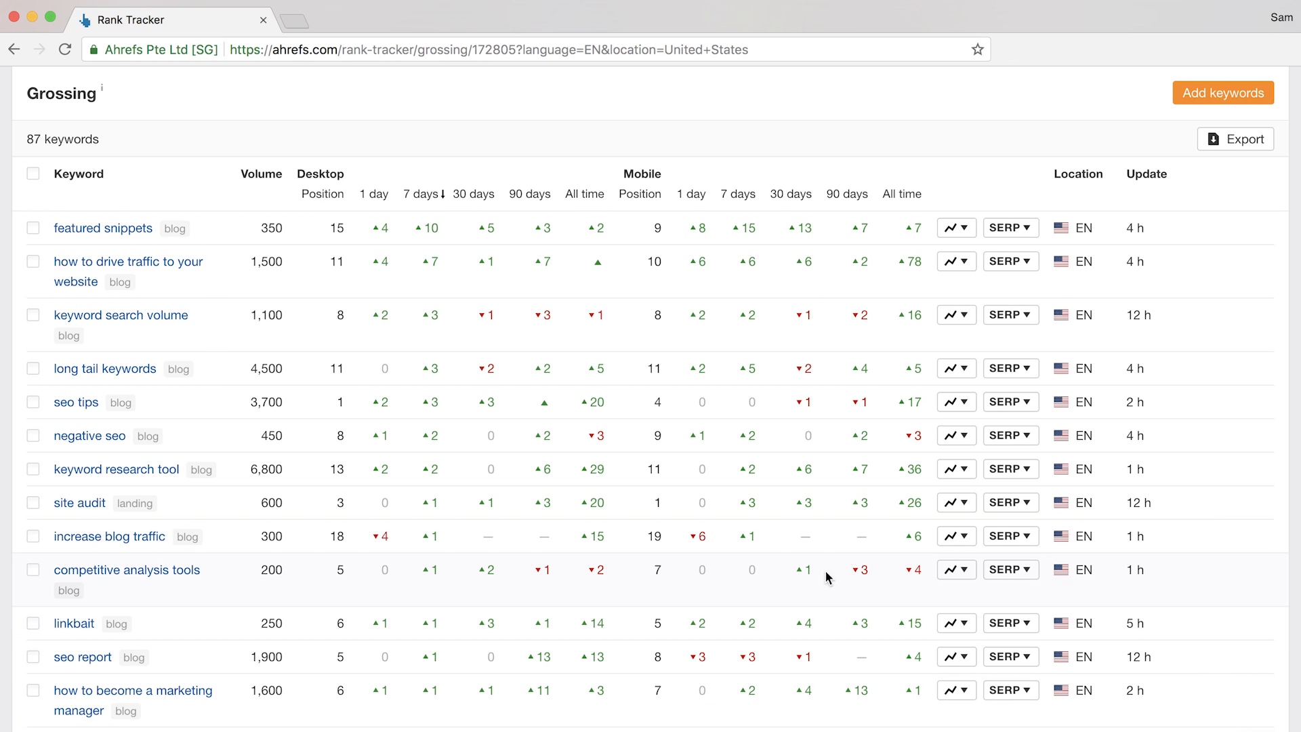
{"action": "mouse_move", "coordinate": [1256, 598]}
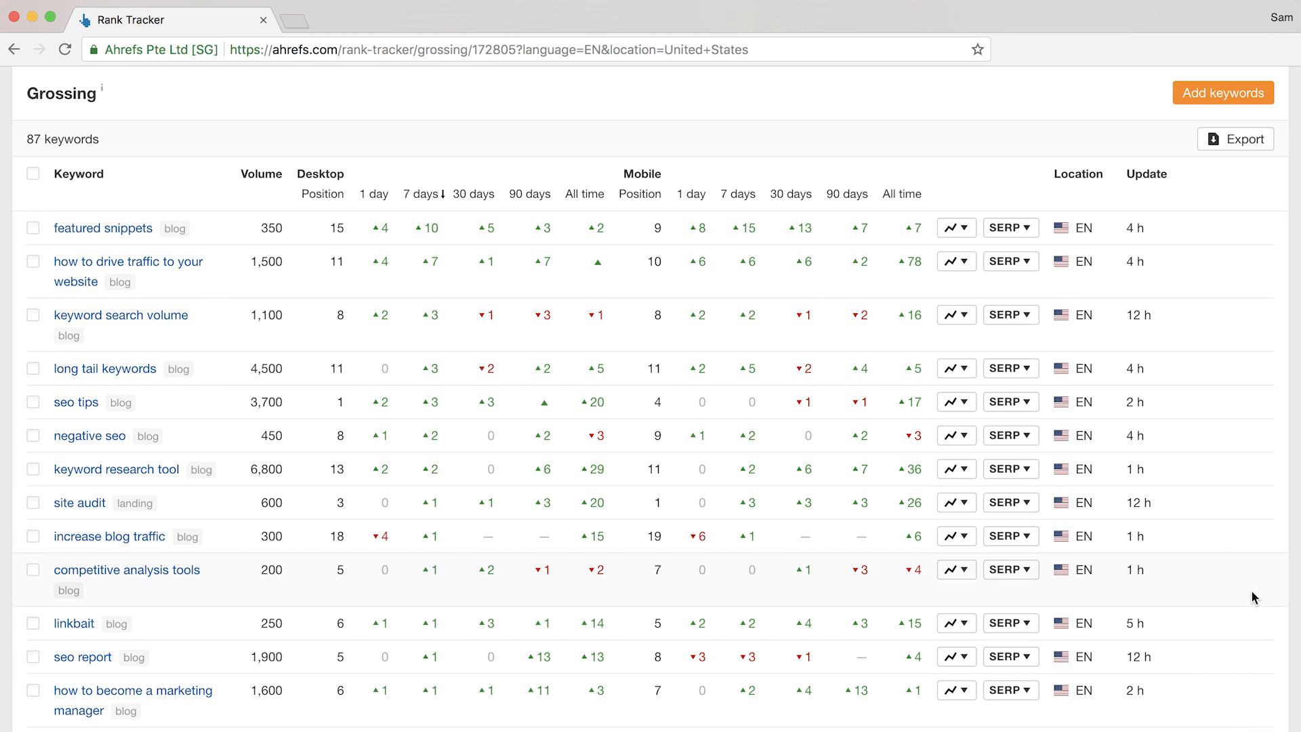
{"action": "mouse_move", "coordinate": [1178, 220]}
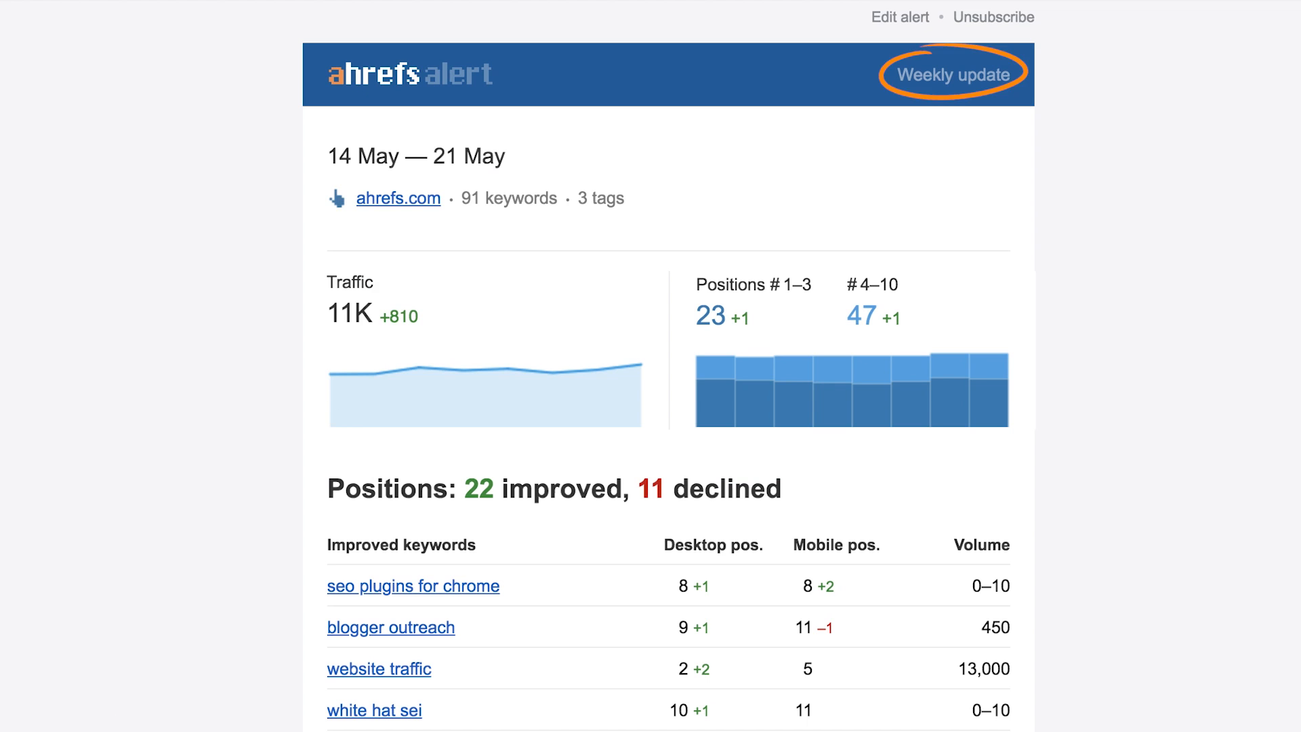
Scroll the 14–21 May weekly alert email through its improved and declined positions sections.
{"action": "scroll", "scroll_direction": "down", "scroll_amount": 3}
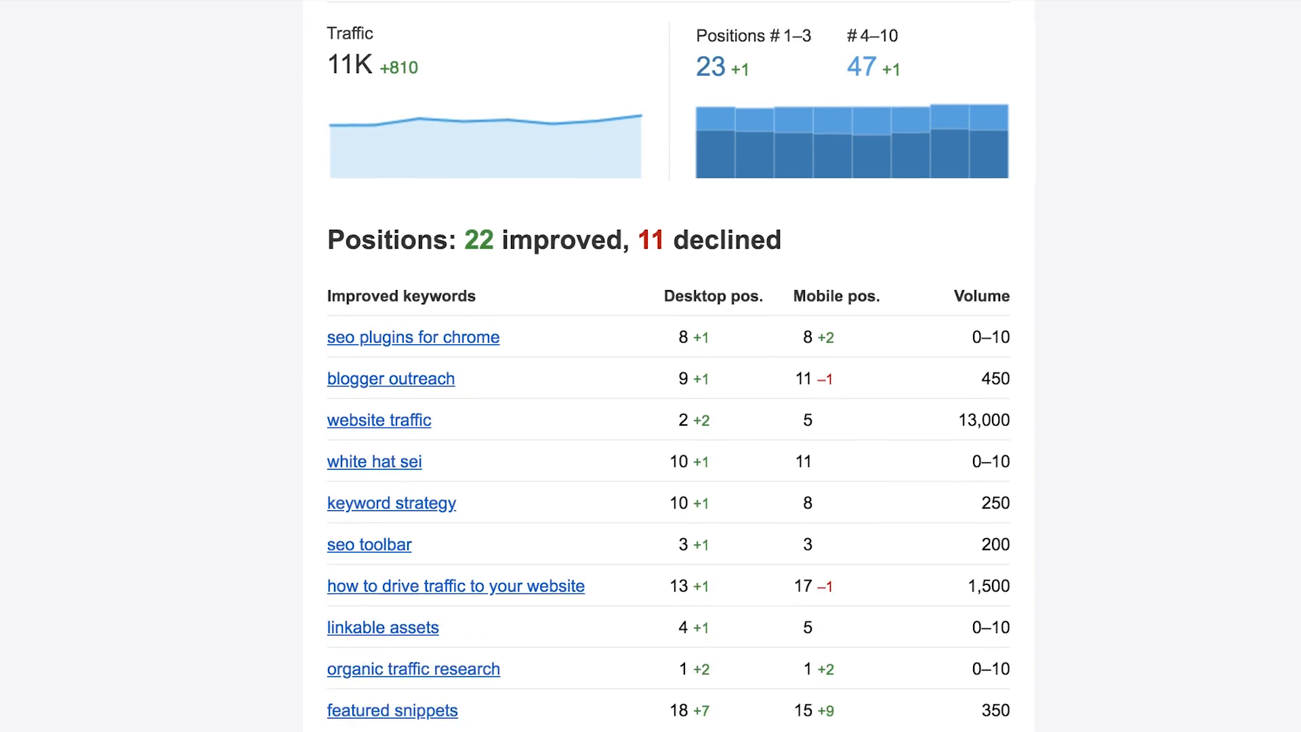
{"action": "scroll", "scroll_direction": "down", "scroll_amount": 3}
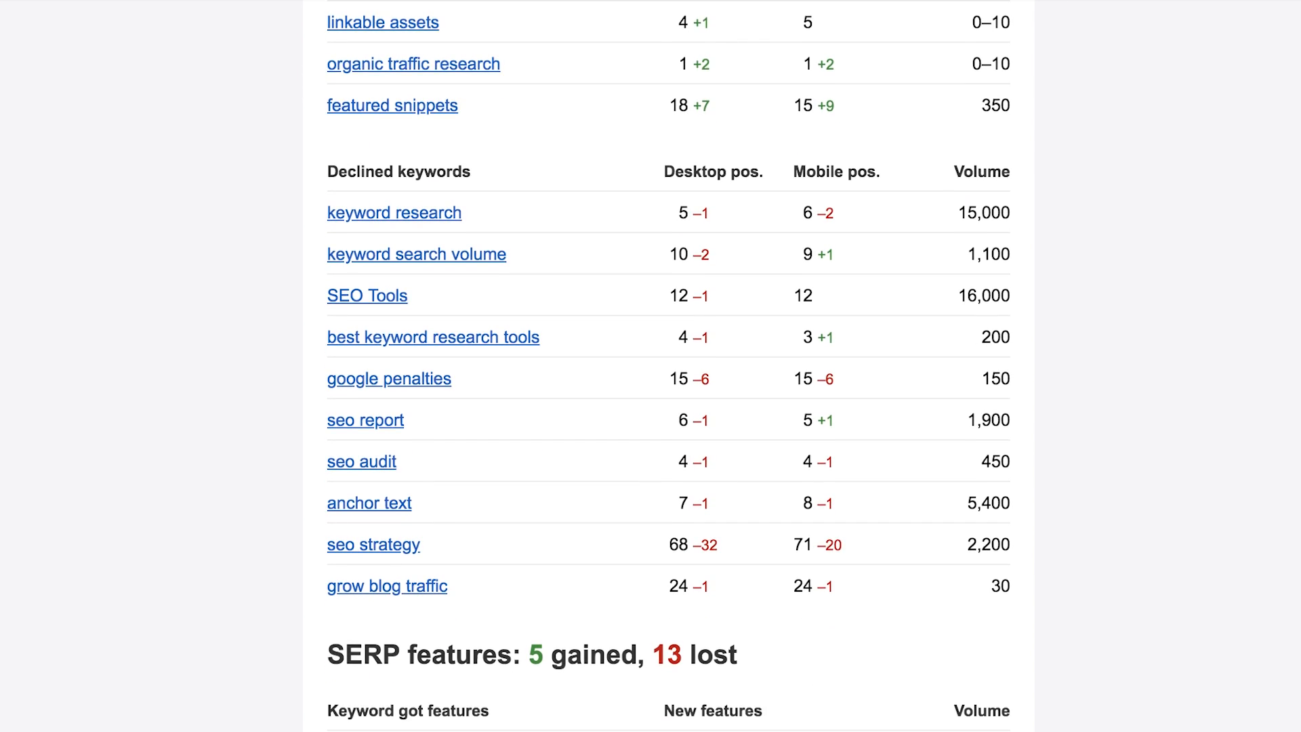